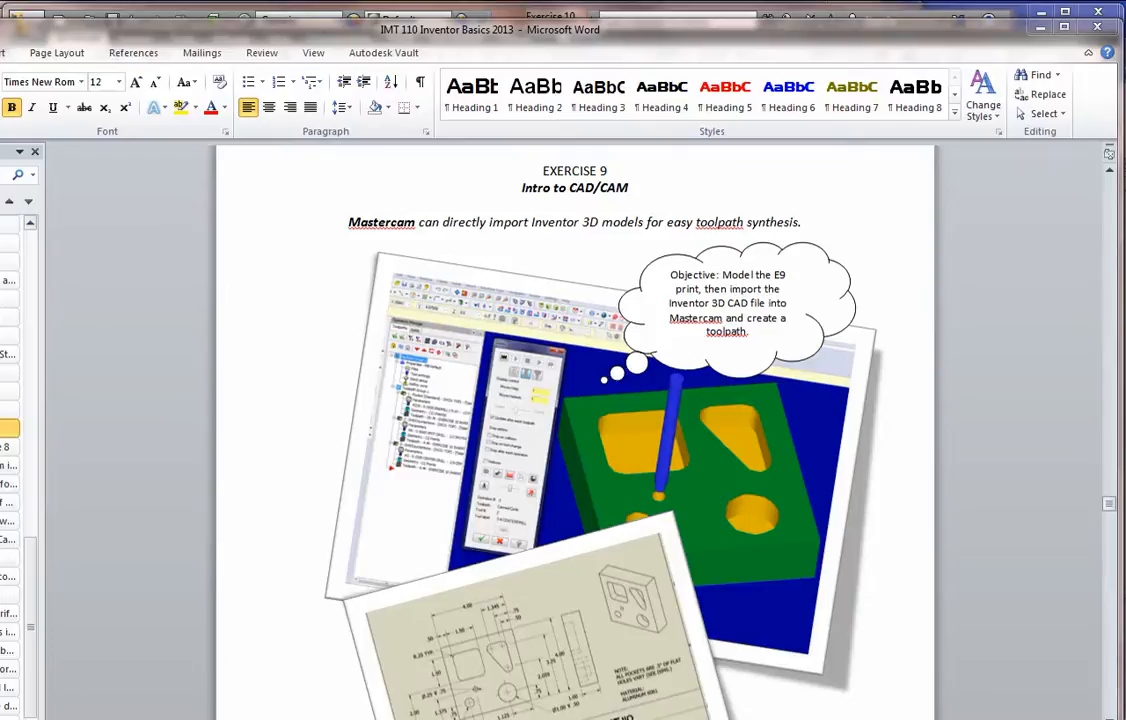
mouse_move(764, 650)
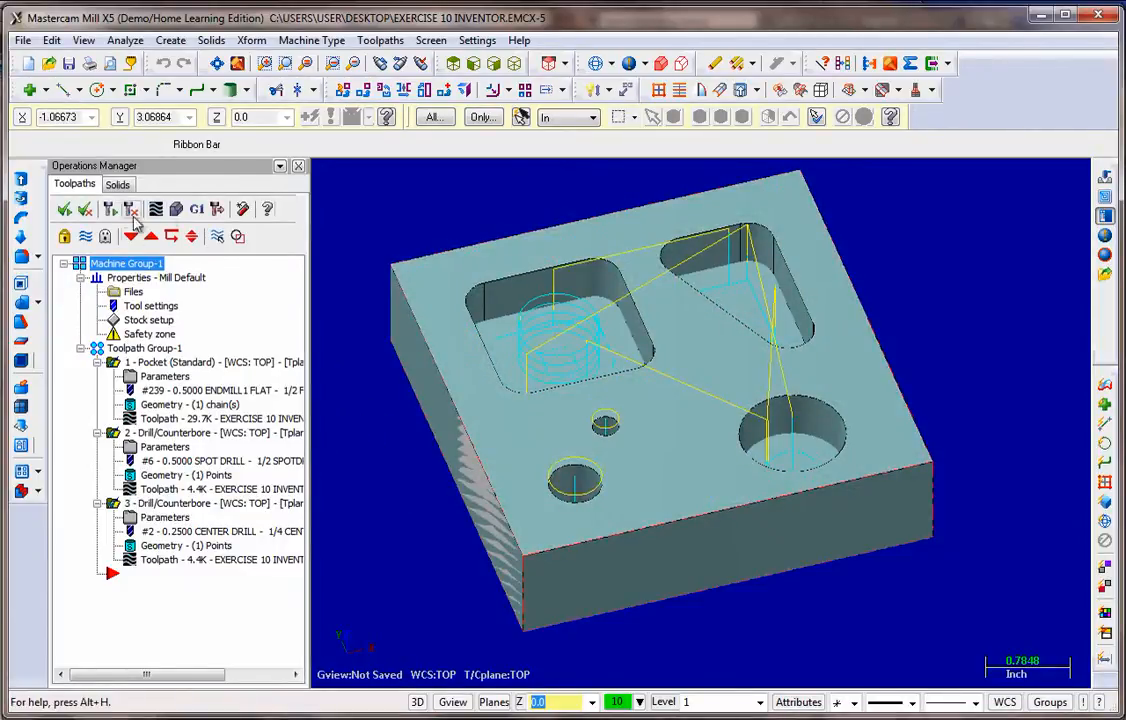
Step: Run Verify on all three toolpaths at increased speed until the pockets and holes are cut, then close it
left_click(130, 208)
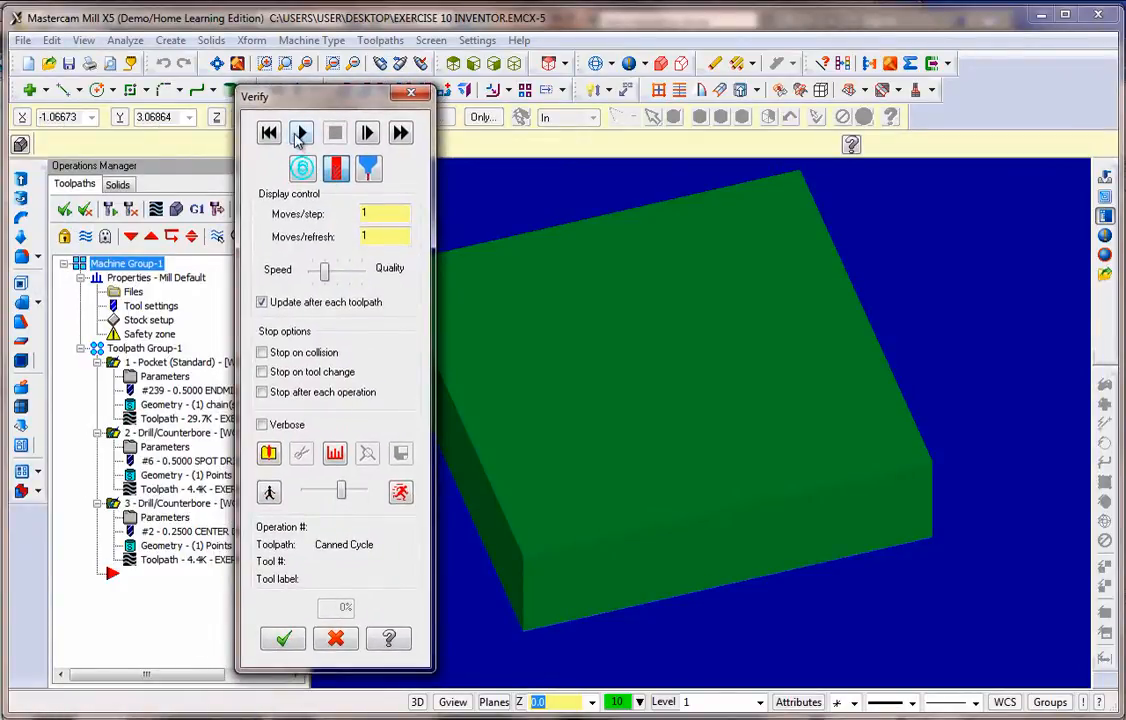
left_click(300, 132)
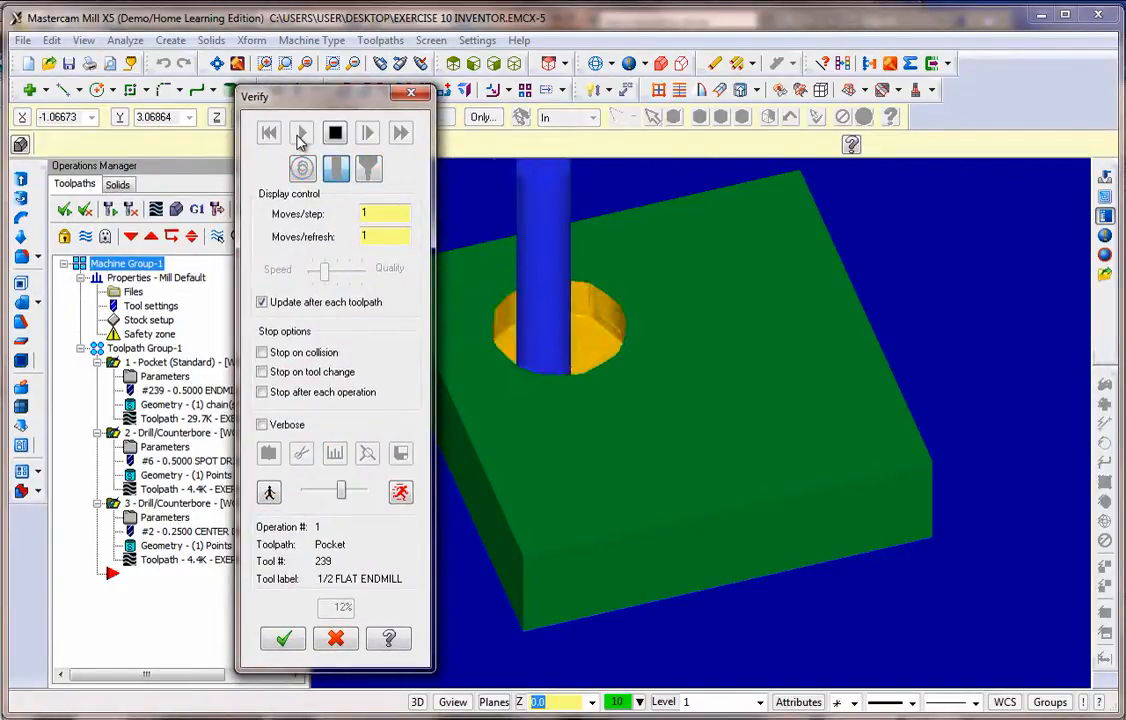
left_click(300, 132)
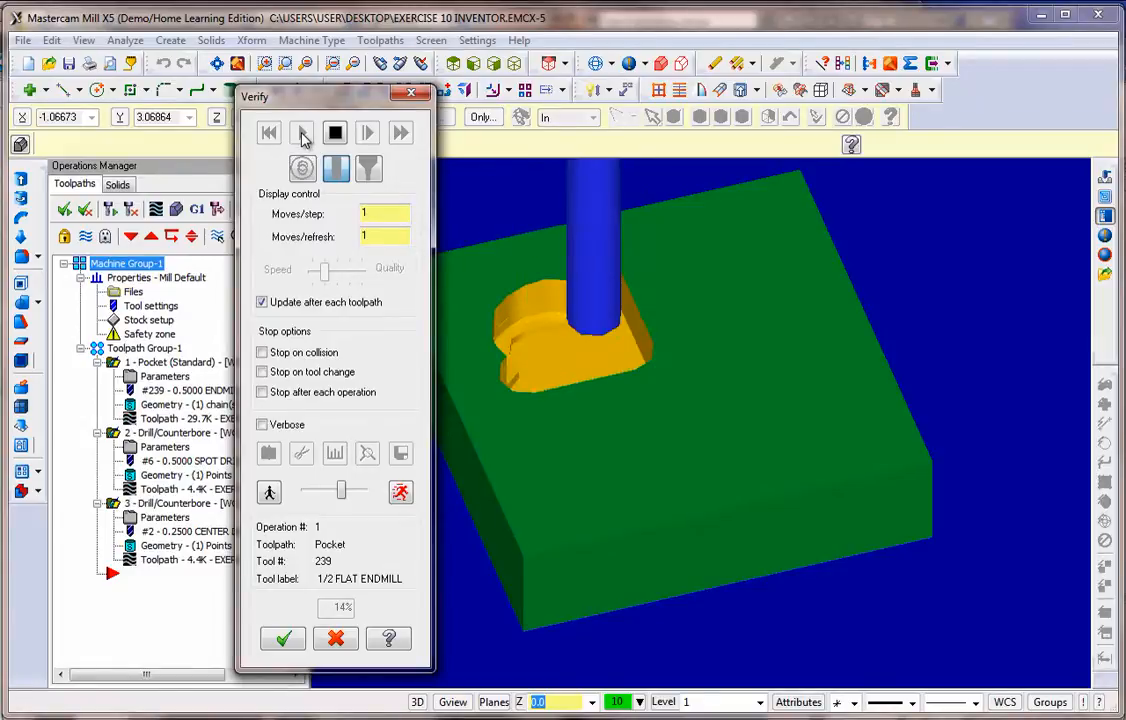
left_click(302, 132)
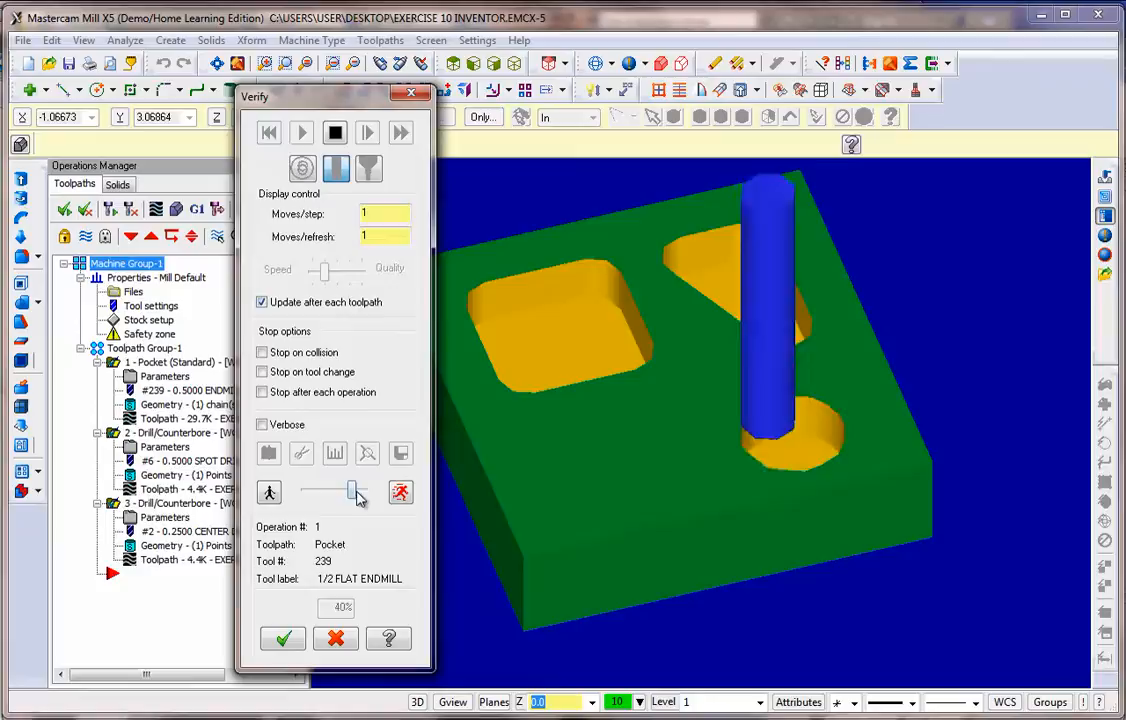
left_click(302, 132)
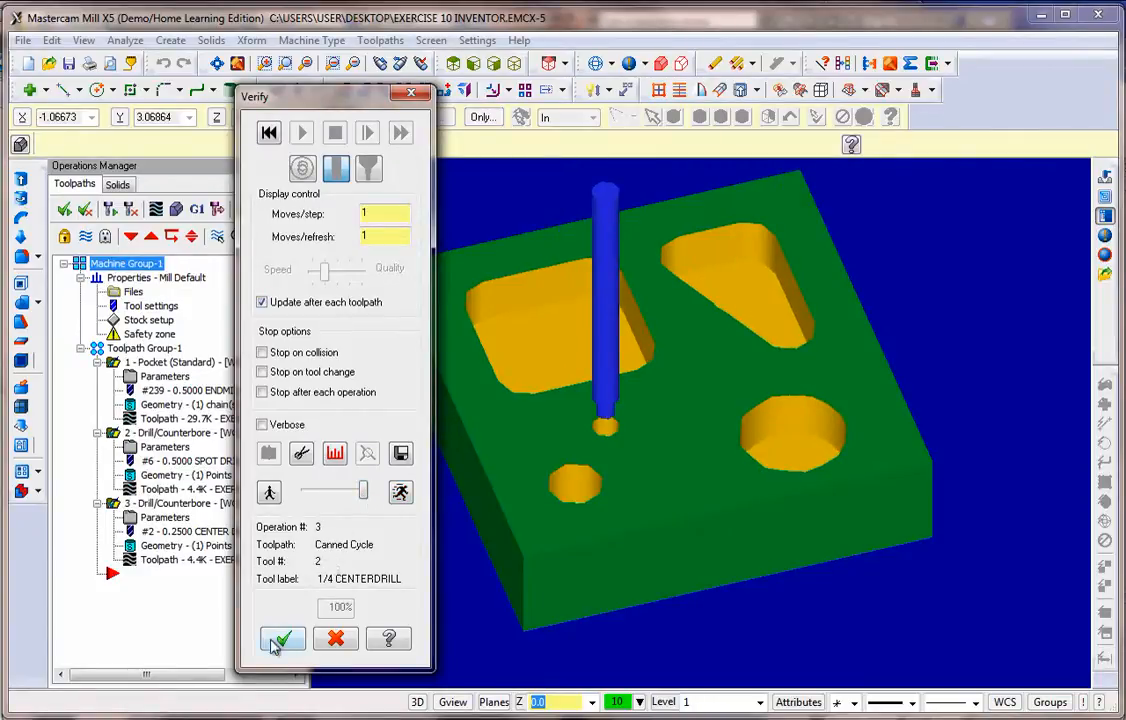
left_click(282, 640)
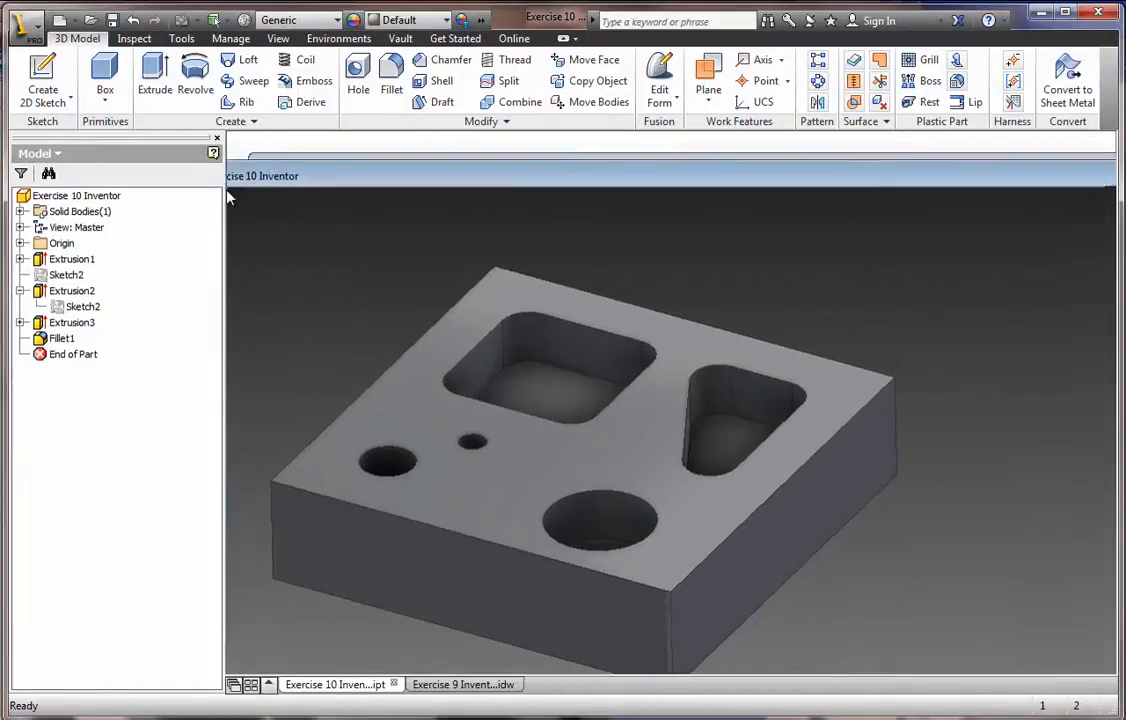
Step: Switch to the Exercise 9 Inventor.idw drawing and bring up the application menu
left_click(464, 684)
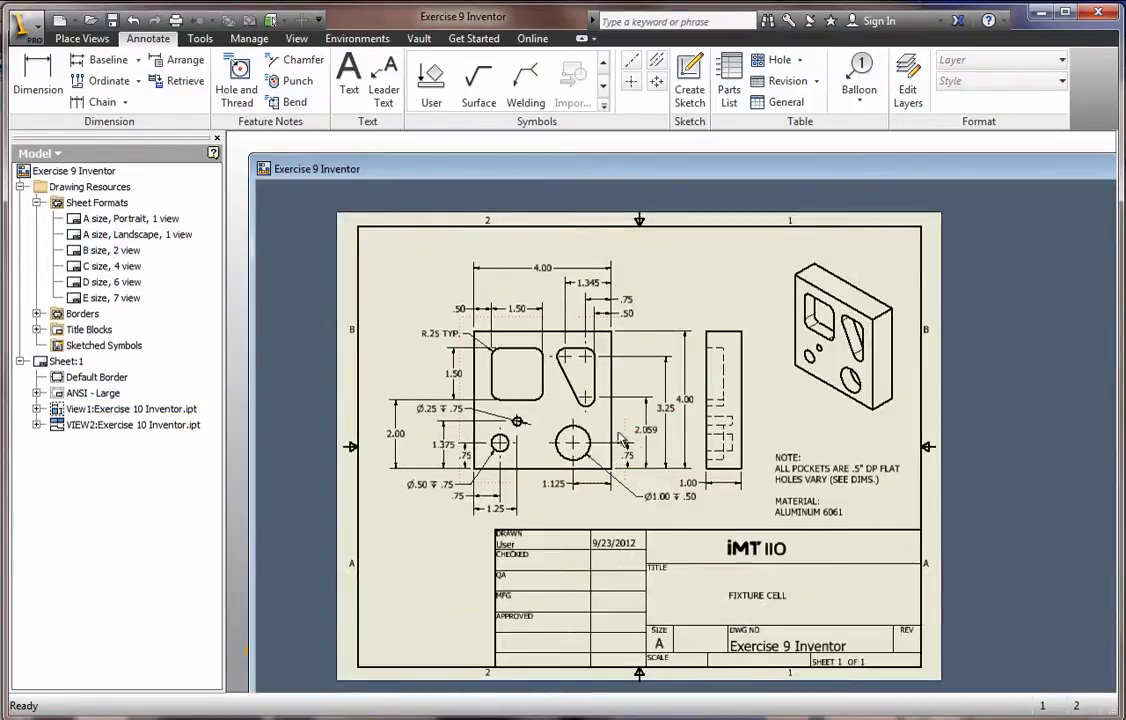
mouse_move(678, 428)
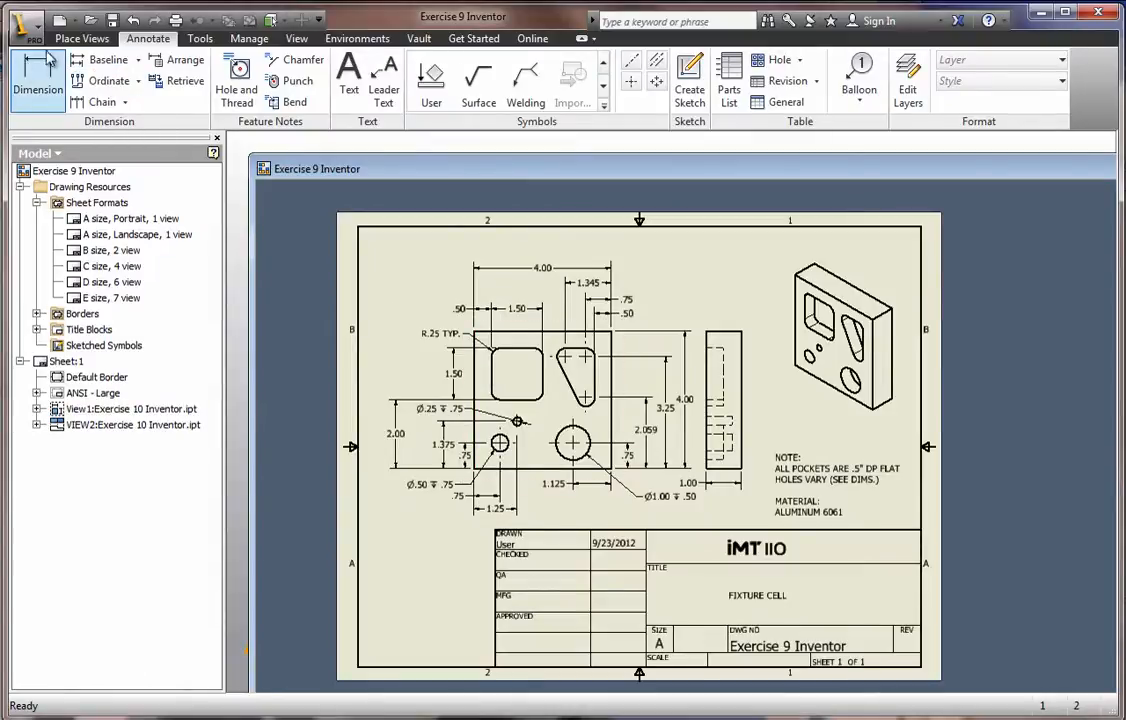
left_click(24, 20)
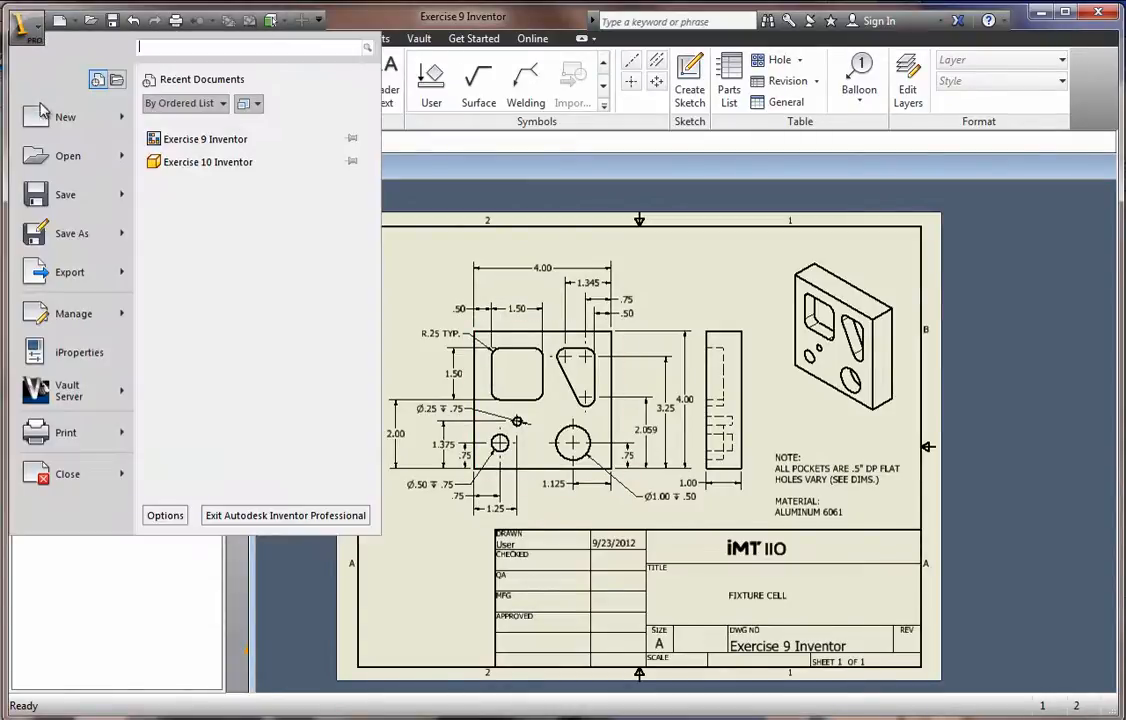
Step: Create a new part and sketch a rectangle starting at the sketch origin
left_click(64, 116)
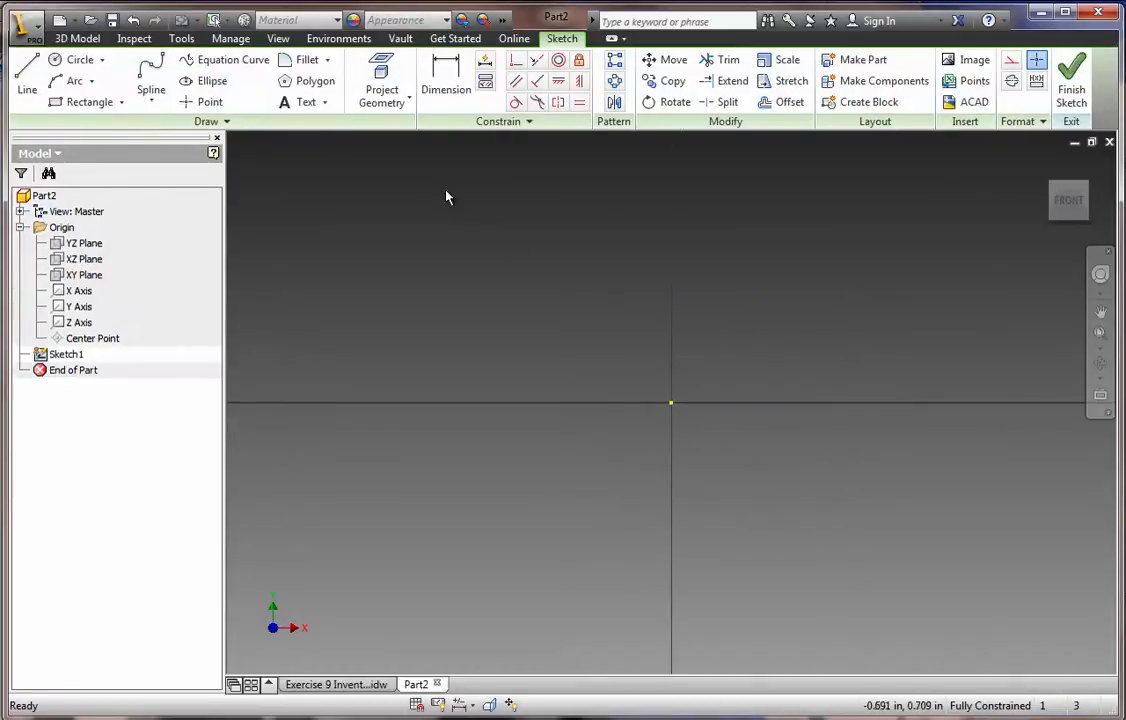
left_click(72, 80)
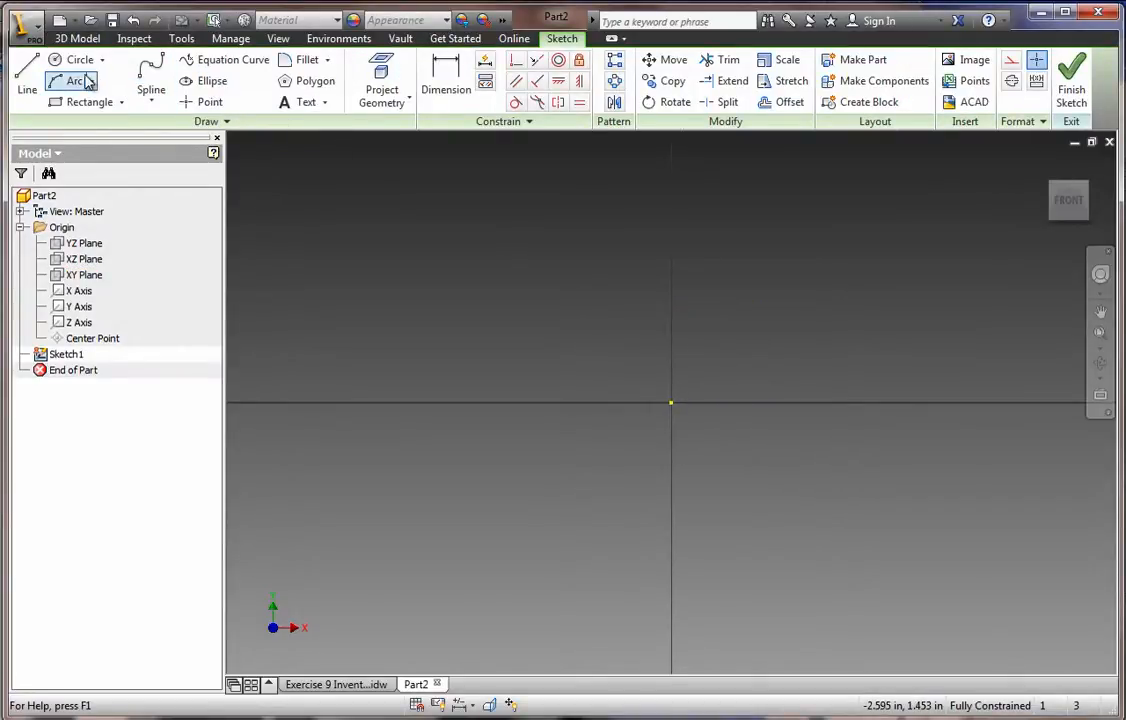
left_click(88, 100)
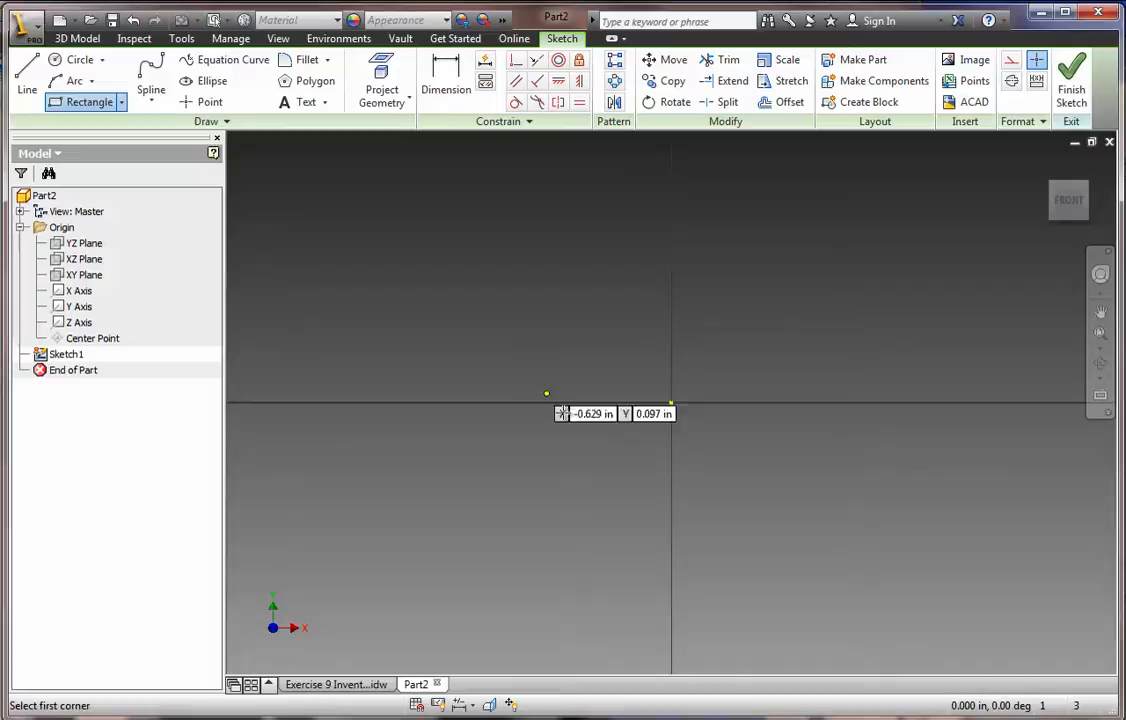
left_click(672, 402)
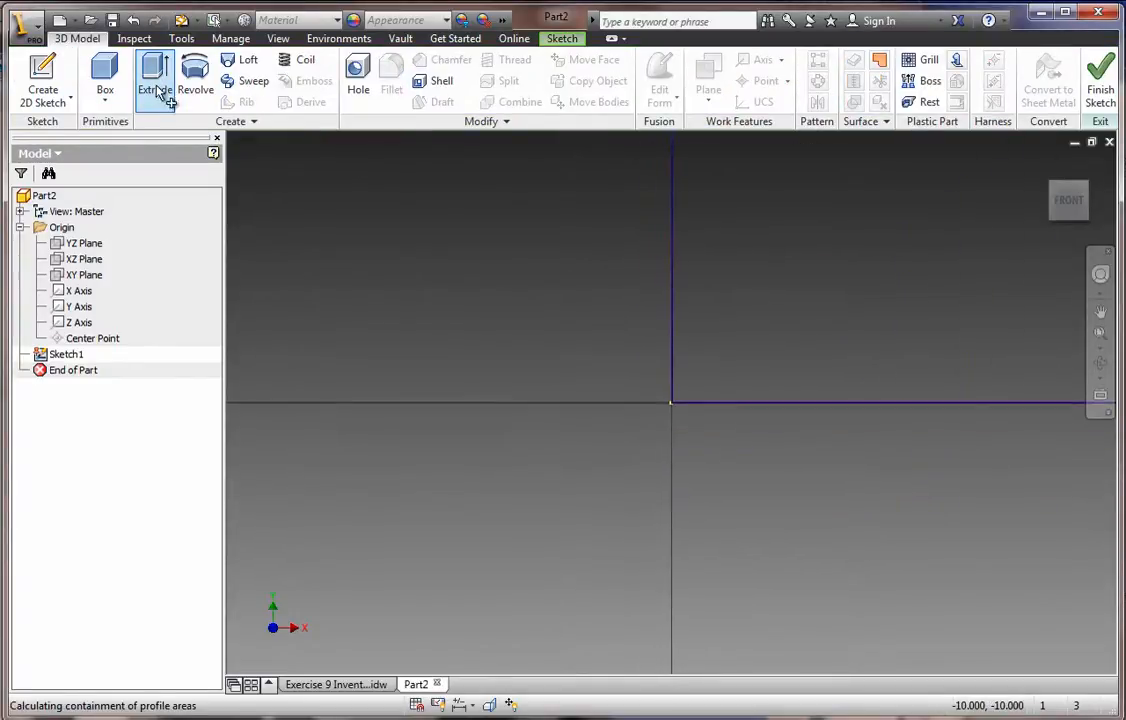
Step: Extrude the square 1 in into a solid block and start a 2D sketch on its face
left_click(156, 80)
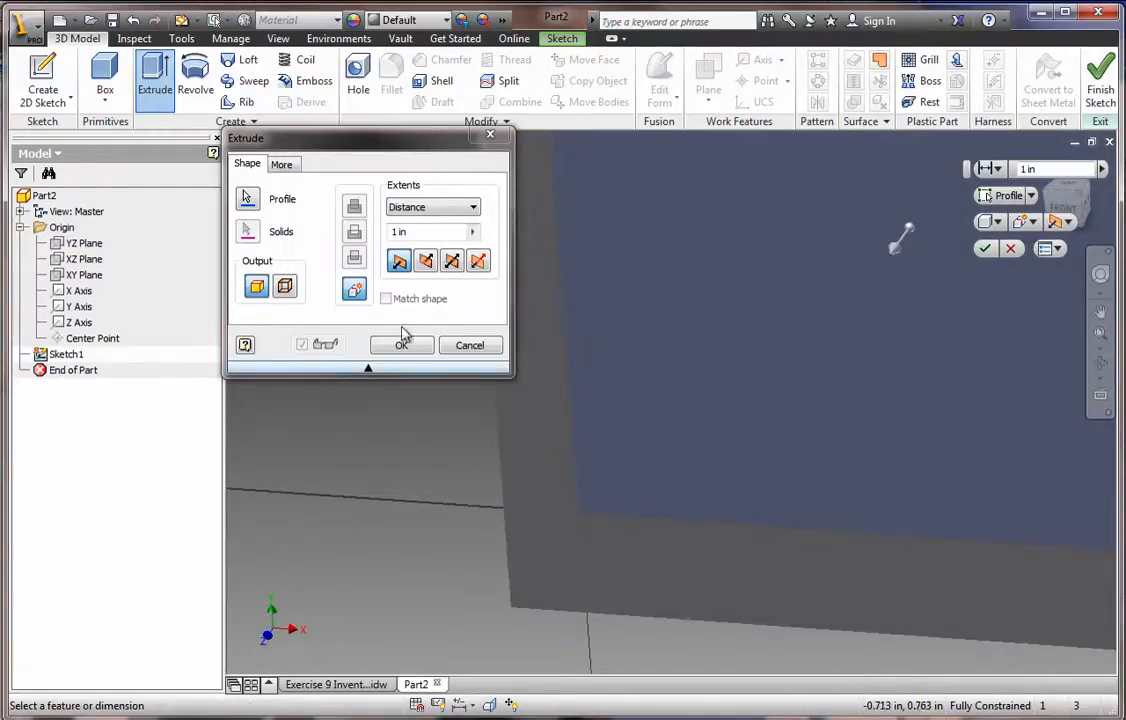
left_click(400, 344)
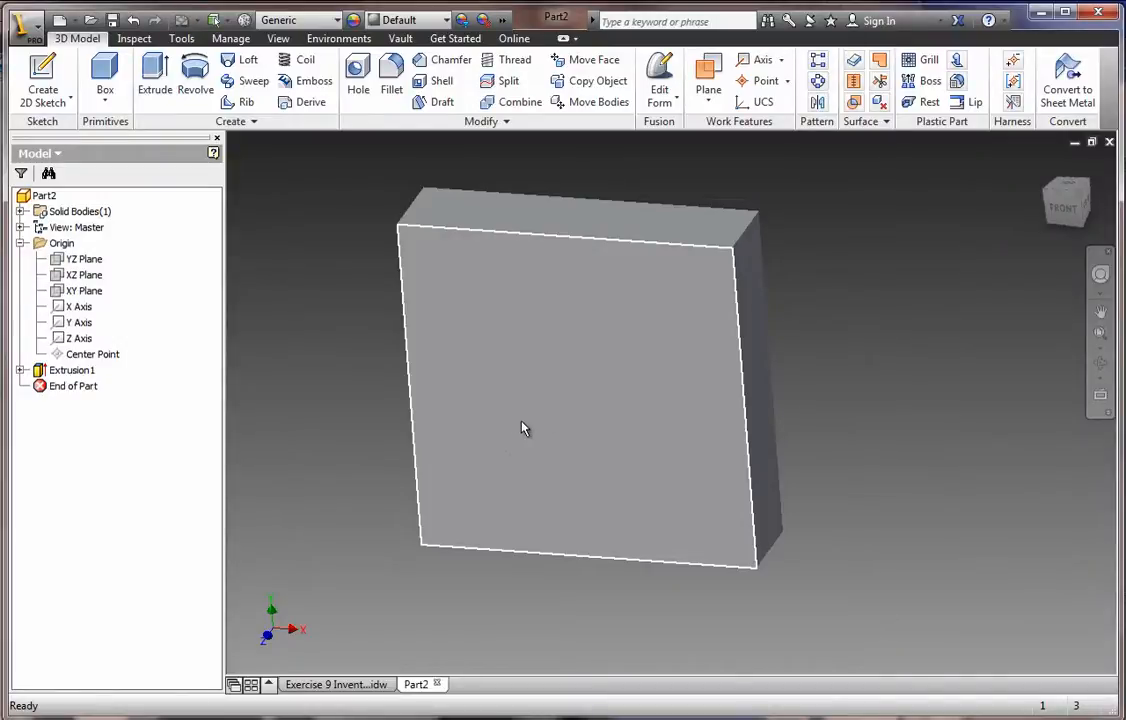
mouse_move(540, 432)
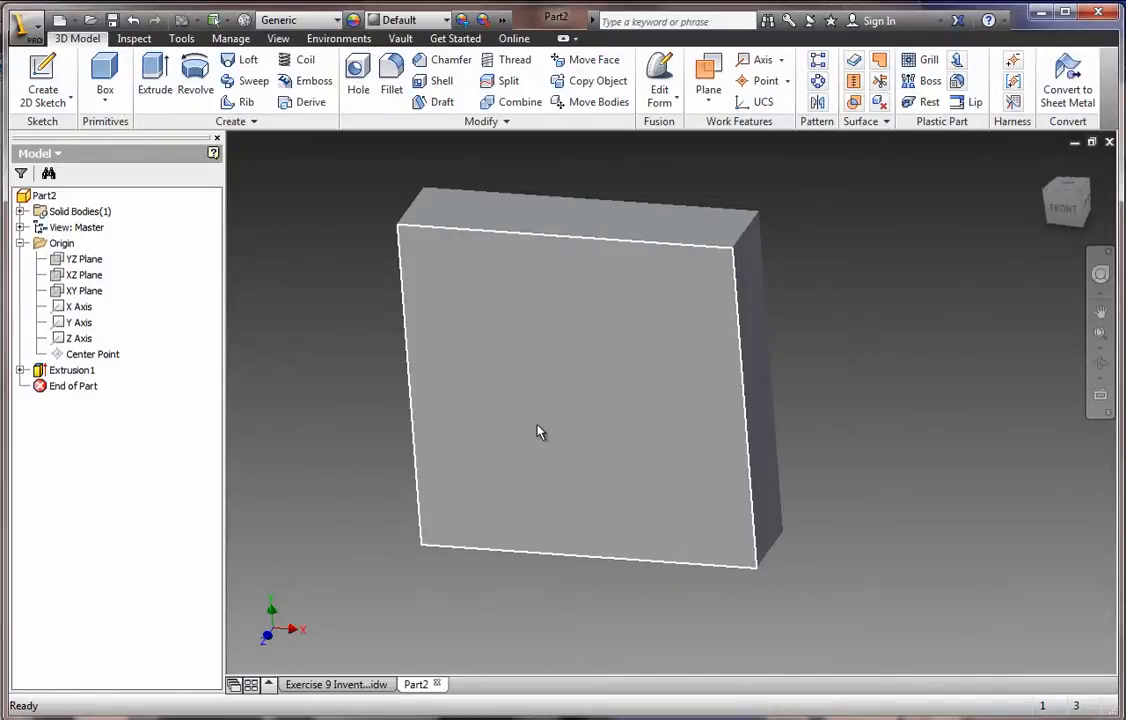
left_click(538, 432)
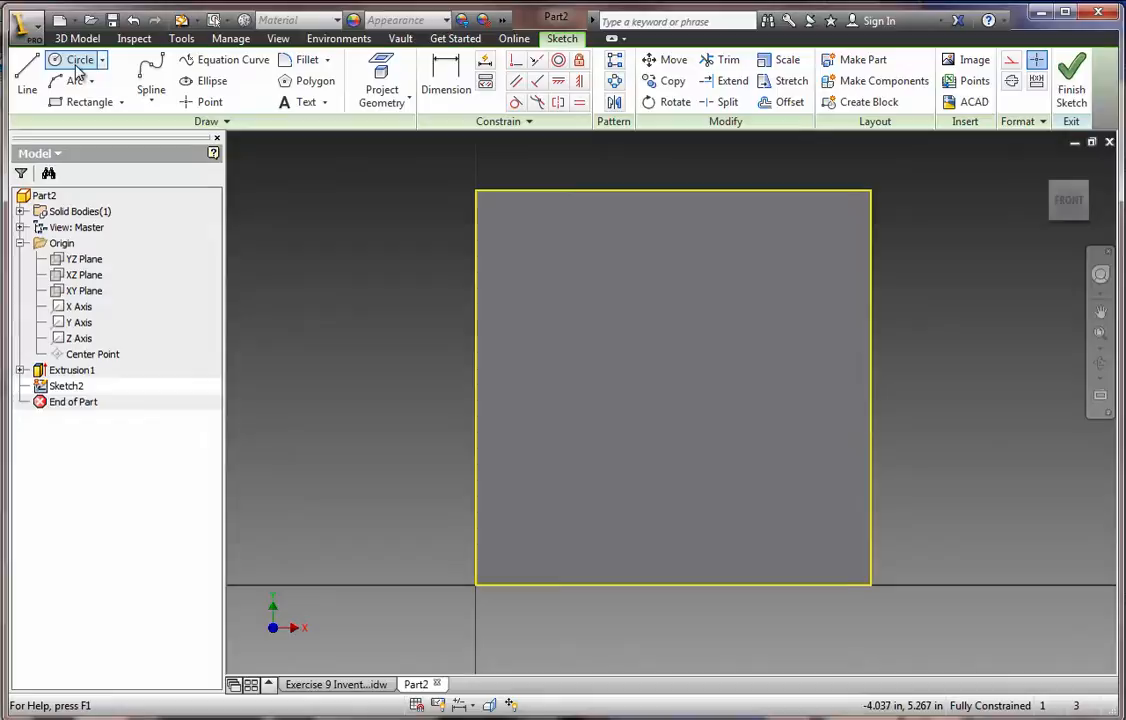
Step: Scroll the Word handout down to the Exercise 9 print to read the hole locations
left_click(544, 528)
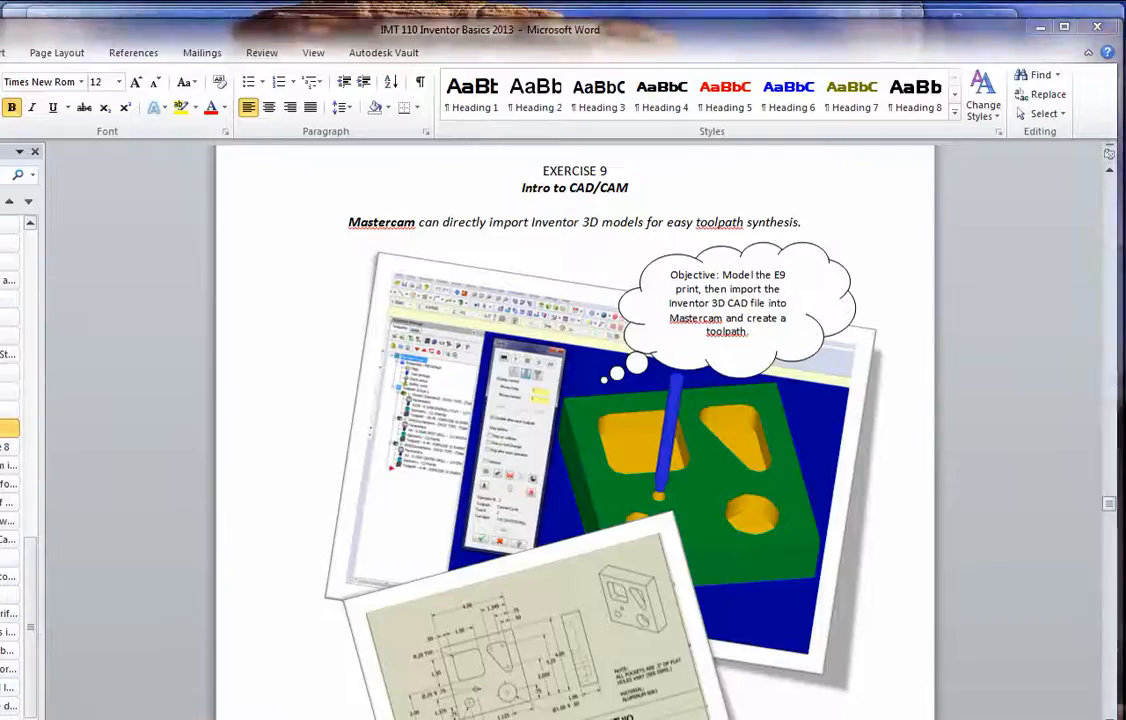
scroll("down", 3)
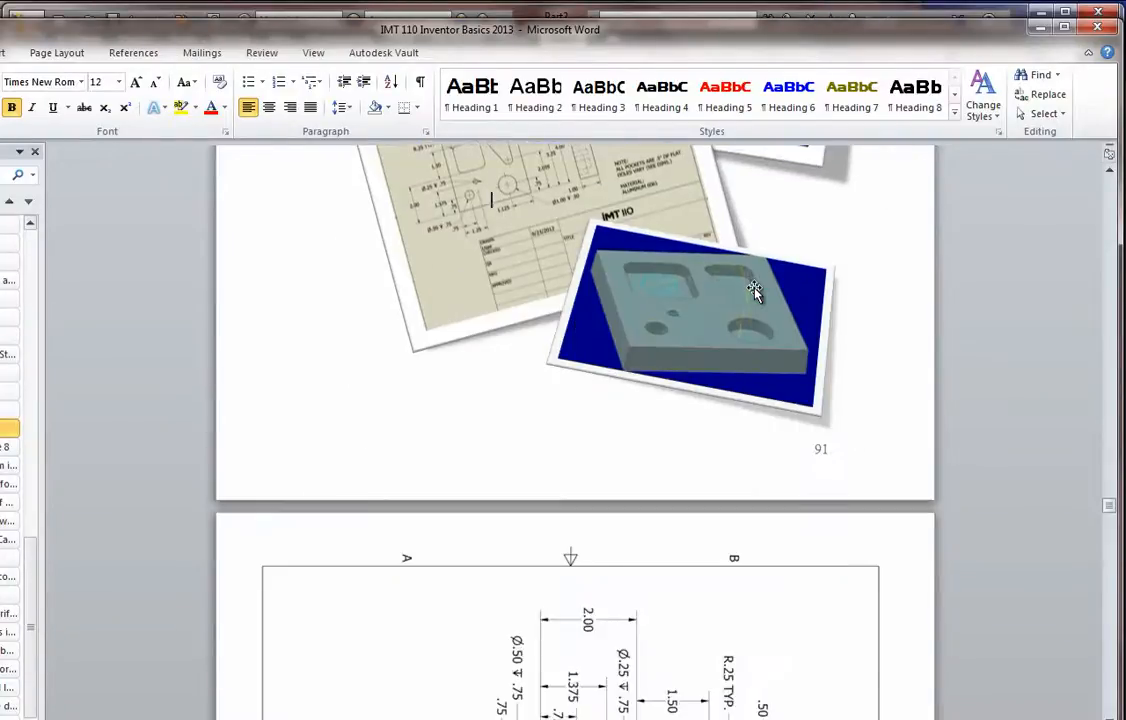
scroll("down", 3)
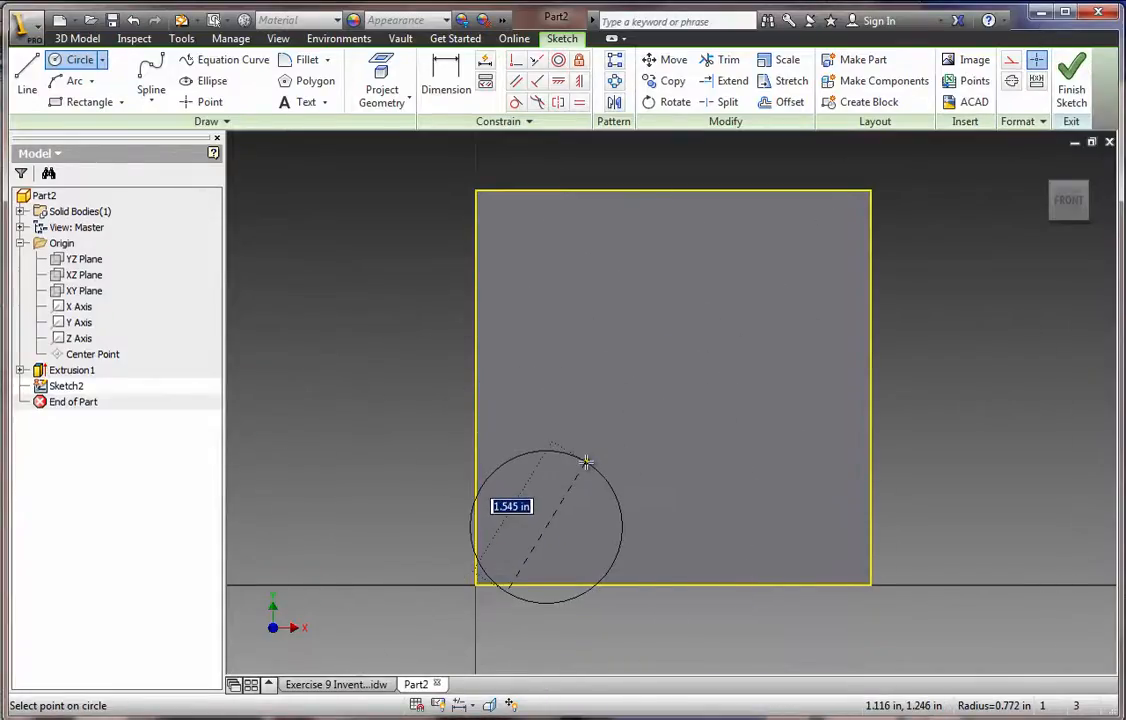
Step: Sketch .500 hole circles and dimension them .50 from the bottom, .75 from the left and 1.250 apart
type(".500")
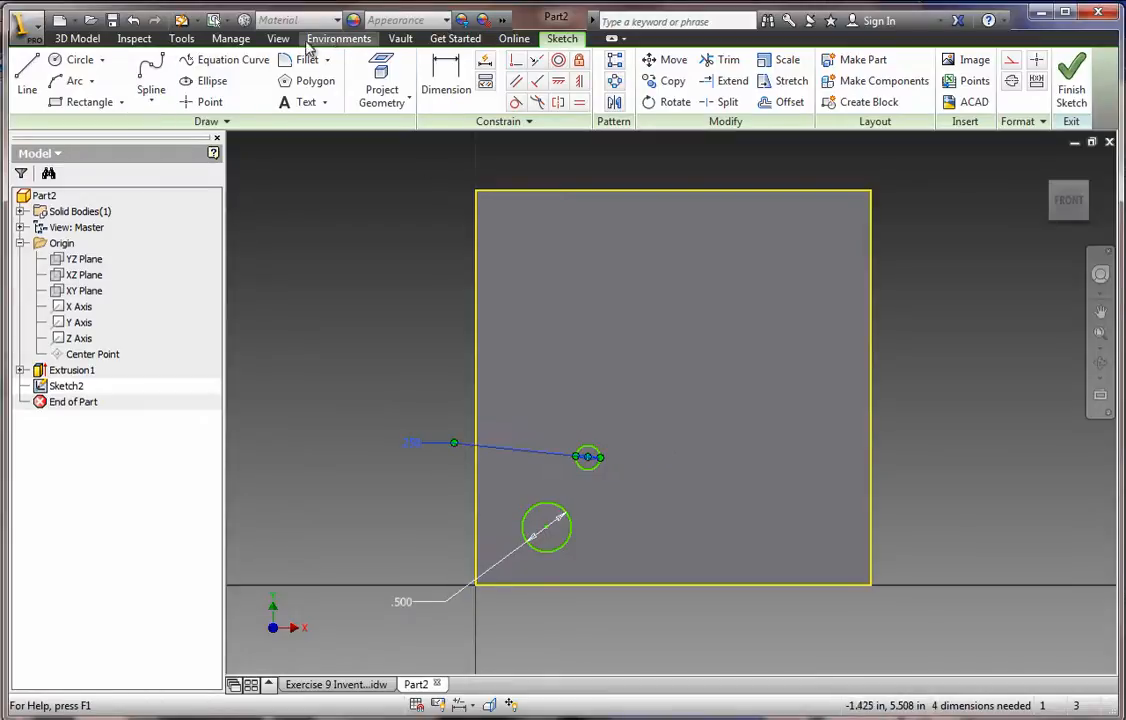
left_click(446, 88)
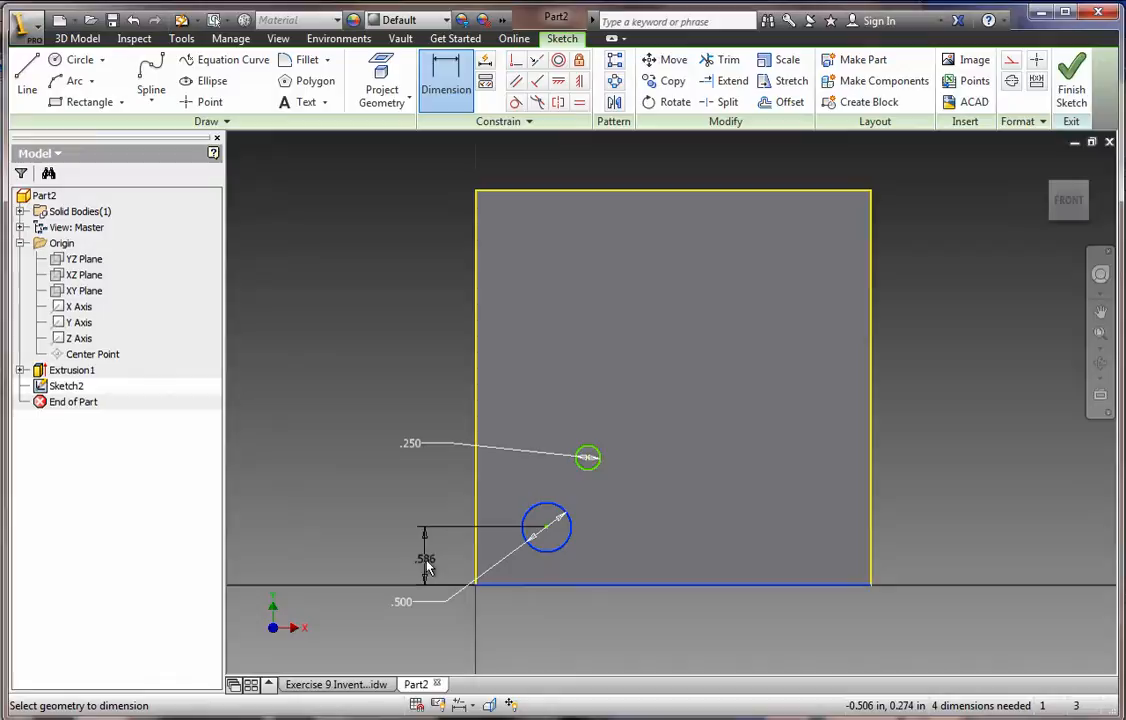
double_click(424, 556)
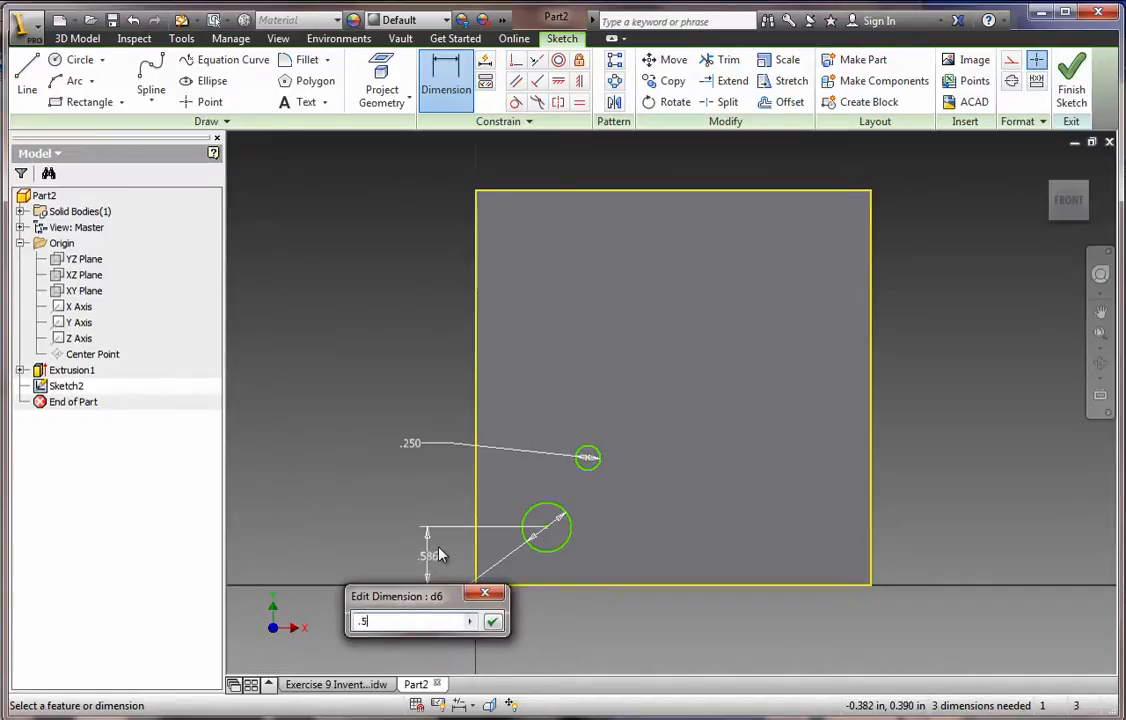
left_click(492, 620)
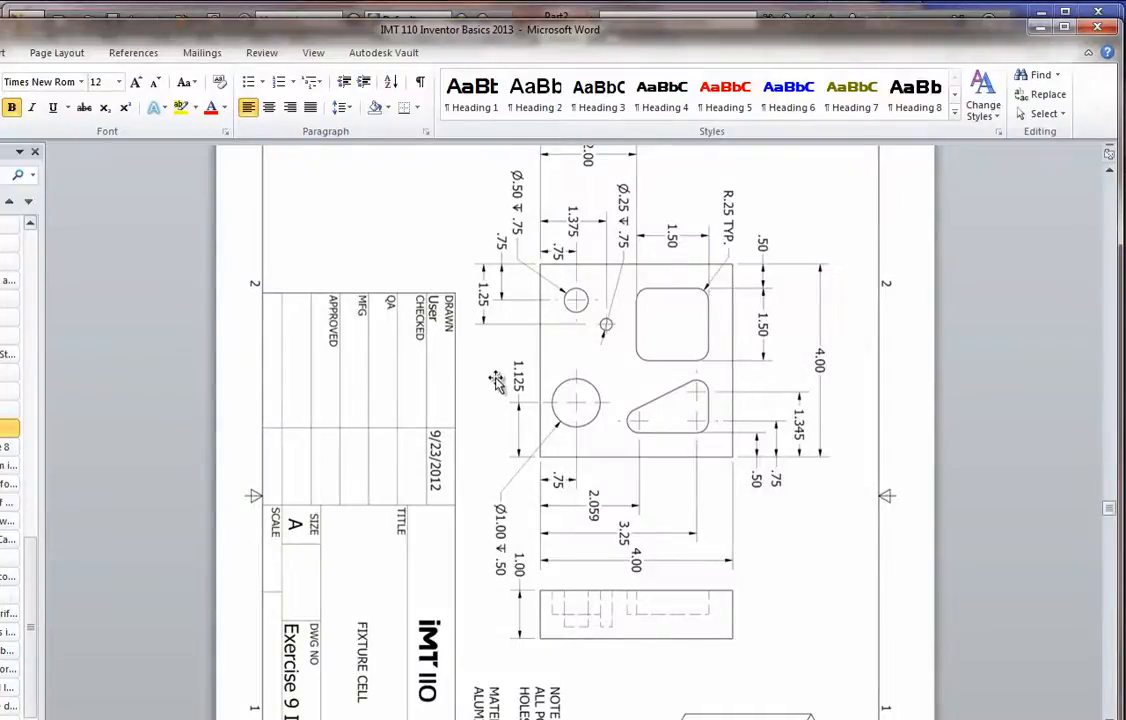
mouse_move(862, 56)
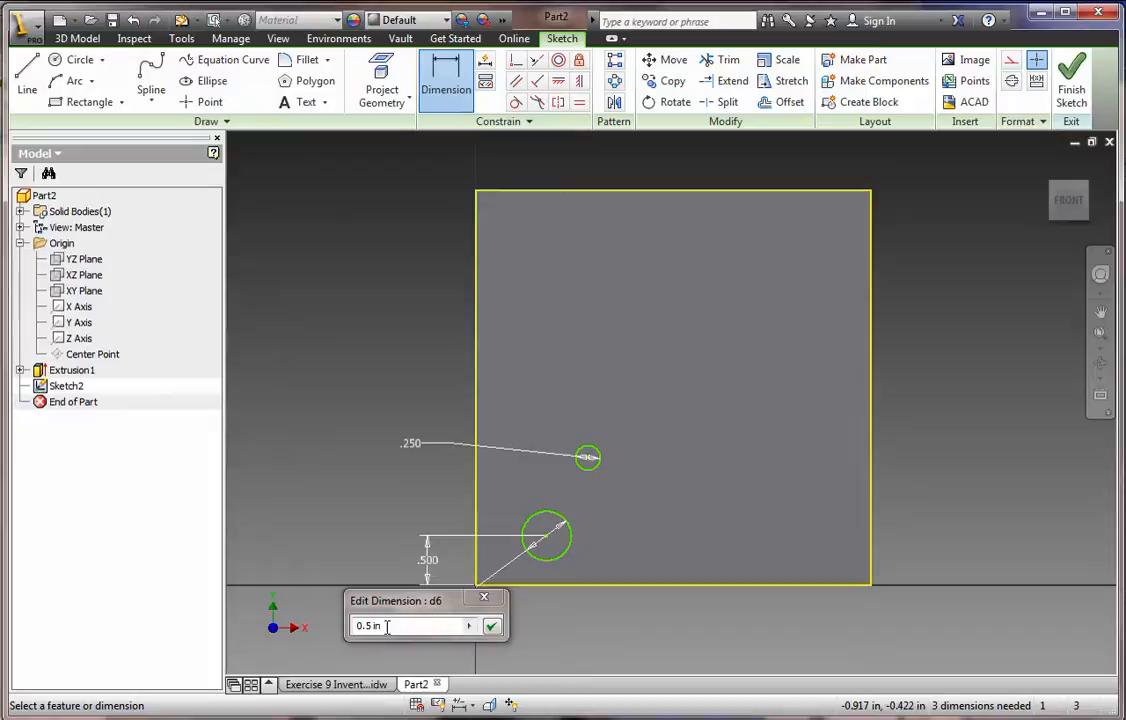
type(".75")
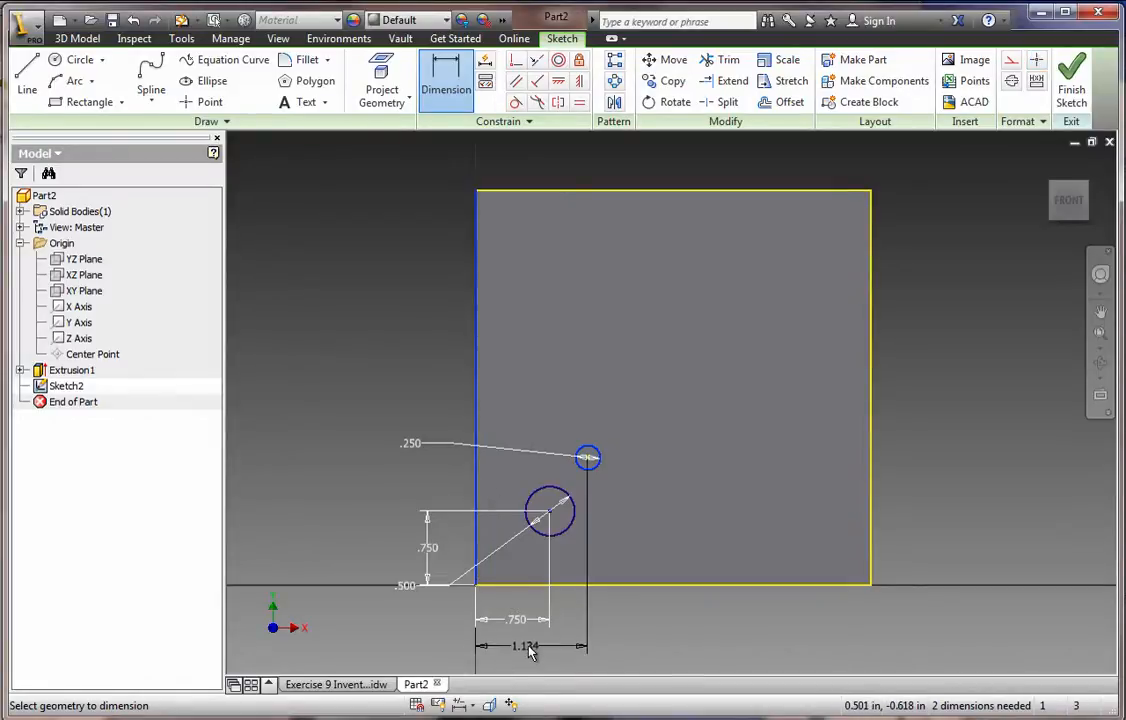
left_click(524, 644)
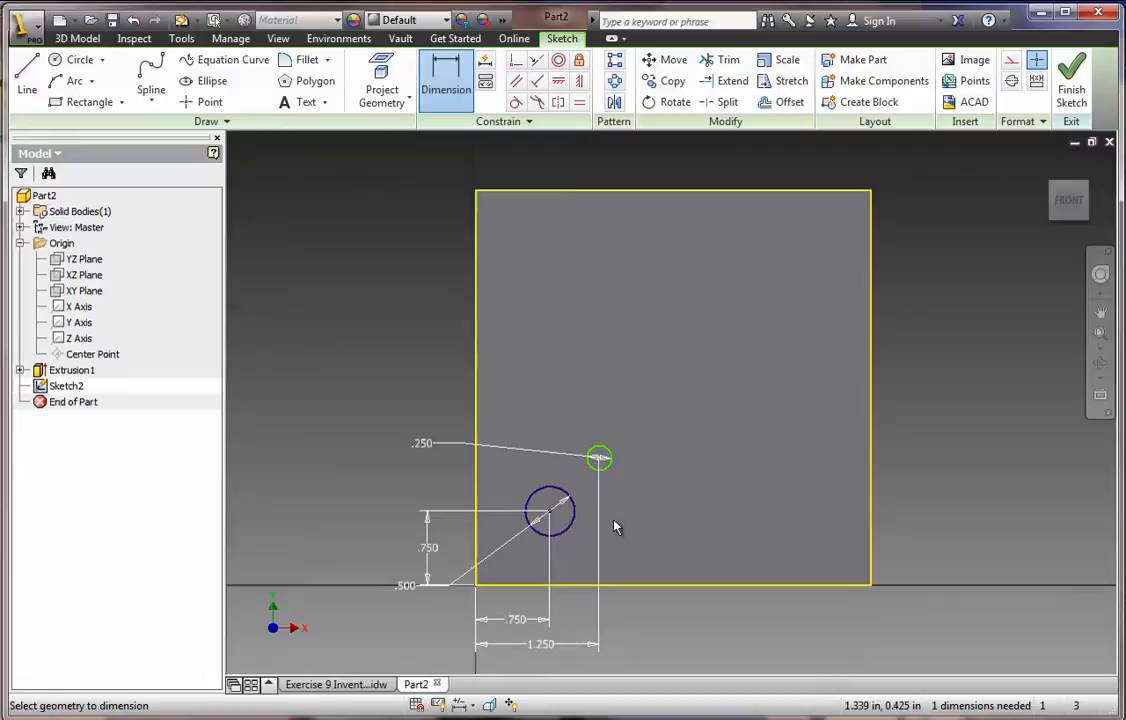
mouse_move(572, 592)
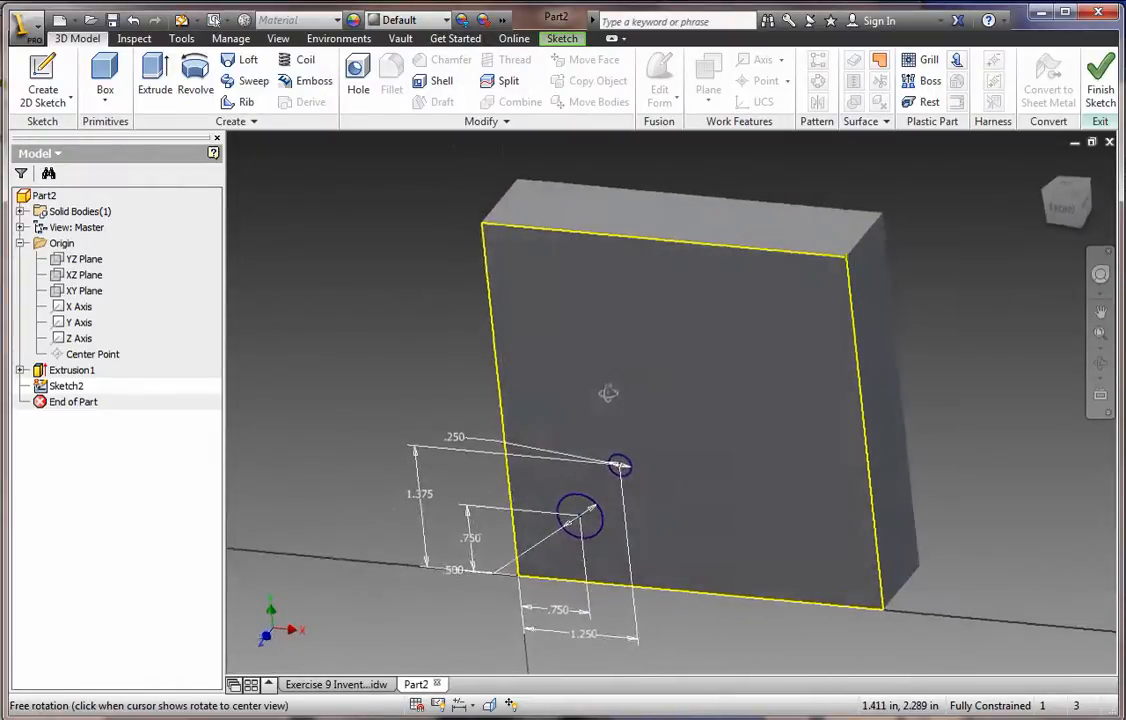
Step: Extrude-cut the small circle through the block and set the visual style to Shaded
left_click(154, 80)
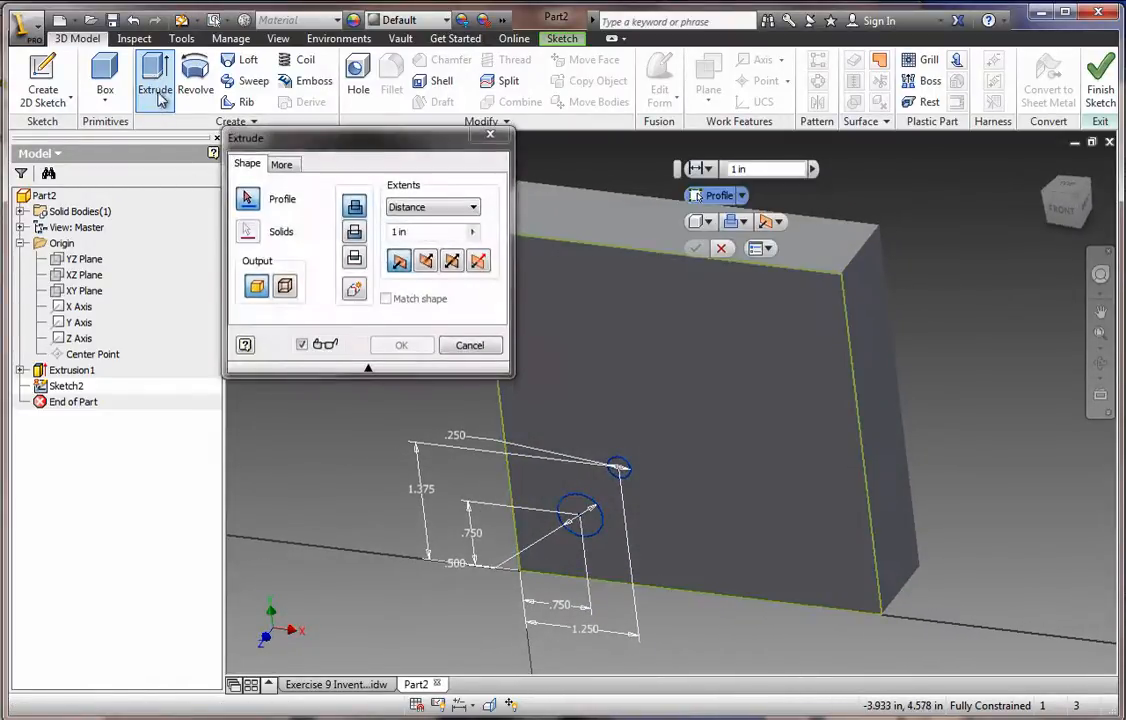
left_click(580, 518)
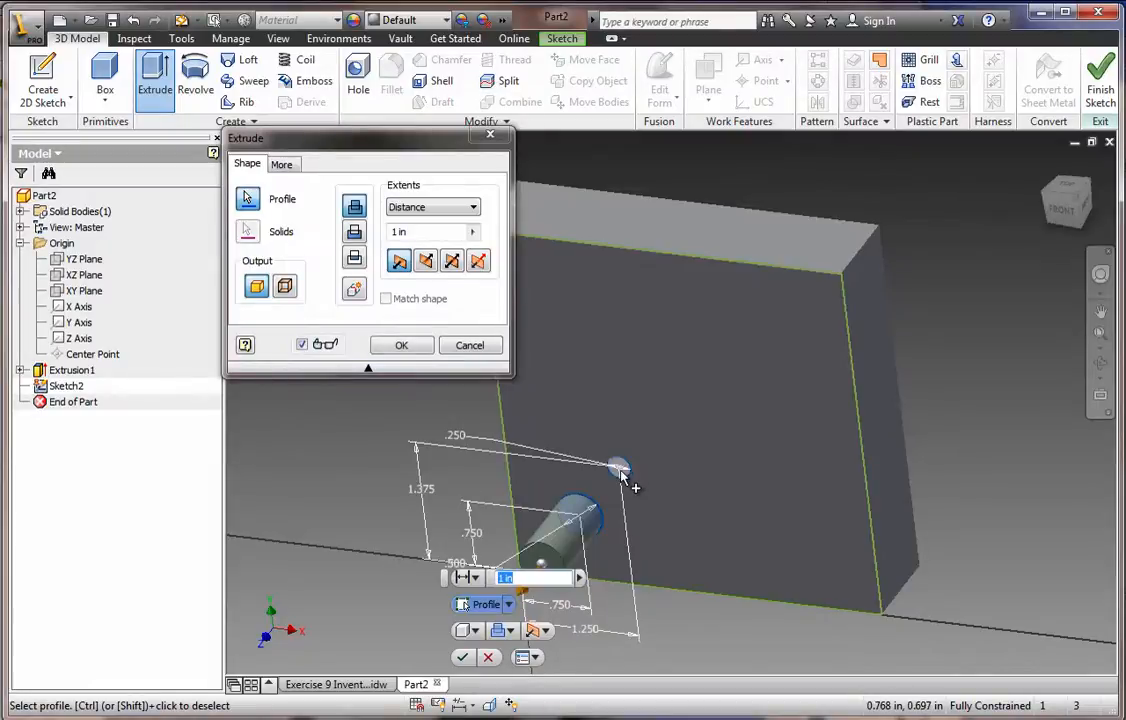
left_click(424, 260)
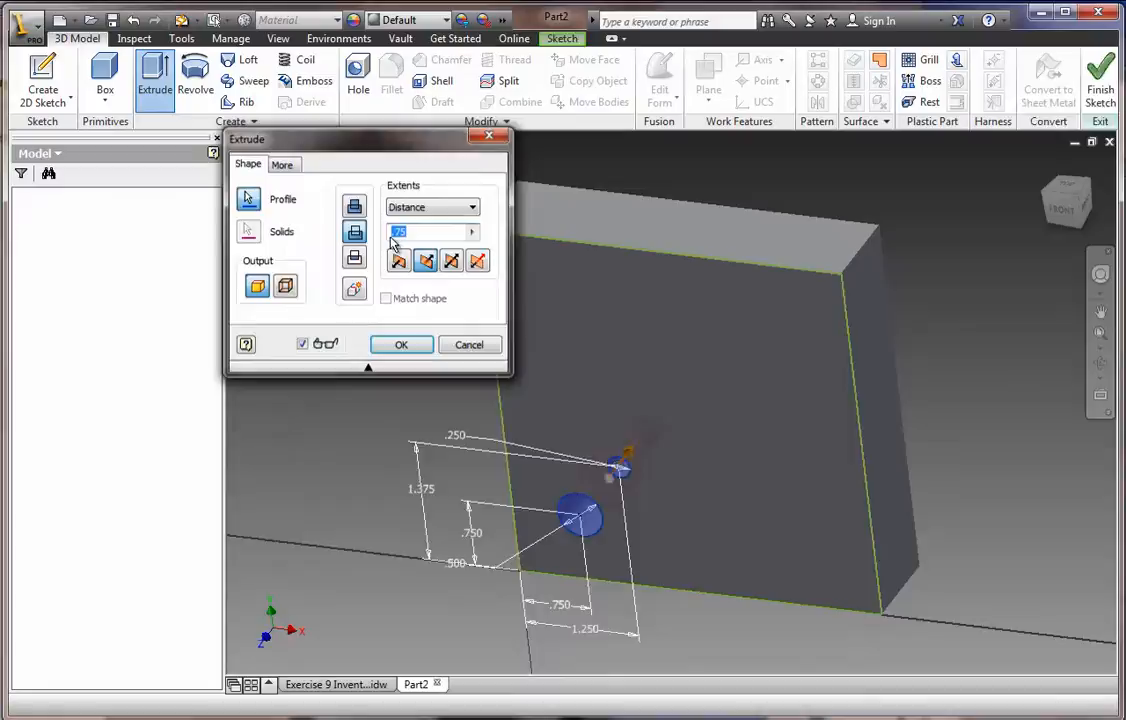
left_click(400, 344)
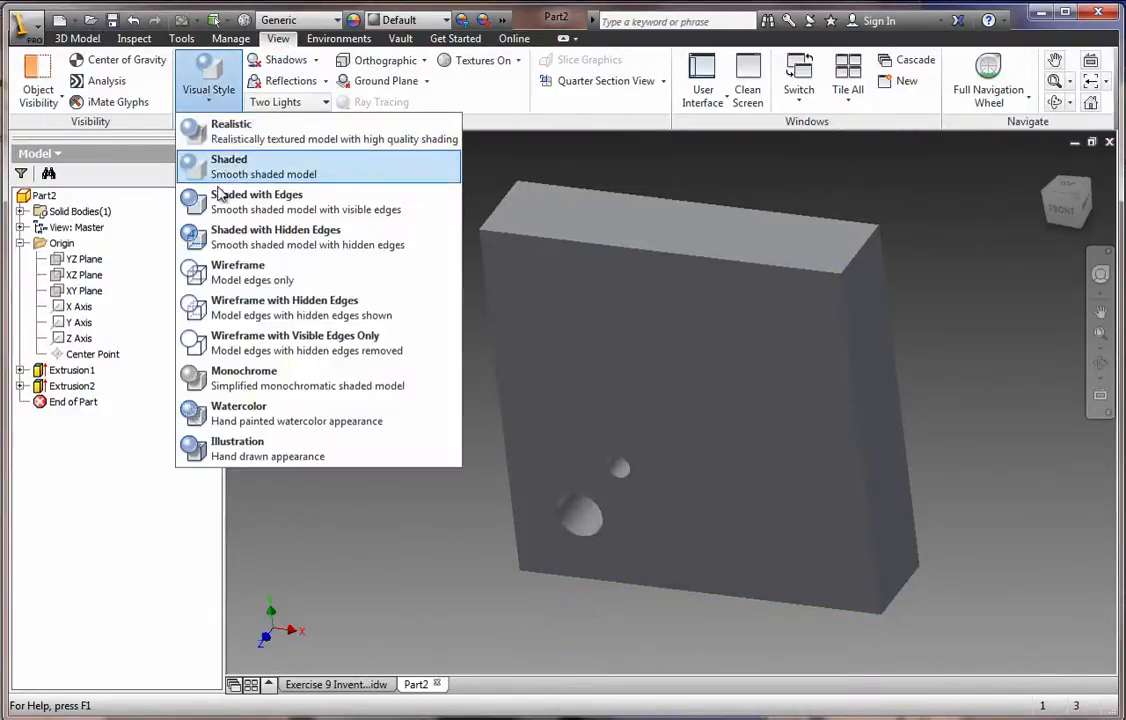
left_click(228, 166)
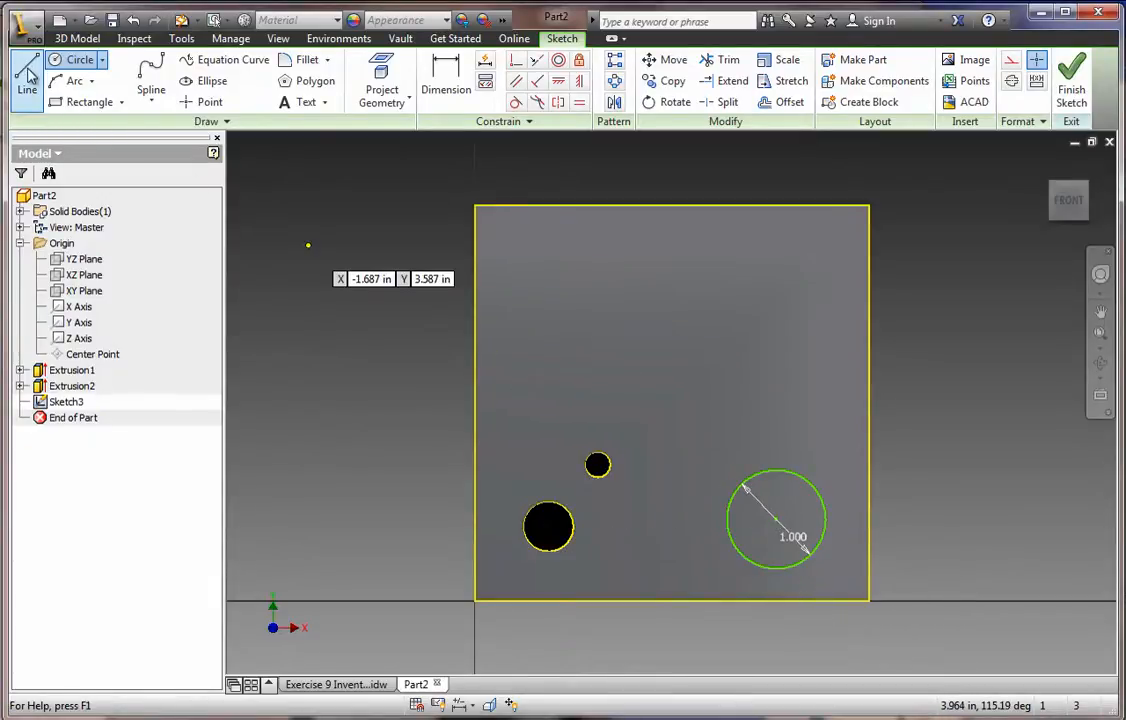
Step: Dimension the new circle to 1.000 diameter, .750 from the bottom and 1.125 from the right edge
left_click(444, 80)
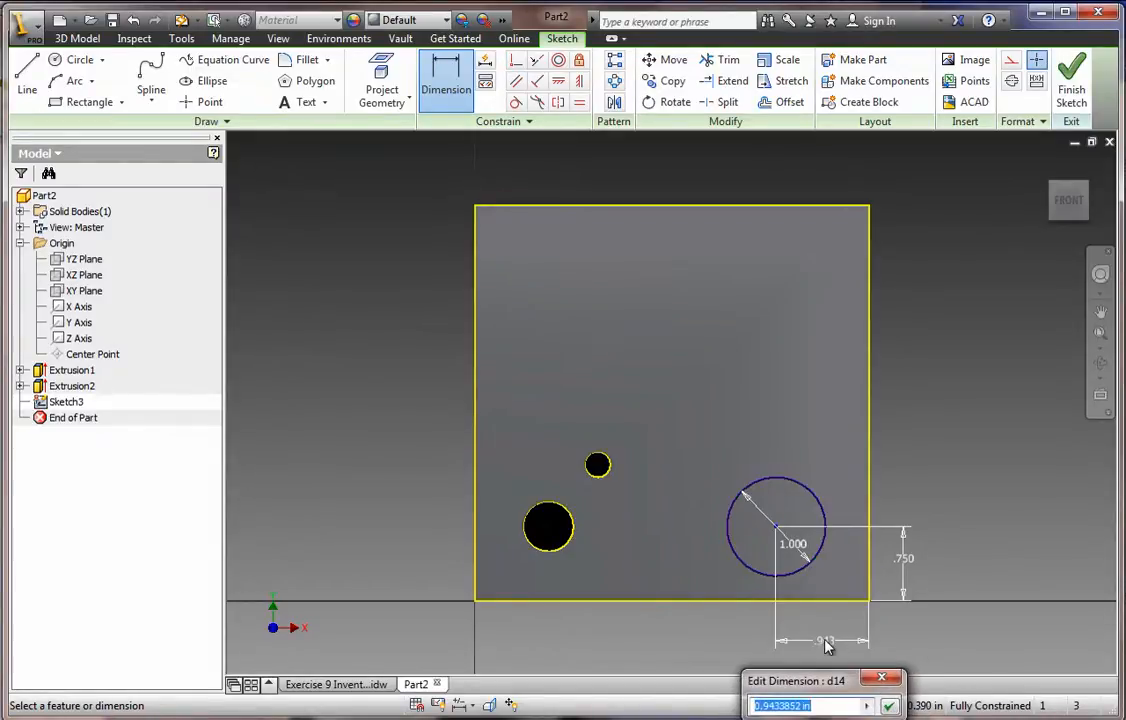
type("1.125")
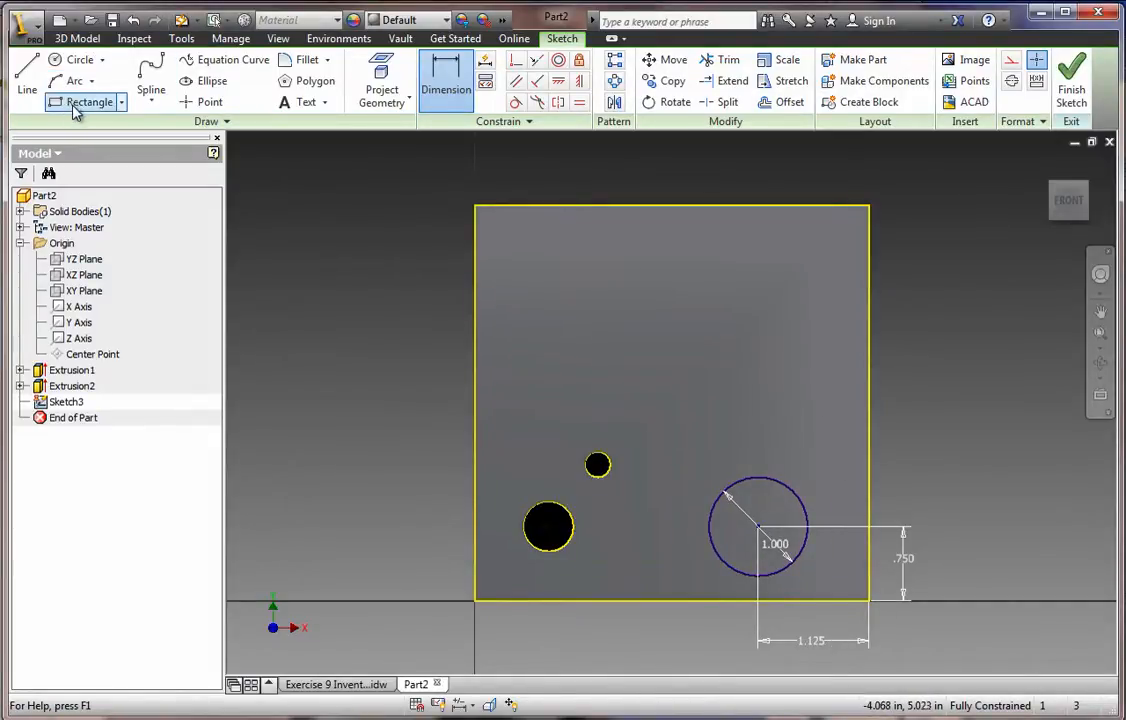
Step: Draw a 1.500 square in the upper left, set .500 from the top and left edges
left_click(86, 102)
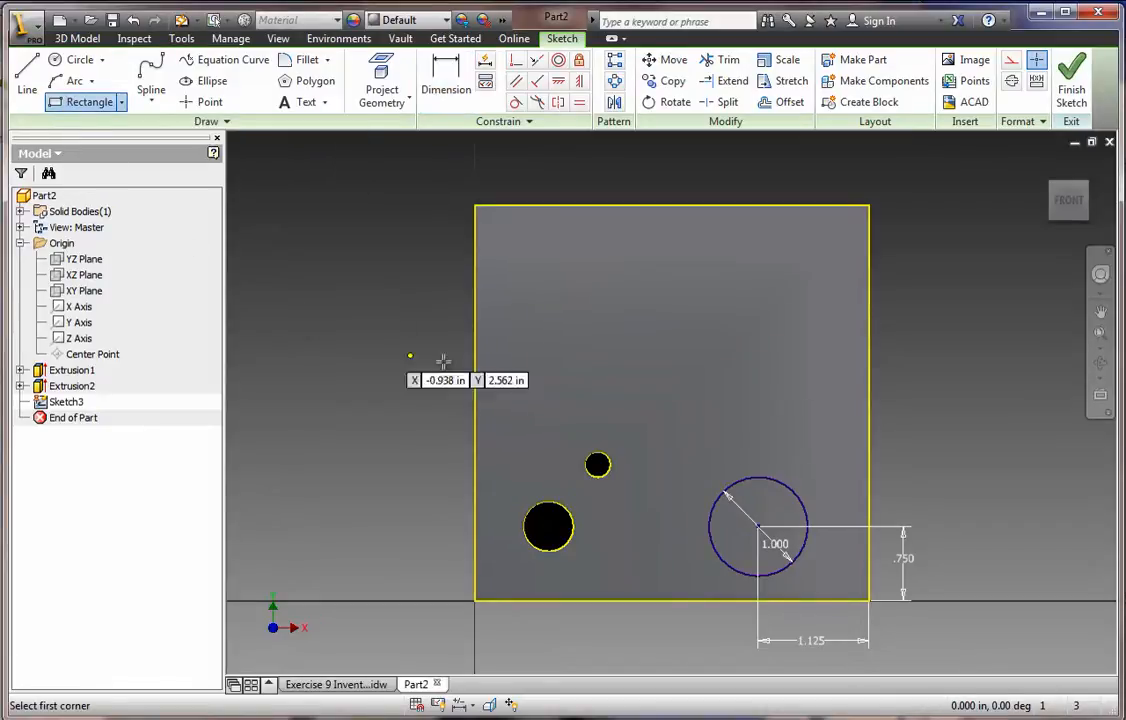
left_click_drag(520, 260, 612, 356)
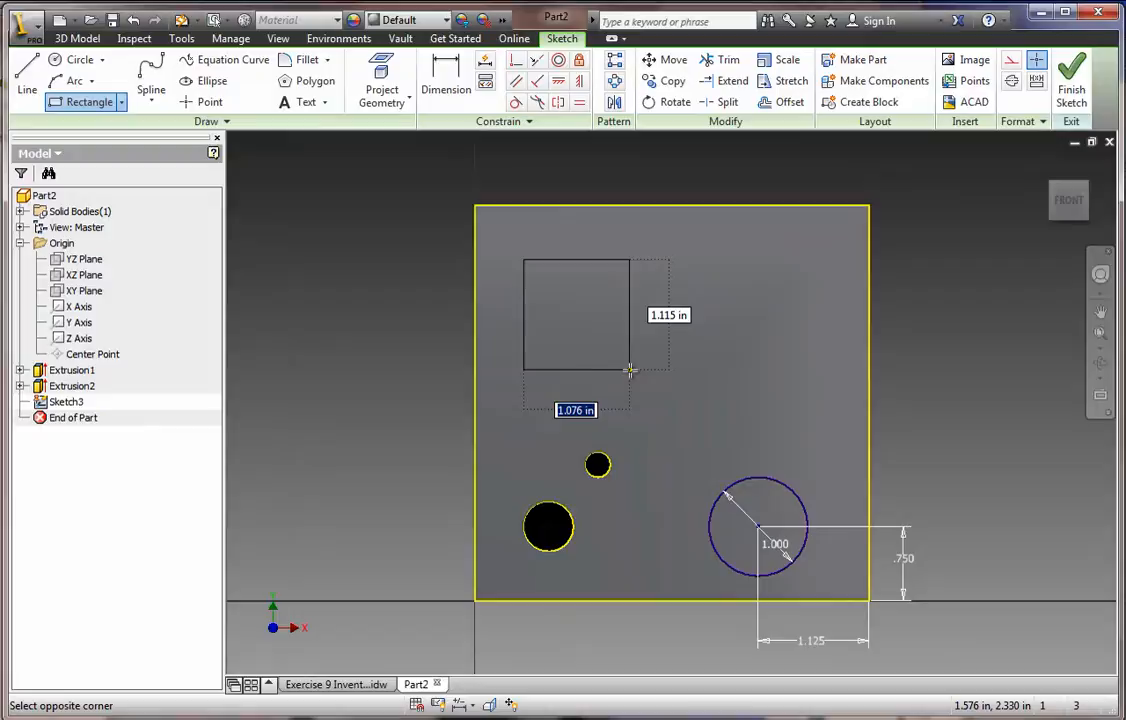
type("1.5")
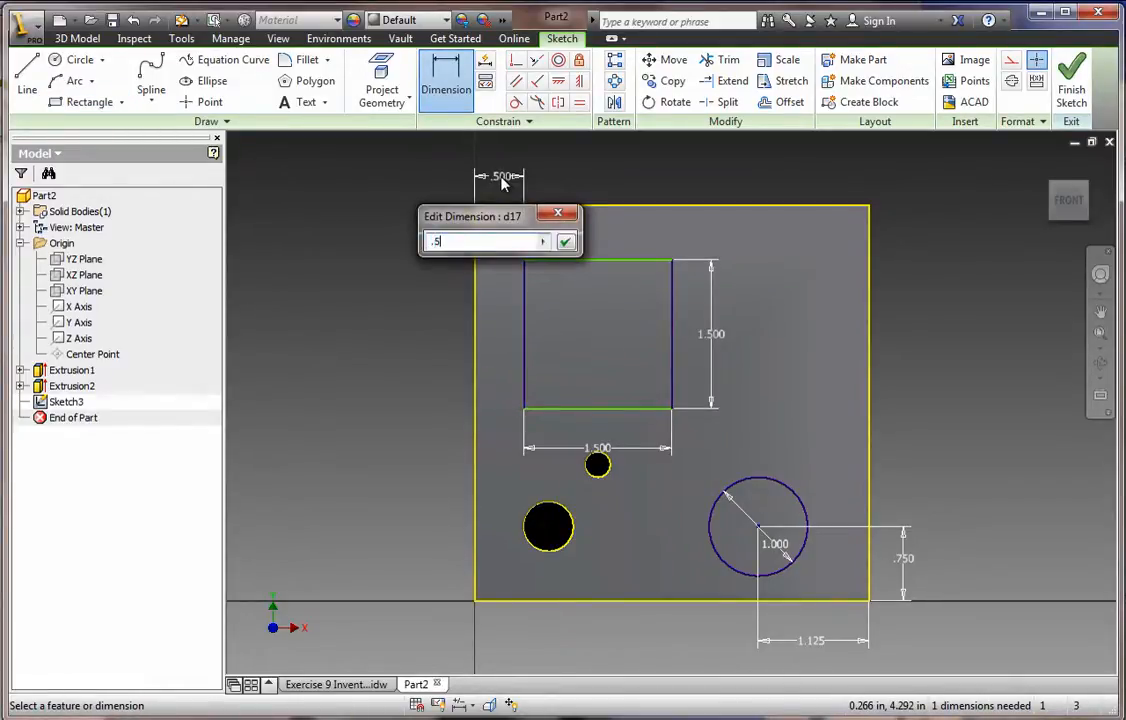
left_click(564, 242)
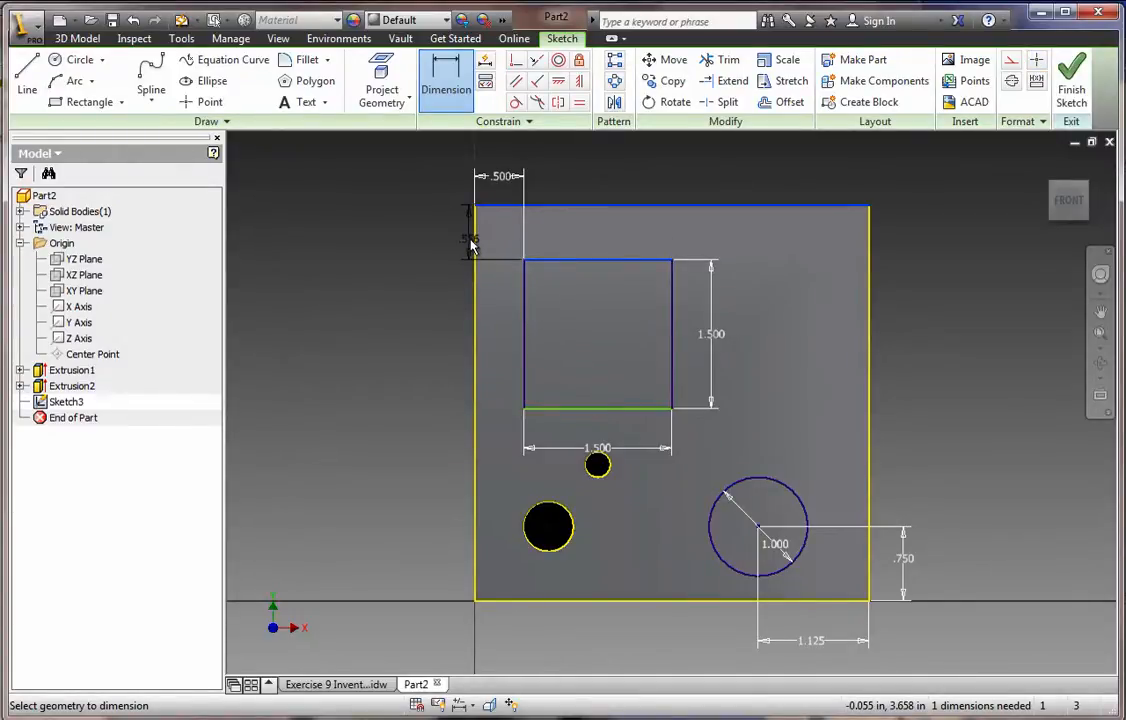
mouse_move(458, 256)
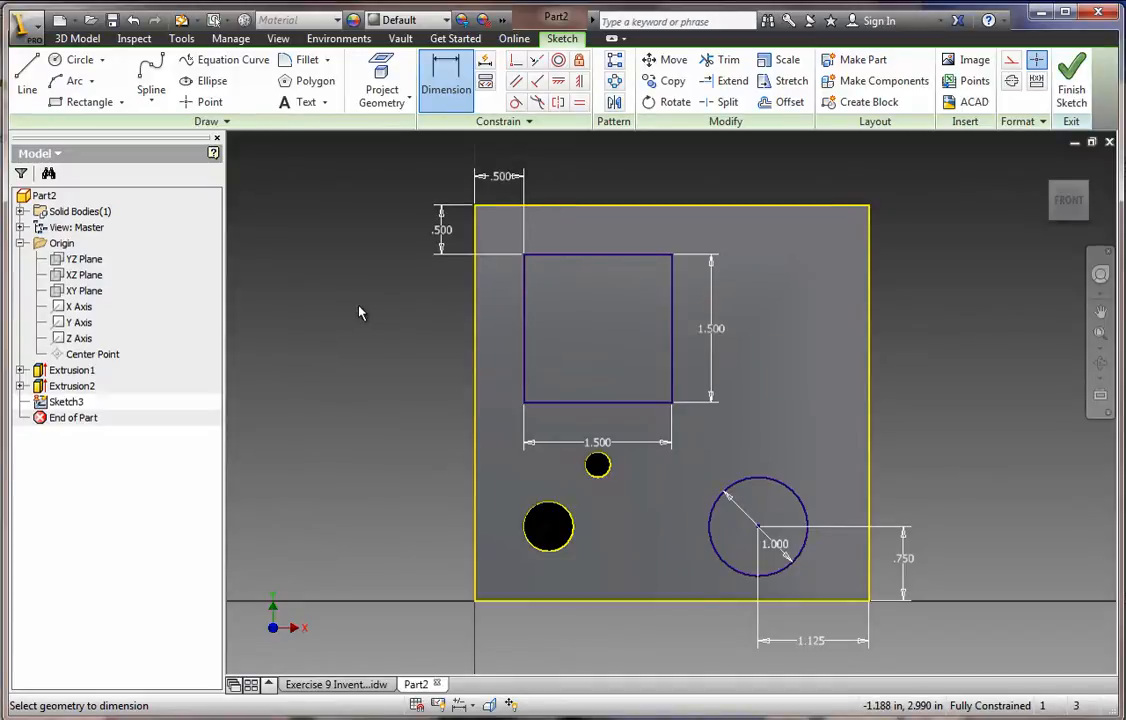
mouse_move(620, 390)
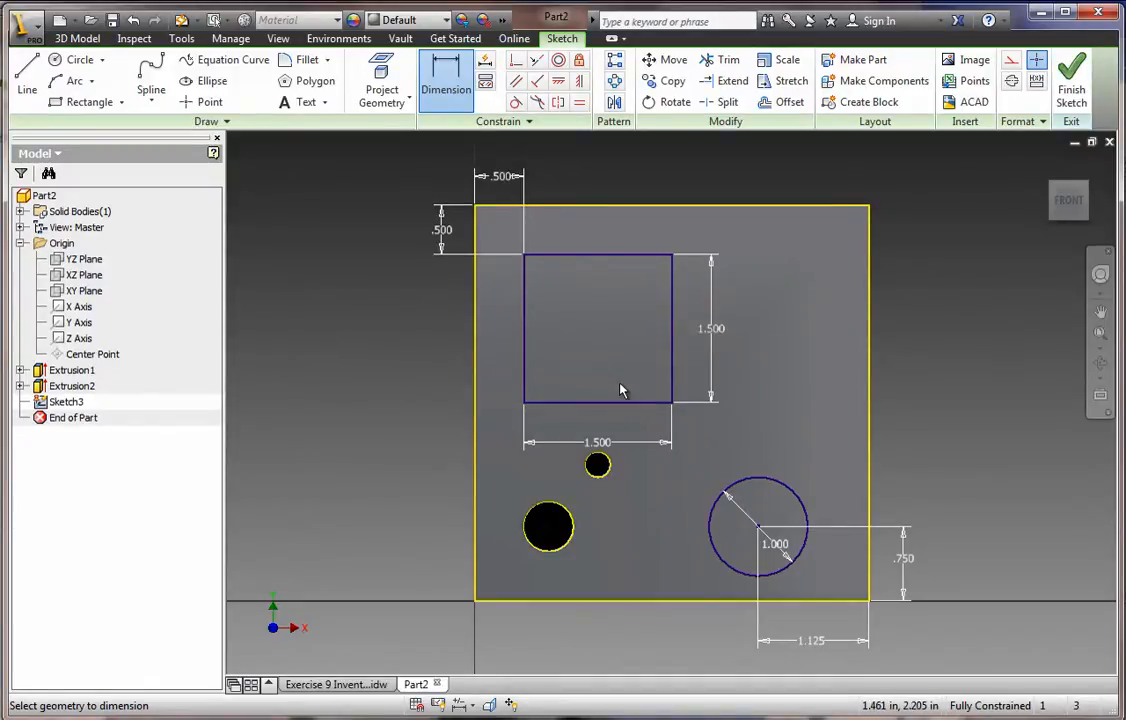
mouse_move(600, 352)
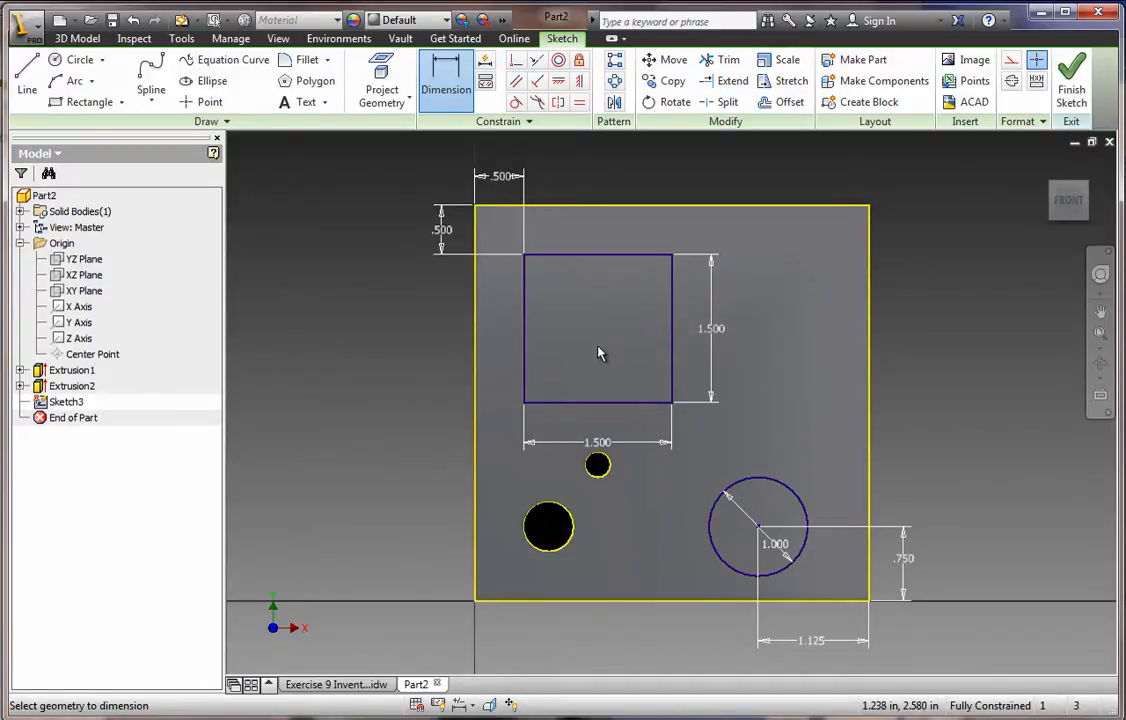
mouse_move(596, 370)
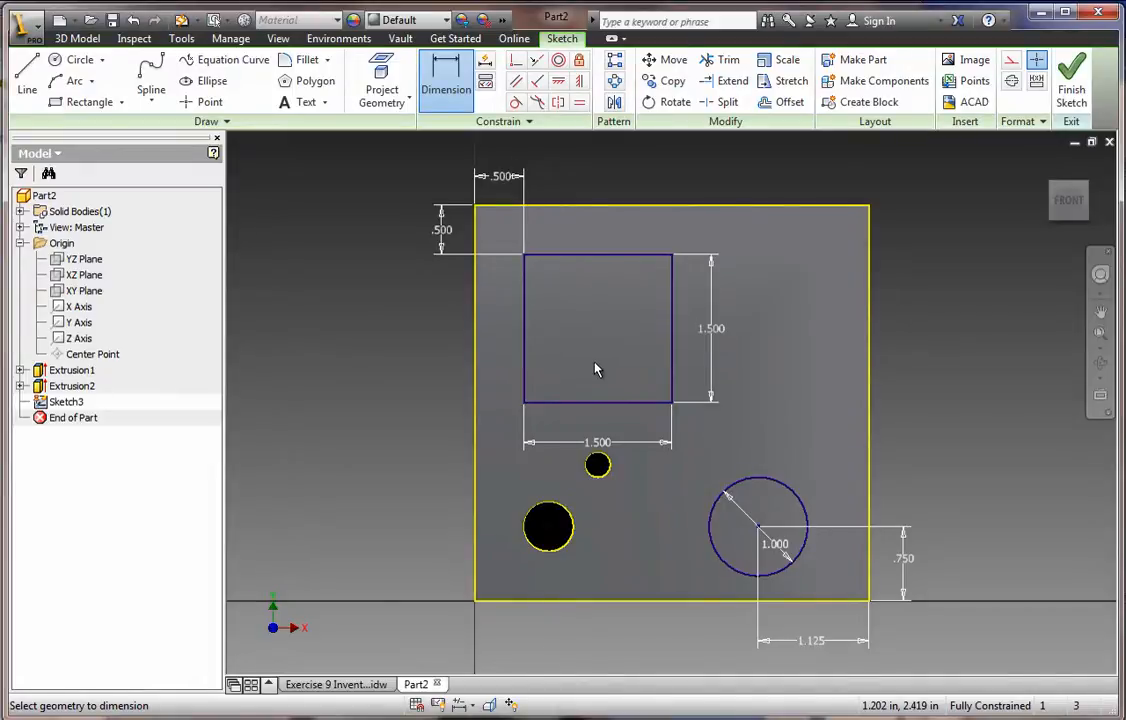
left_click(80, 60)
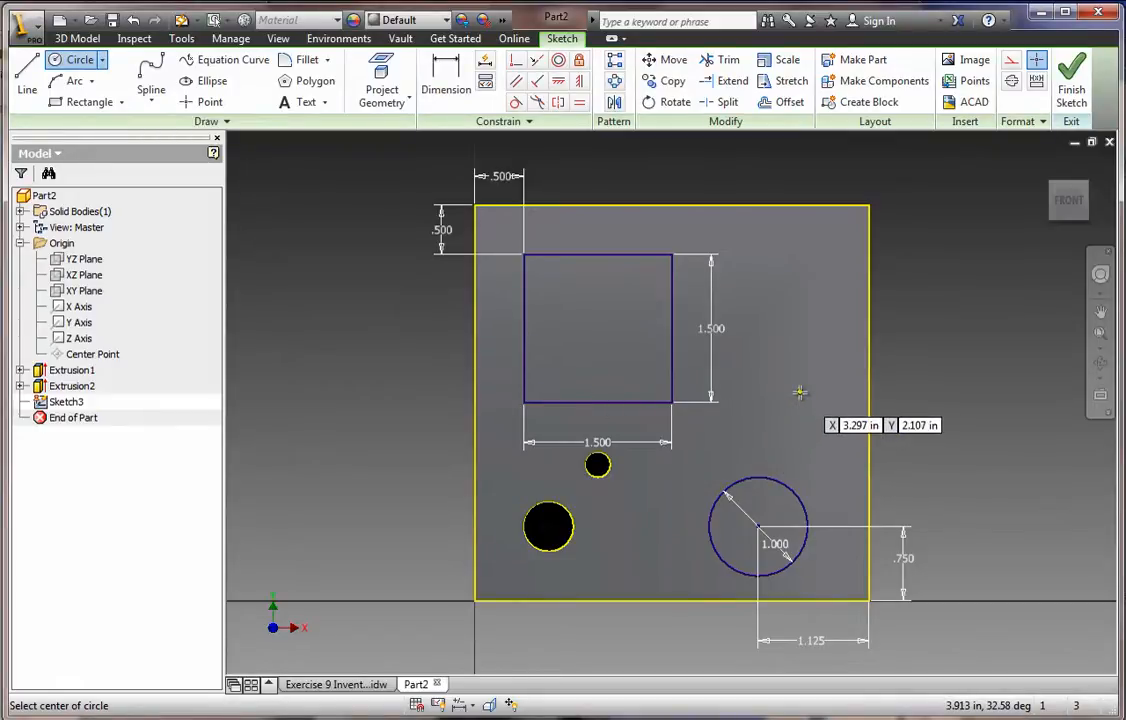
mouse_move(816, 400)
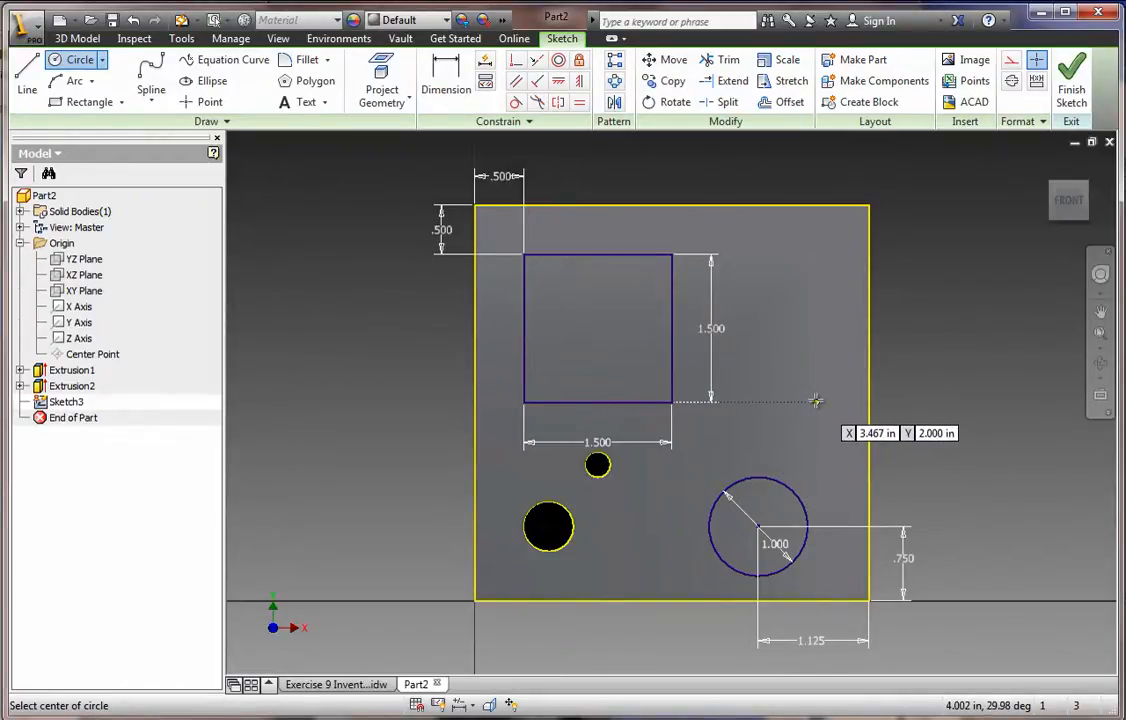
Step: Place the small .500 circles near the top right and dimension the first circle's vertical position
left_click(816, 404)
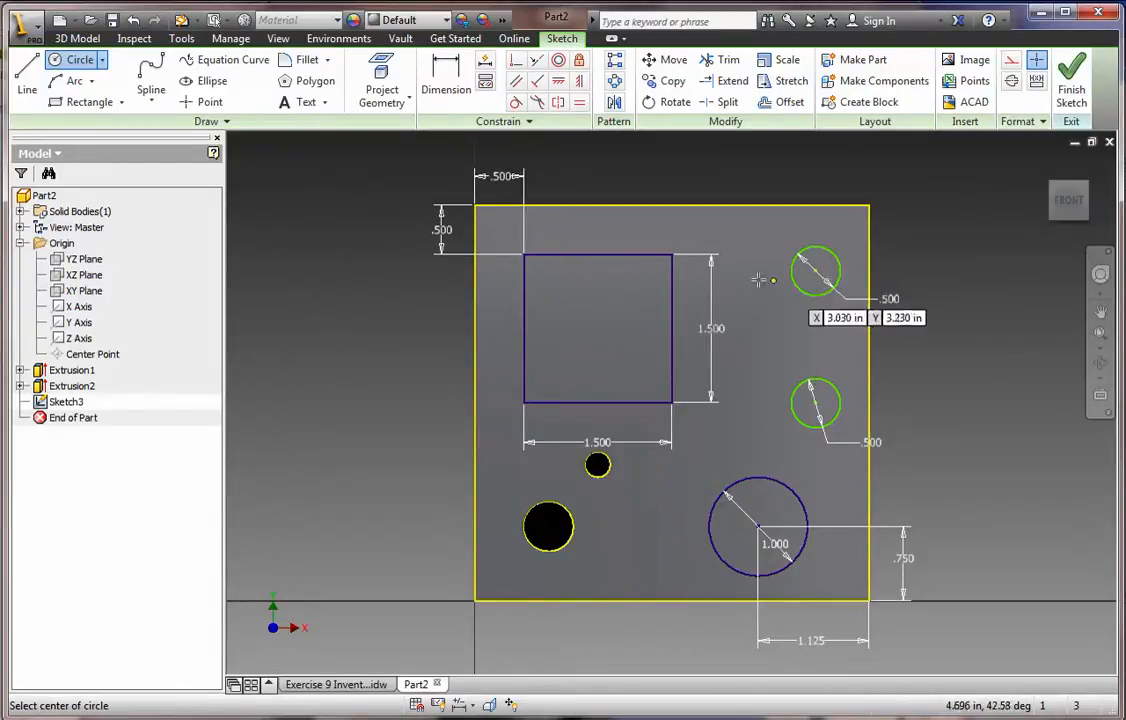
left_click(758, 272)
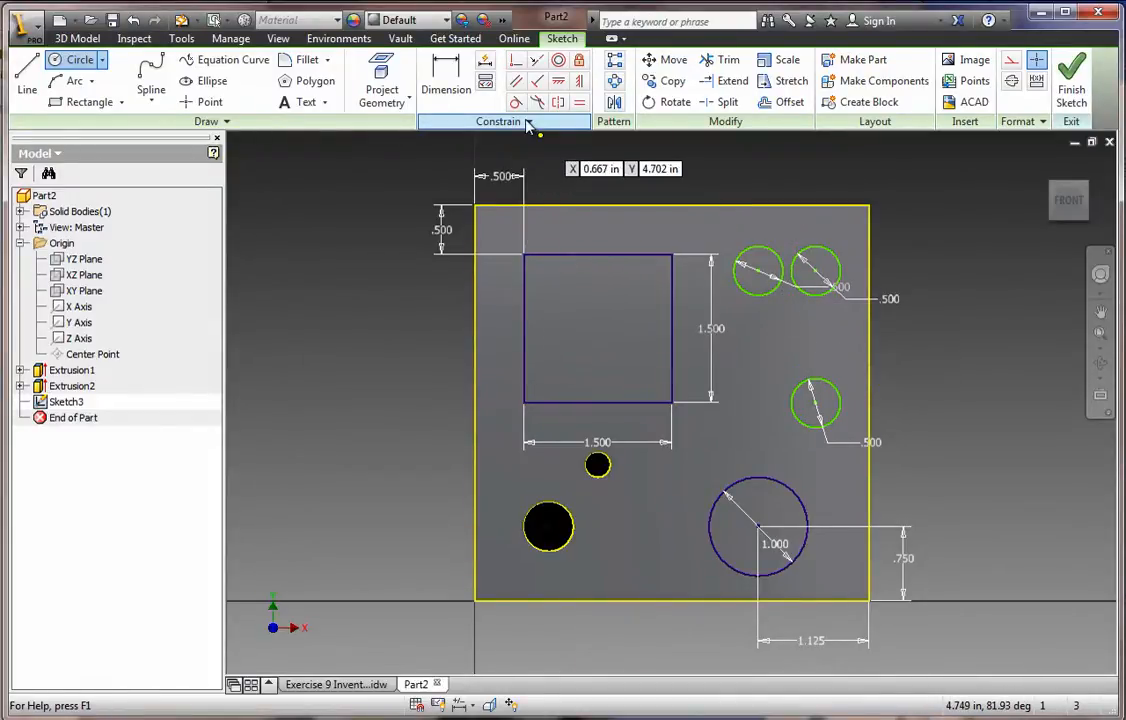
left_click(446, 76)
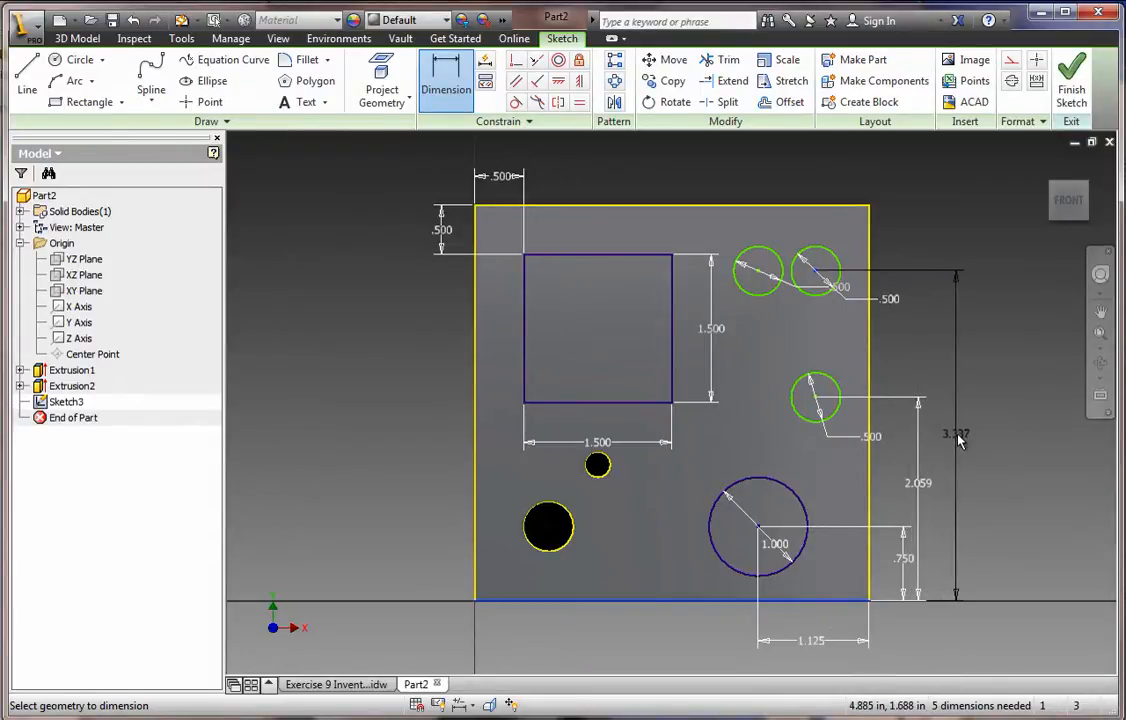
left_click(956, 434)
type("3.250")
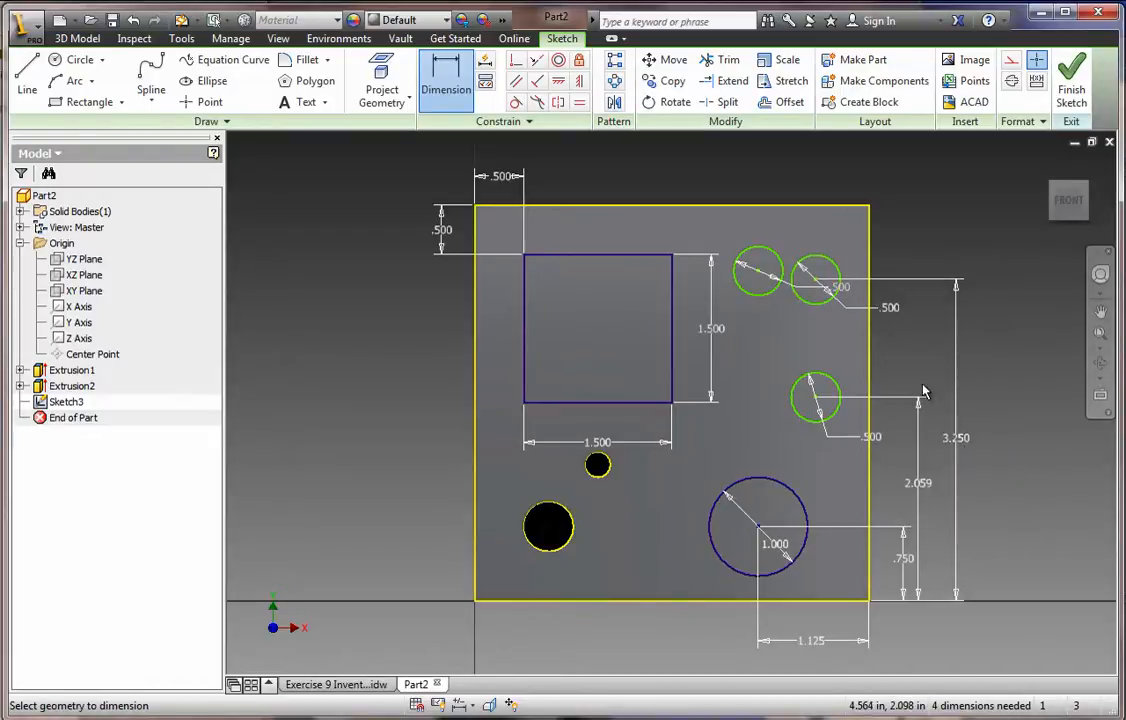
mouse_move(912, 372)
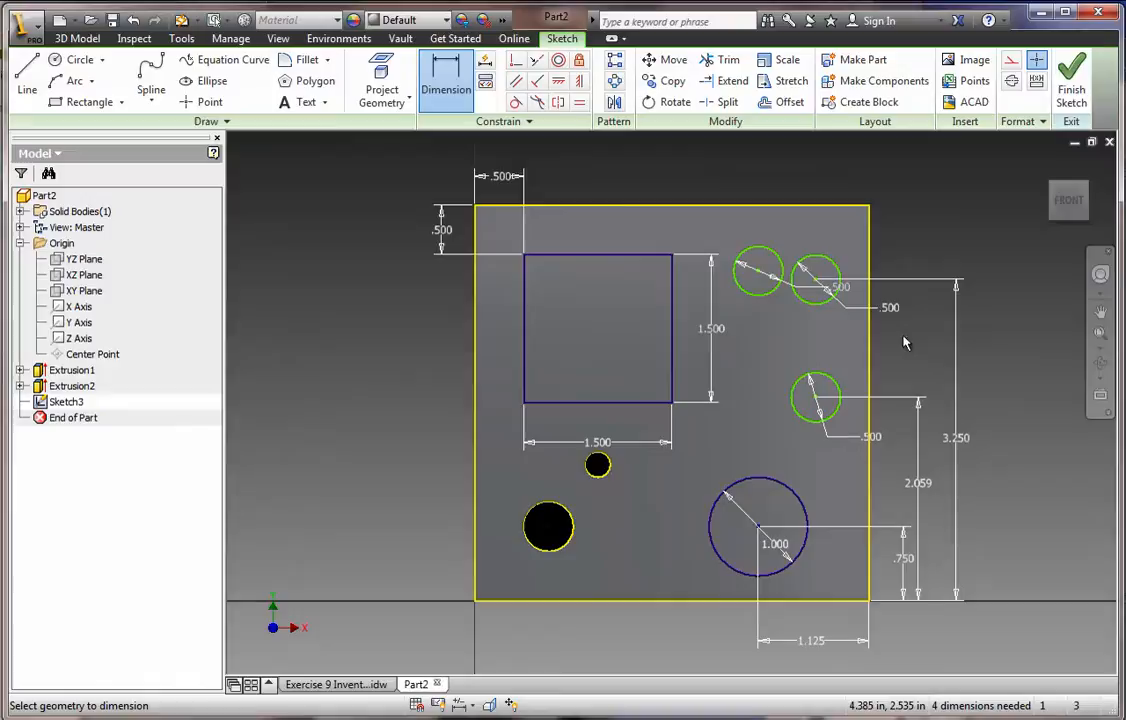
mouse_move(782, 312)
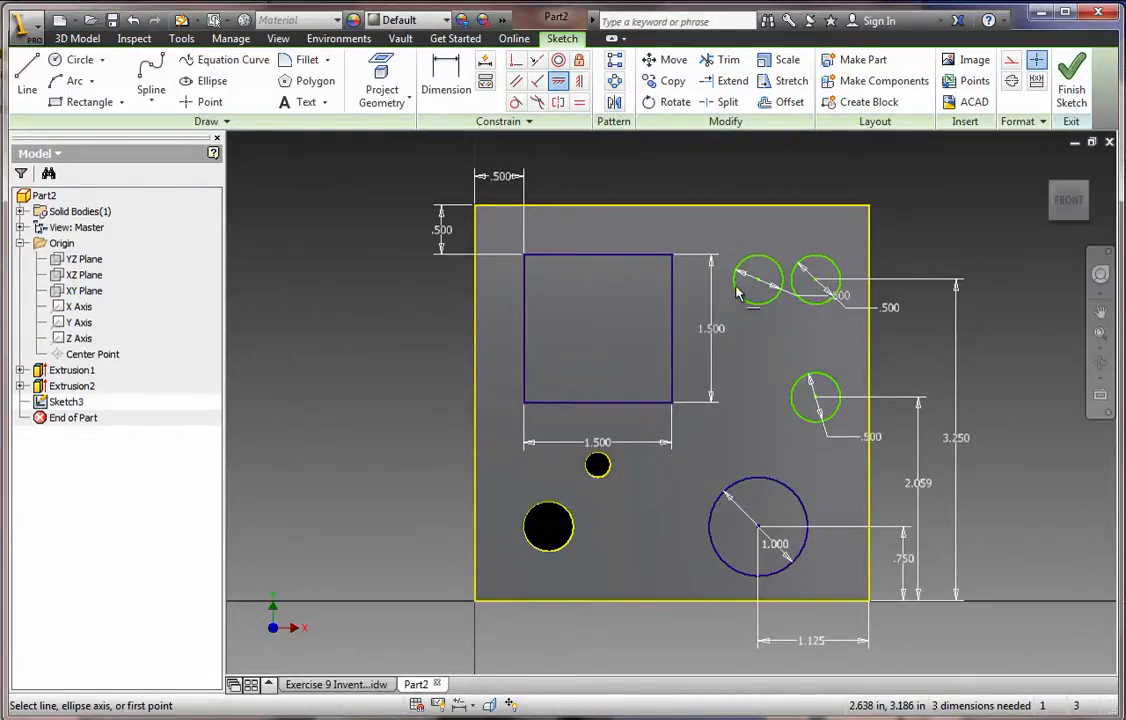
Step: Dimension the remaining circles from the right edge with 1.345 spacing until fully constrained
left_click(444, 84)
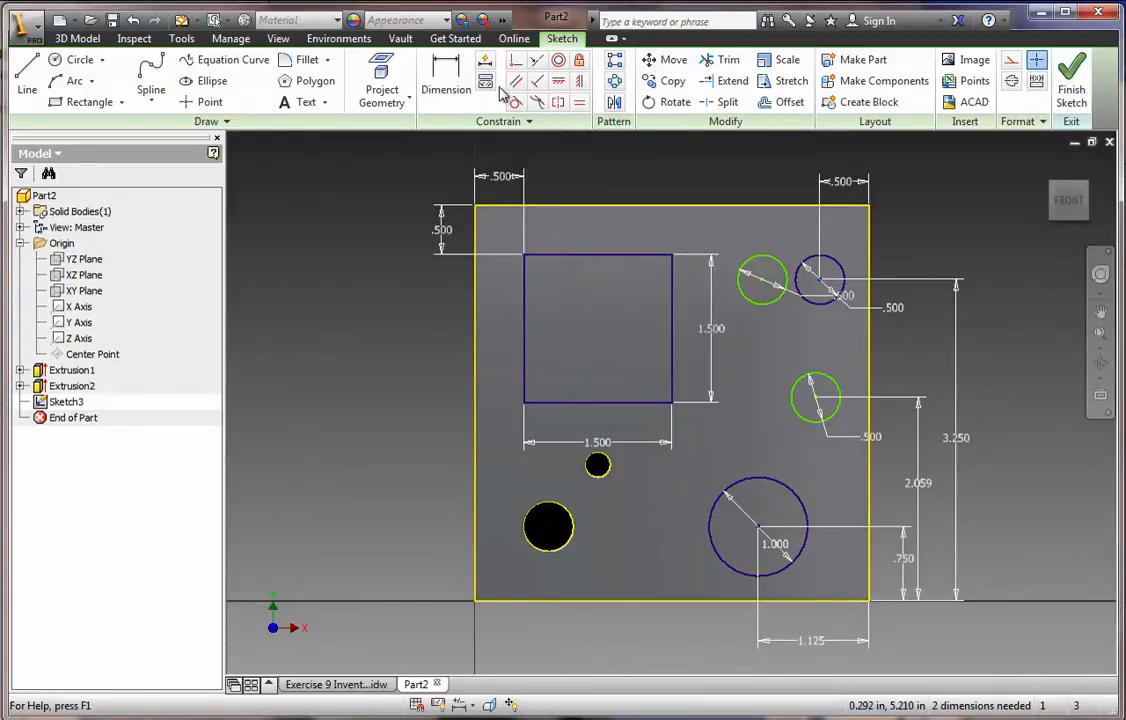
left_click(446, 84)
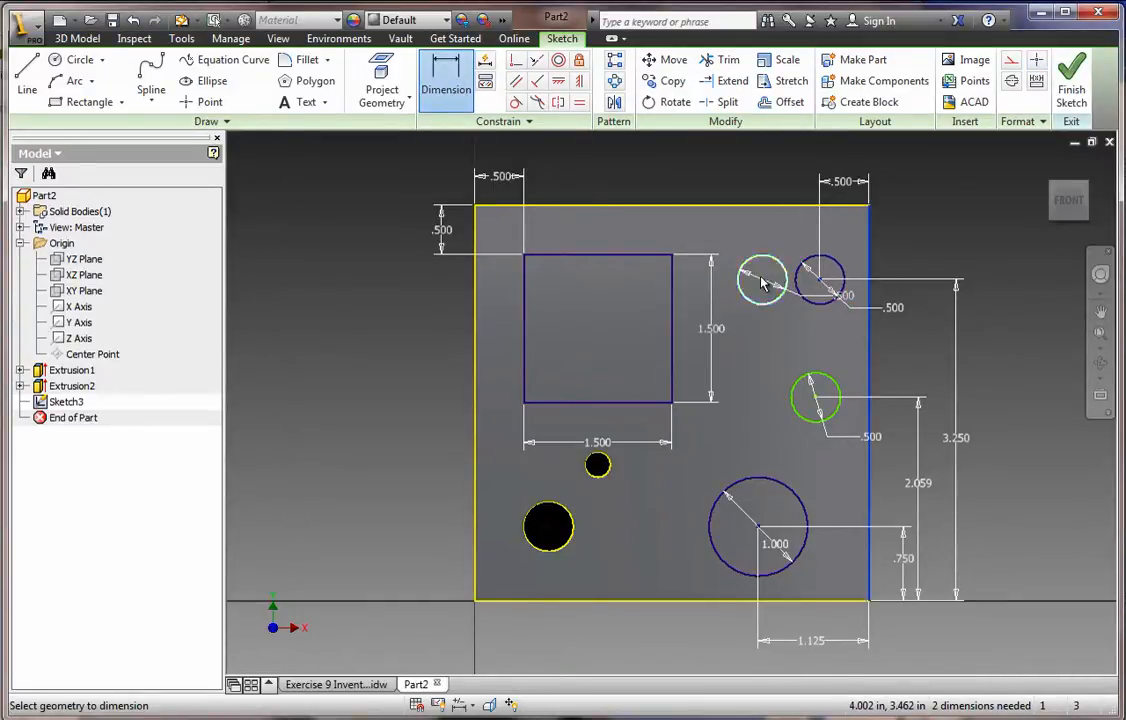
left_click(764, 280)
type("1.345")
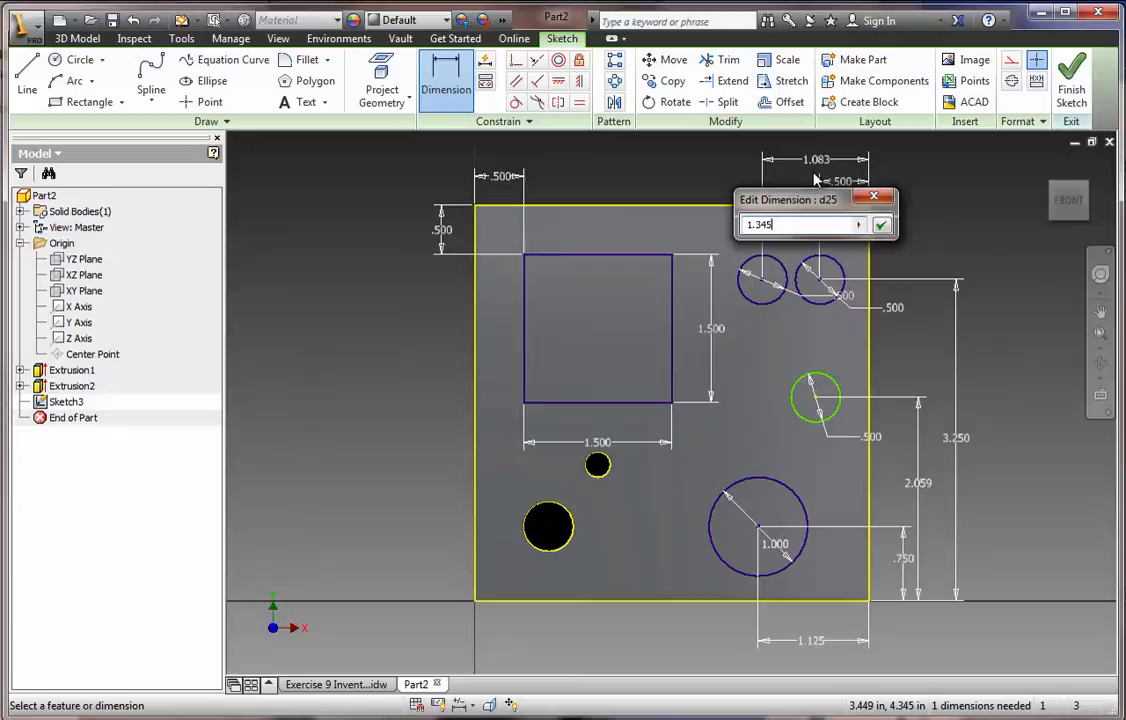
left_click(880, 224)
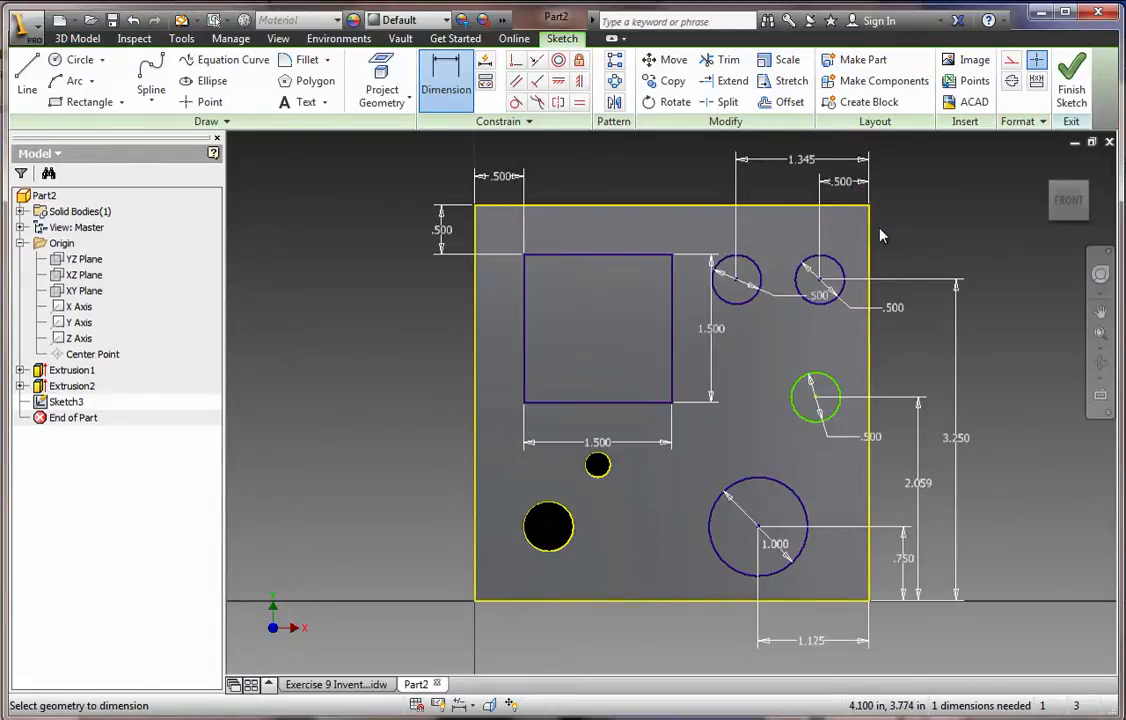
mouse_move(844, 432)
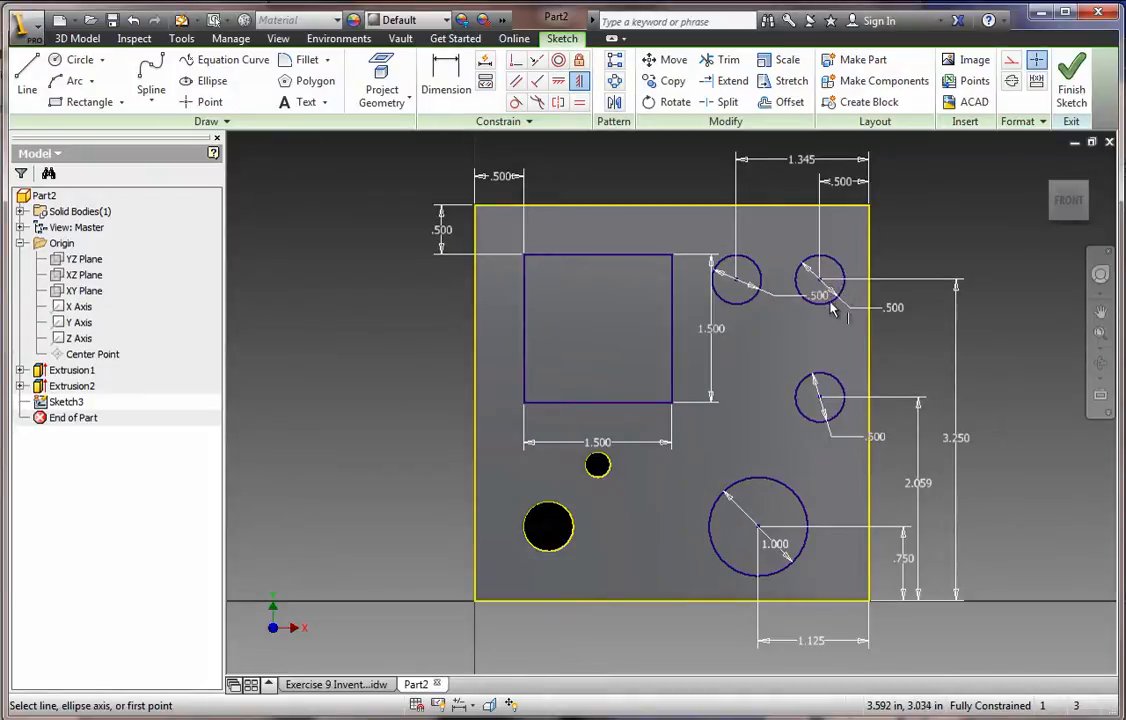
left_click(446, 80)
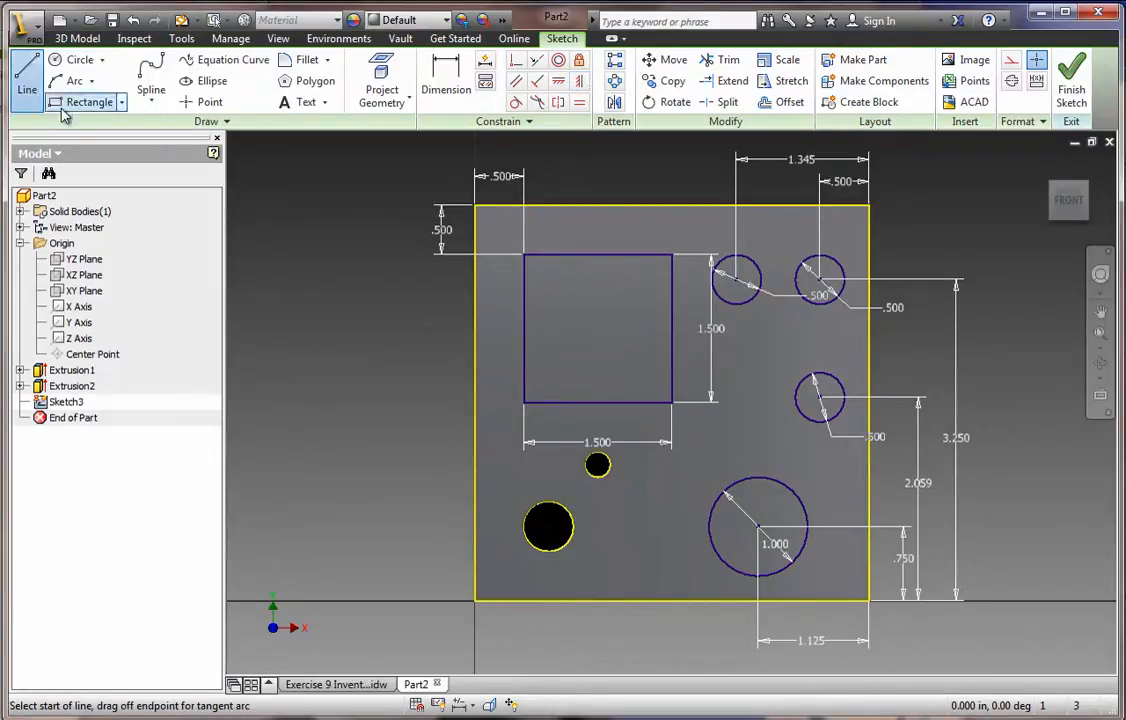
mouse_move(736, 264)
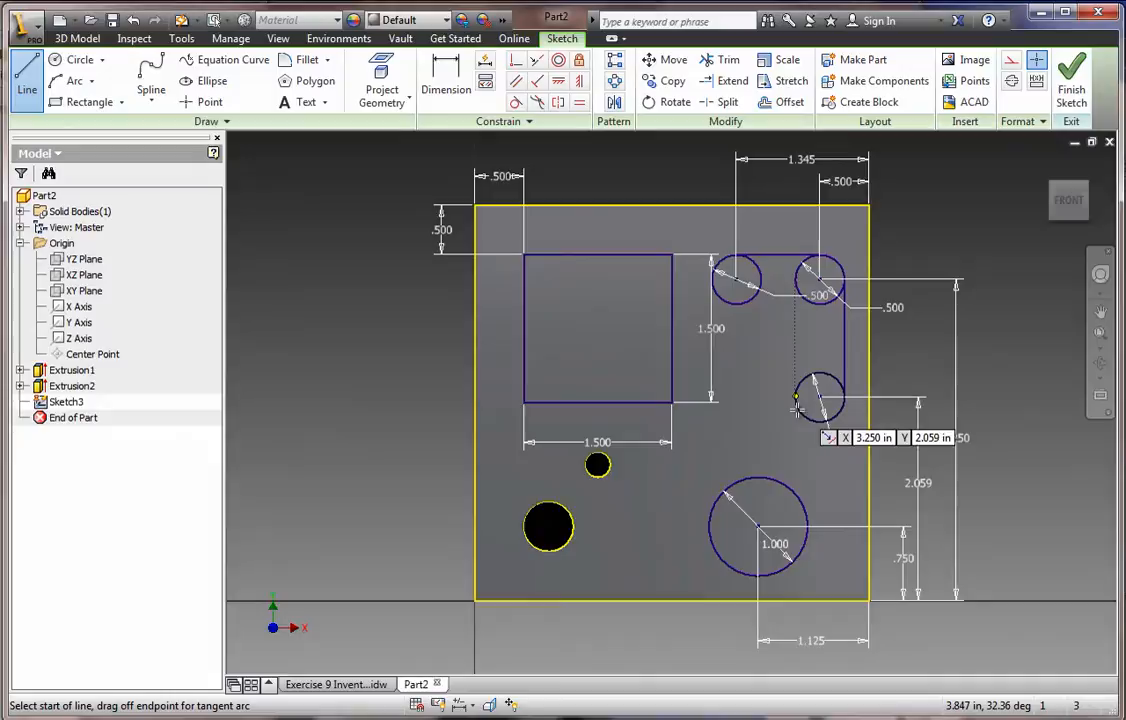
Step: Join the three circles with tangent lines, trim the excess into one rounded triangular outline, and finish the sketch
left_click_drag(796, 408, 724, 310)
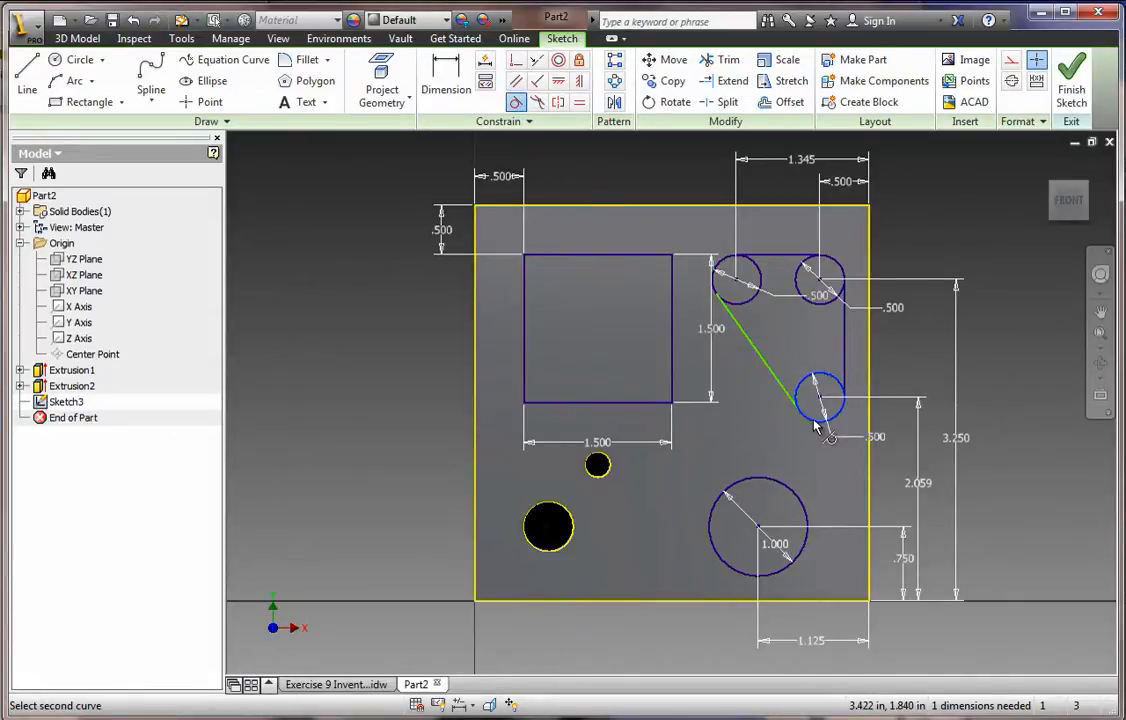
left_click(820, 396)
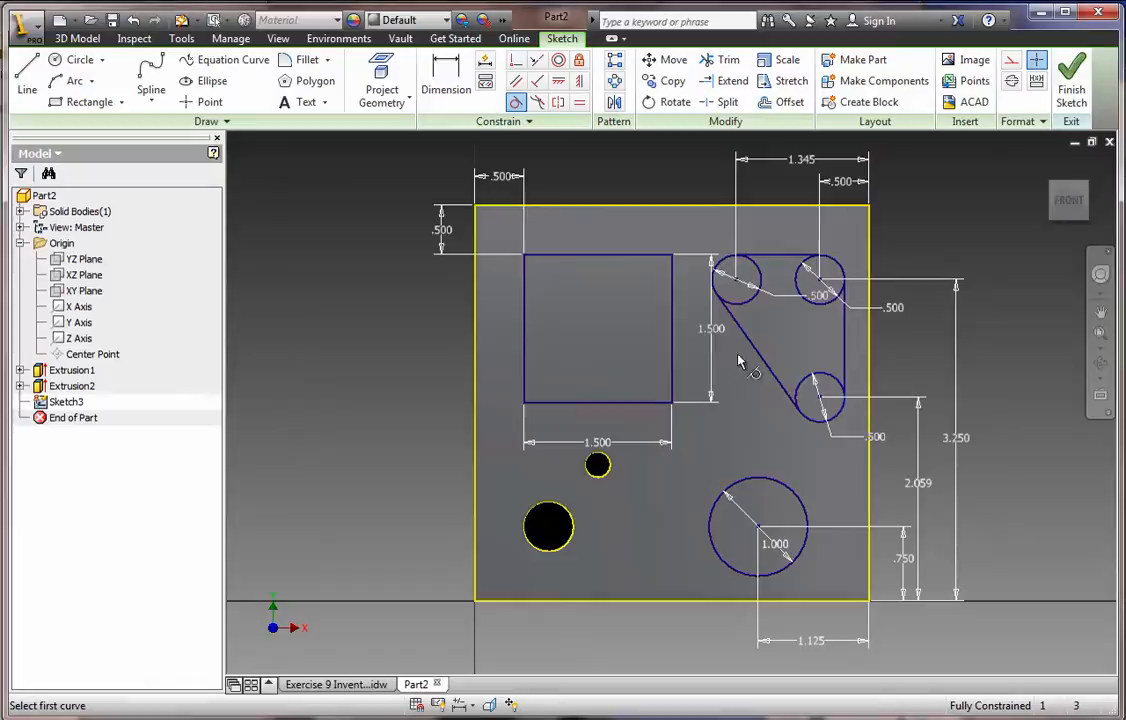
mouse_move(300, 160)
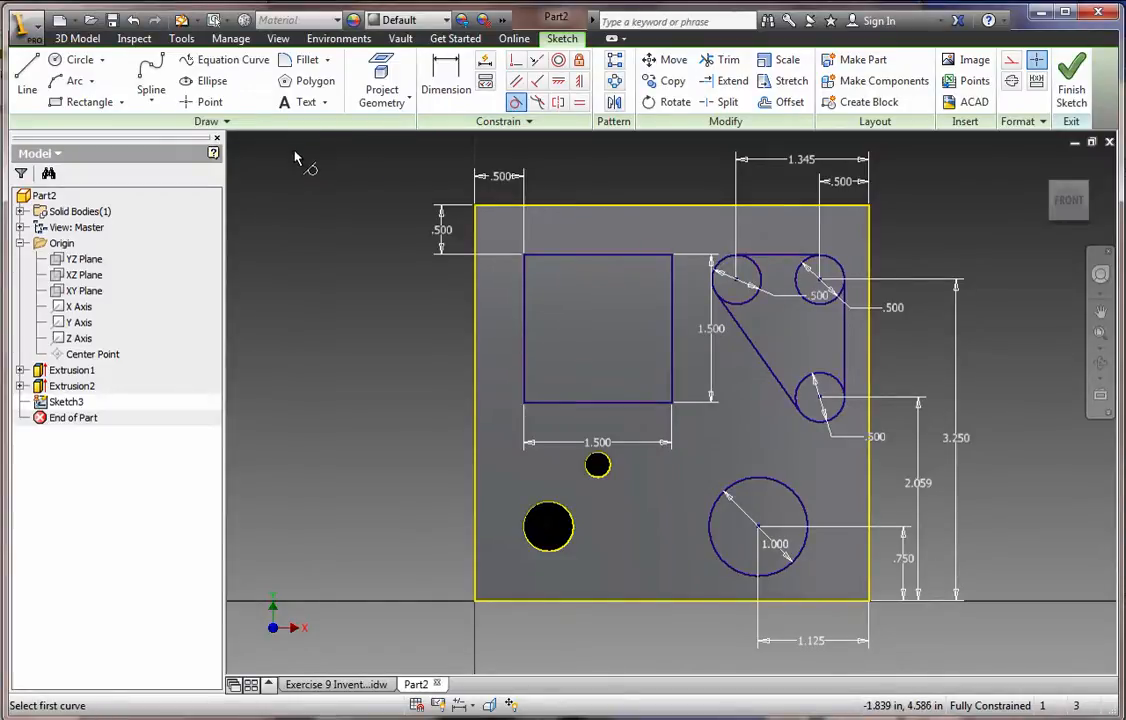
left_click(720, 60)
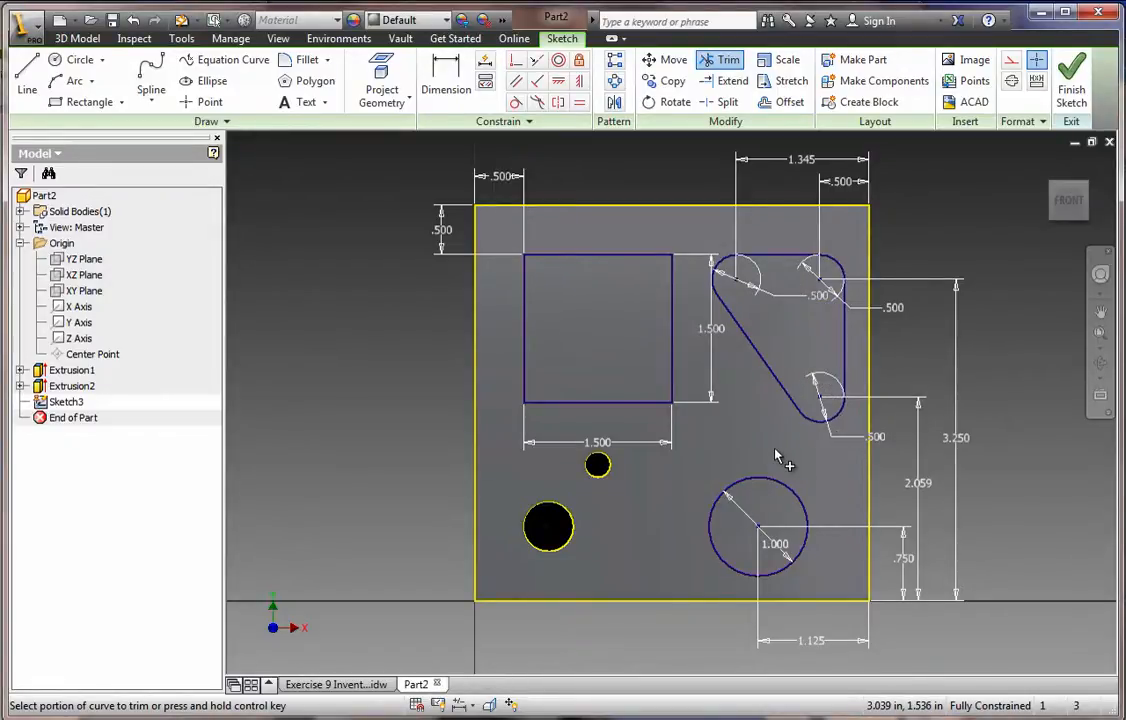
mouse_move(960, 336)
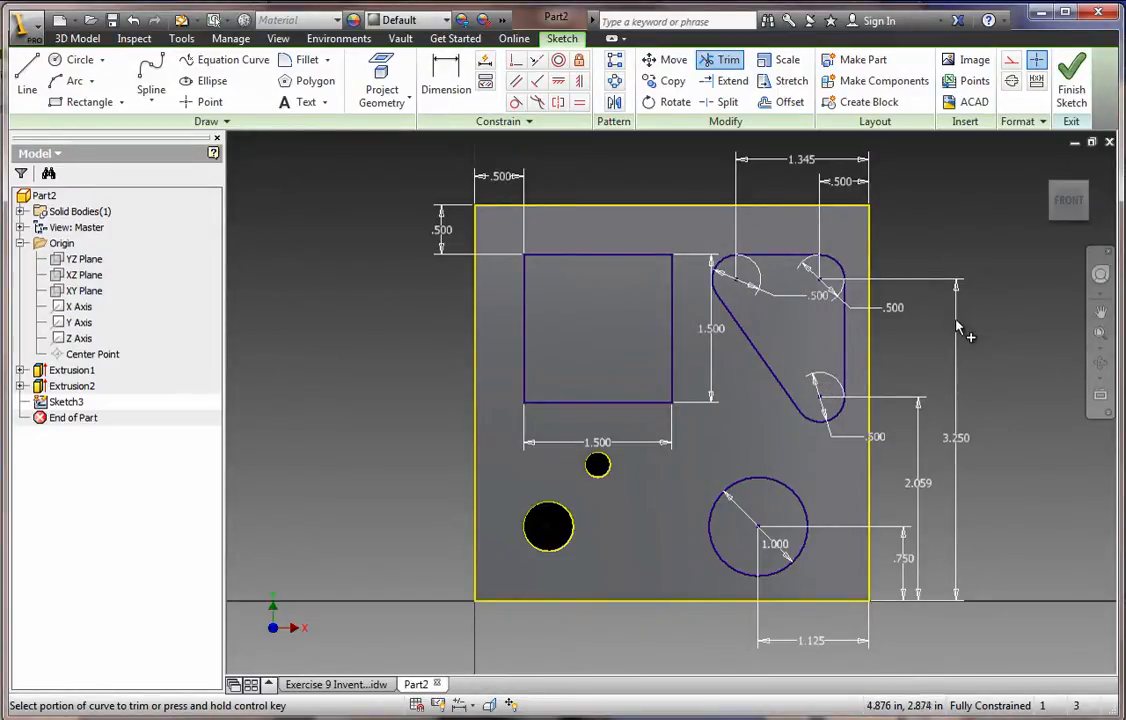
left_click(80, 60)
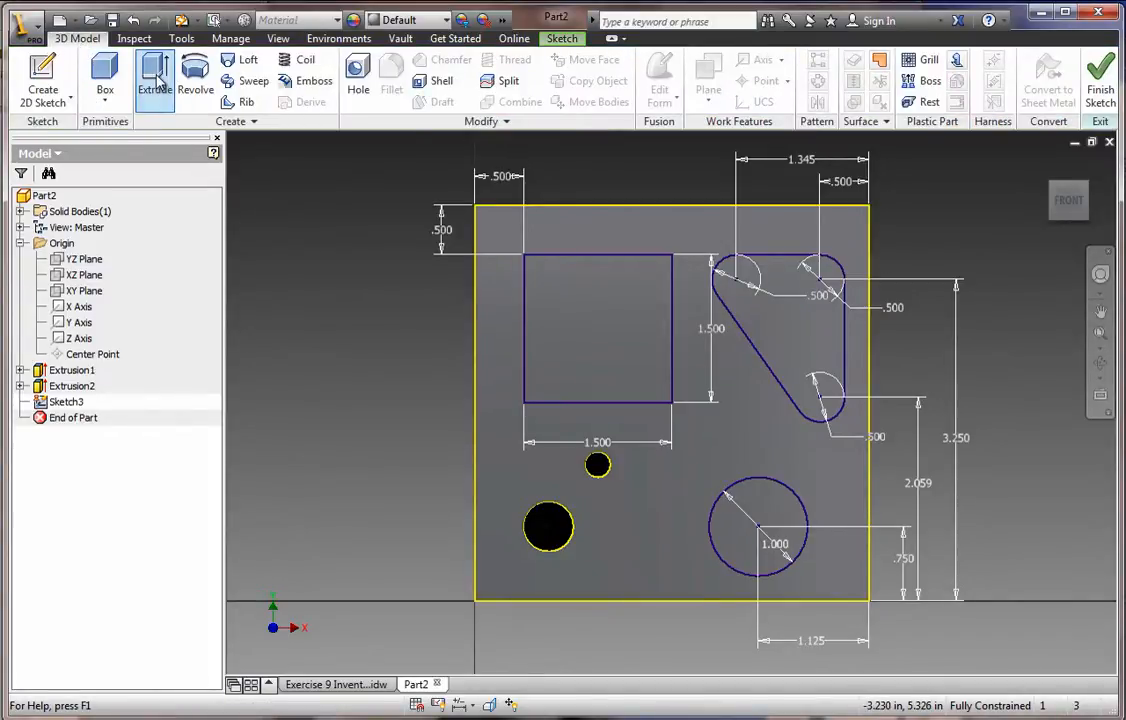
Step: Extrude-cut the square, rounded triangle and circle profiles 0.75 deep into the block face
left_click(156, 80)
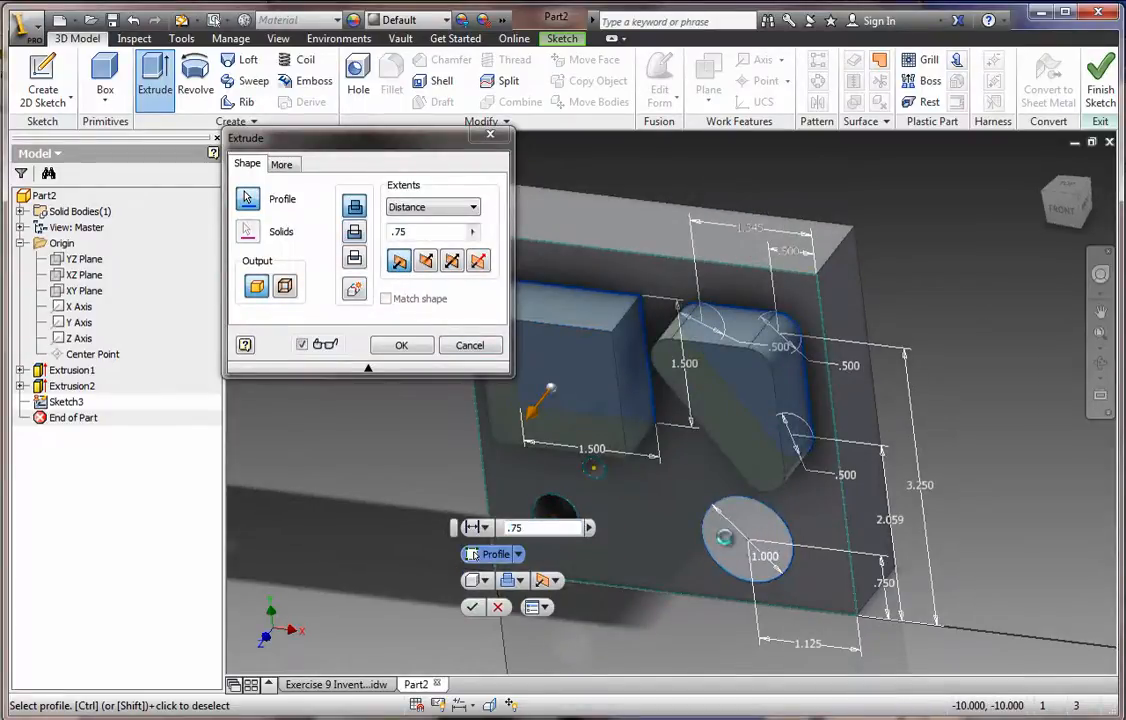
left_click(424, 260)
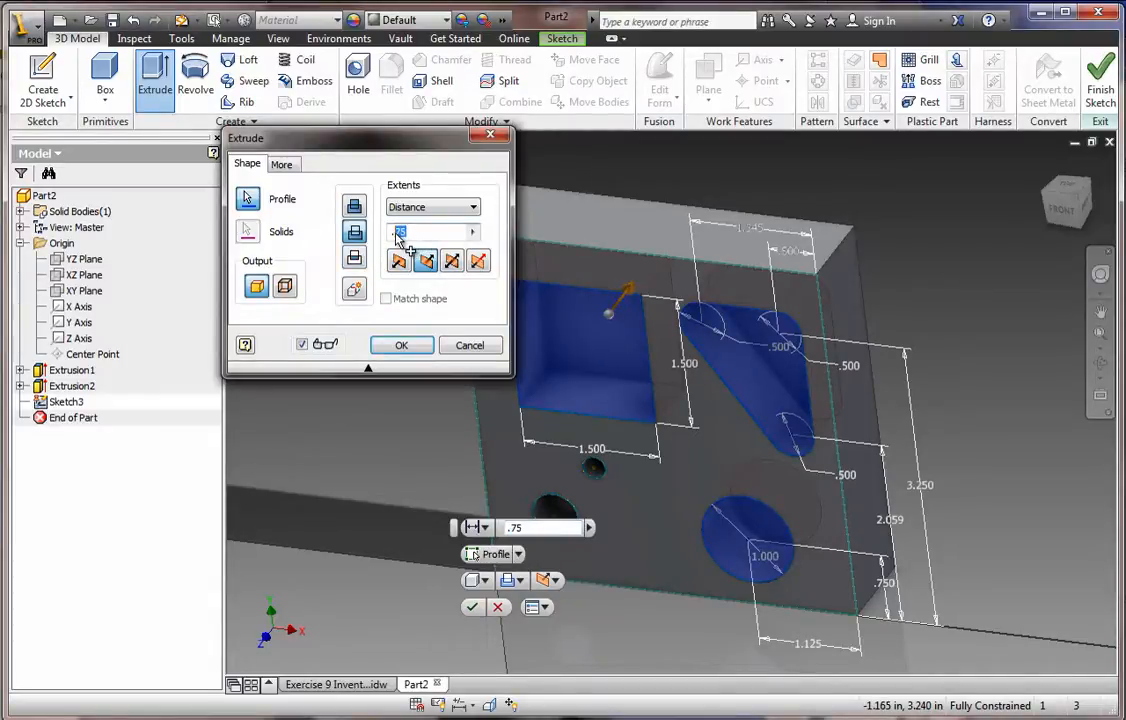
left_click(400, 344)
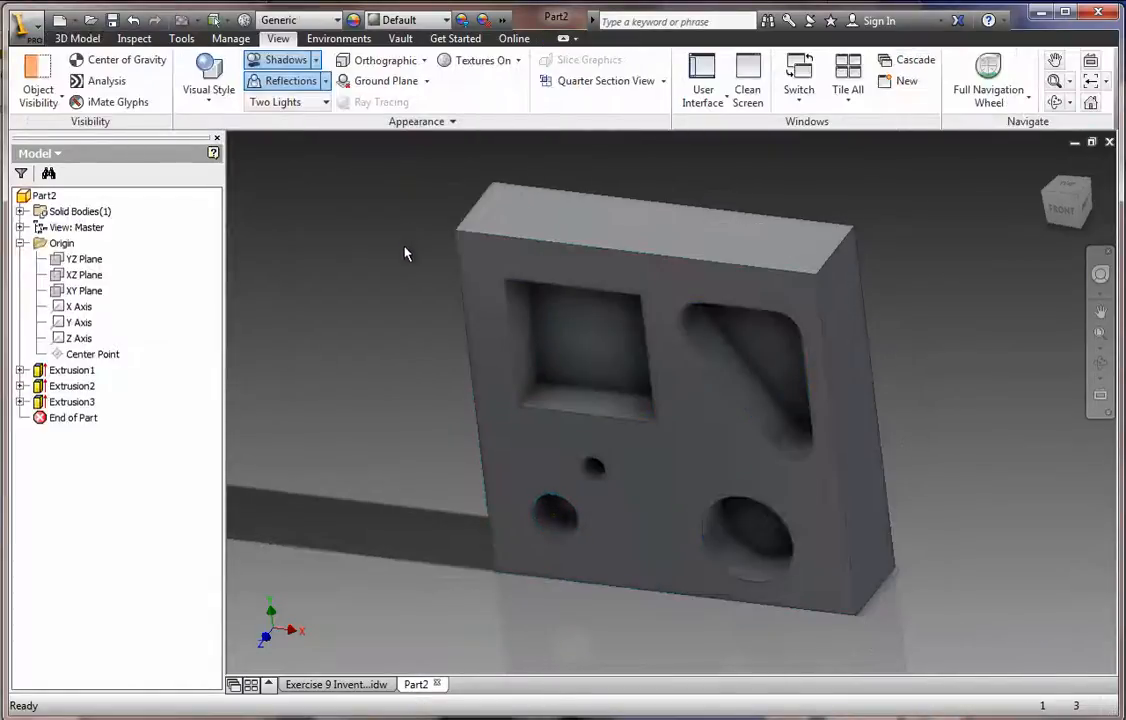
left_click(524, 340)
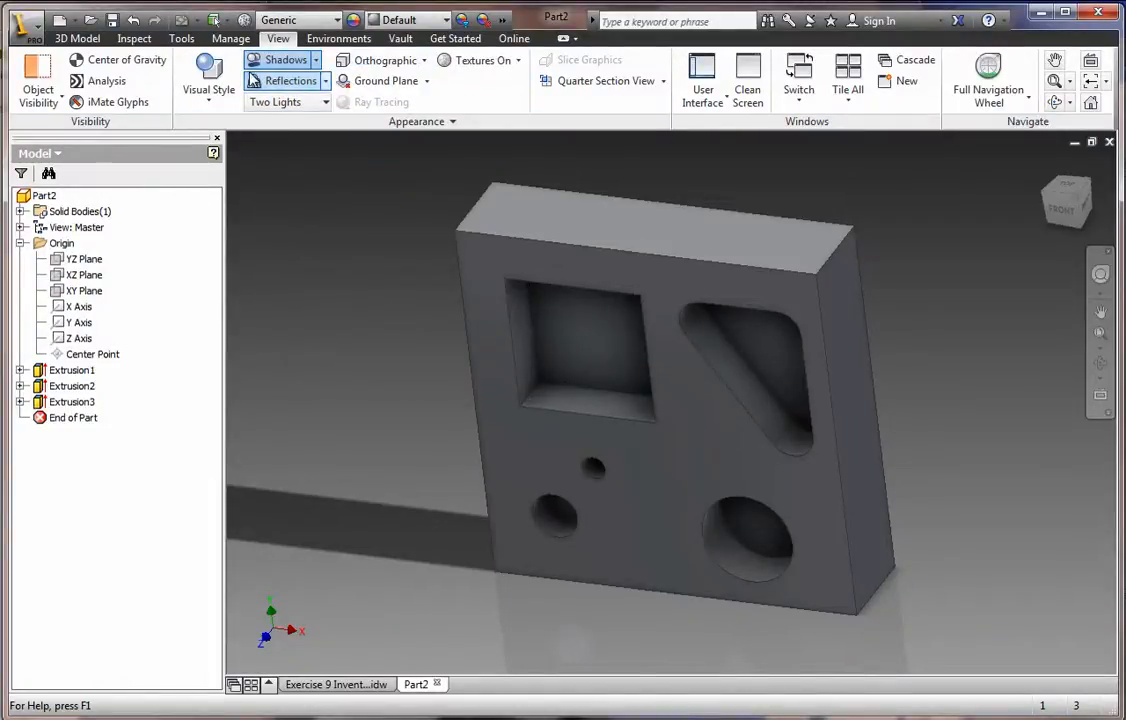
left_click(76, 38)
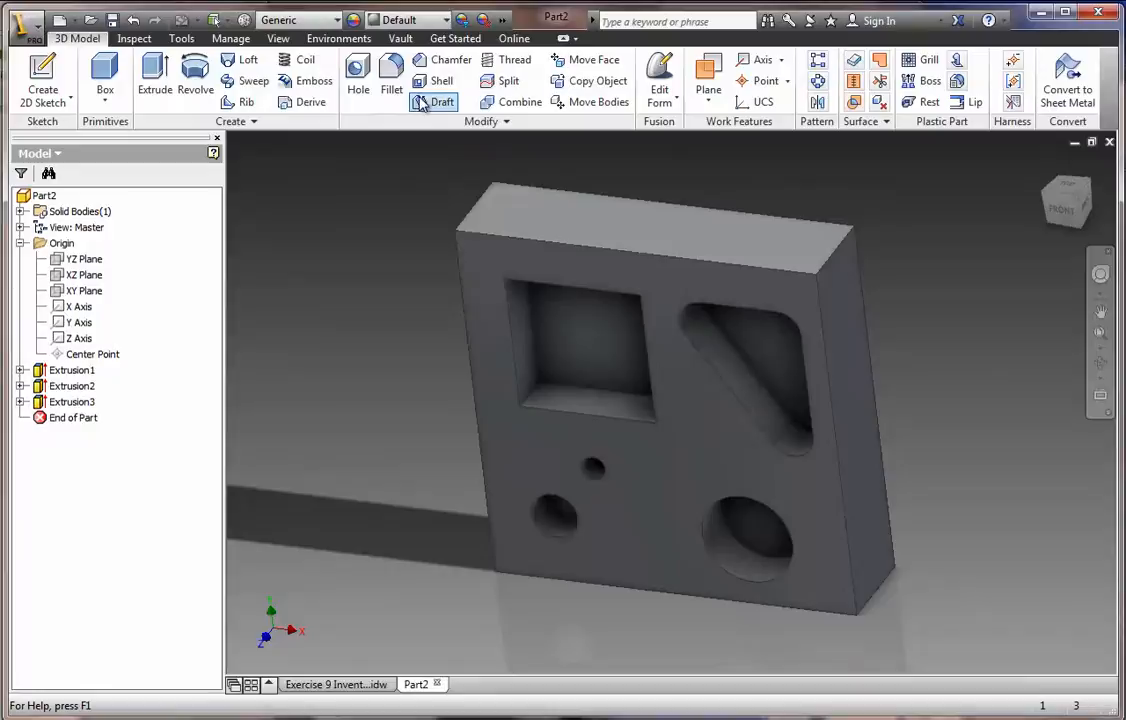
Step: Apply a 0.2 in fillet to the pocket edges, creating Fillet1
left_click(392, 80)
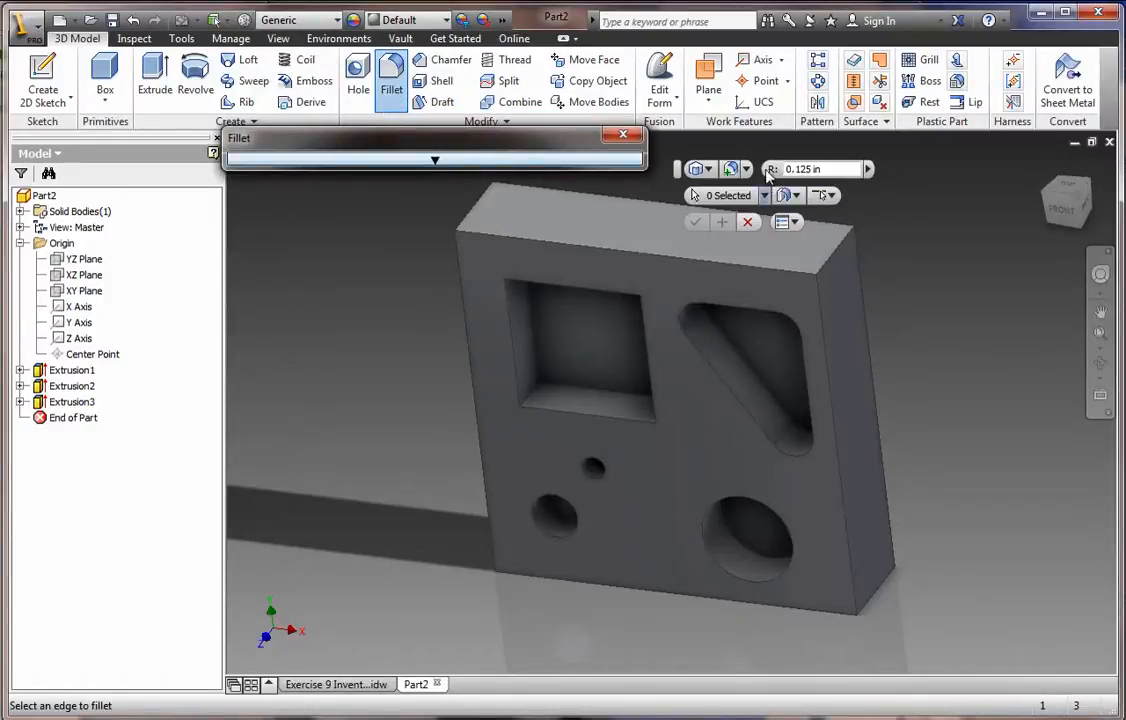
type(".2")
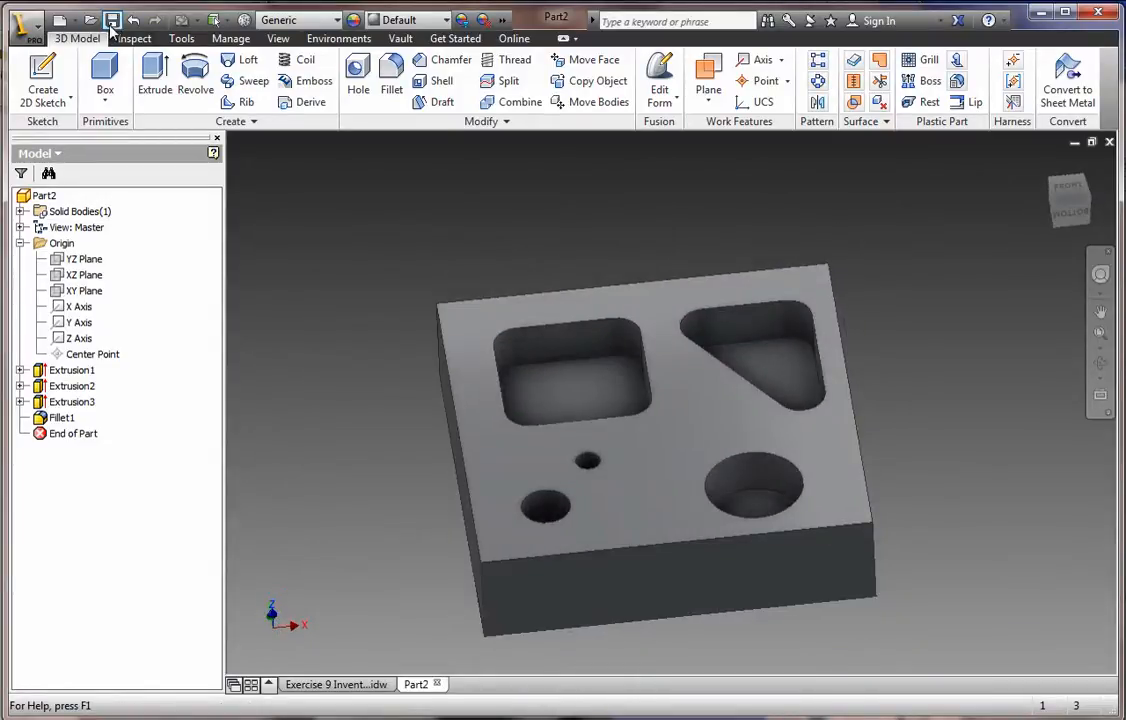
Step: Save the filleted part as E9.ipt on the Desktop and close it
left_click(112, 20)
type("E")
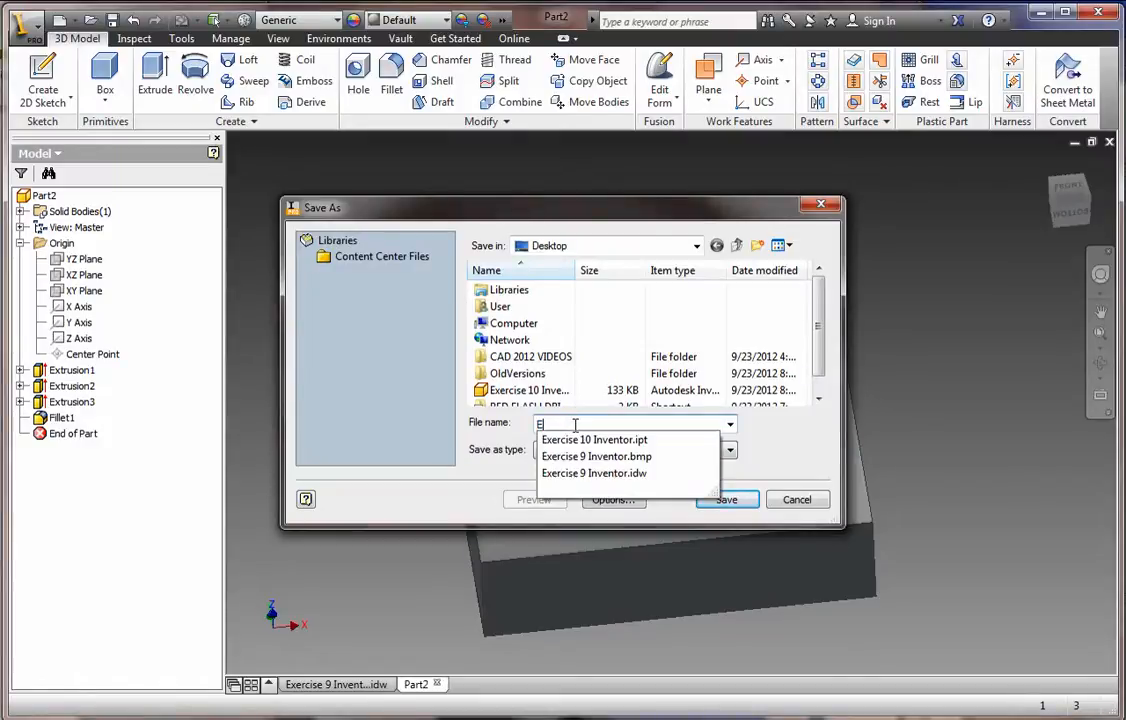
type("9")
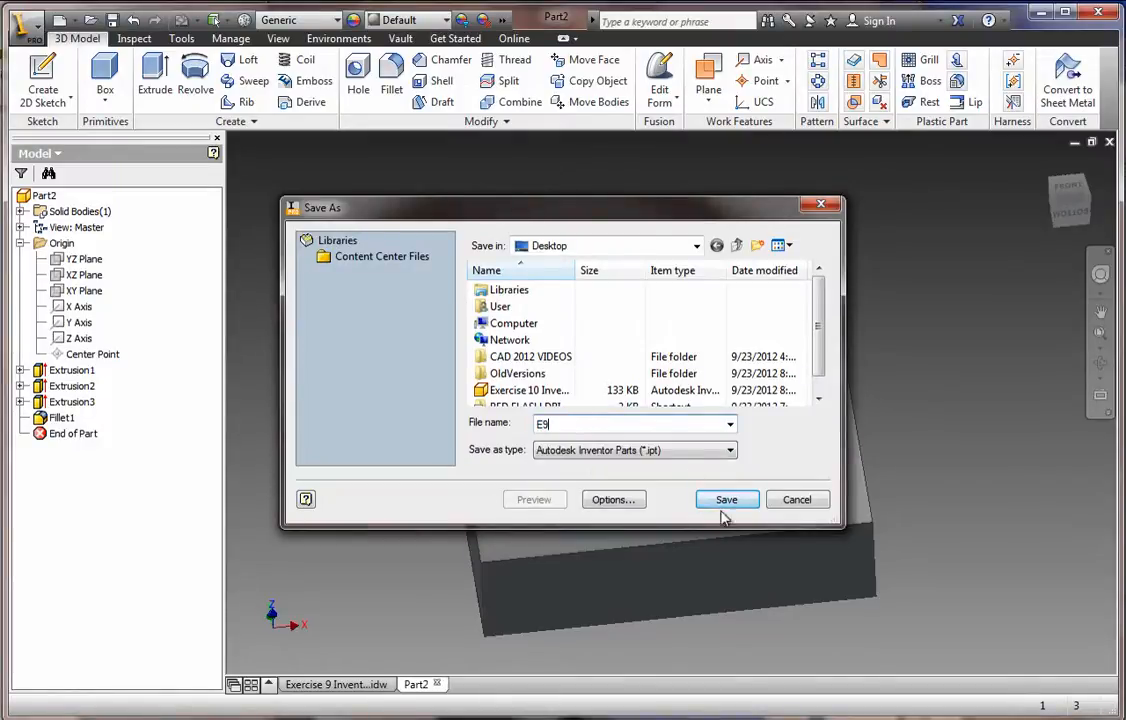
left_click(726, 500)
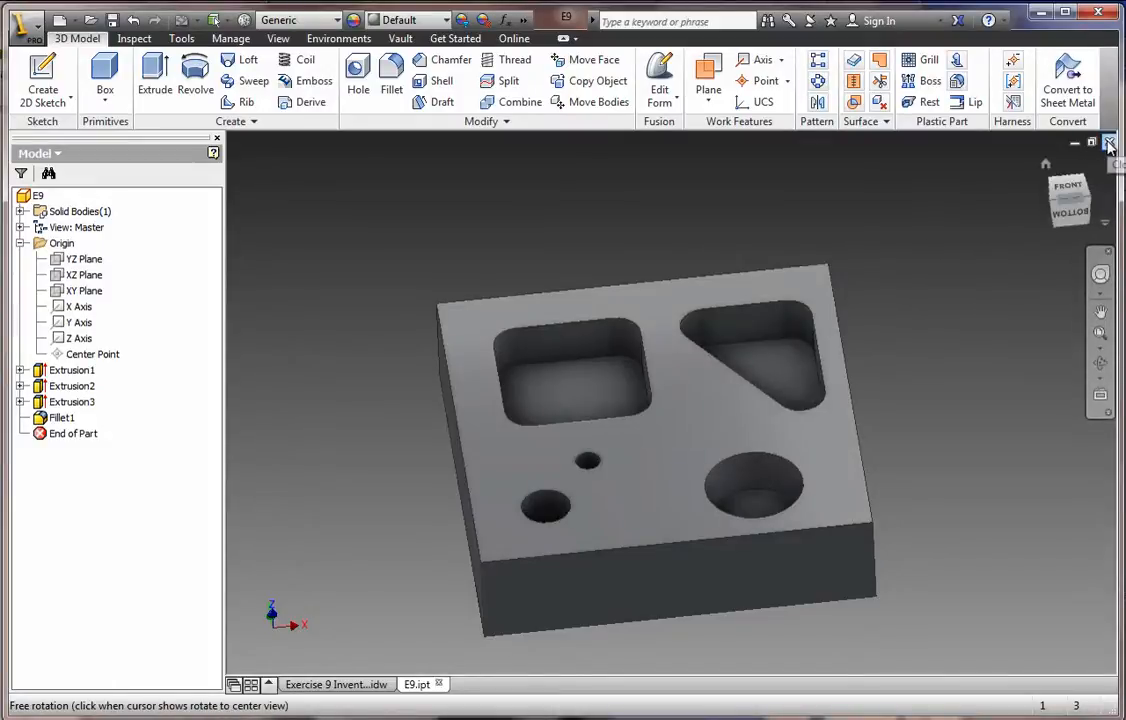
left_click(336, 684)
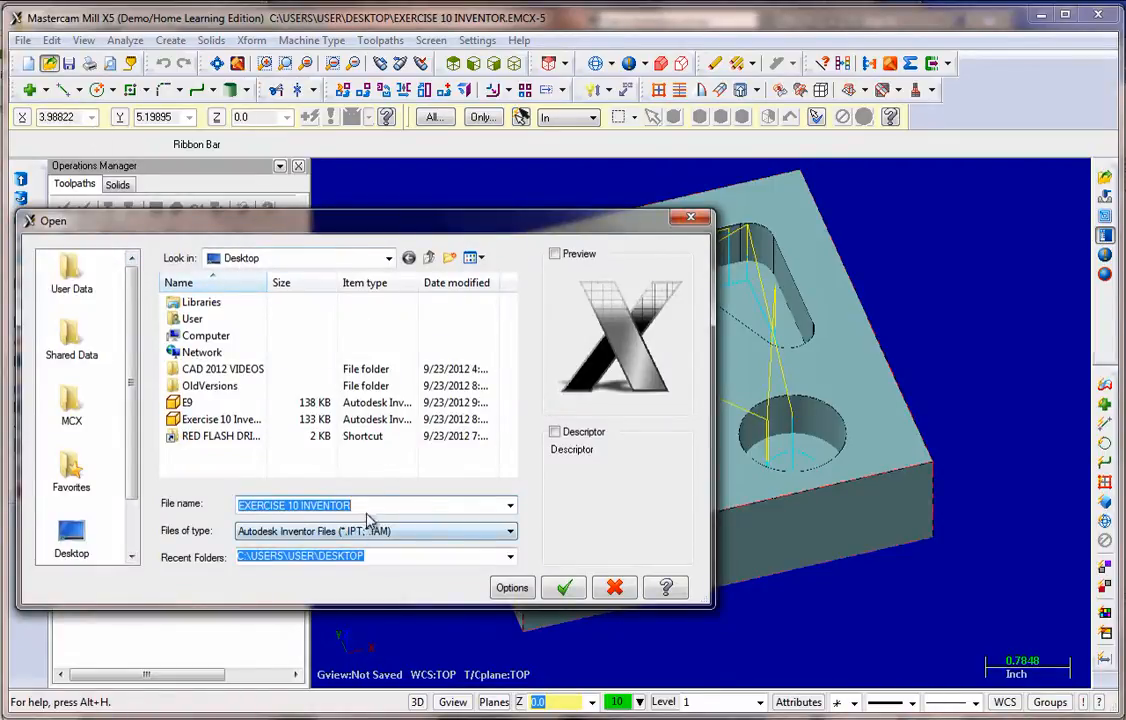
Step: Open the E9 Inventor part from the Desktop into Mastercam's top view
left_click(508, 532)
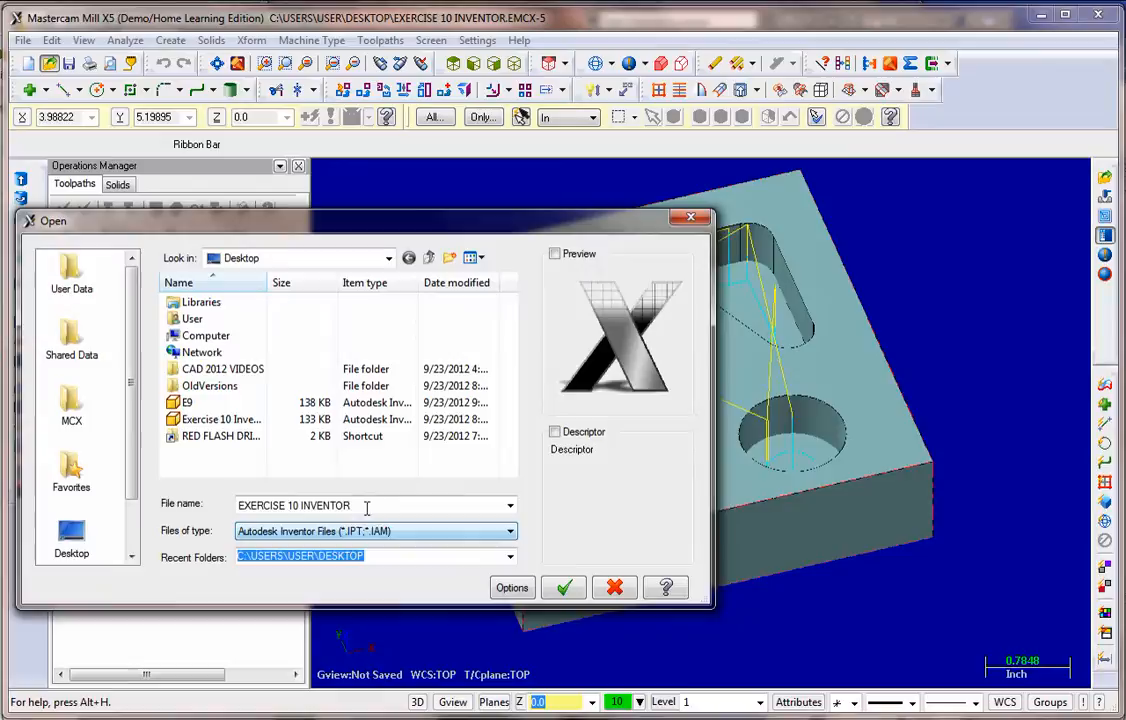
left_click(188, 402)
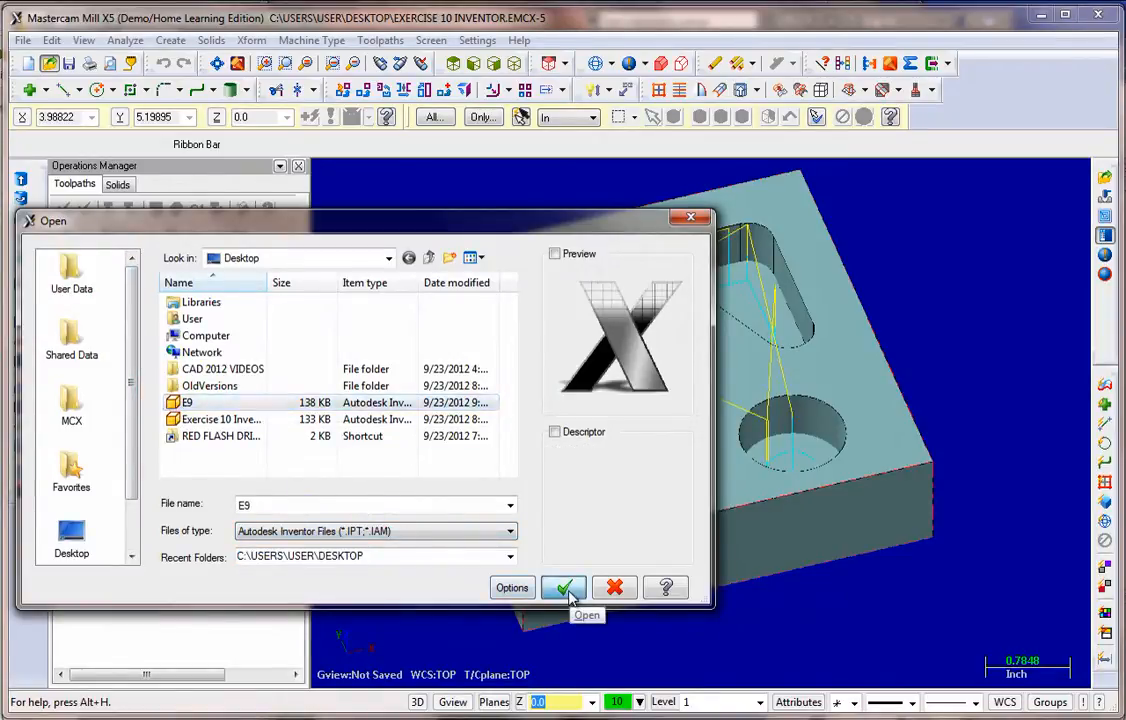
left_click(564, 588)
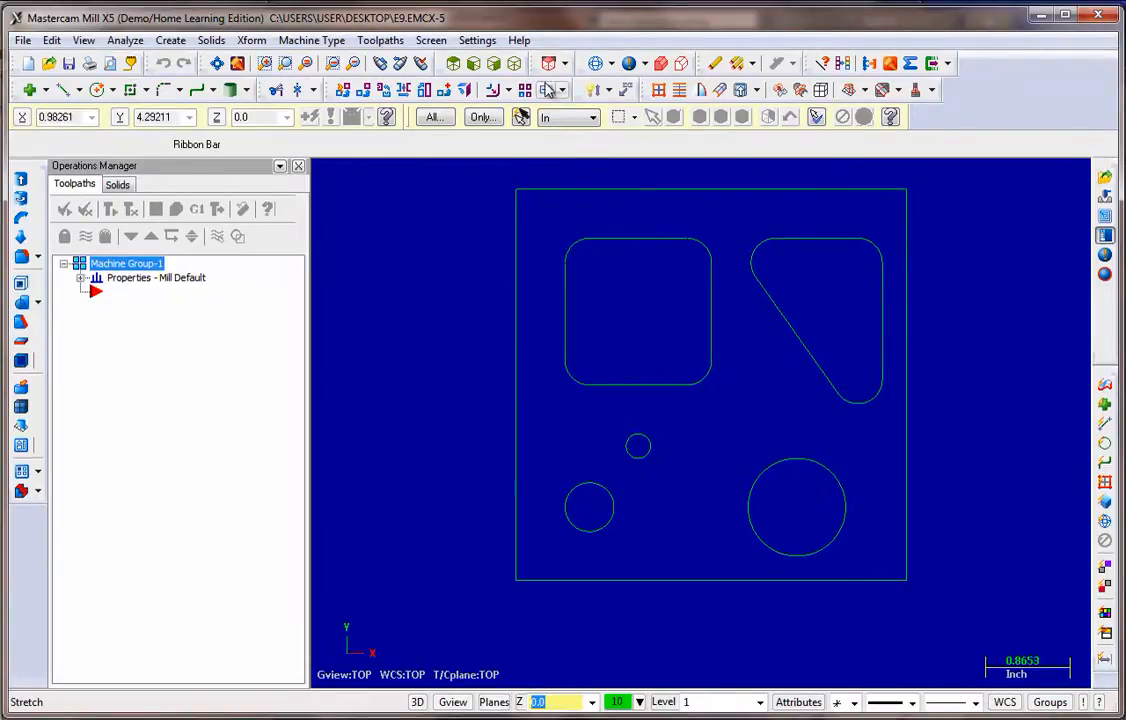
Step: Display the E9 part as a shaded solid and recolour it to light blue-grey in Shade Settings
left_click(644, 62)
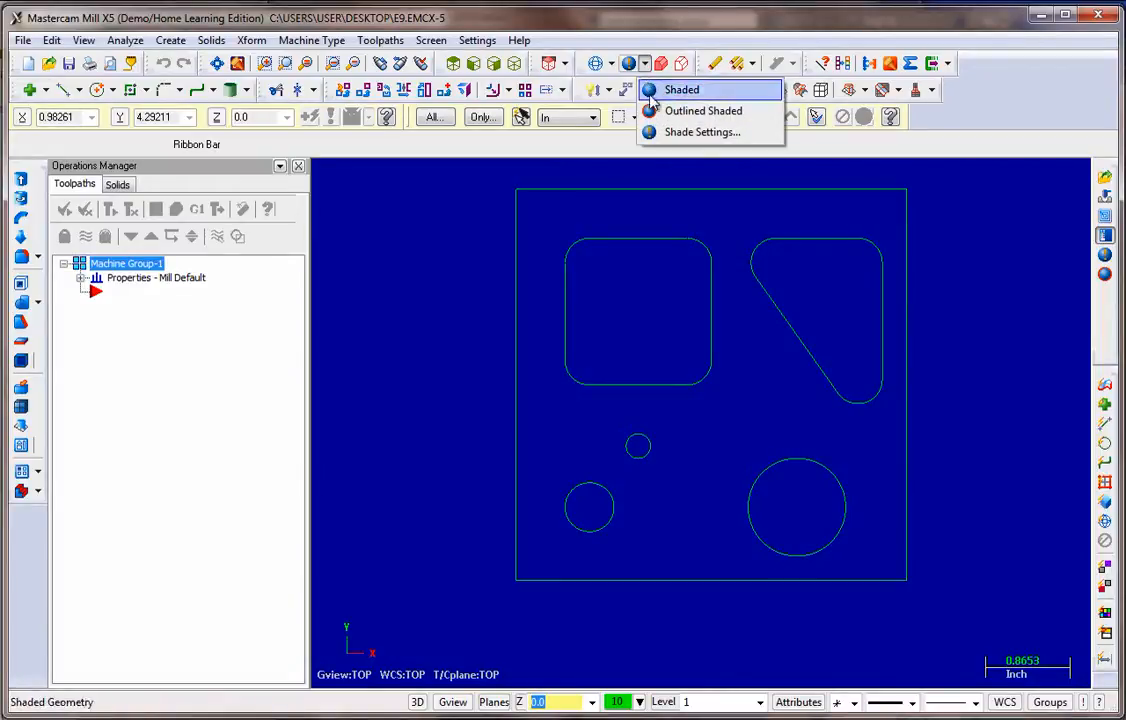
left_click(680, 88)
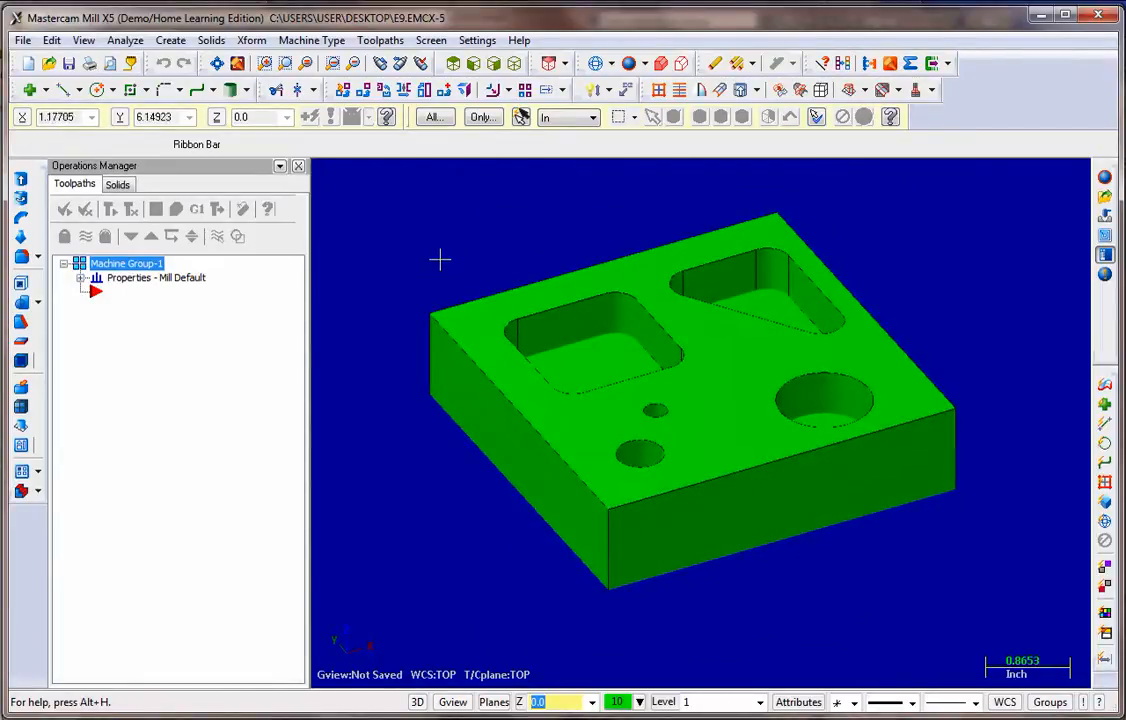
mouse_move(640, 160)
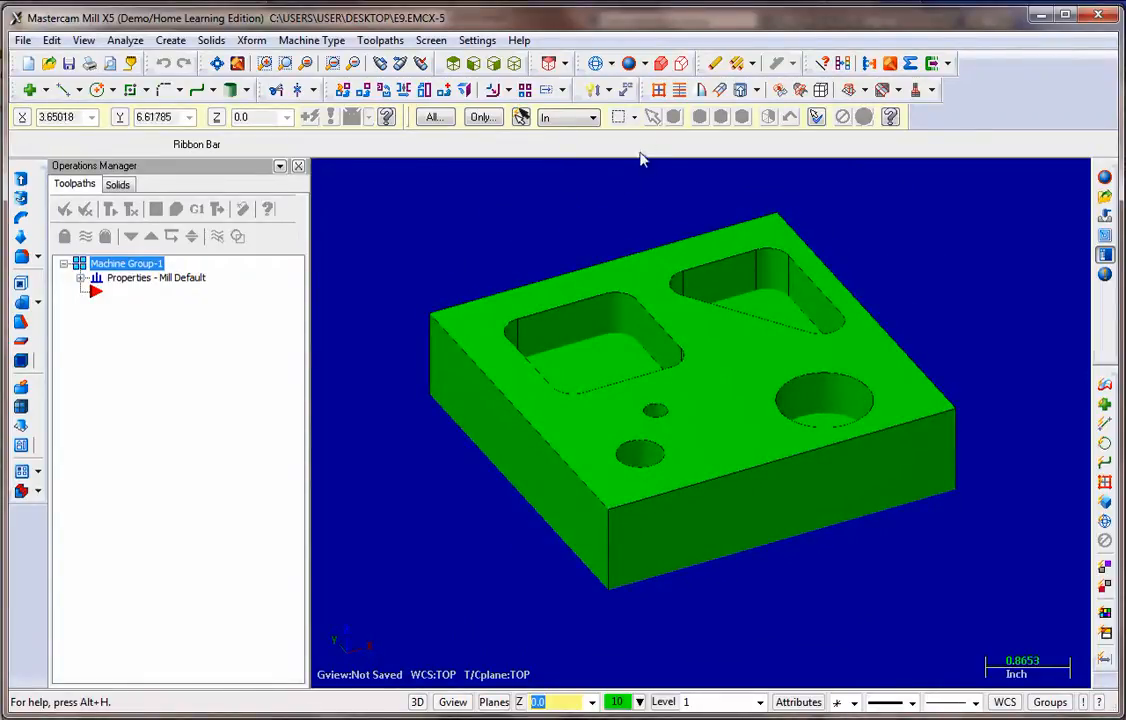
left_click(646, 62)
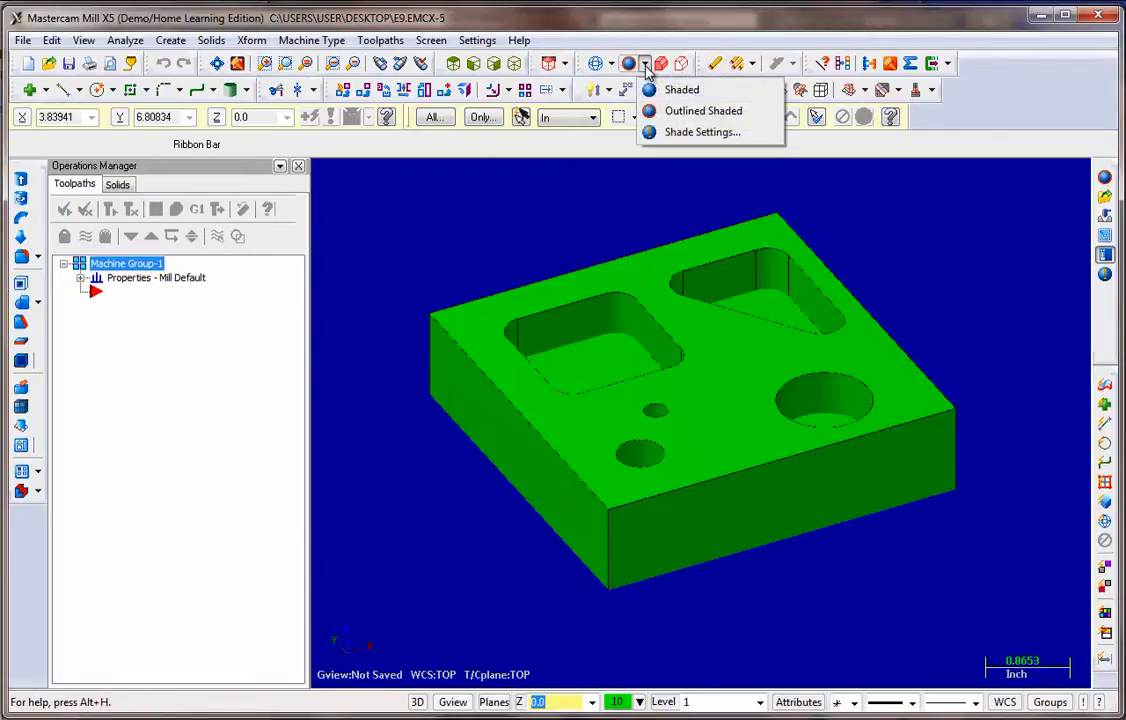
mouse_move(700, 132)
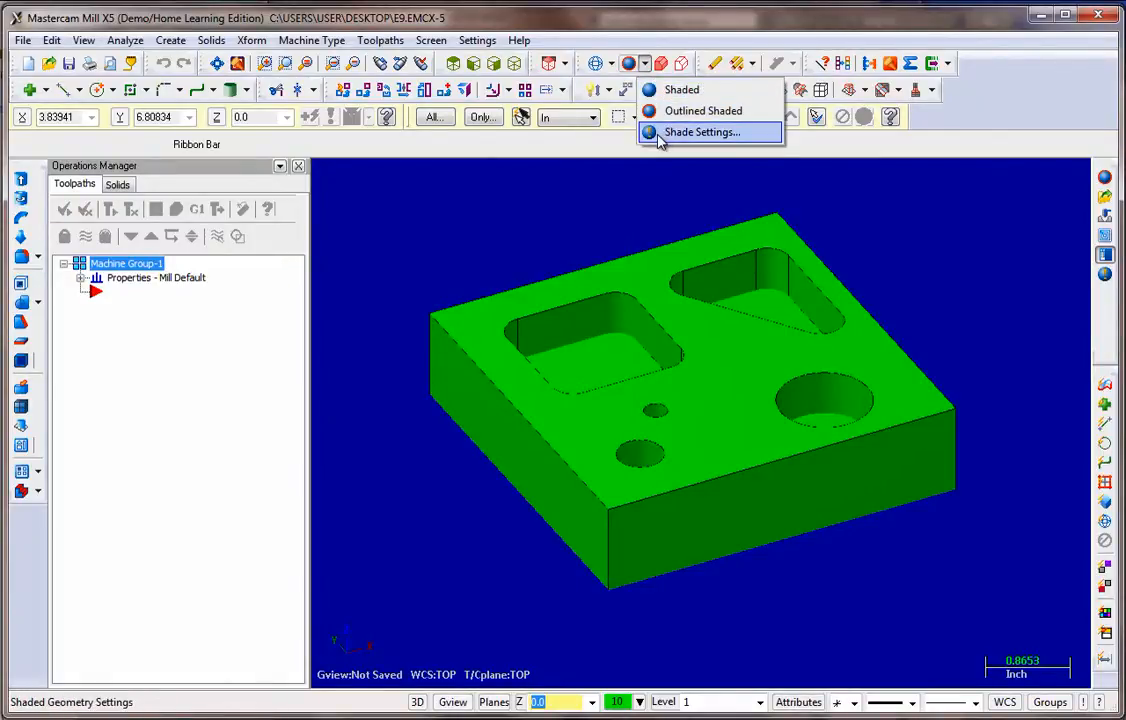
left_click(700, 132)
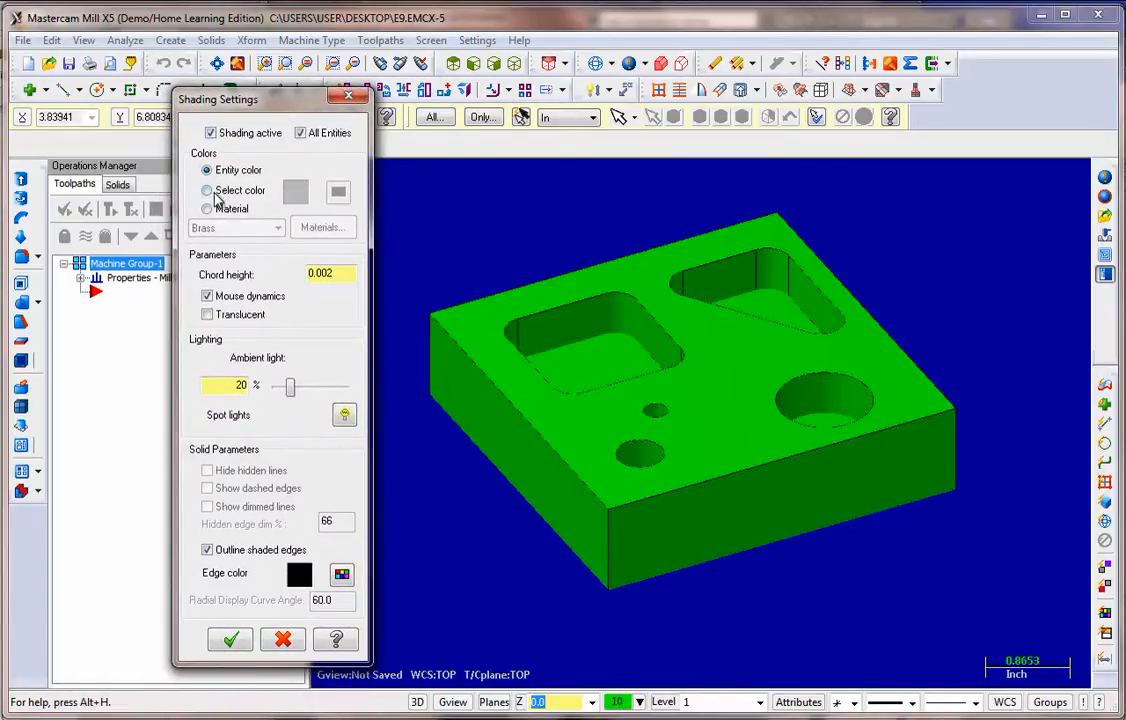
left_click(208, 190)
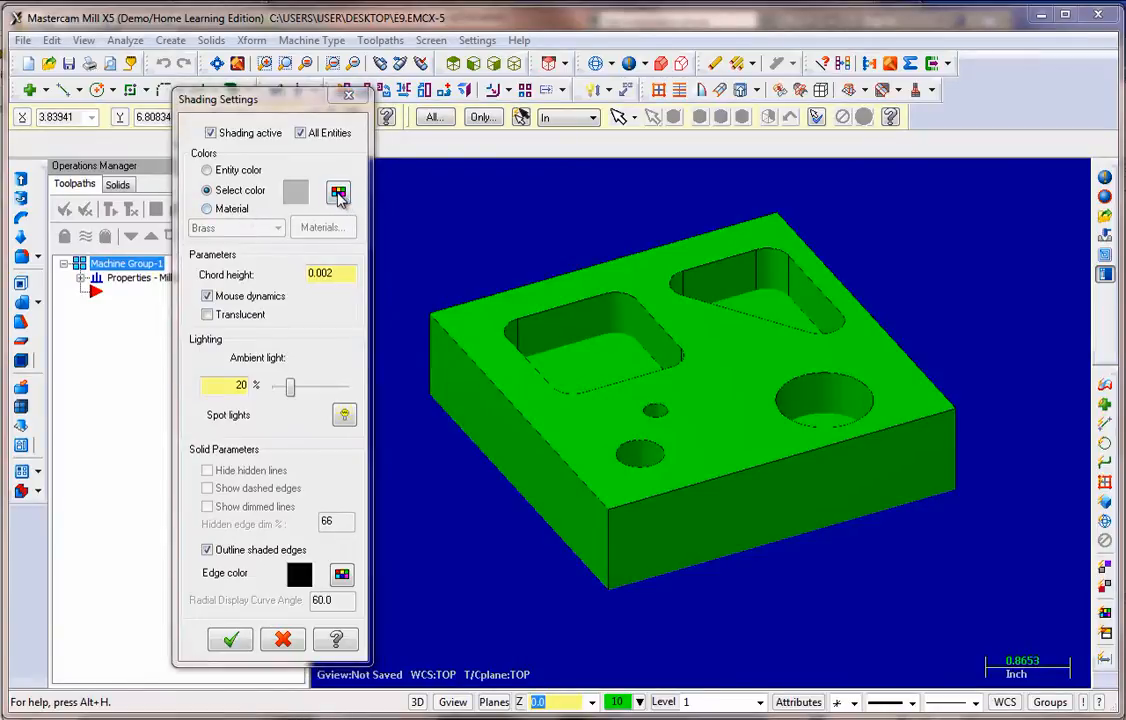
left_click(338, 192)
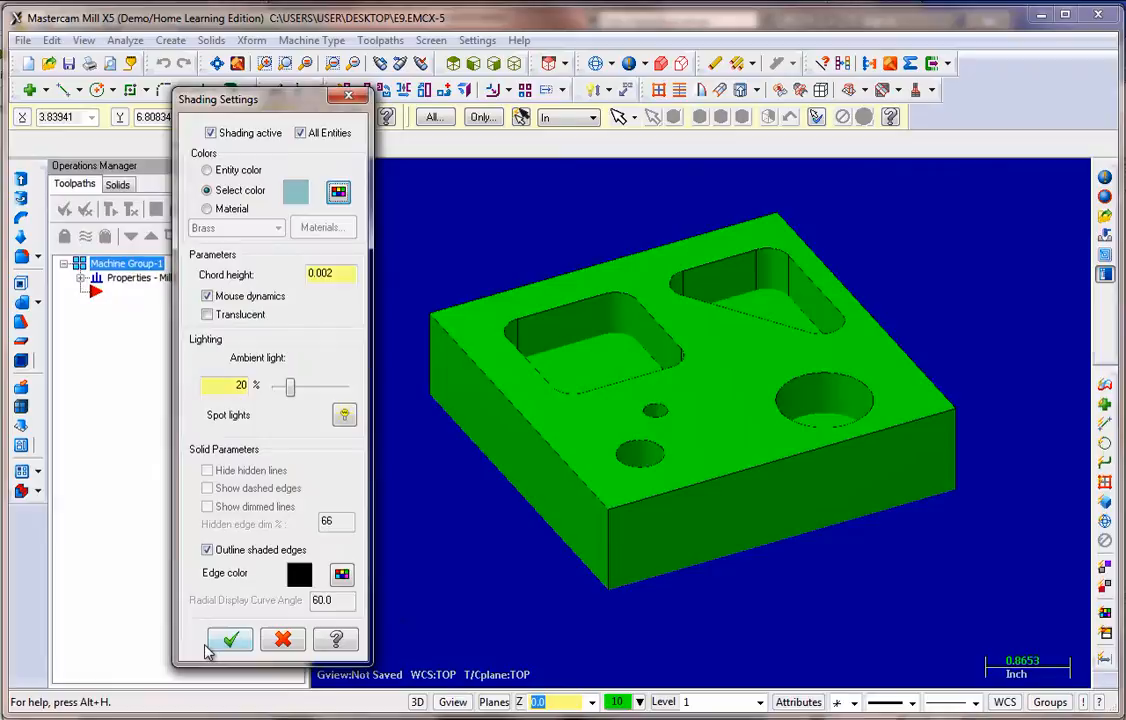
left_click(230, 640)
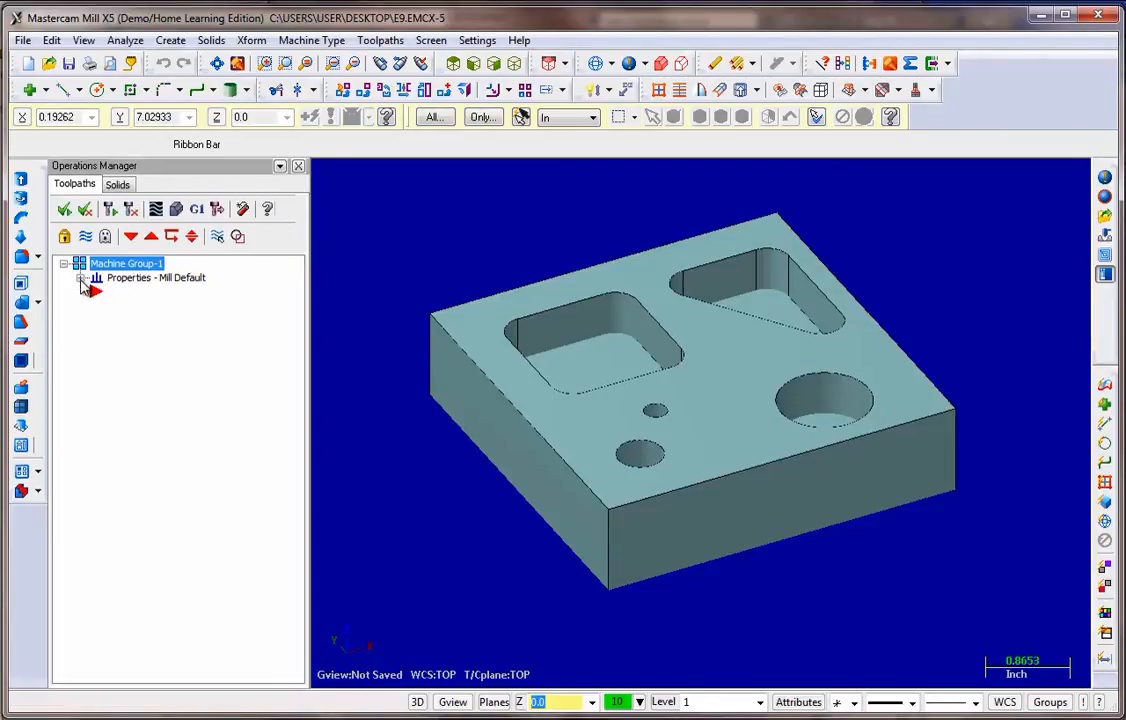
Step: Define a 4 x 4 x 1 rectangular stock with origin 2, 2, 1, shown as a wireframe around the part
left_click(84, 278)
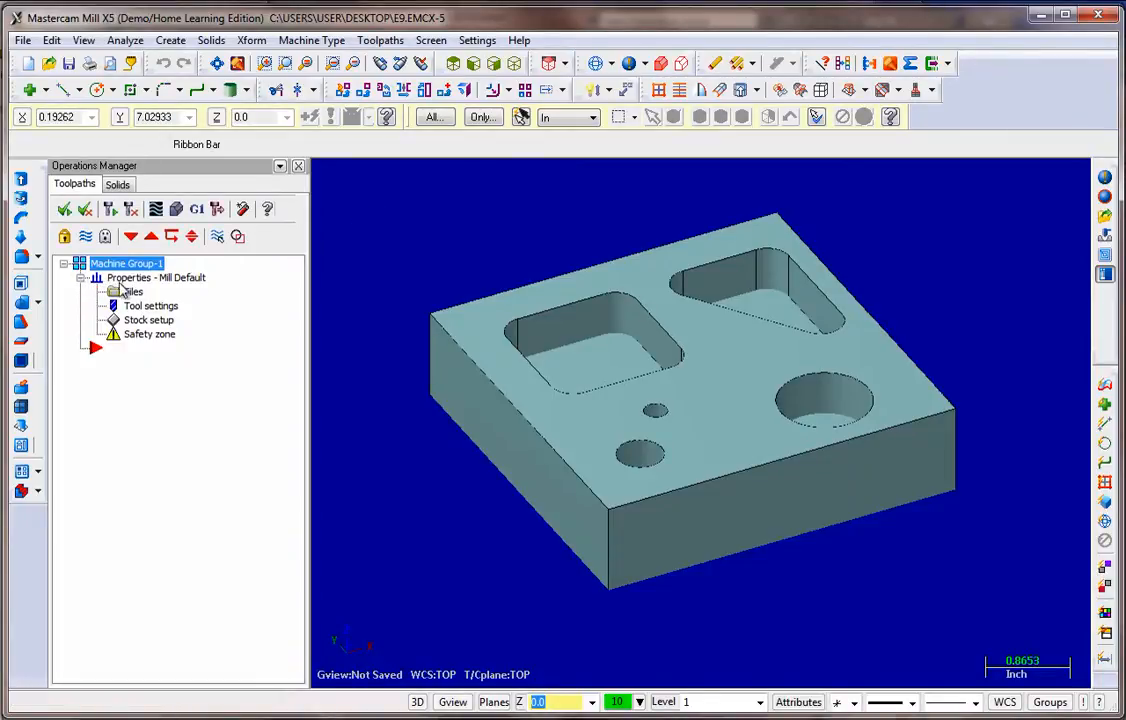
mouse_move(136, 330)
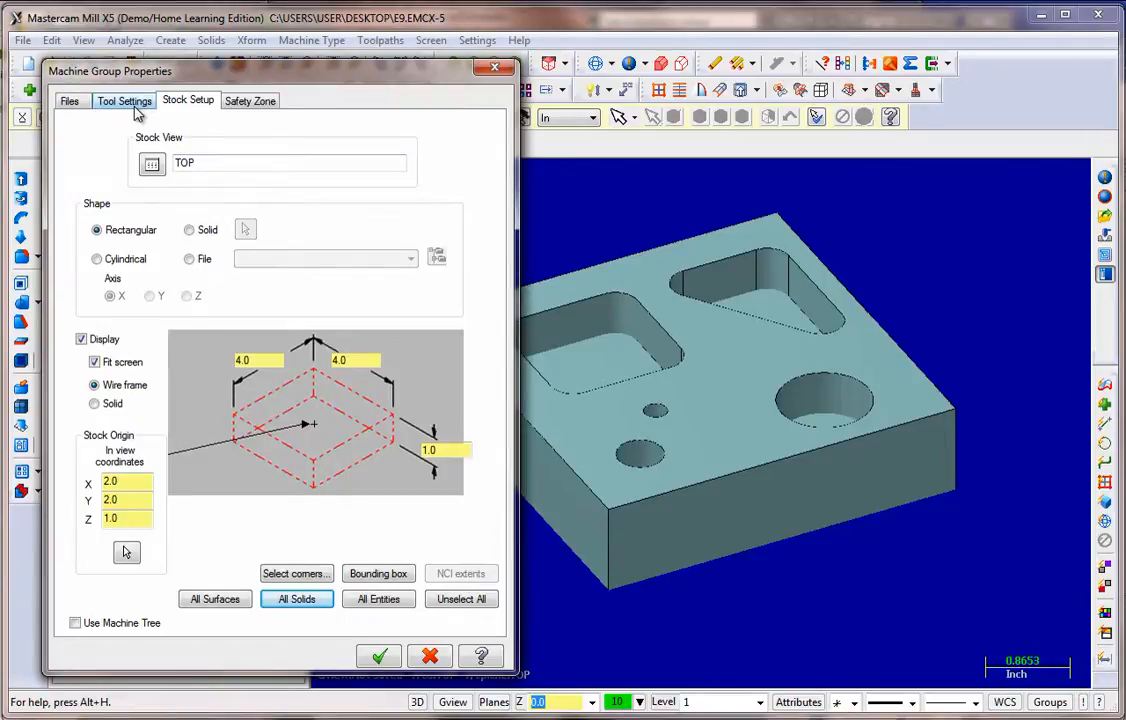
left_click(124, 100)
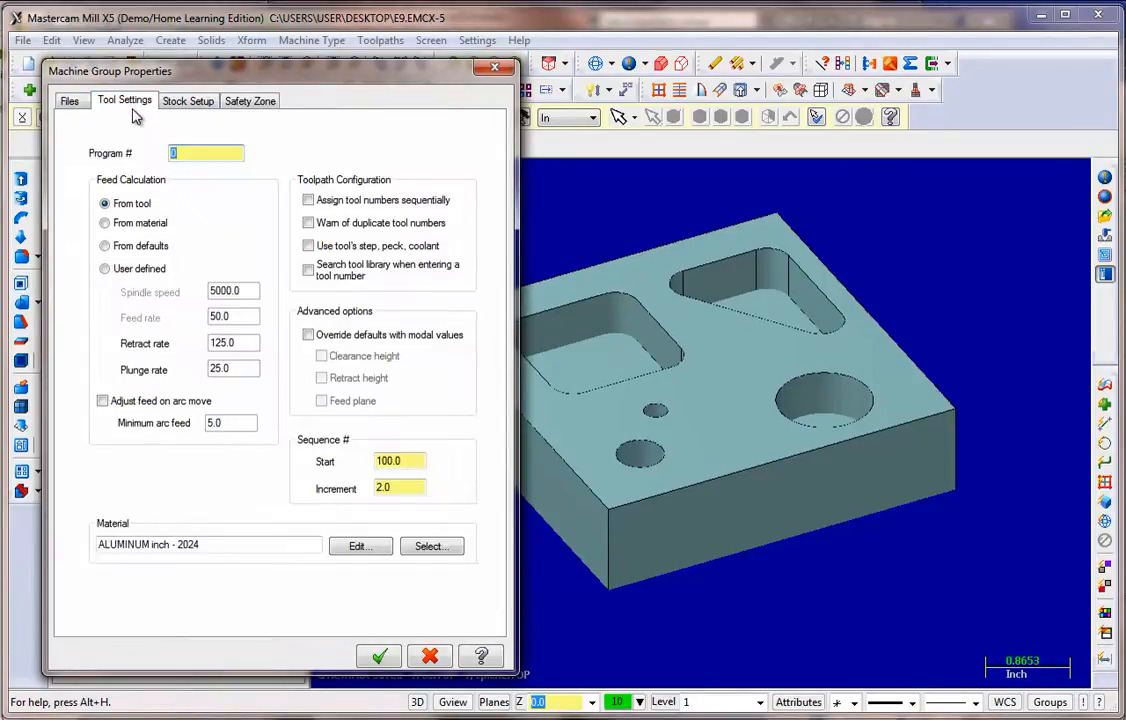
left_click(188, 100)
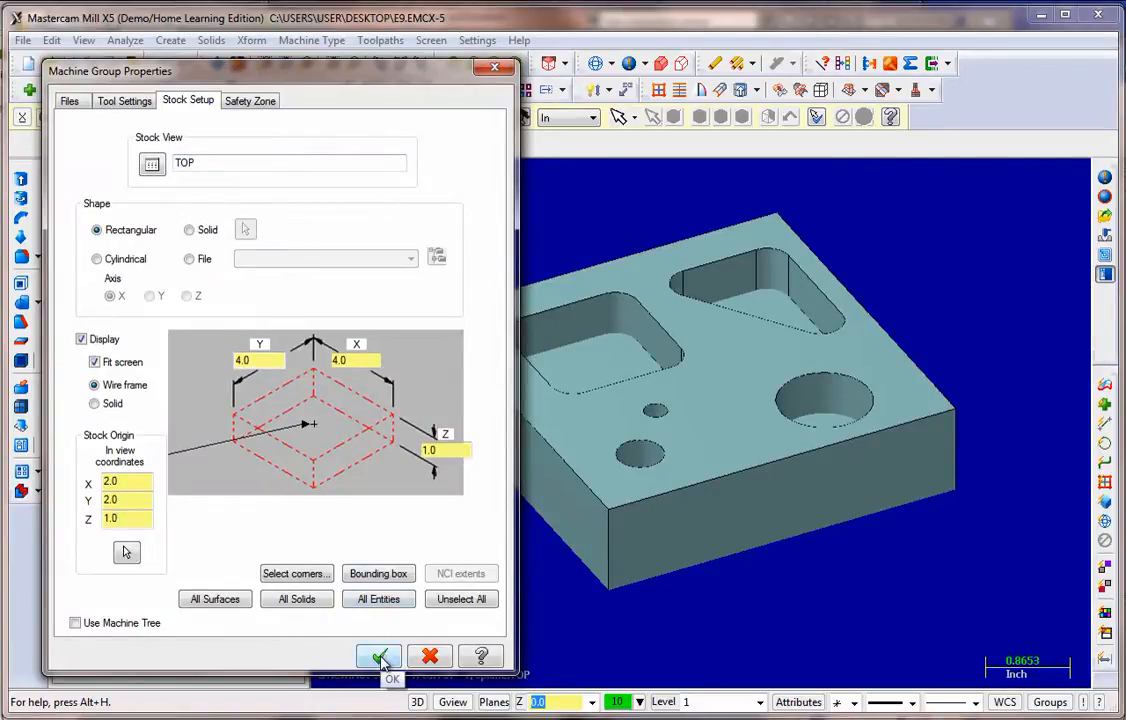
left_click(378, 656)
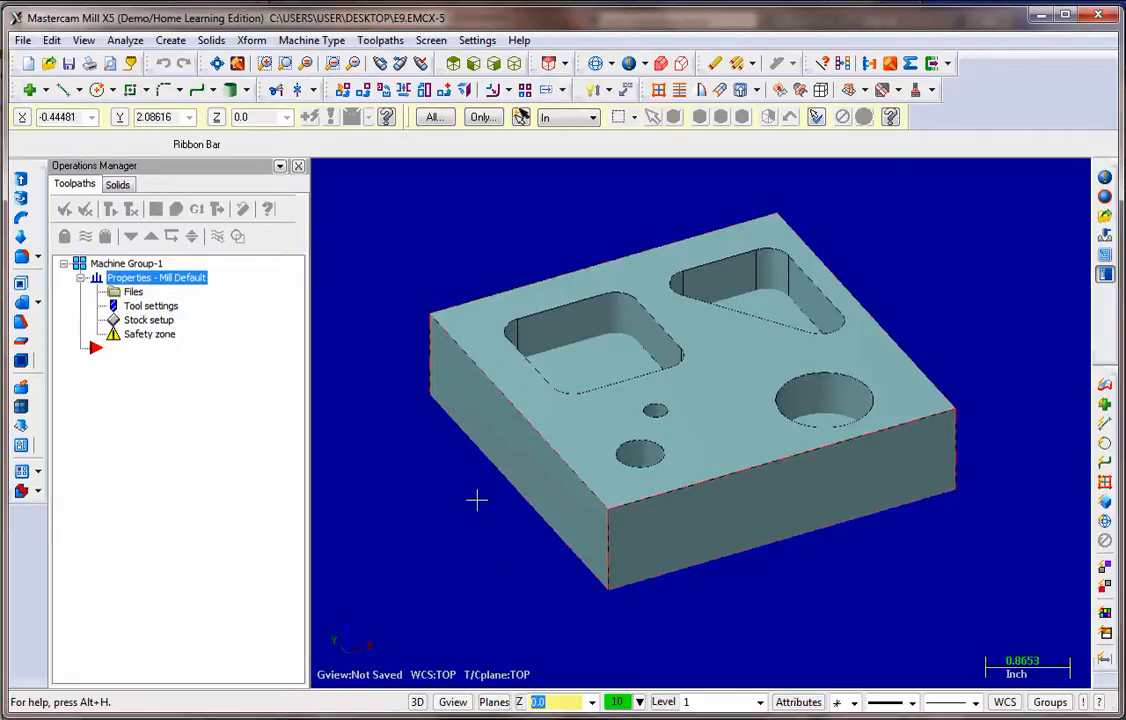
mouse_move(454, 504)
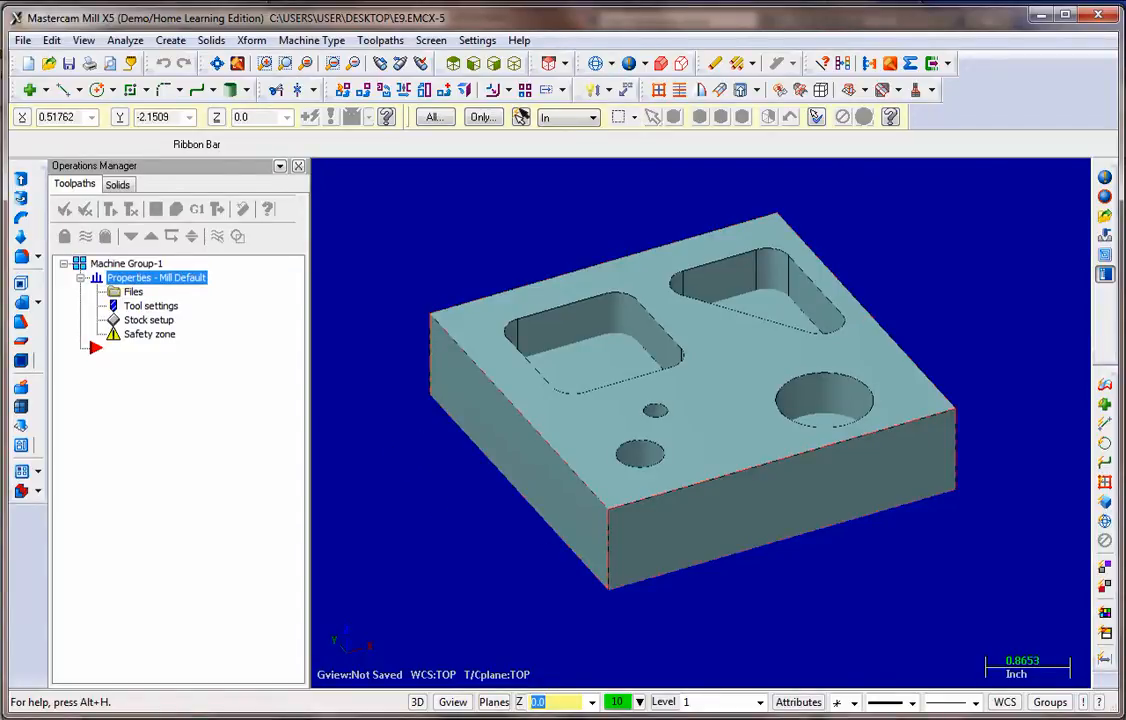
mouse_move(320, 304)
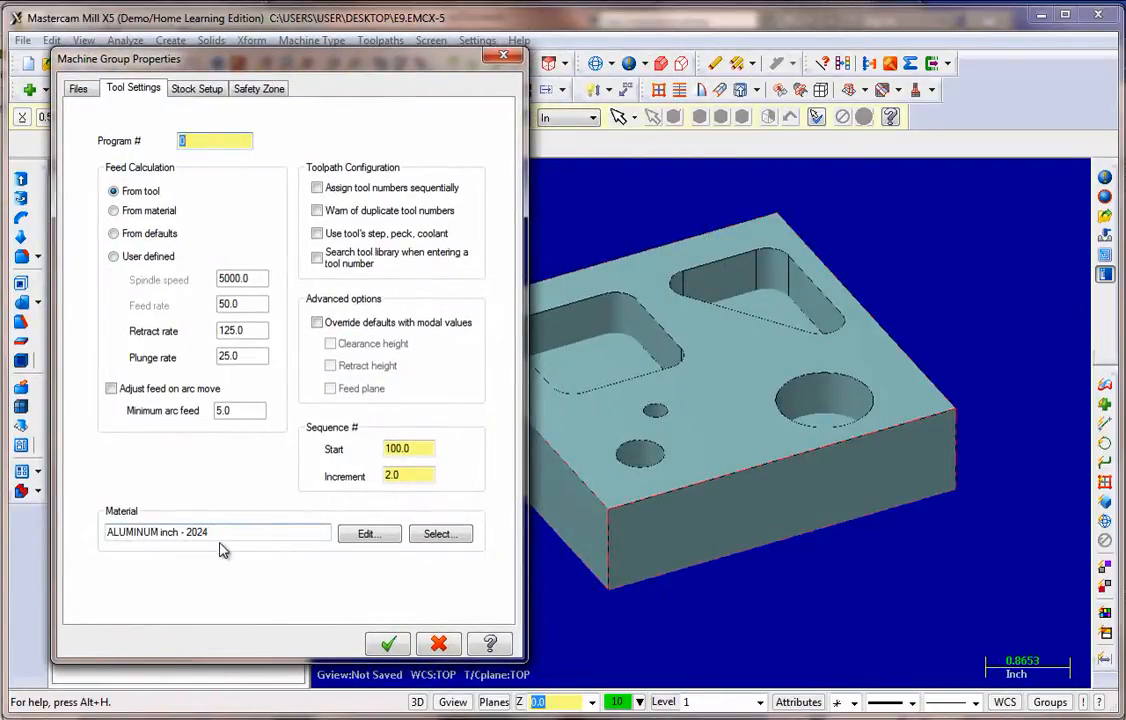
mouse_move(324, 548)
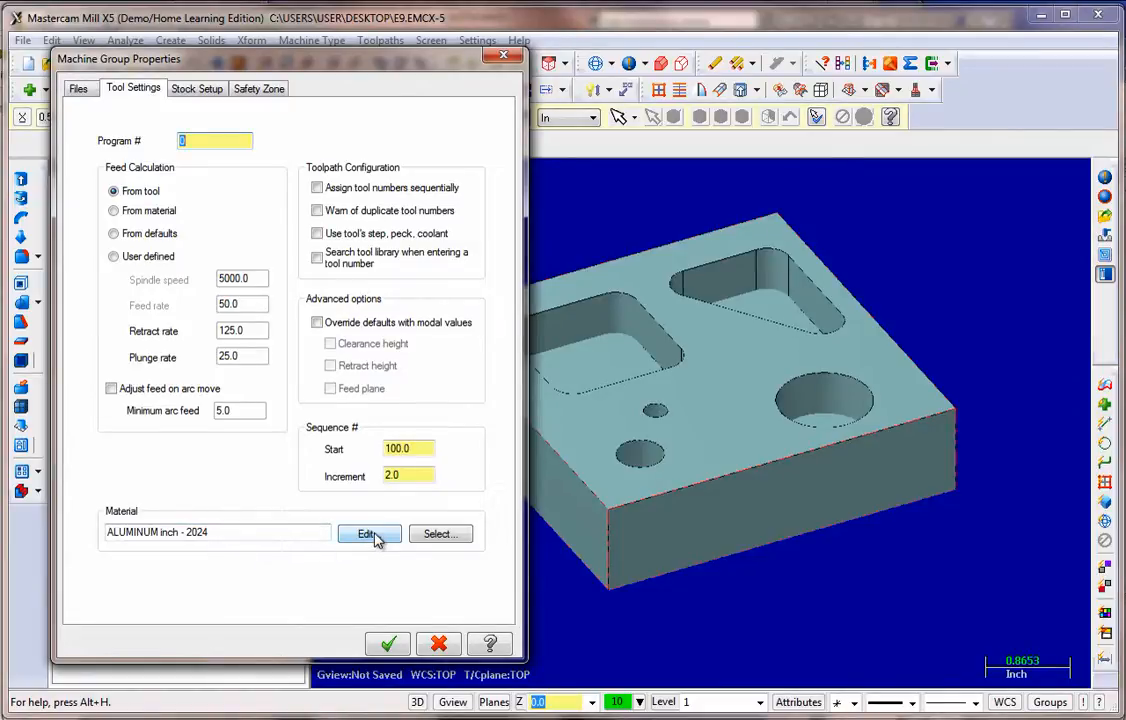
Step: Change the machine group material to ALUMINUM inch - 6061 from the mill library and confirm the properties
left_click(368, 532)
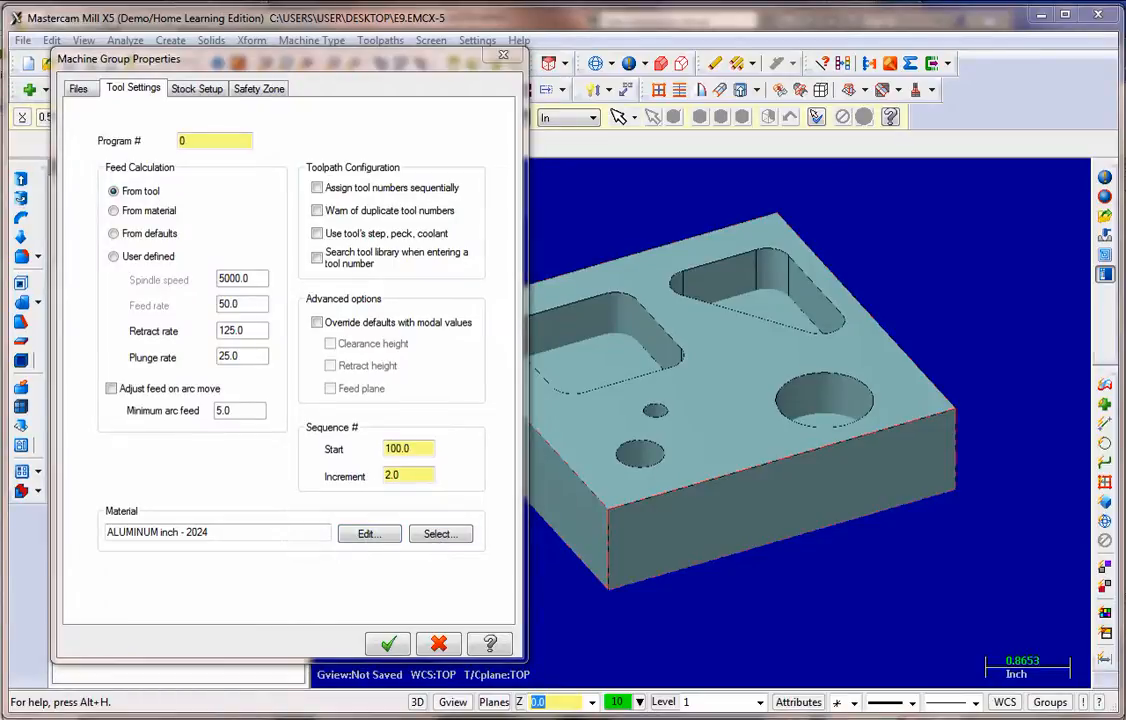
left_click(440, 532)
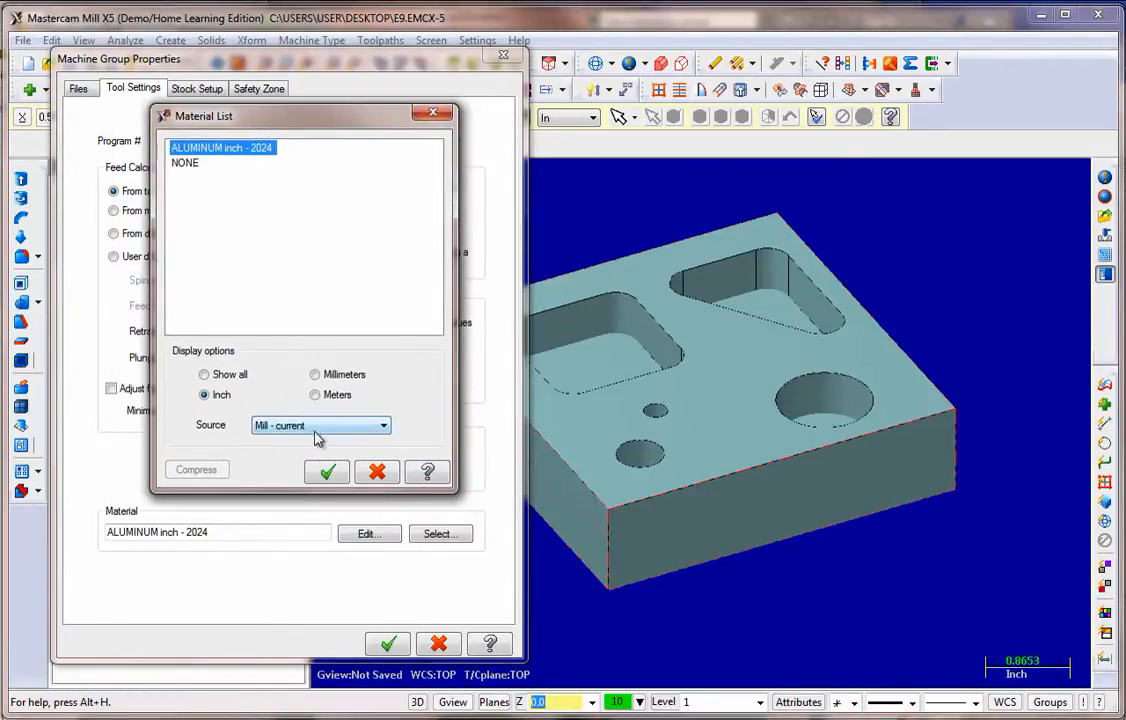
left_click(384, 424)
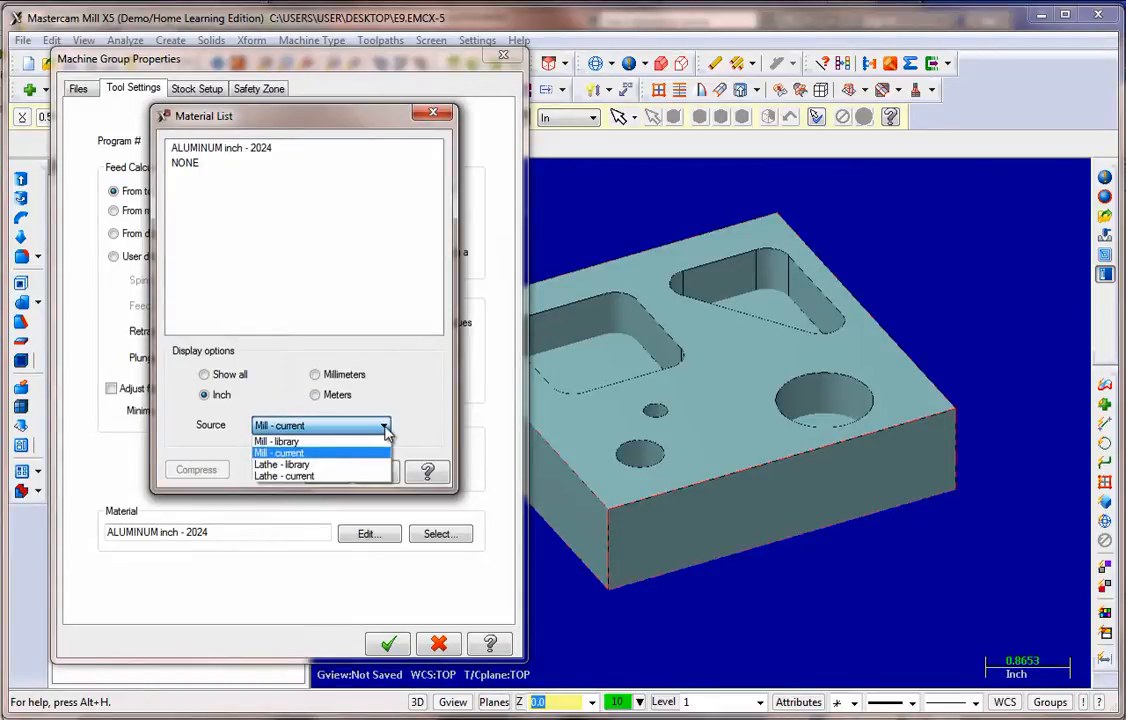
left_click(276, 442)
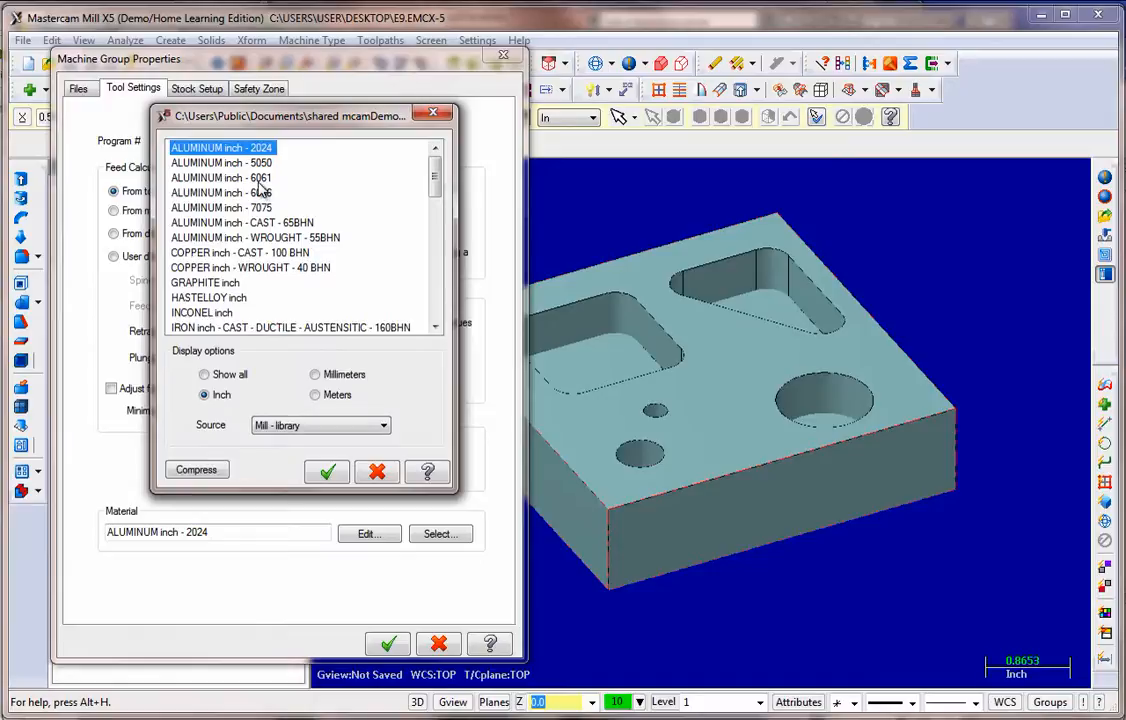
left_click(220, 176)
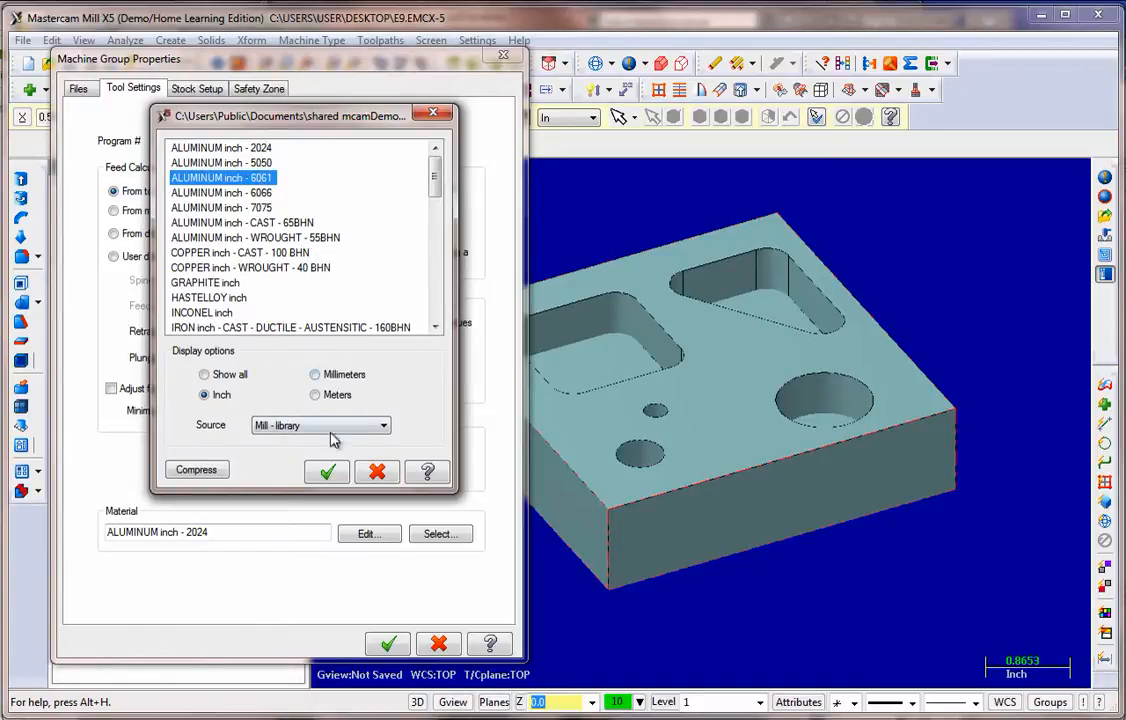
left_click(328, 472)
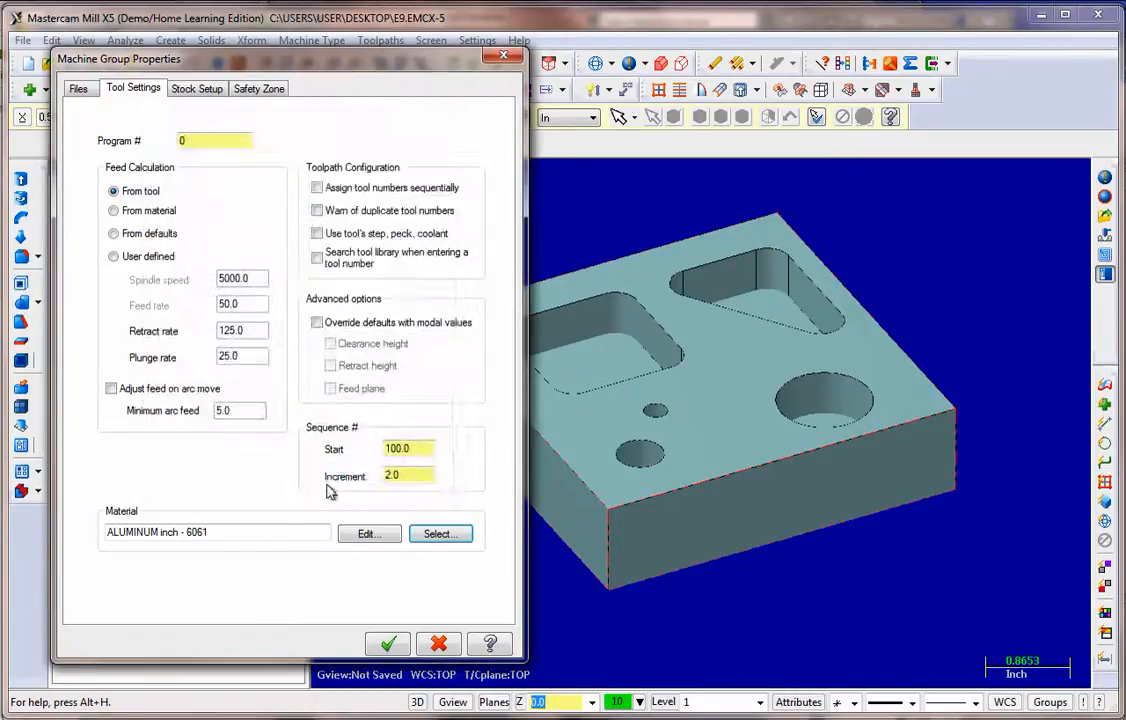
left_click(388, 644)
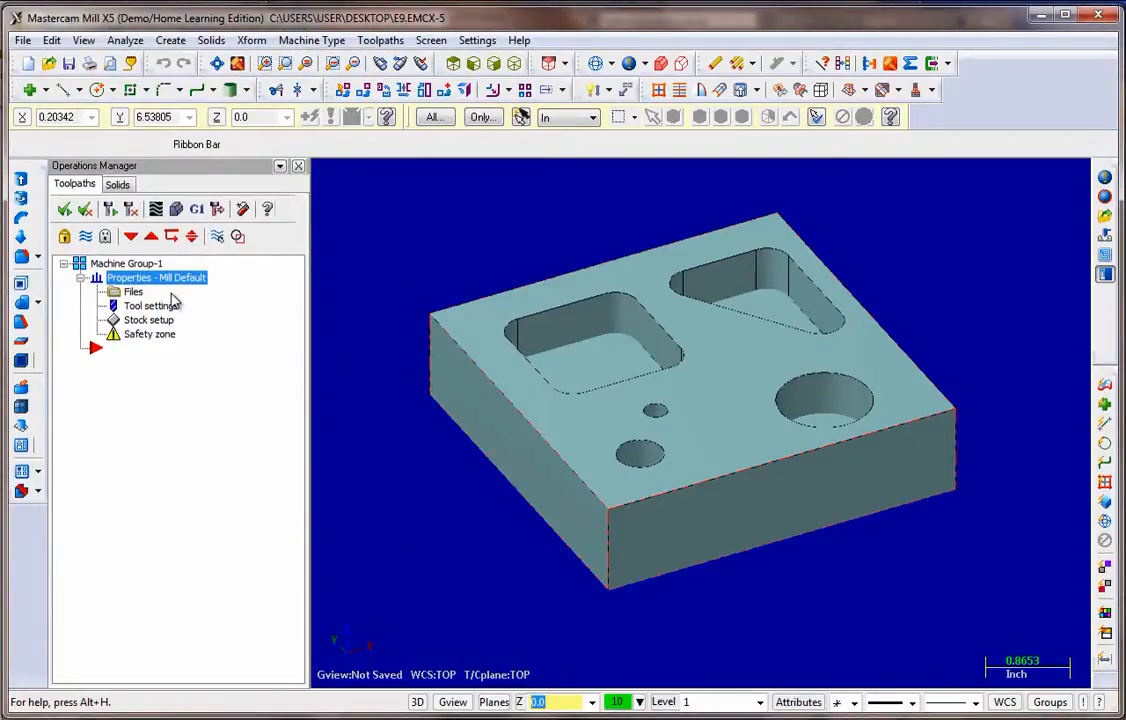
mouse_move(124, 344)
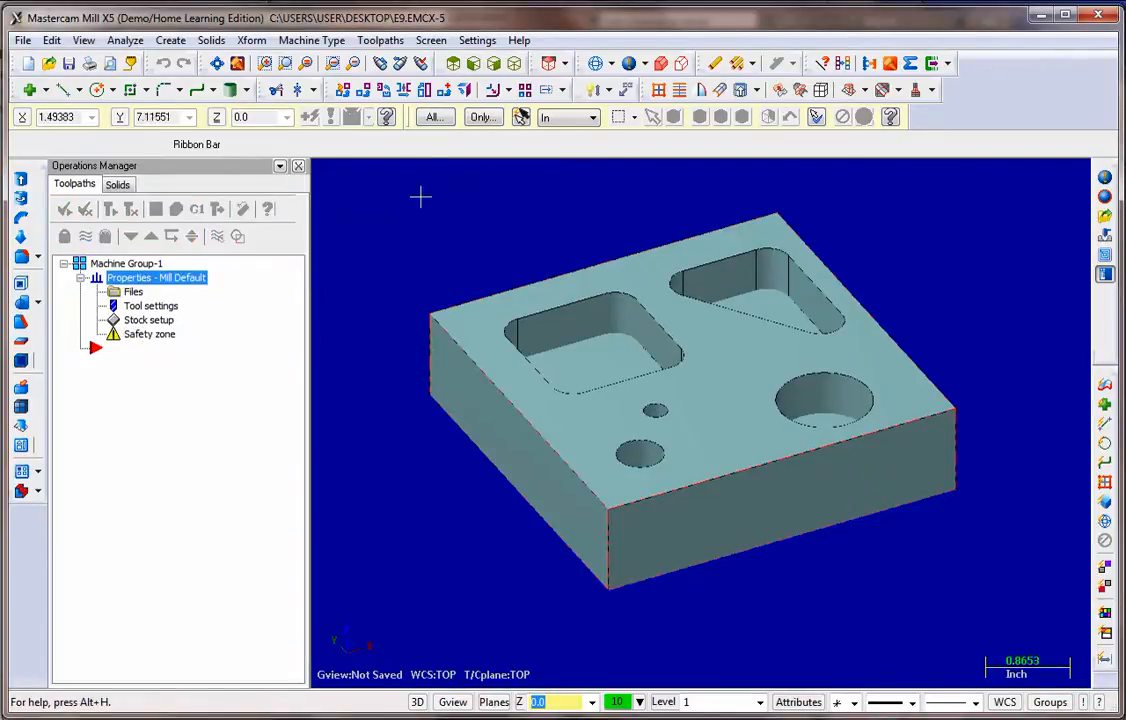
Step: Start a new Drill toolpath, accepting E9 as the NC file name
left_click(380, 40)
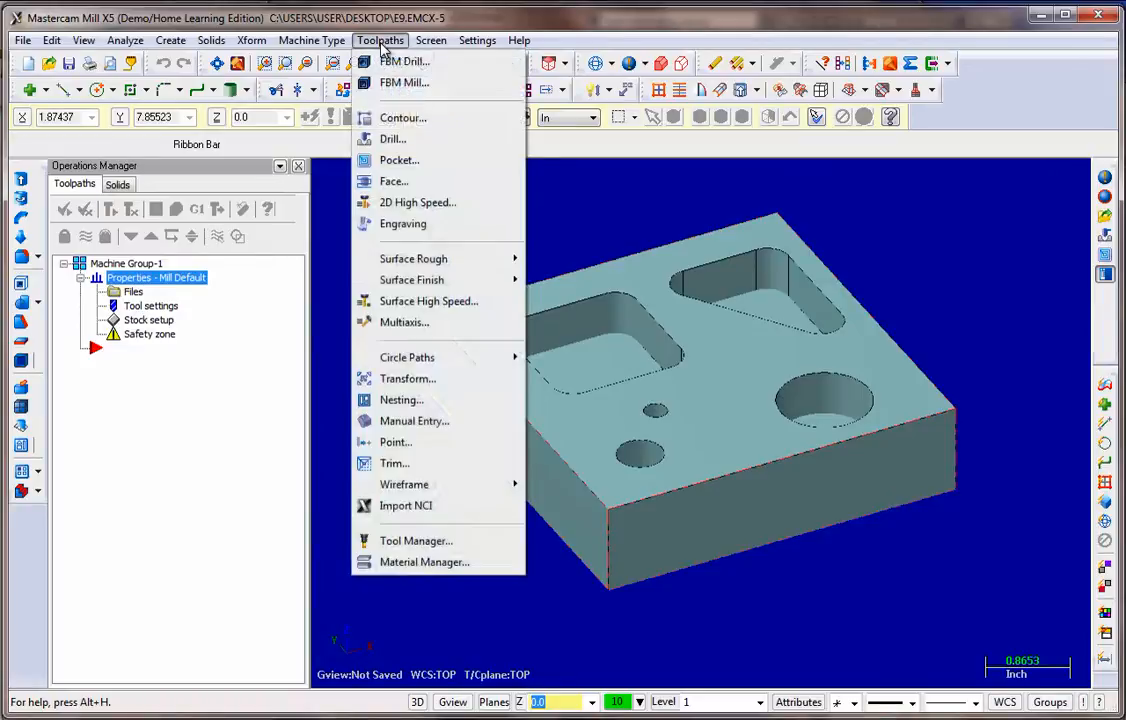
mouse_move(400, 160)
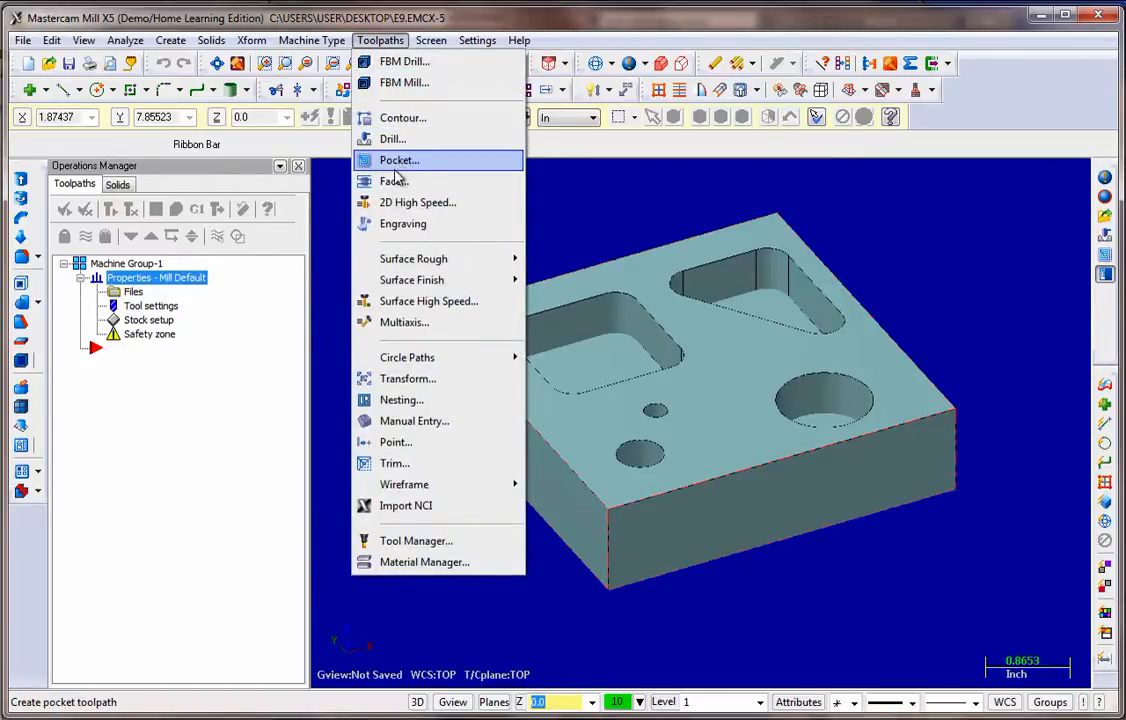
mouse_move(416, 202)
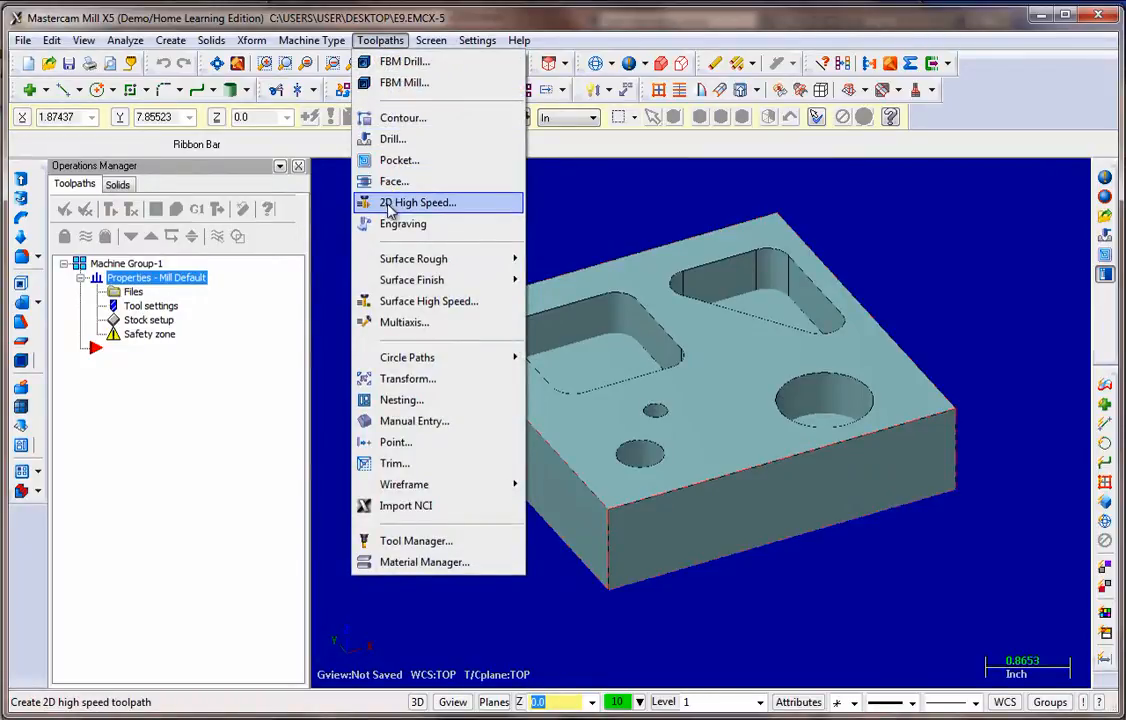
left_click(416, 202)
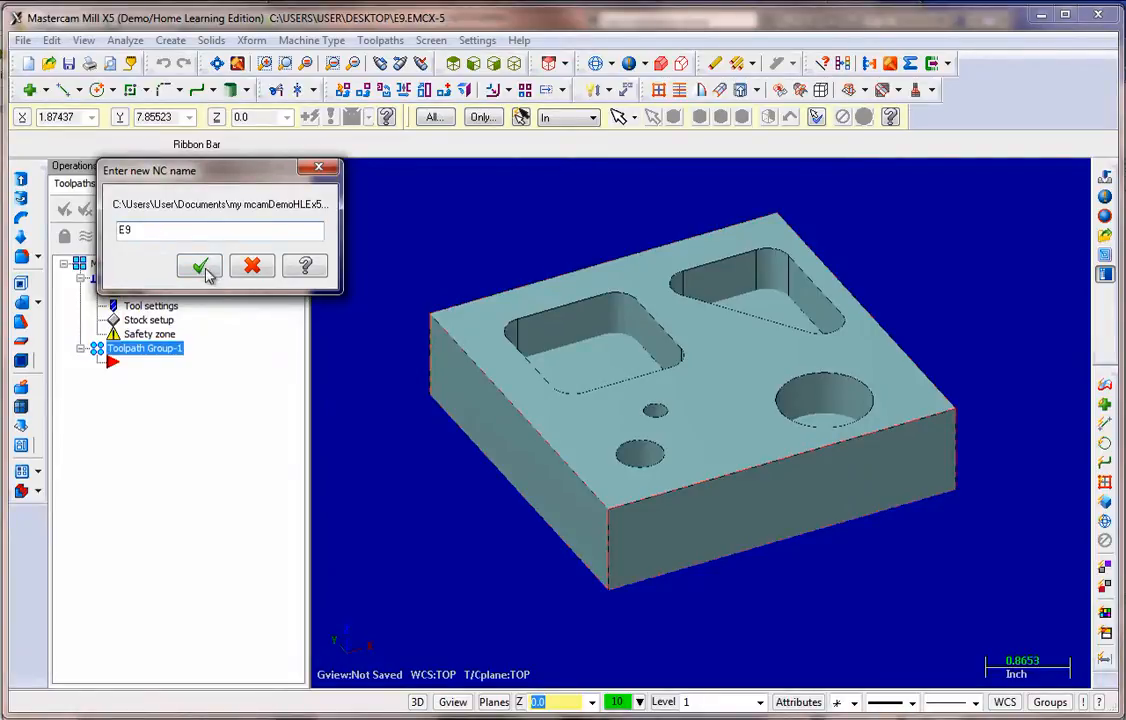
left_click(200, 266)
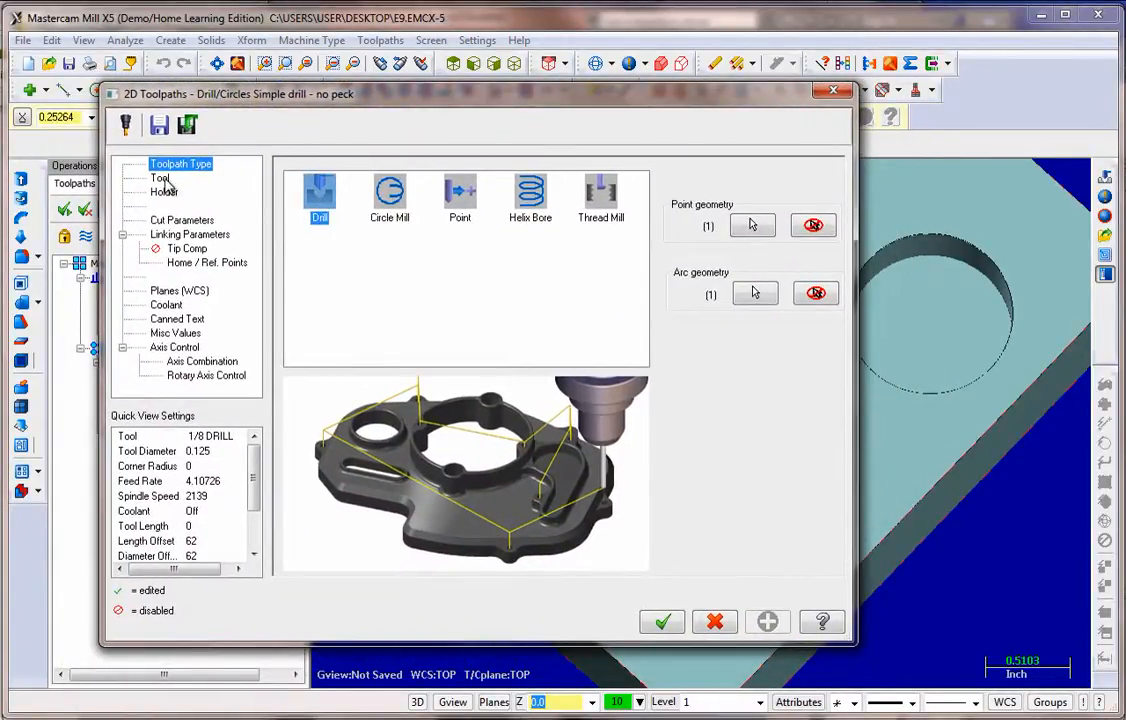
Step: Choose the 1/2 SPOTDRILL library tool, review cut, plane and coolant settings, and accept the drill toolpath
left_click(160, 176)
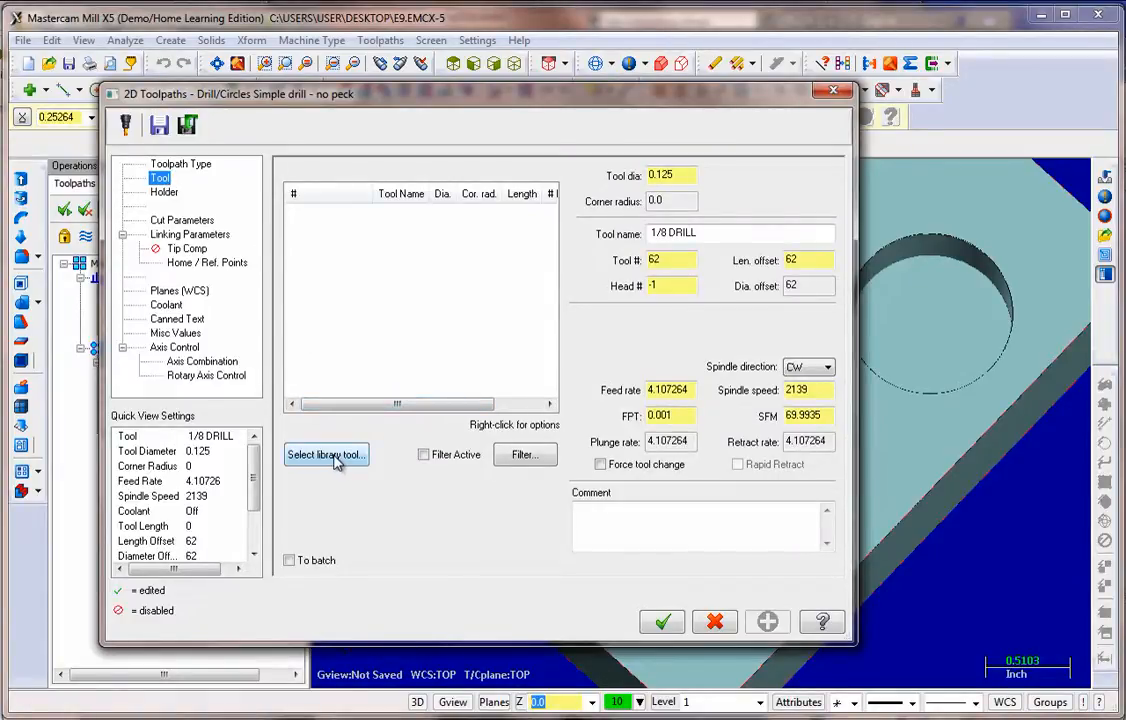
left_click(326, 456)
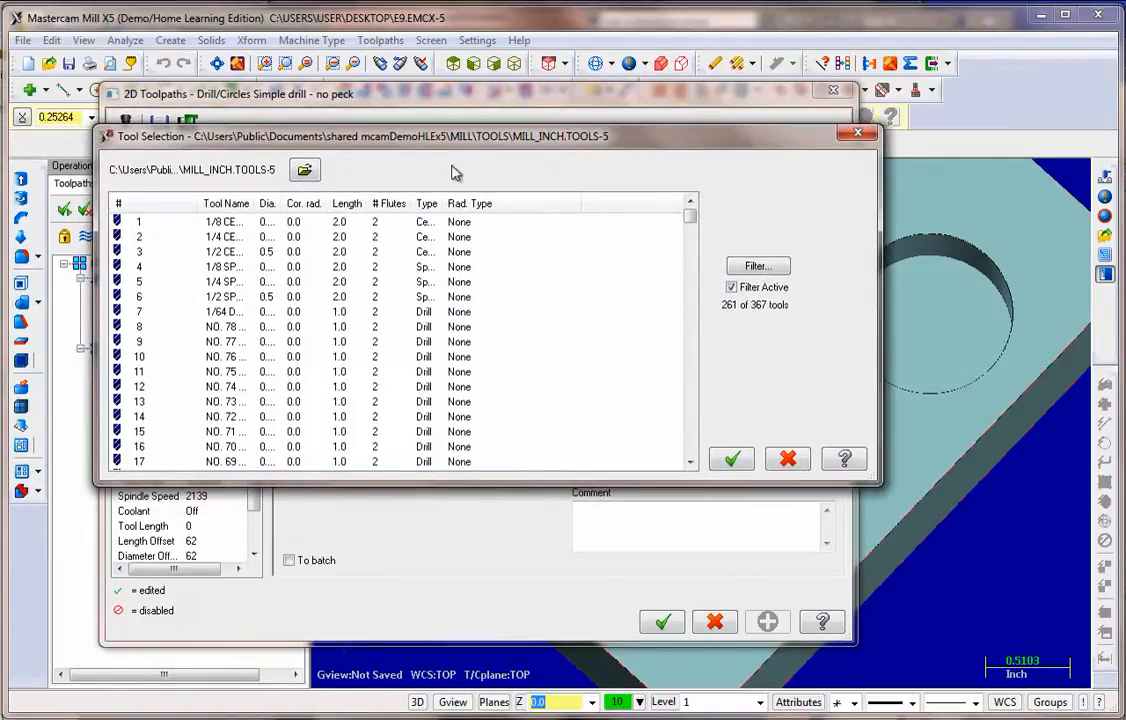
mouse_move(448, 180)
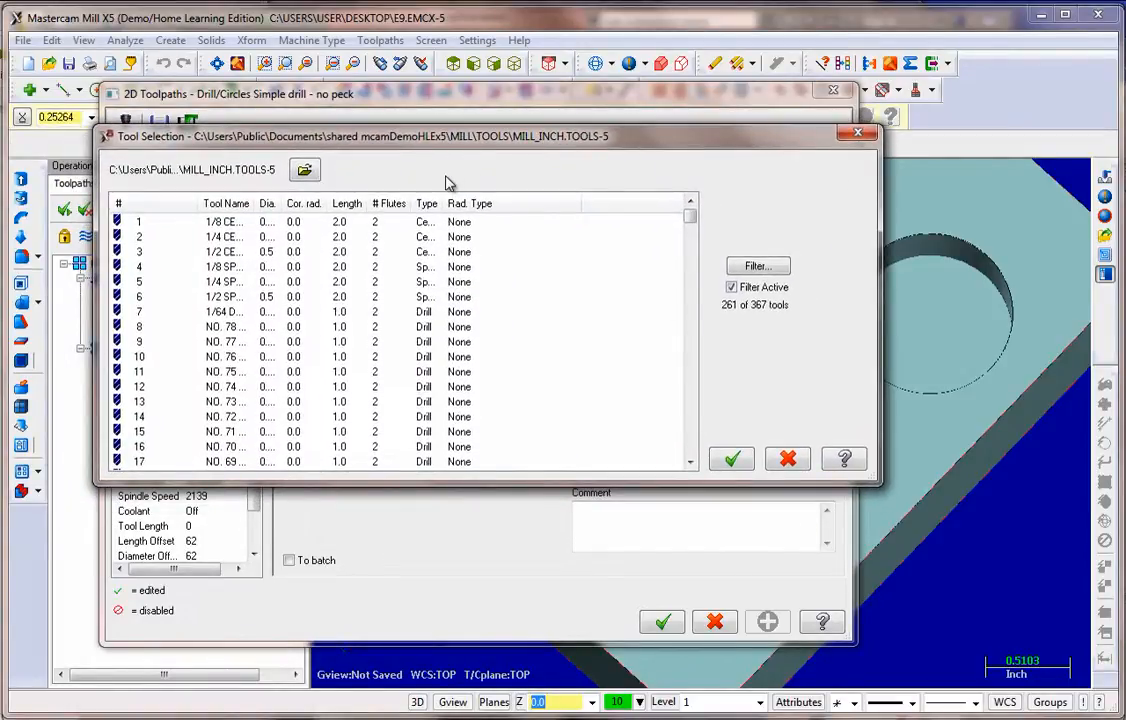
left_click(392, 204)
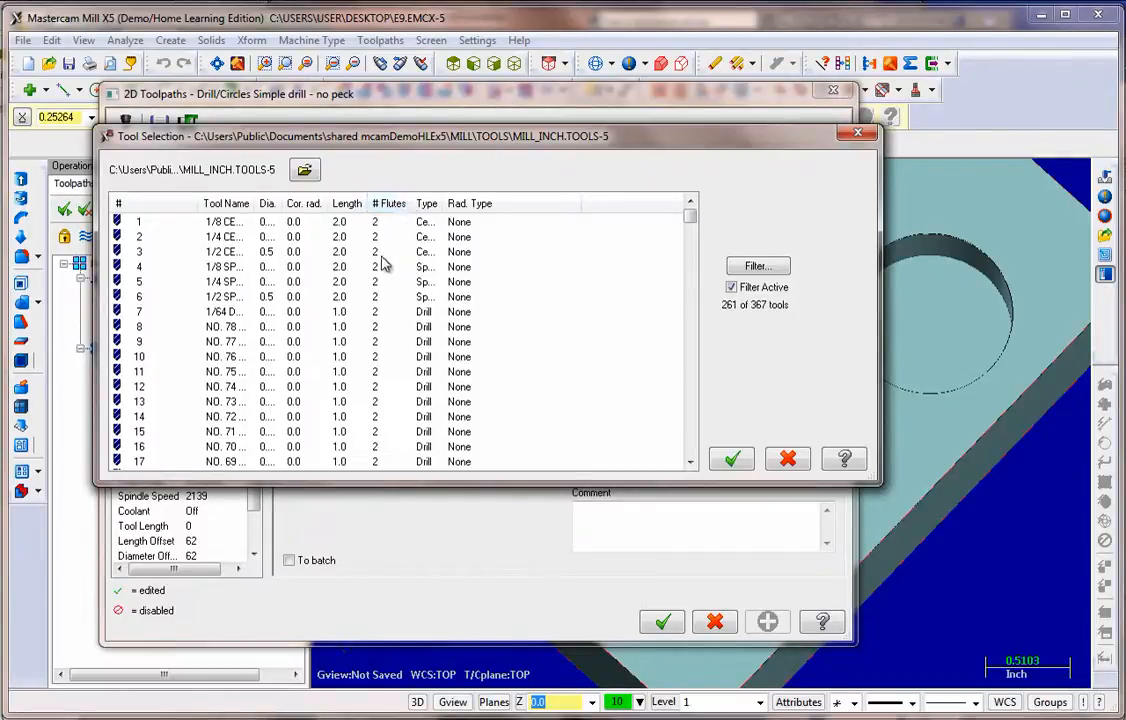
mouse_move(222, 304)
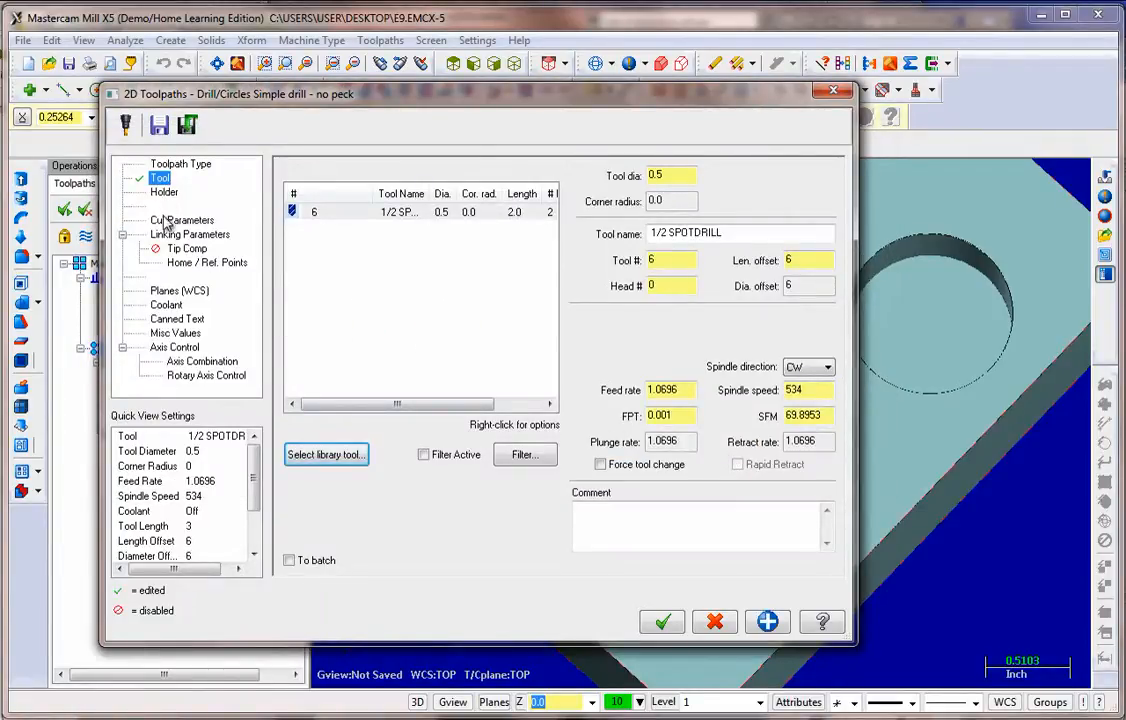
left_click(180, 218)
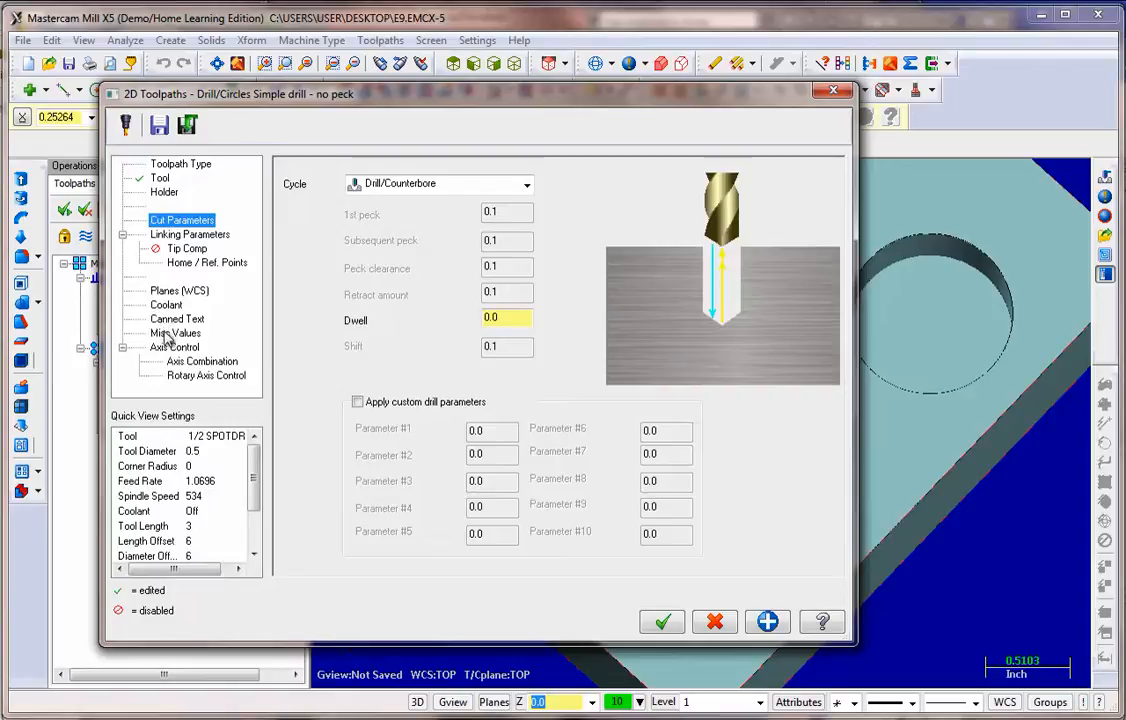
left_click(180, 290)
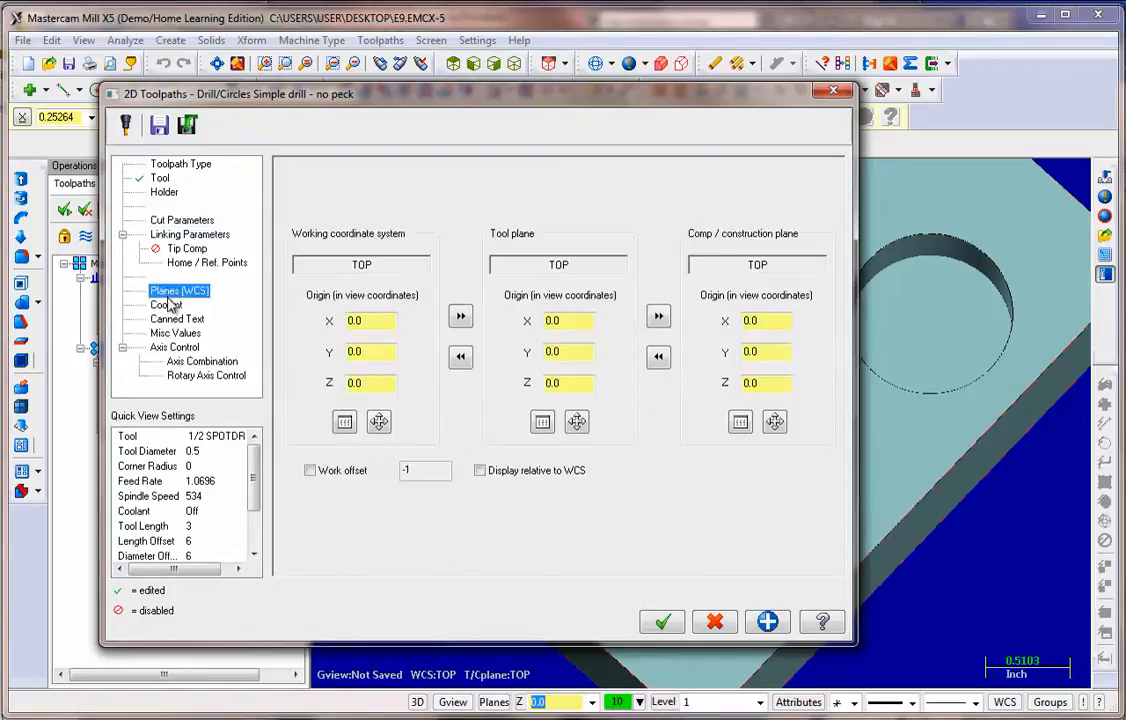
left_click(166, 304)
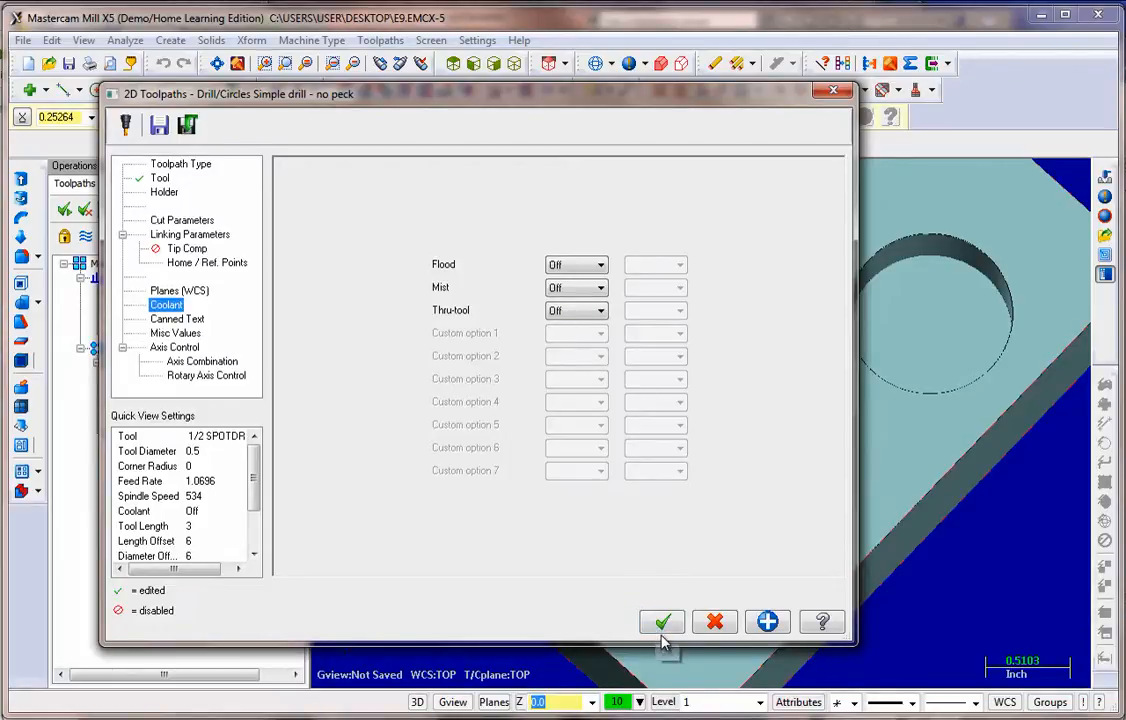
left_click(662, 620)
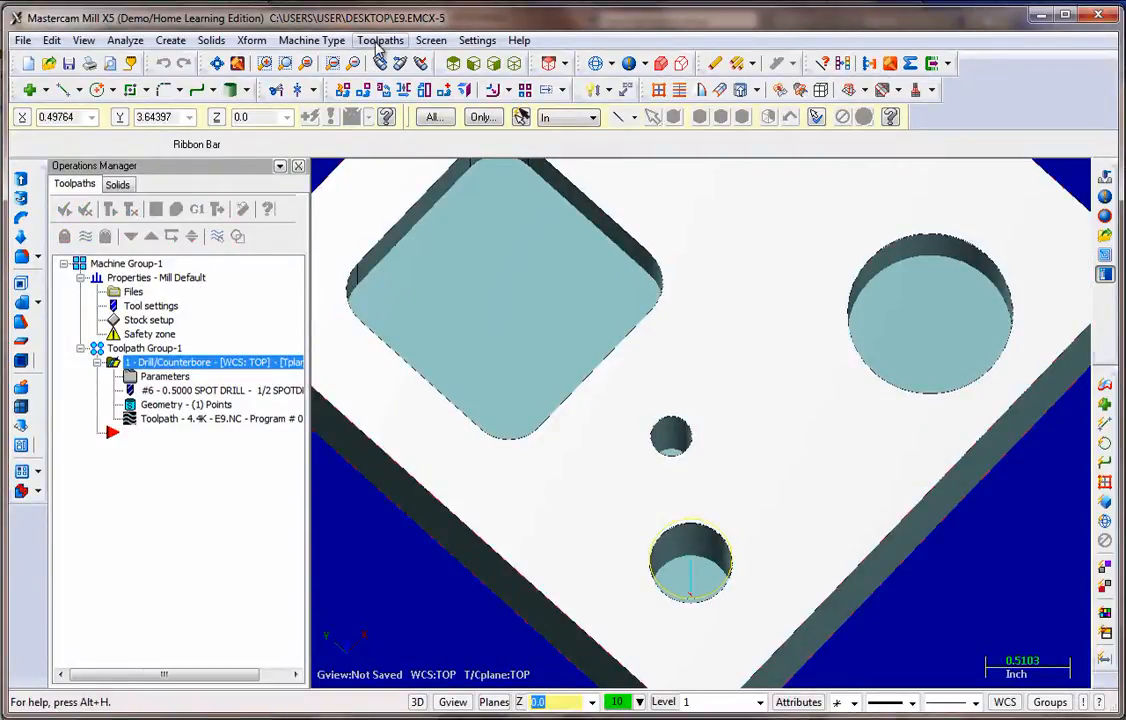
Step: Start another drill toolpath on the hole centre points using the plain Drill/Counterbore cycle
left_click(380, 40)
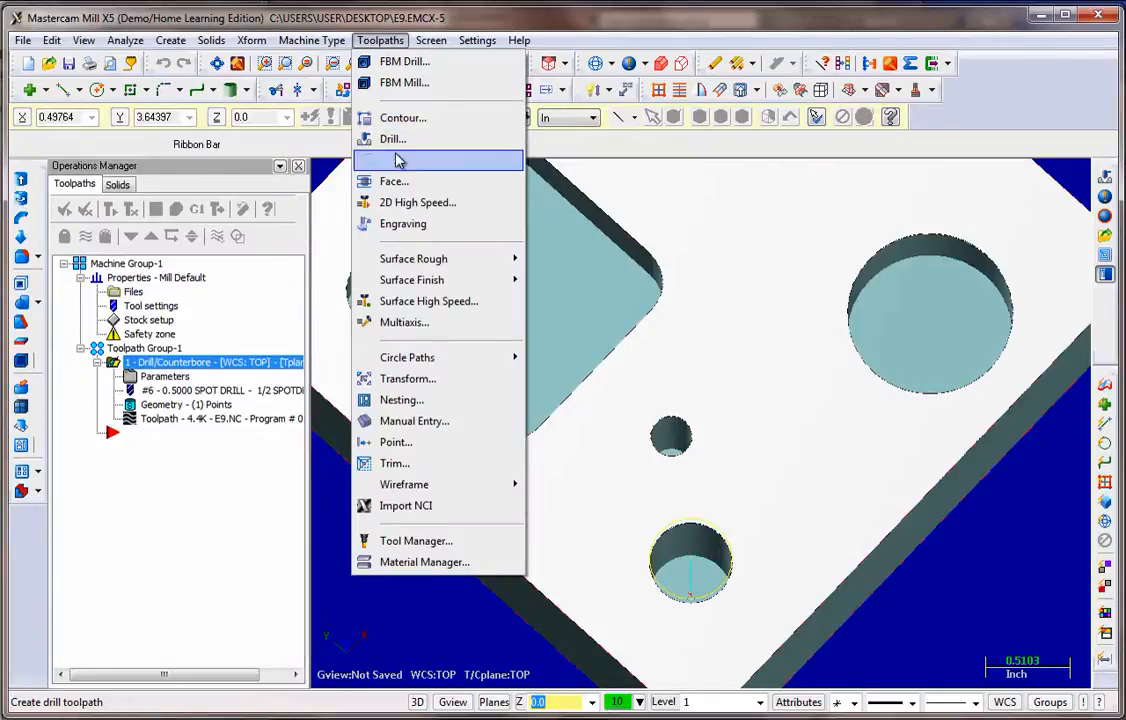
left_click(392, 140)
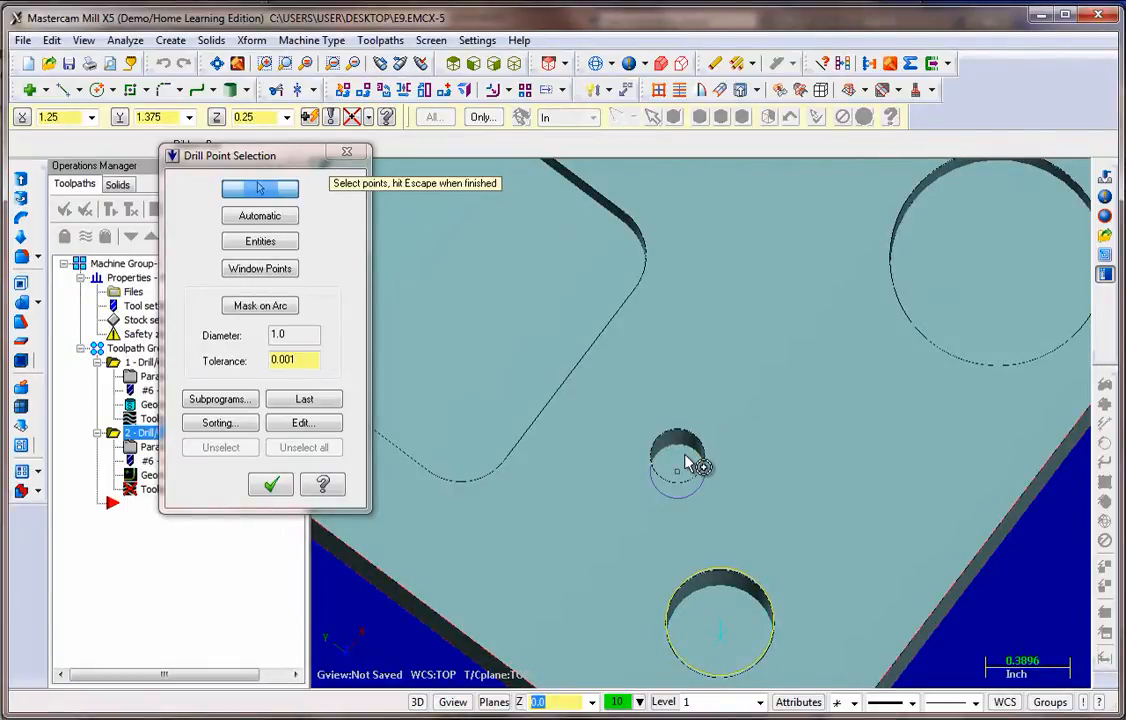
left_click(678, 472)
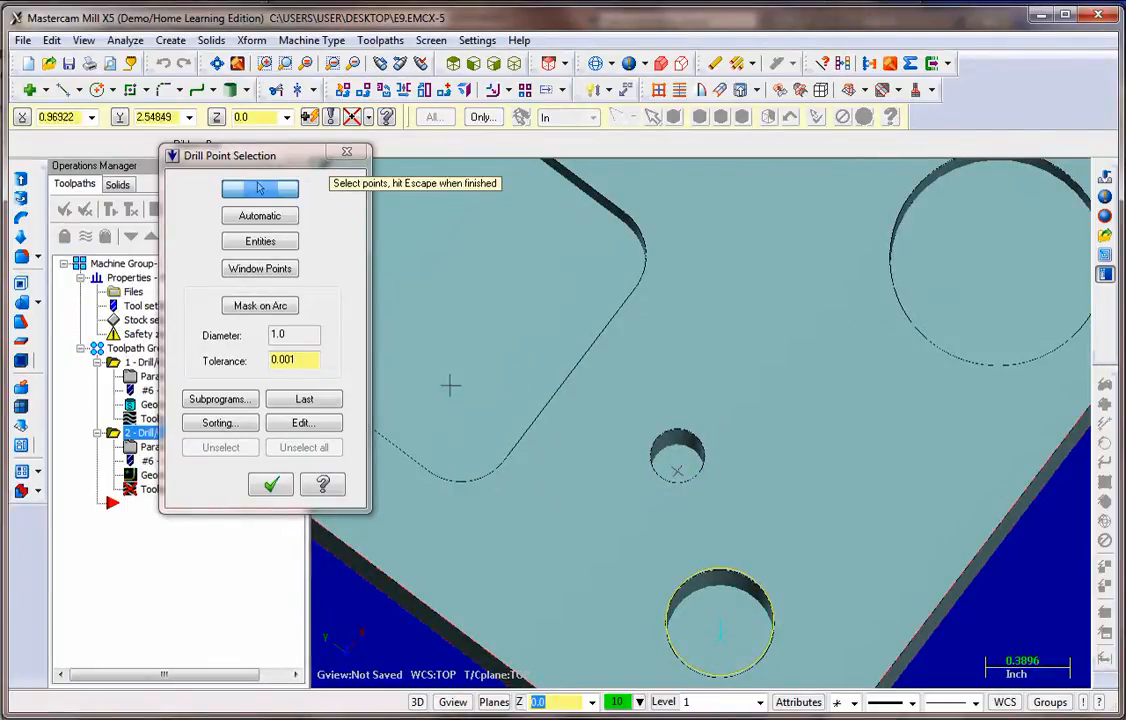
left_click(270, 486)
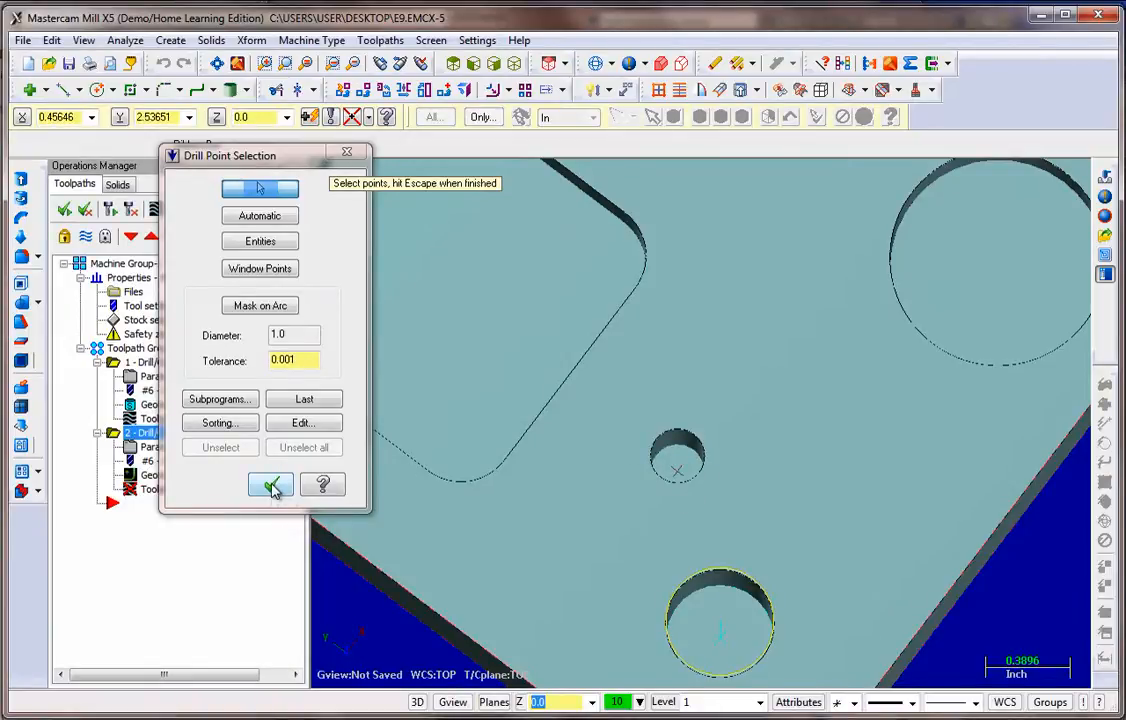
left_click(270, 486)
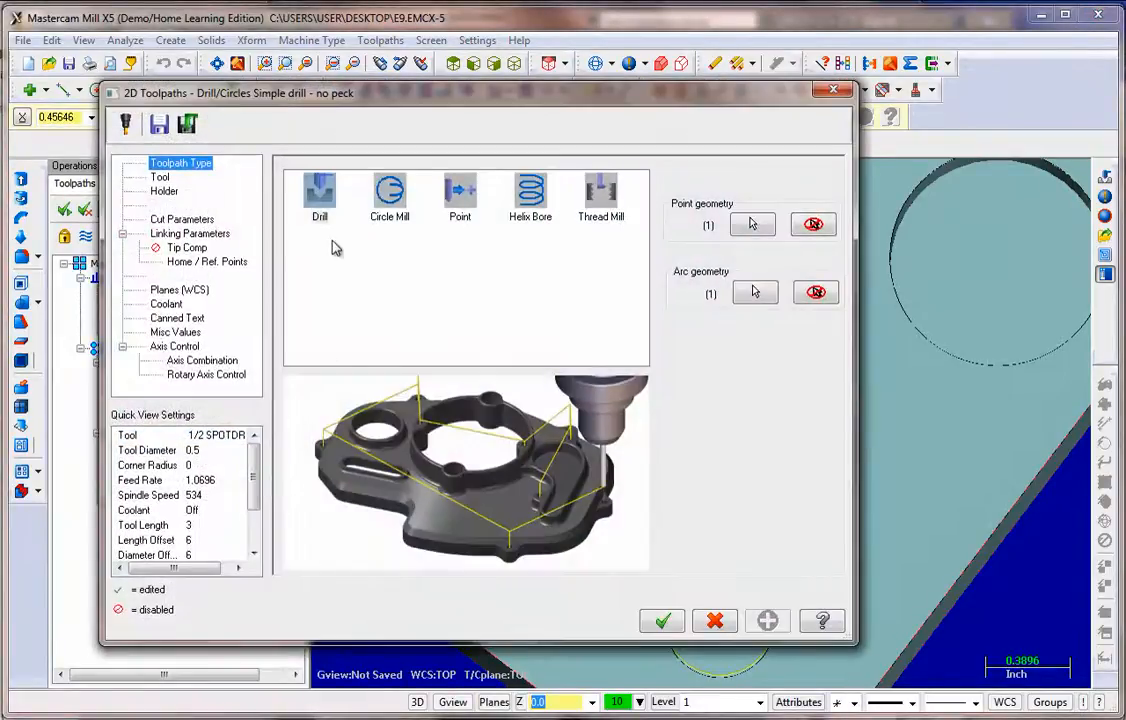
left_click(320, 198)
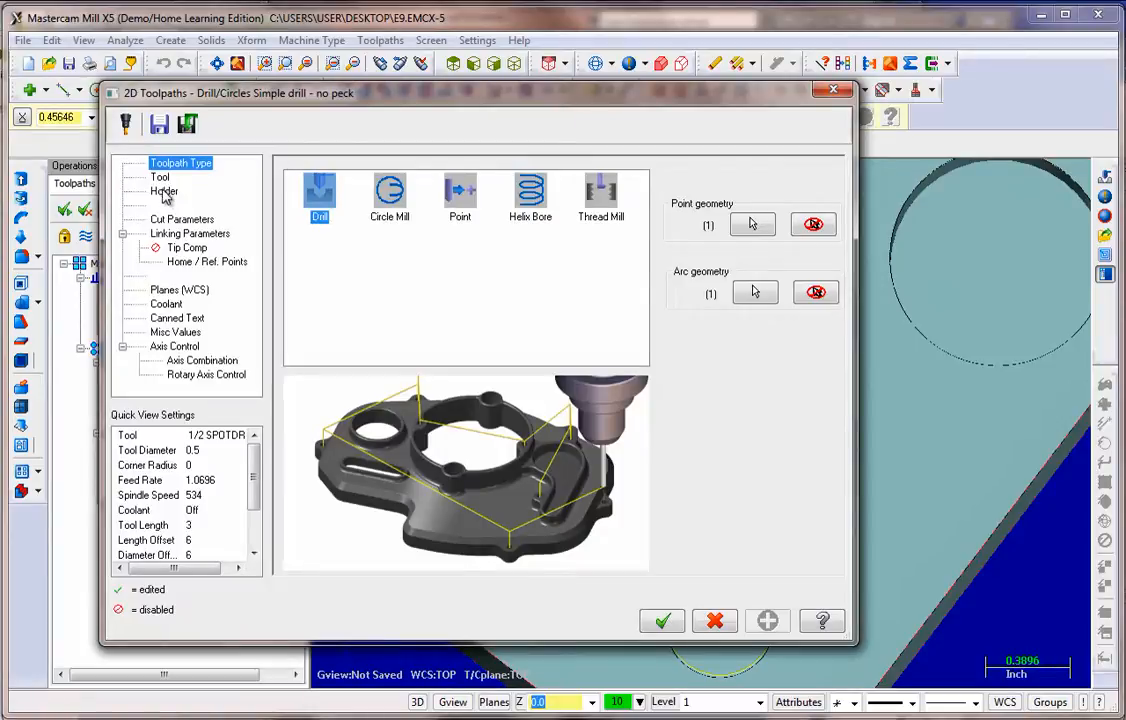
Step: Assign the 1/4 spot drill from the tool library and create the second drill operation
left_click(160, 176)
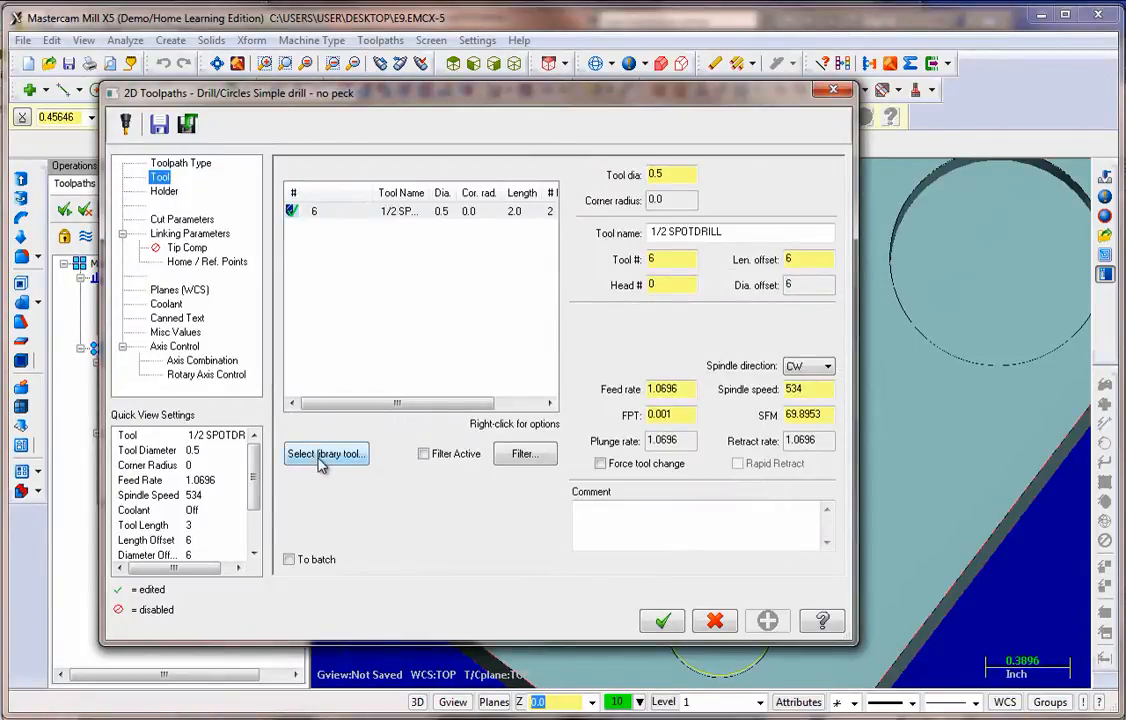
left_click(326, 452)
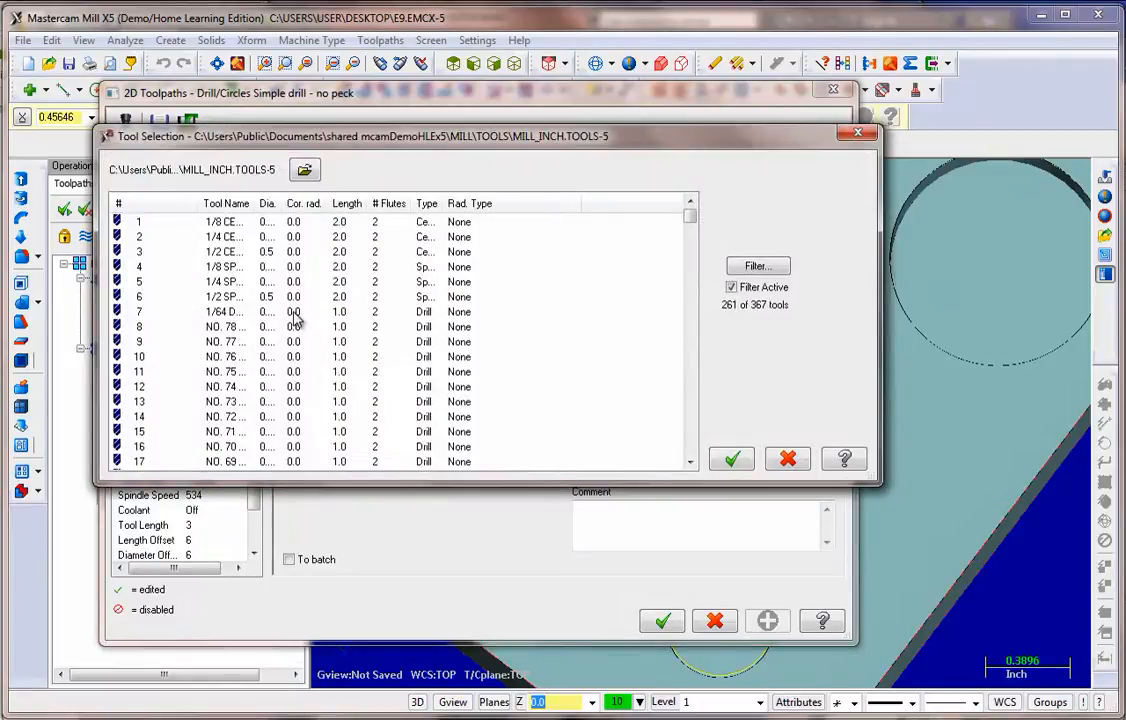
mouse_move(292, 296)
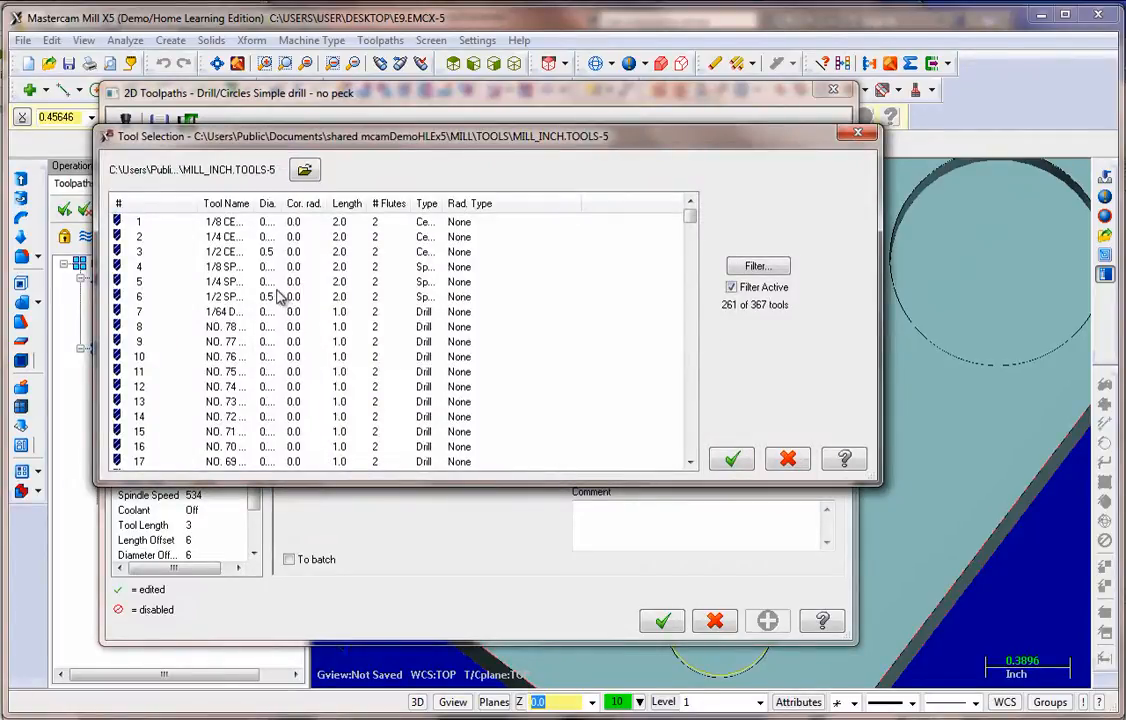
mouse_move(248, 284)
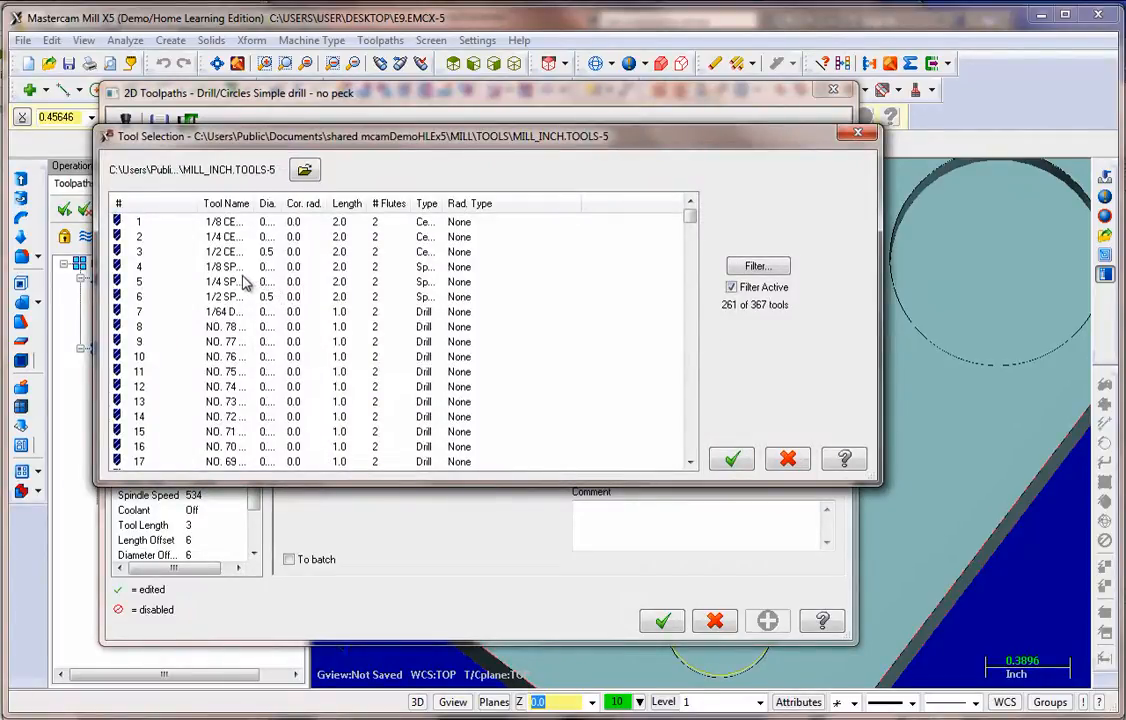
left_click(230, 236)
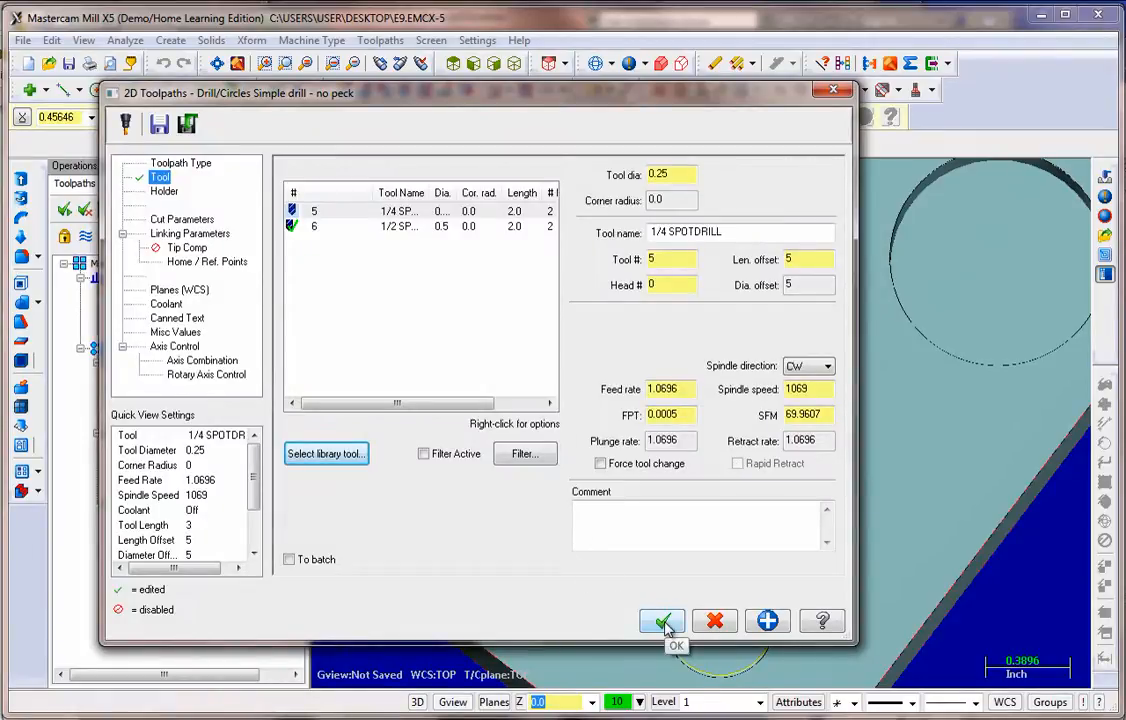
left_click(662, 620)
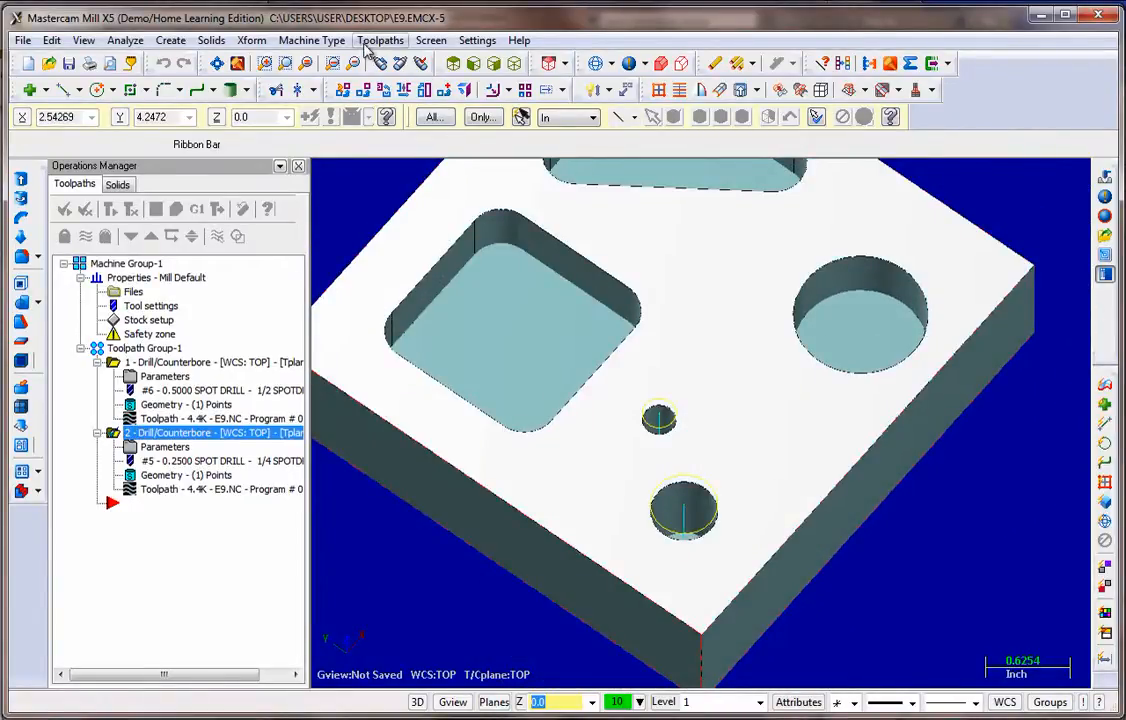
Step: Begin a standard 2D Pocket toolpath on the three pocket floor faces of the solid
left_click(380, 40)
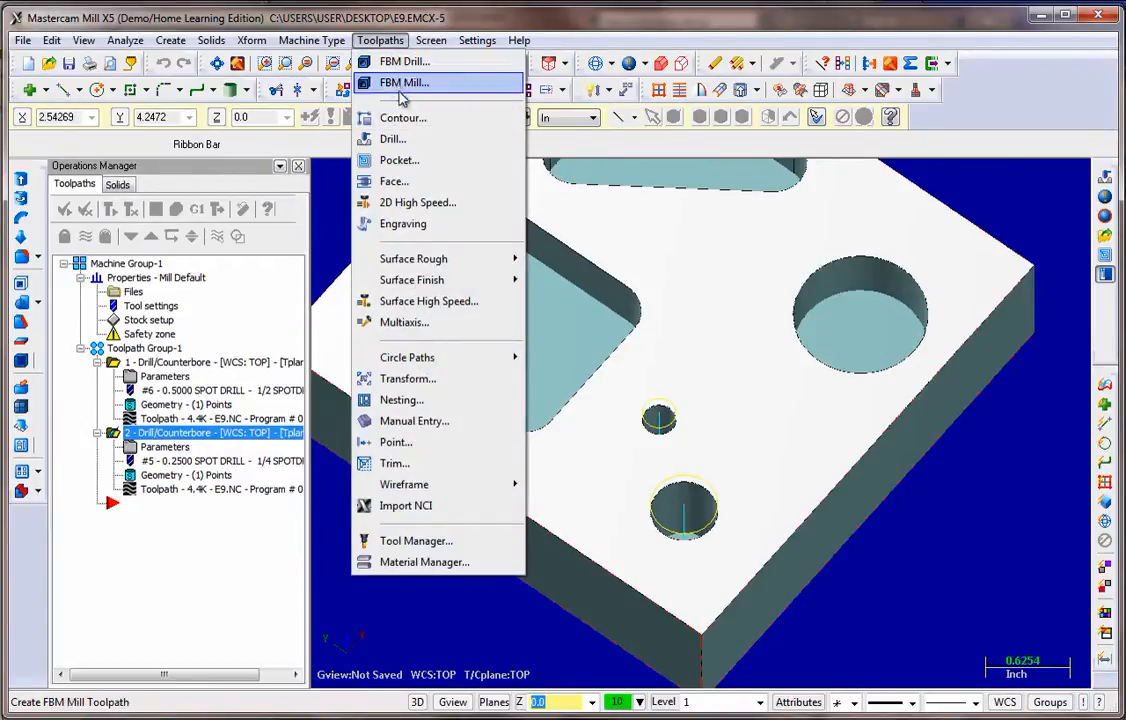
left_click(404, 82)
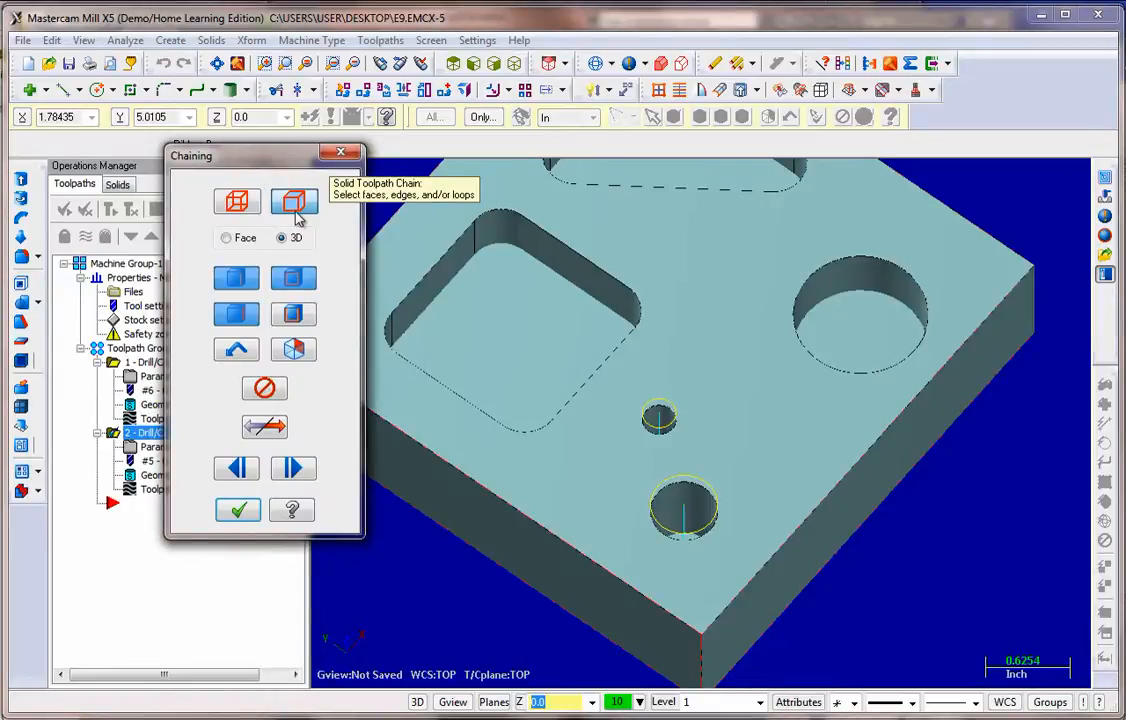
mouse_move(292, 202)
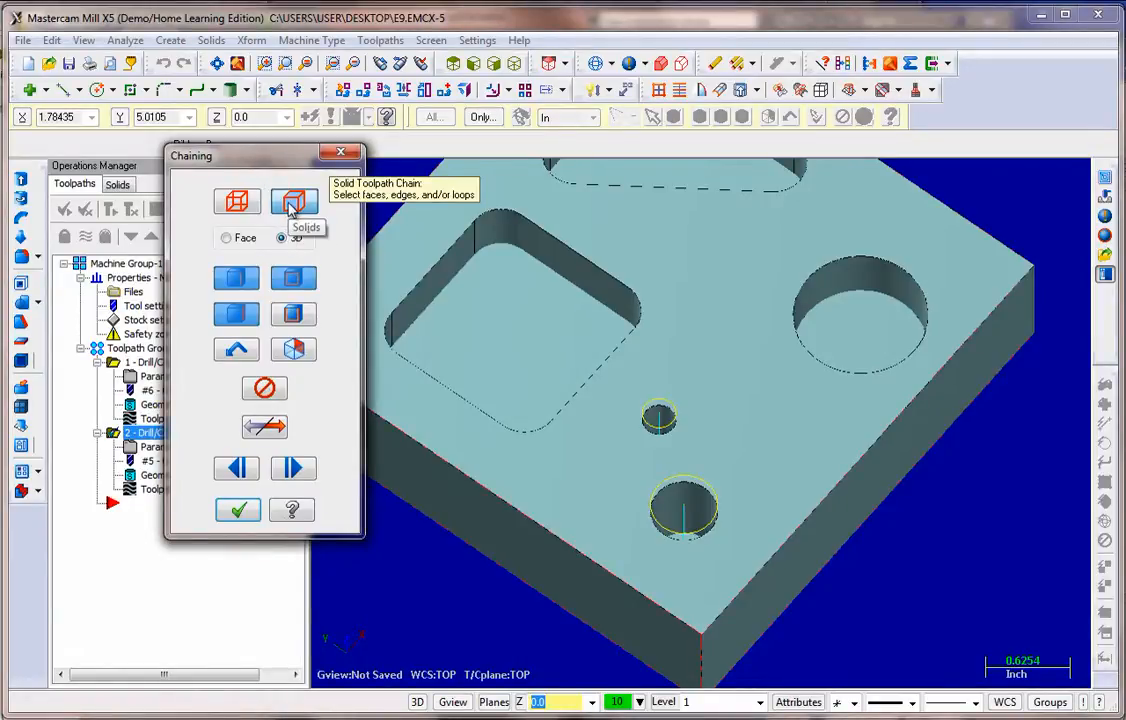
left_click(512, 360)
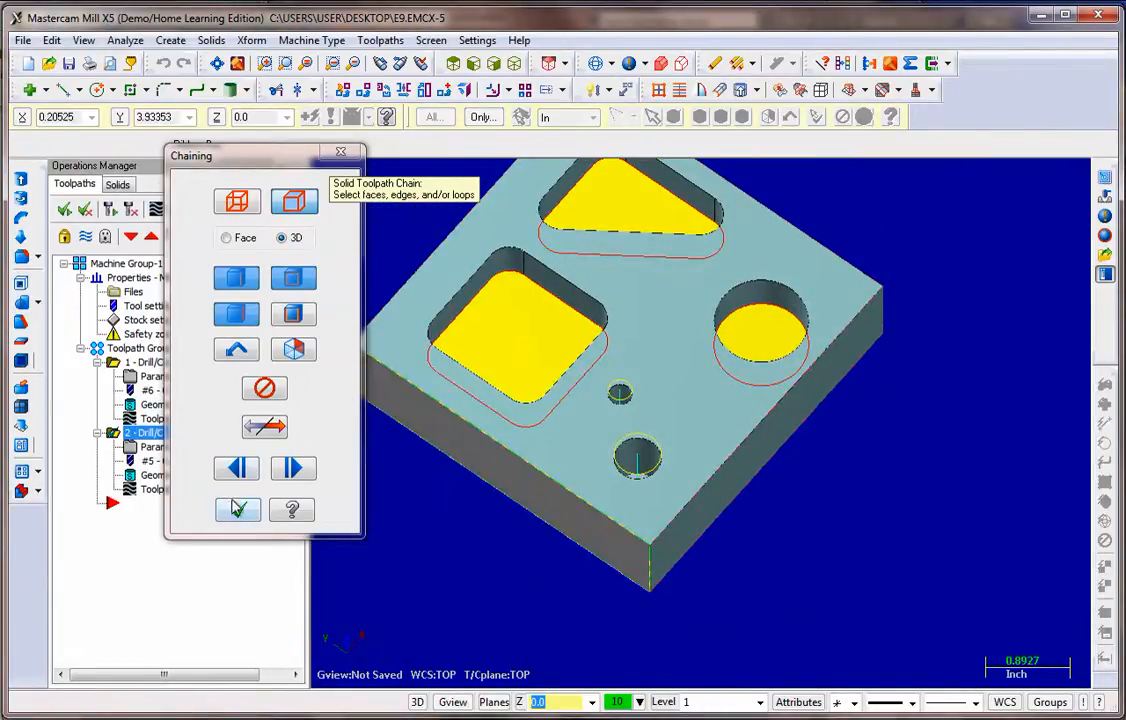
left_click(236, 510)
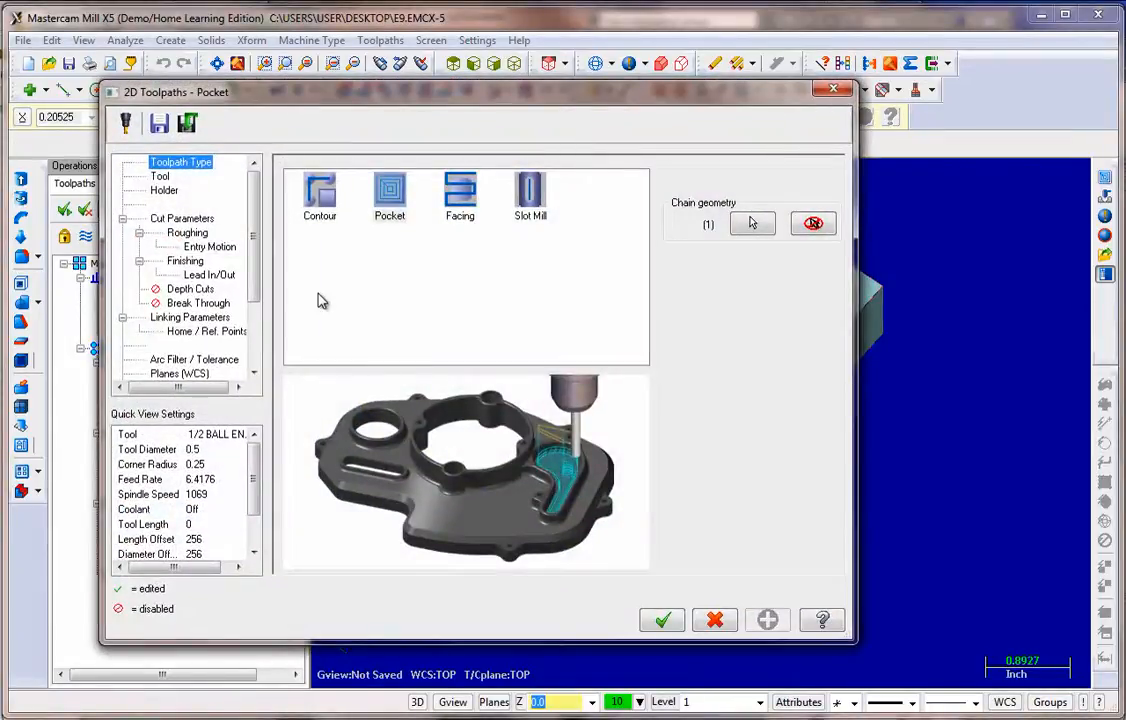
left_click(388, 196)
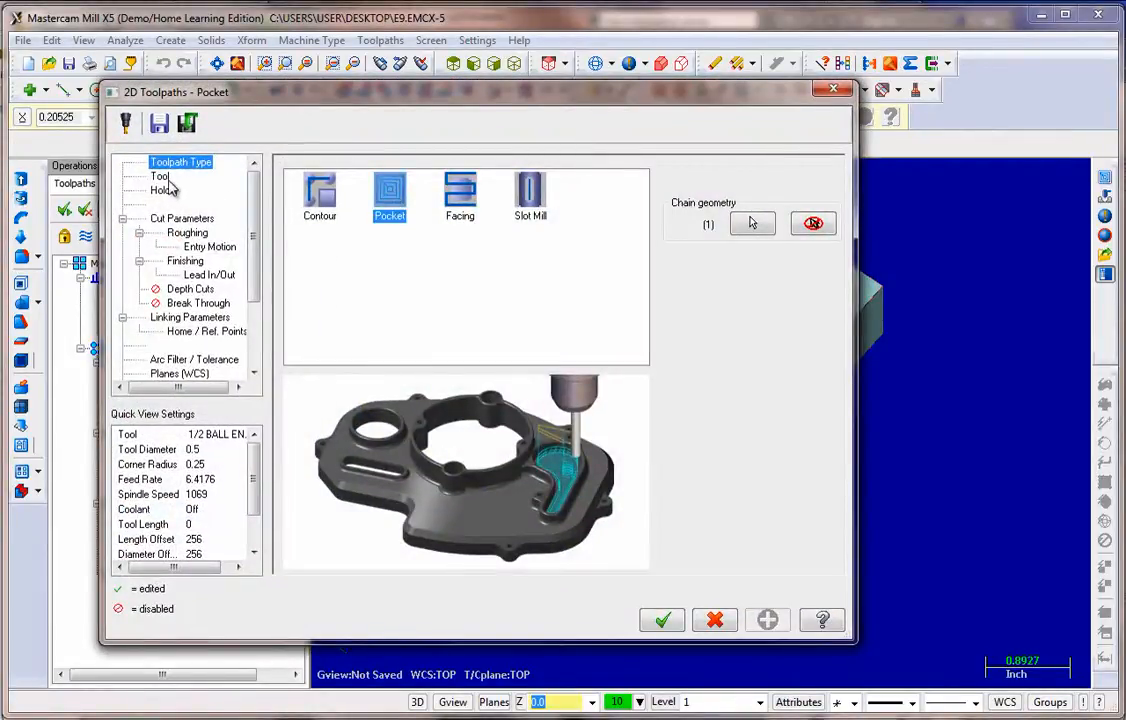
Step: Pick the 1/2 flat endmill from the tool library as the pocket cutter
left_click(160, 176)
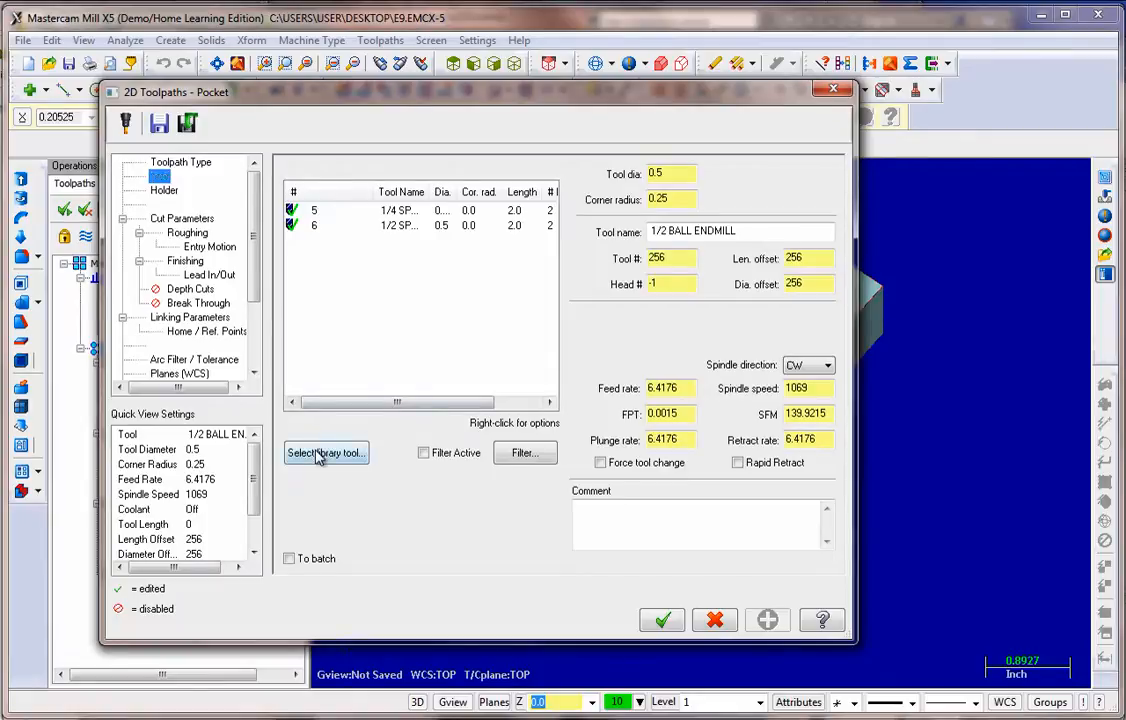
left_click(326, 452)
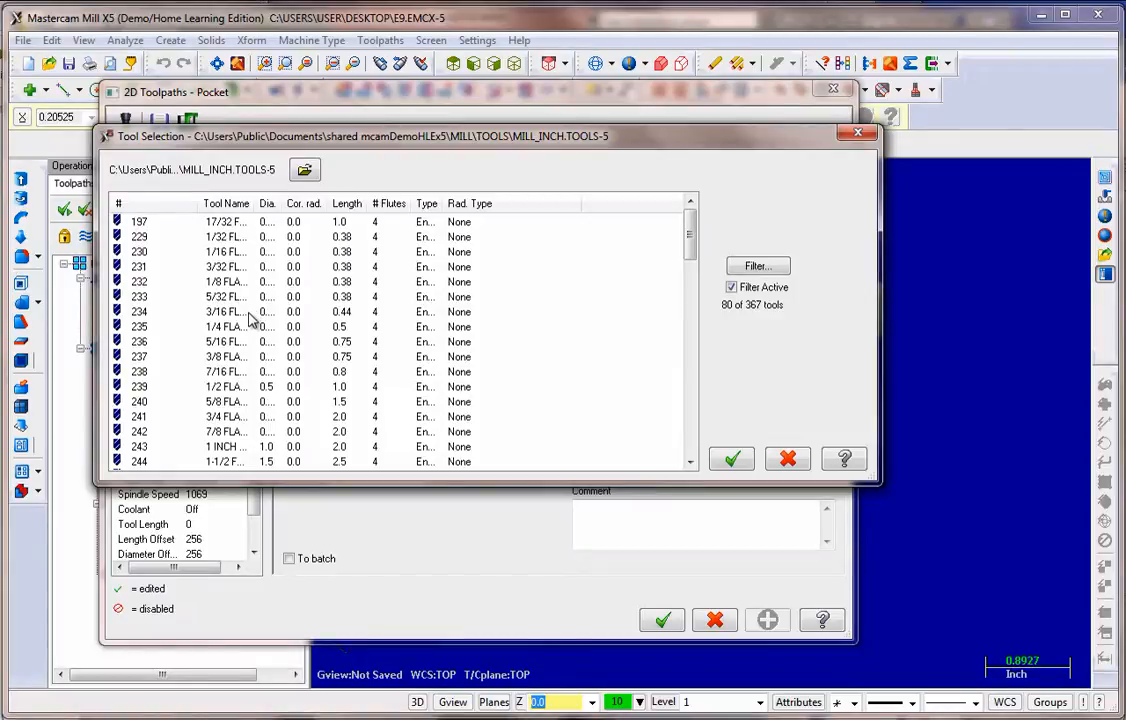
mouse_move(228, 302)
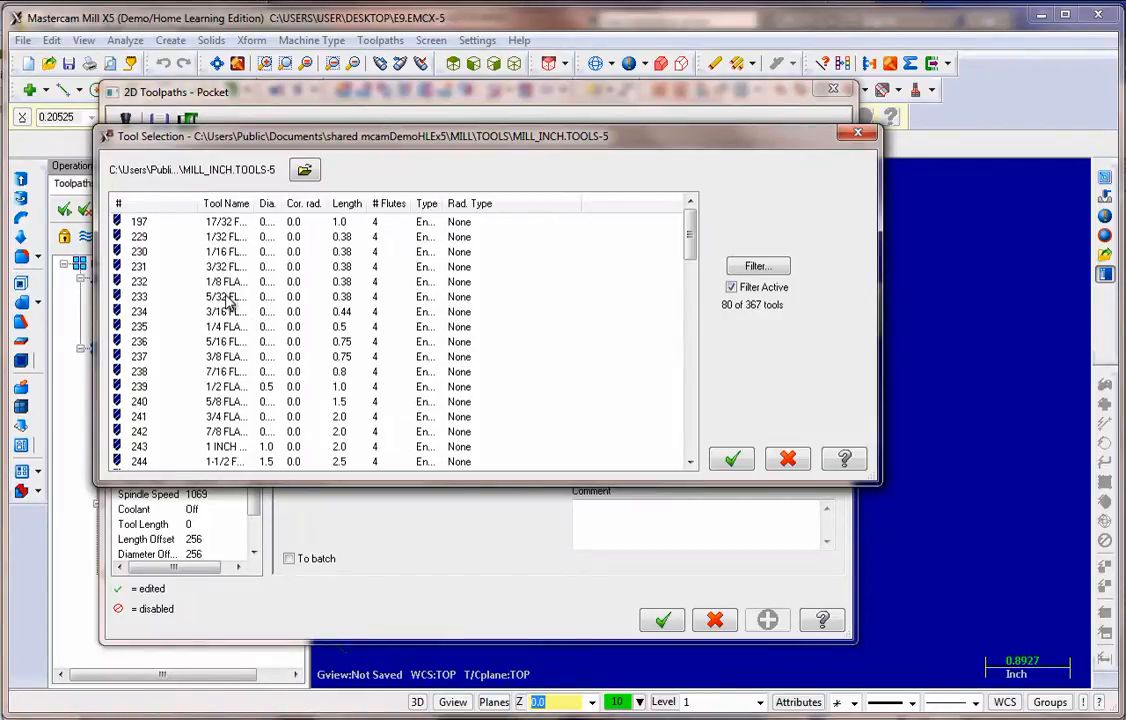
scroll("down", 3)
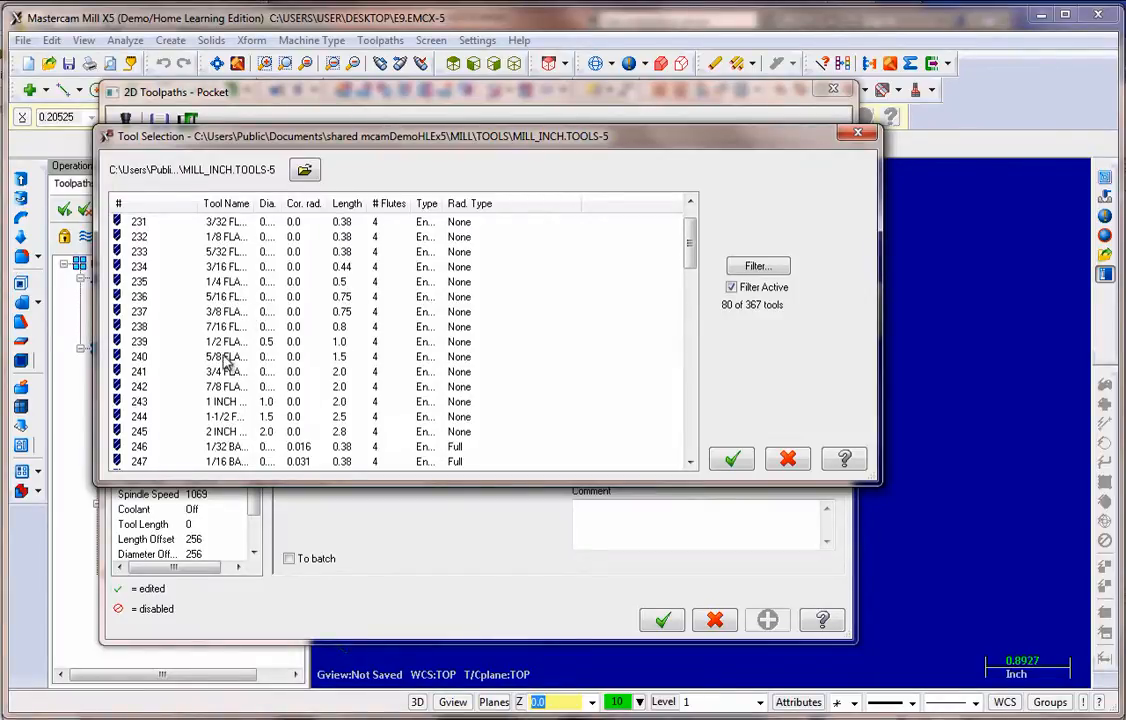
mouse_move(242, 332)
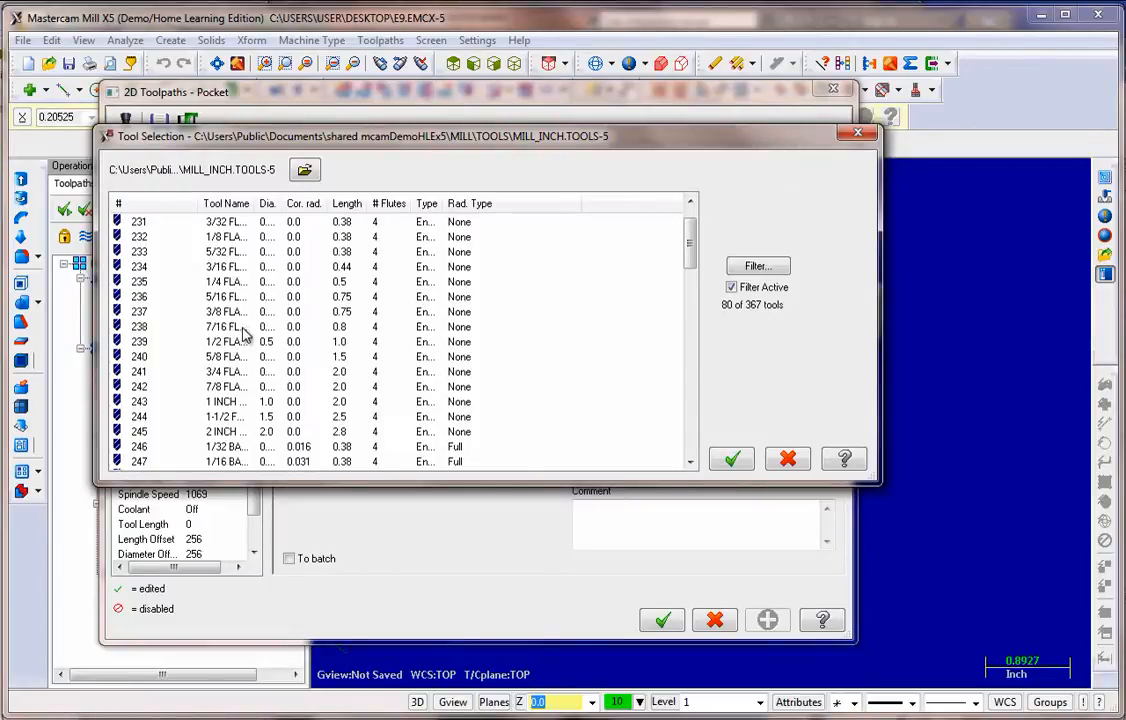
left_click(230, 340)
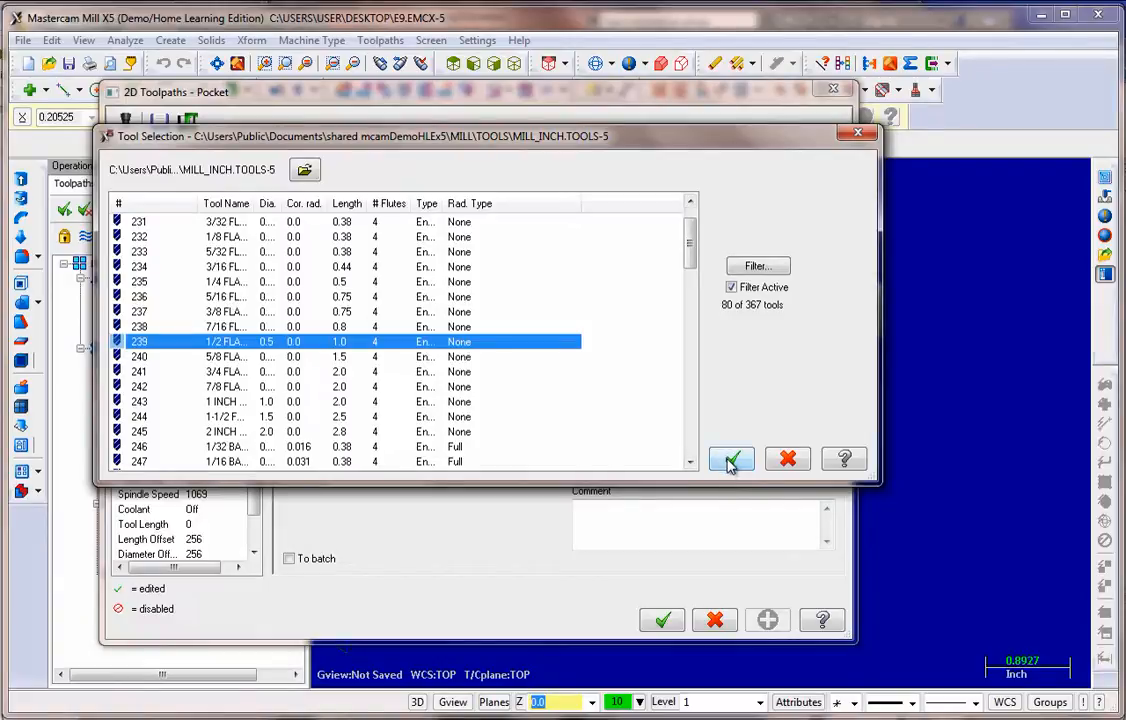
mouse_move(732, 458)
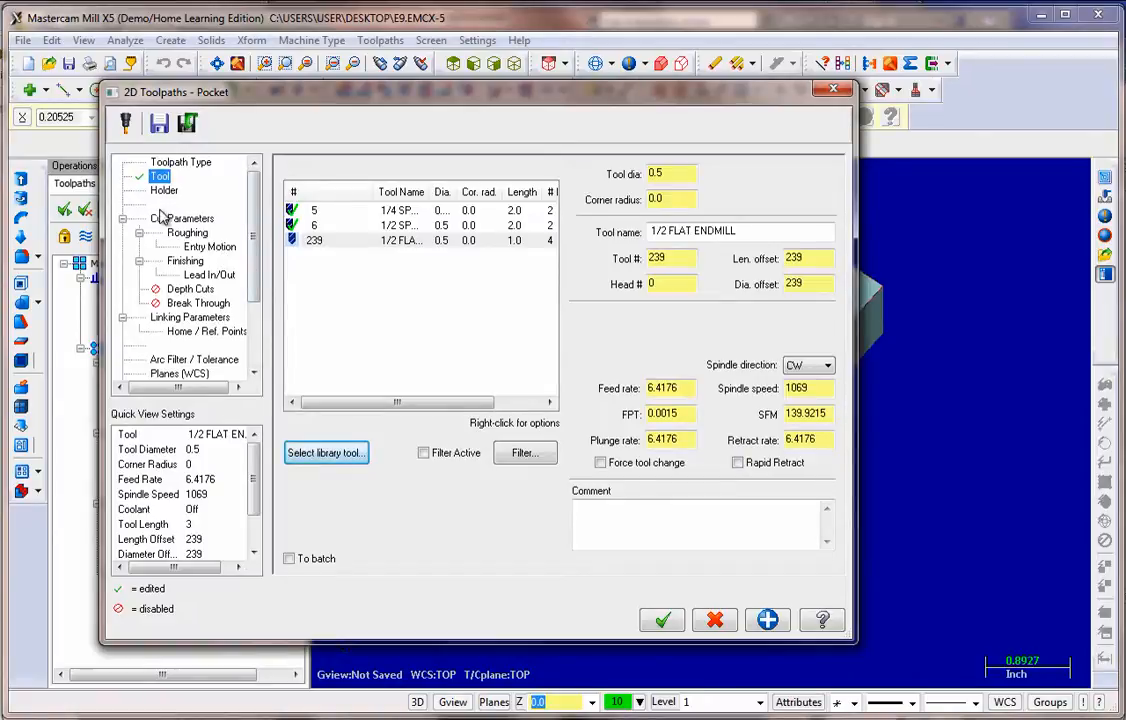
Step: Set pocket roughing to Constant Overlap Spiral and review the Finishing and Lead In/Out pages
left_click(180, 218)
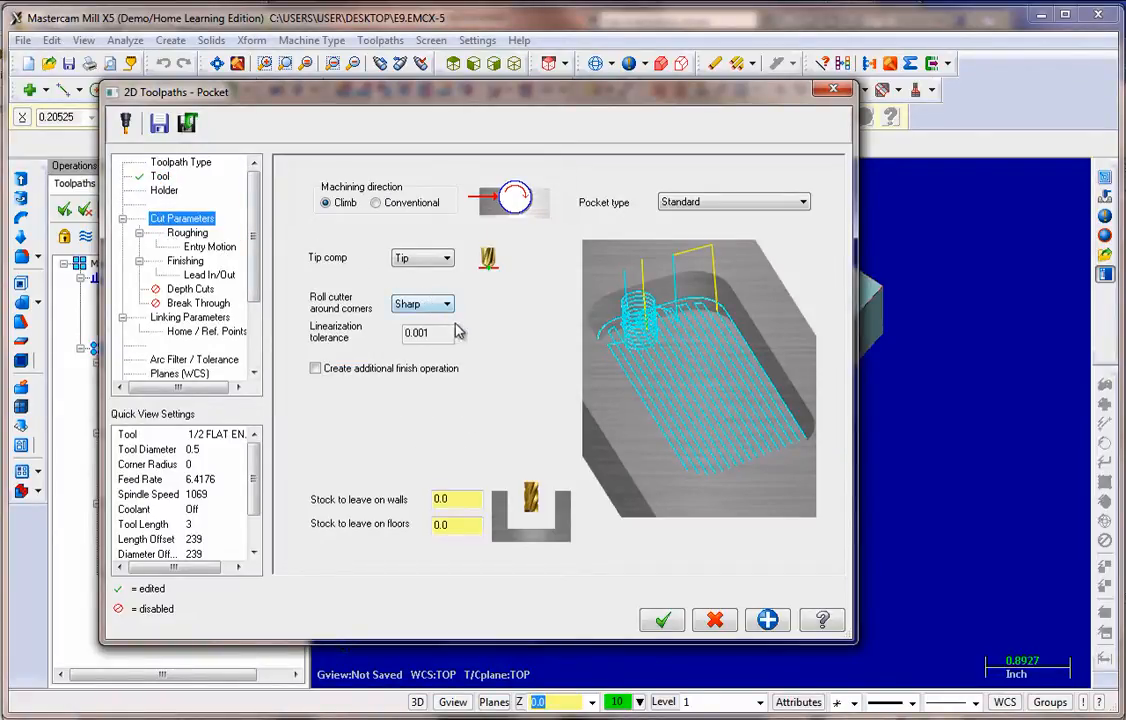
left_click(188, 232)
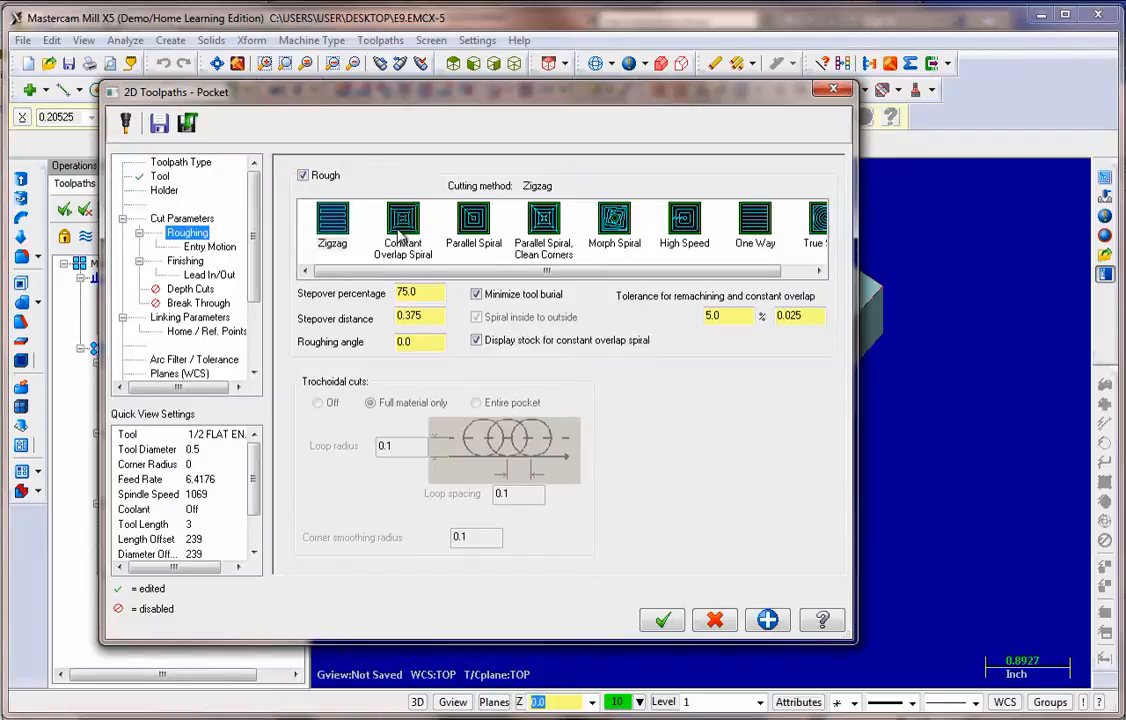
mouse_move(464, 228)
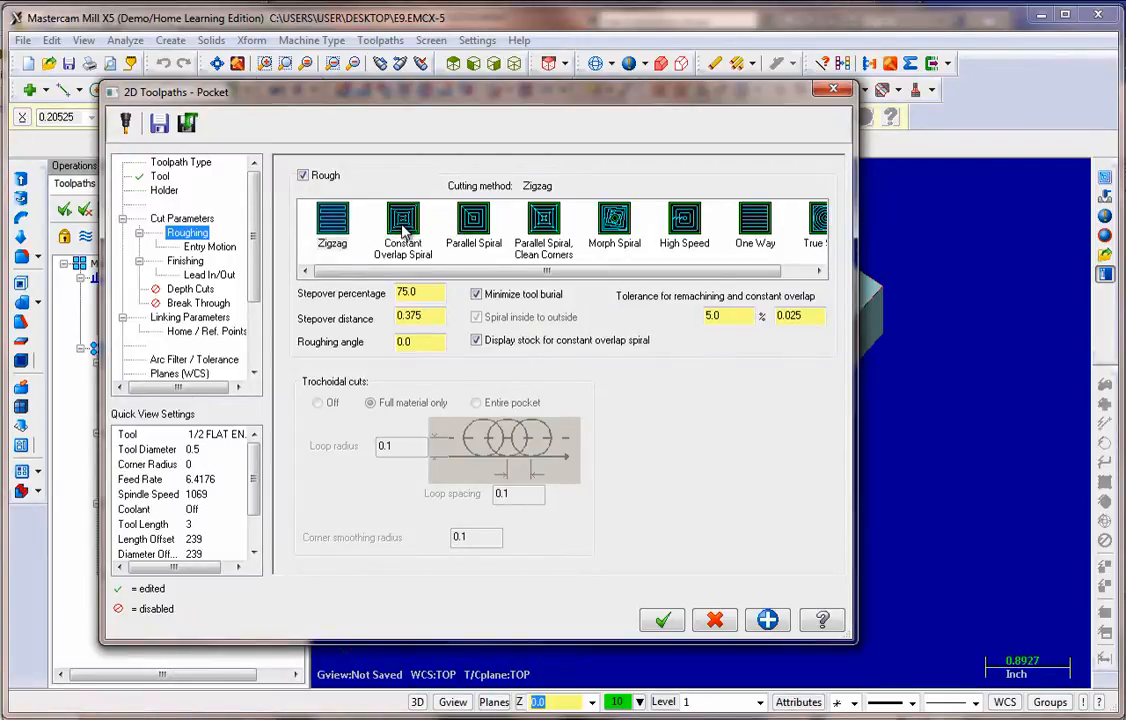
left_click(402, 222)
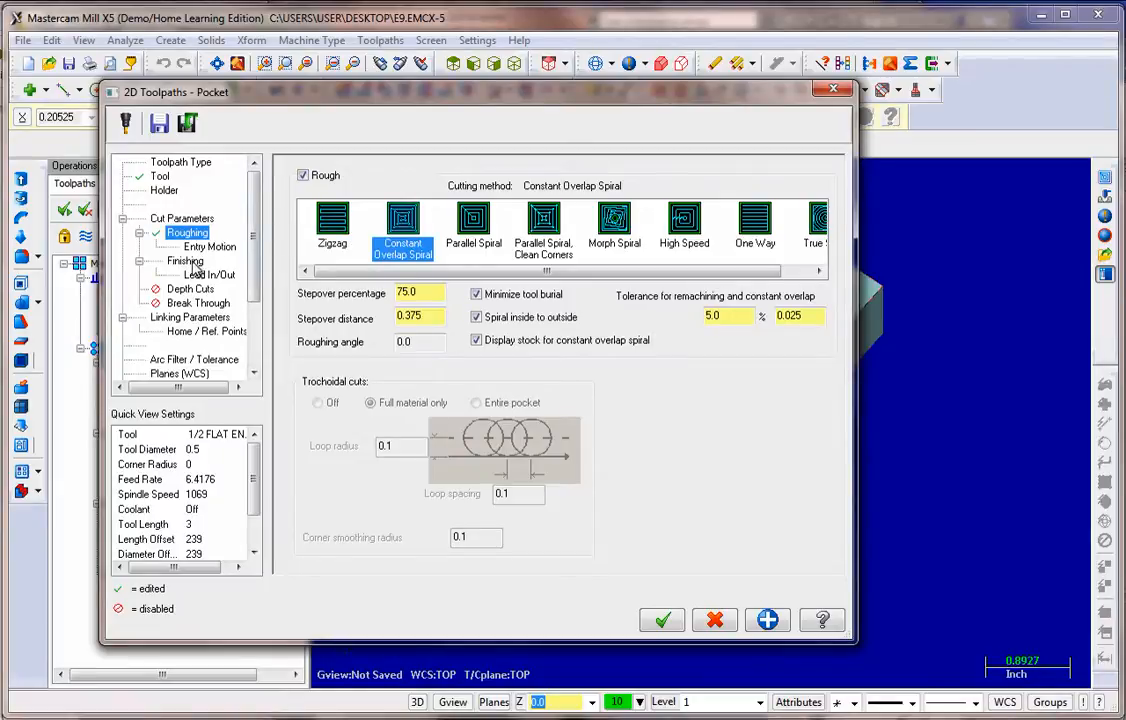
left_click(184, 260)
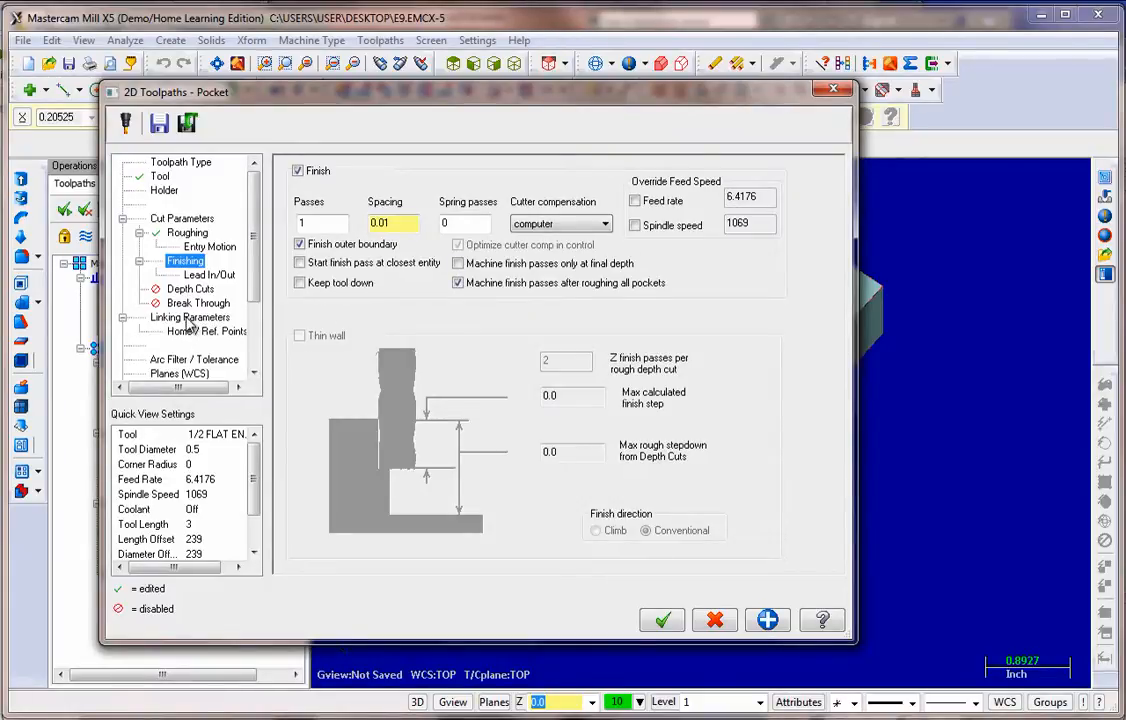
left_click(208, 276)
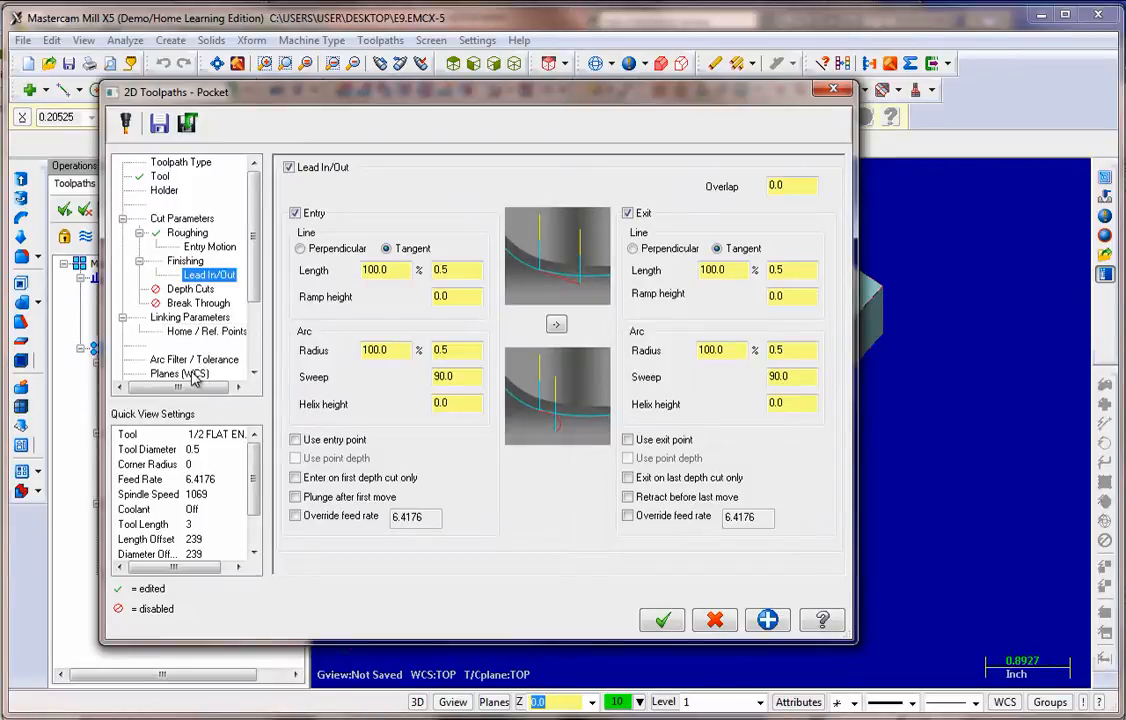
mouse_move(388, 374)
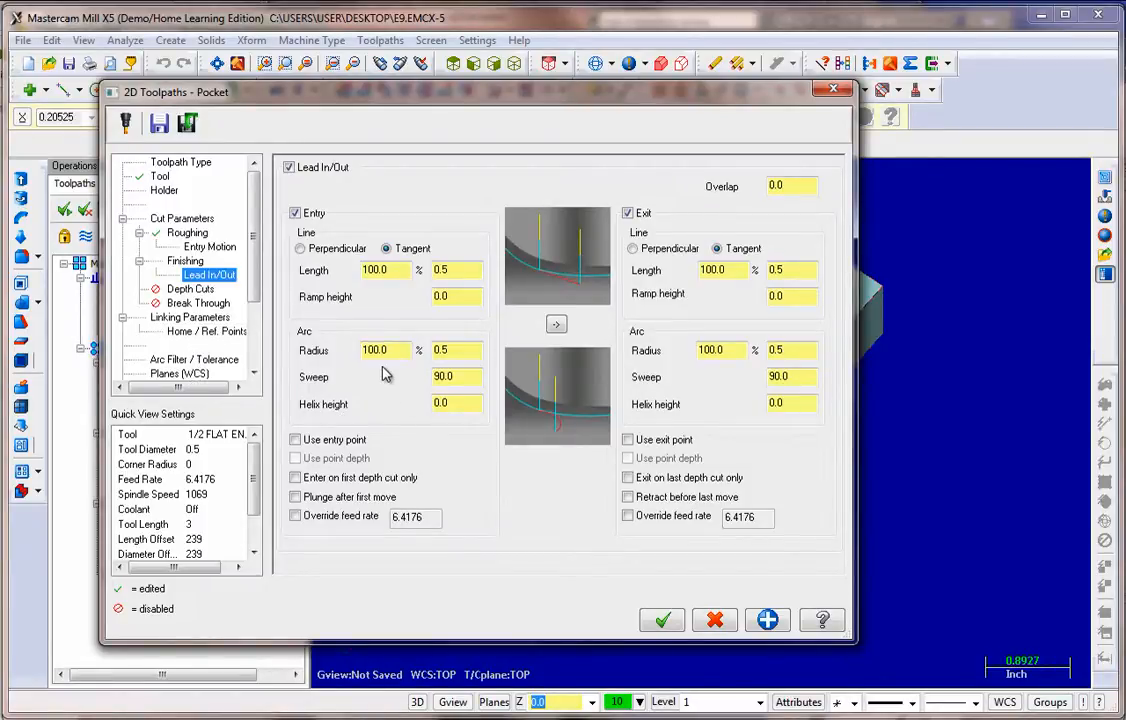
mouse_move(176, 328)
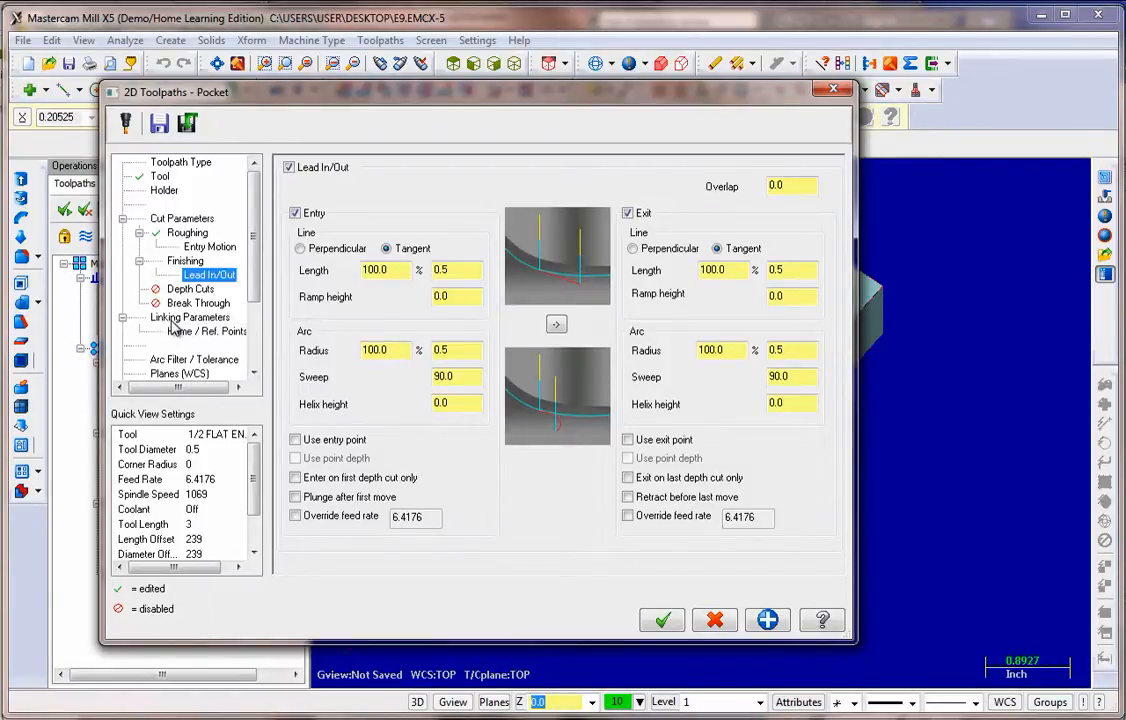
Step: Review linking heights and home/reference points, then generate the pocket as the third operation
left_click(188, 316)
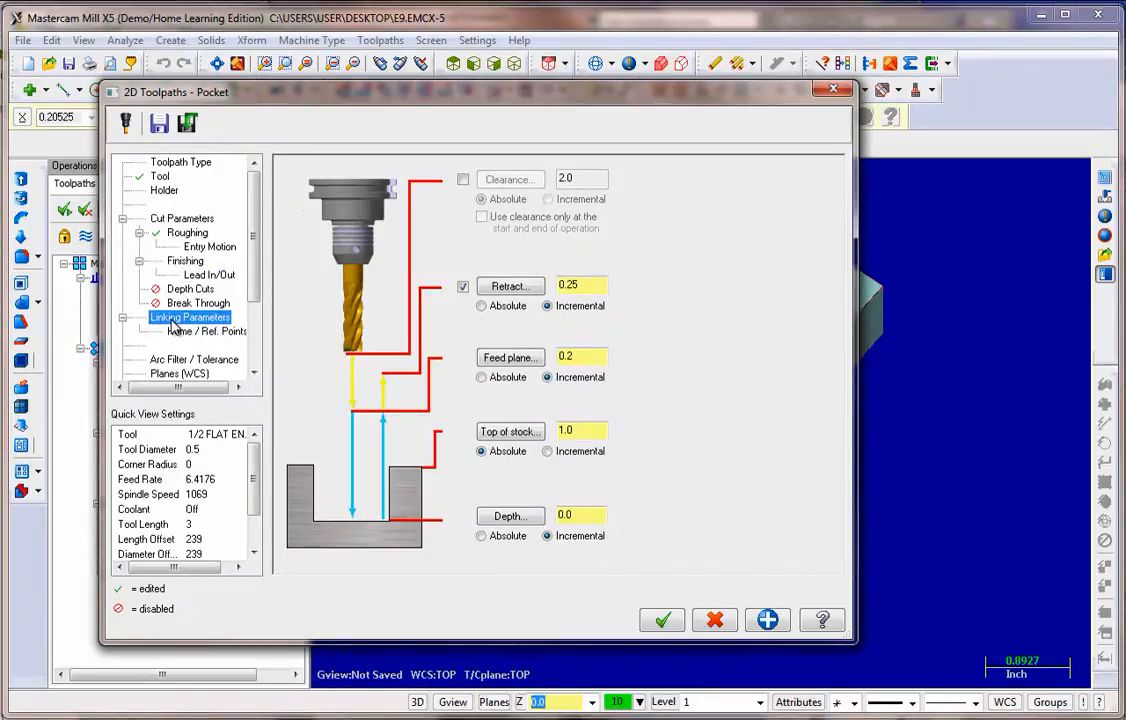
mouse_move(584, 456)
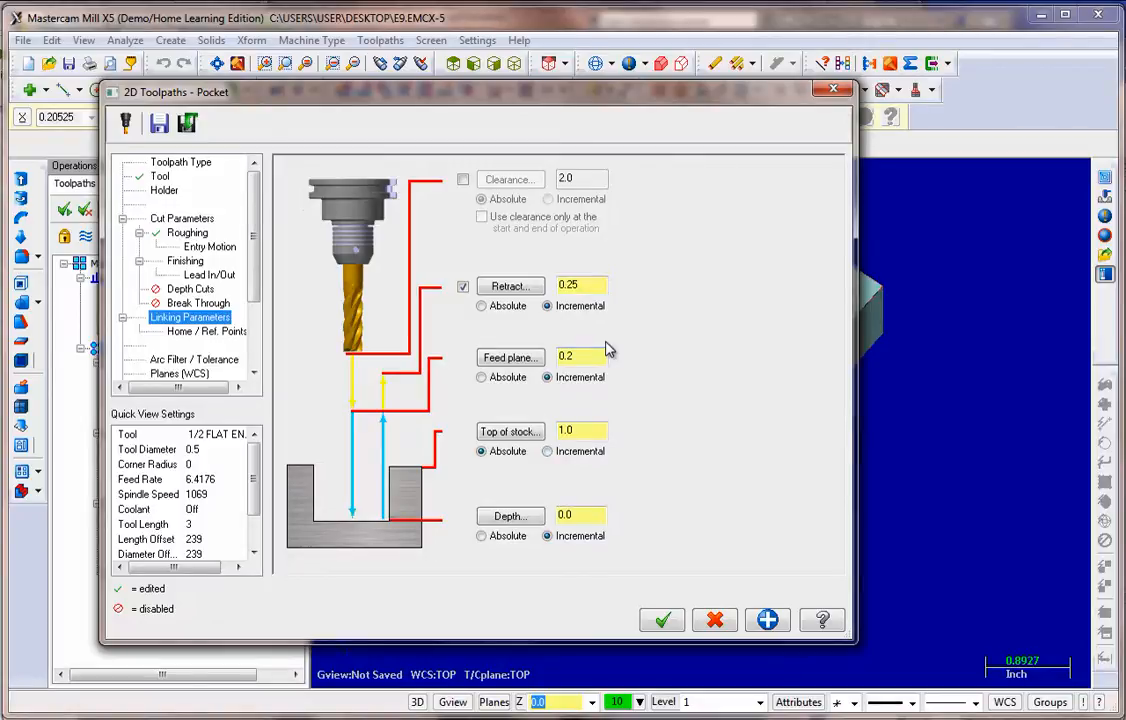
mouse_move(596, 424)
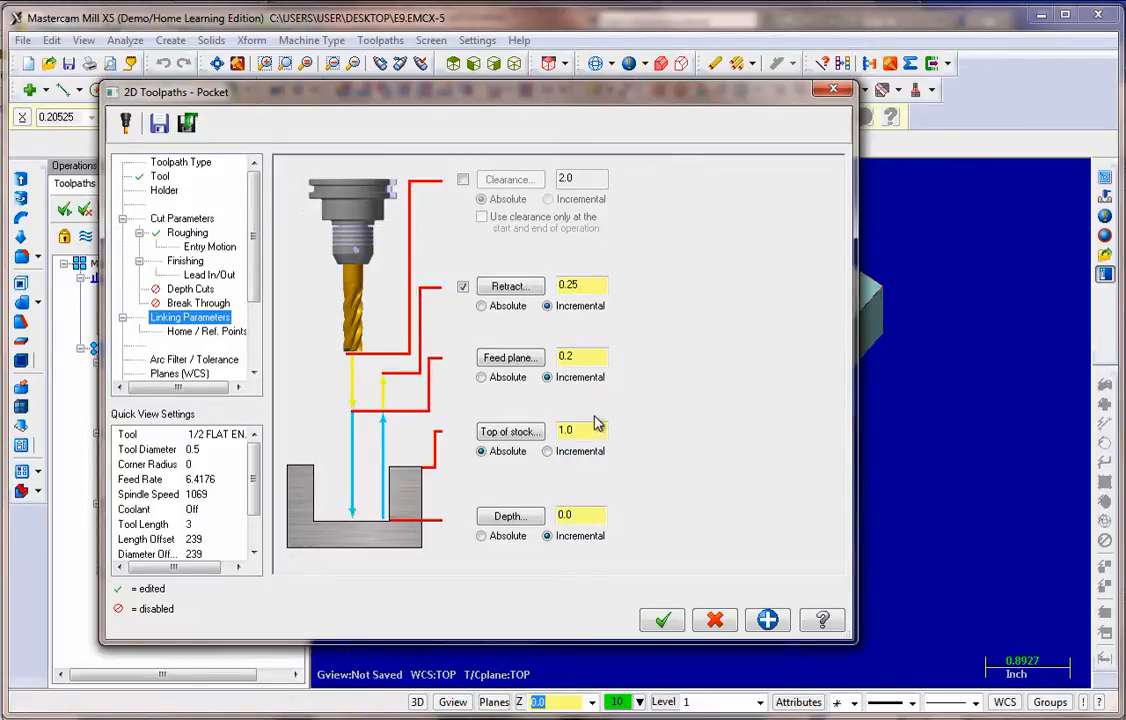
mouse_move(478, 352)
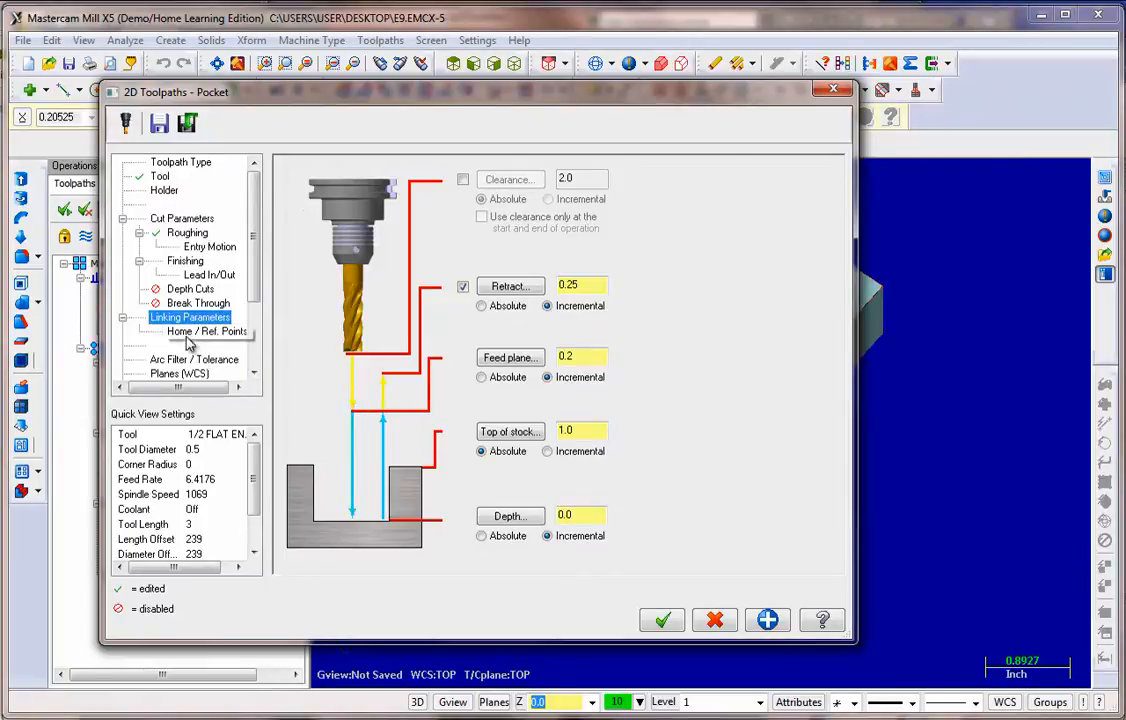
left_click(206, 332)
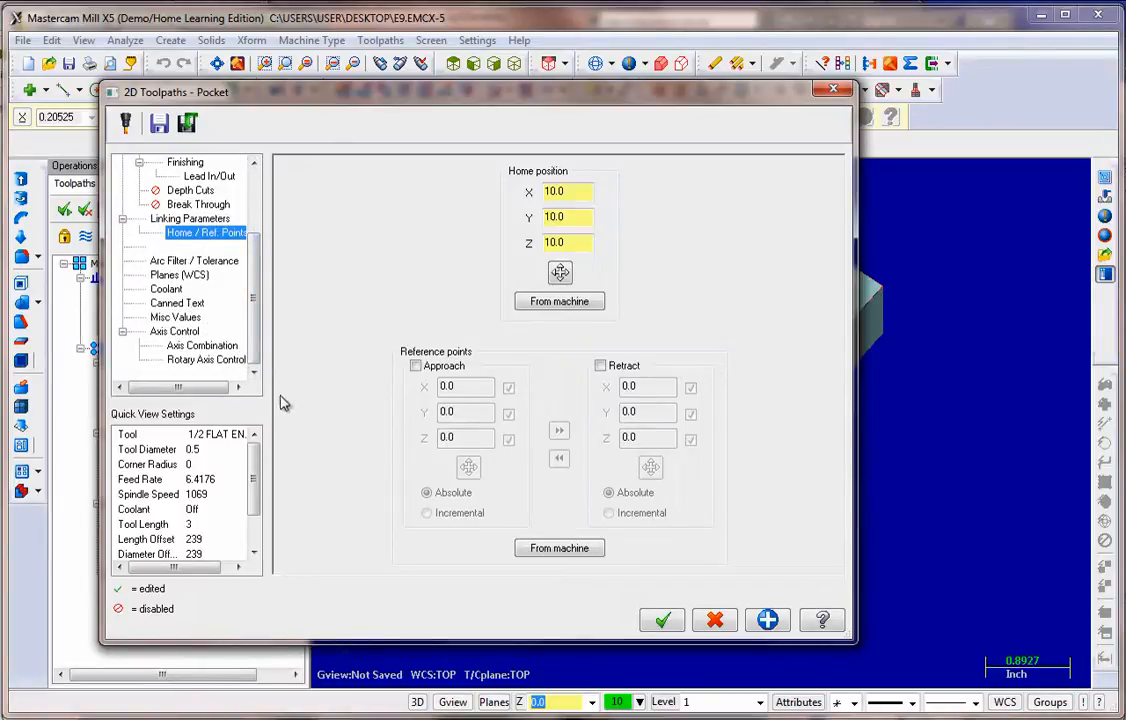
mouse_move(662, 620)
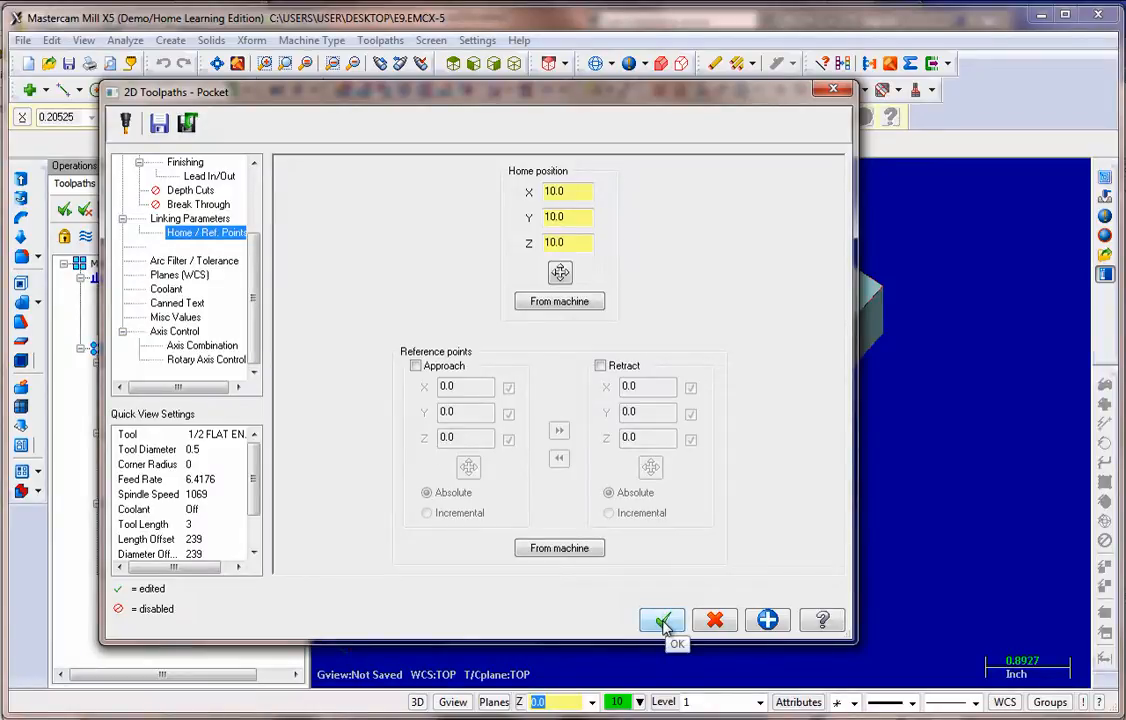
left_click(662, 620)
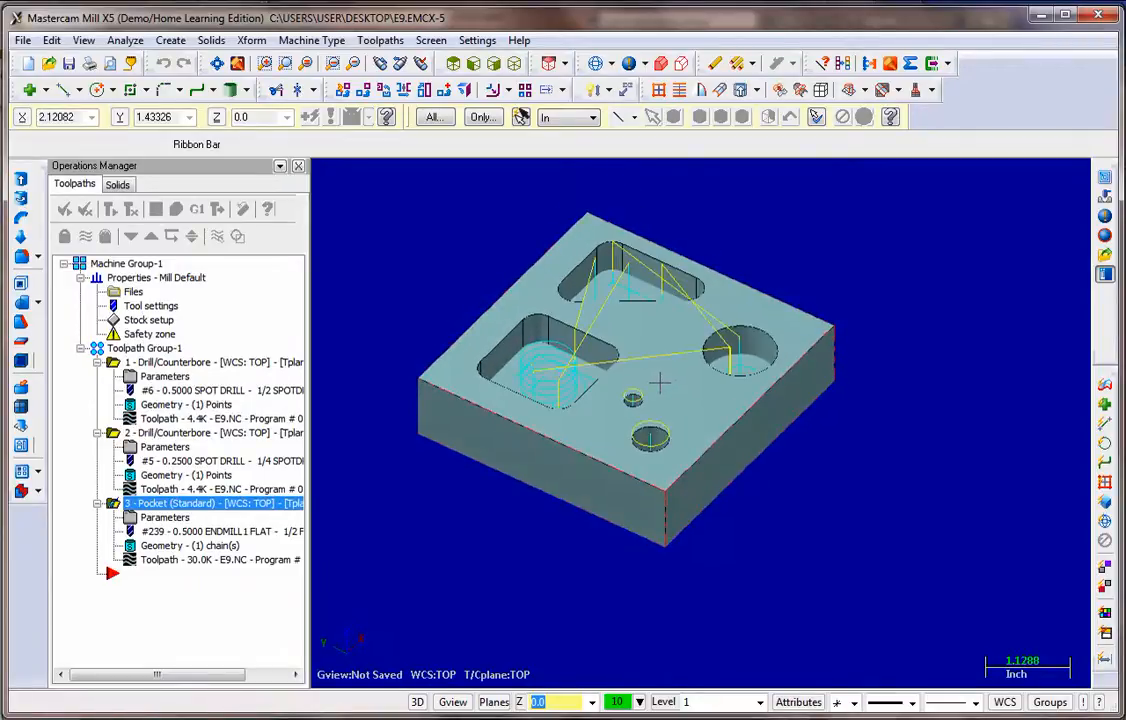
mouse_move(370, 236)
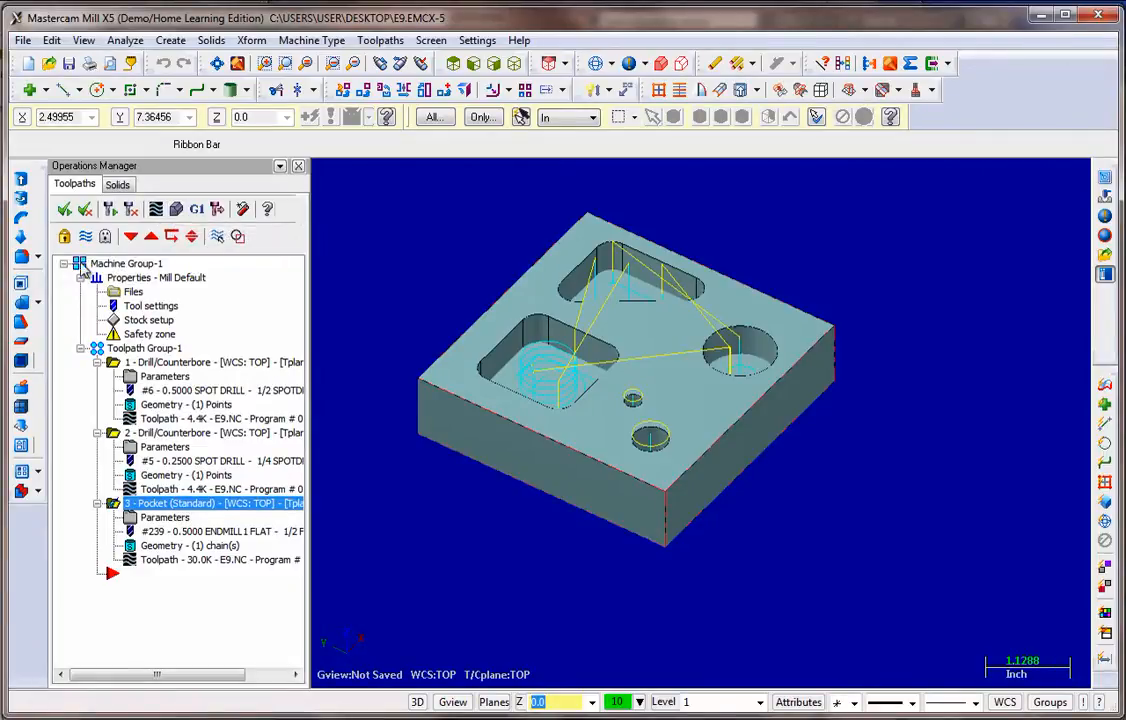
Step: Select all operations in Machine Group-1 and launch Verify on them
left_click(128, 264)
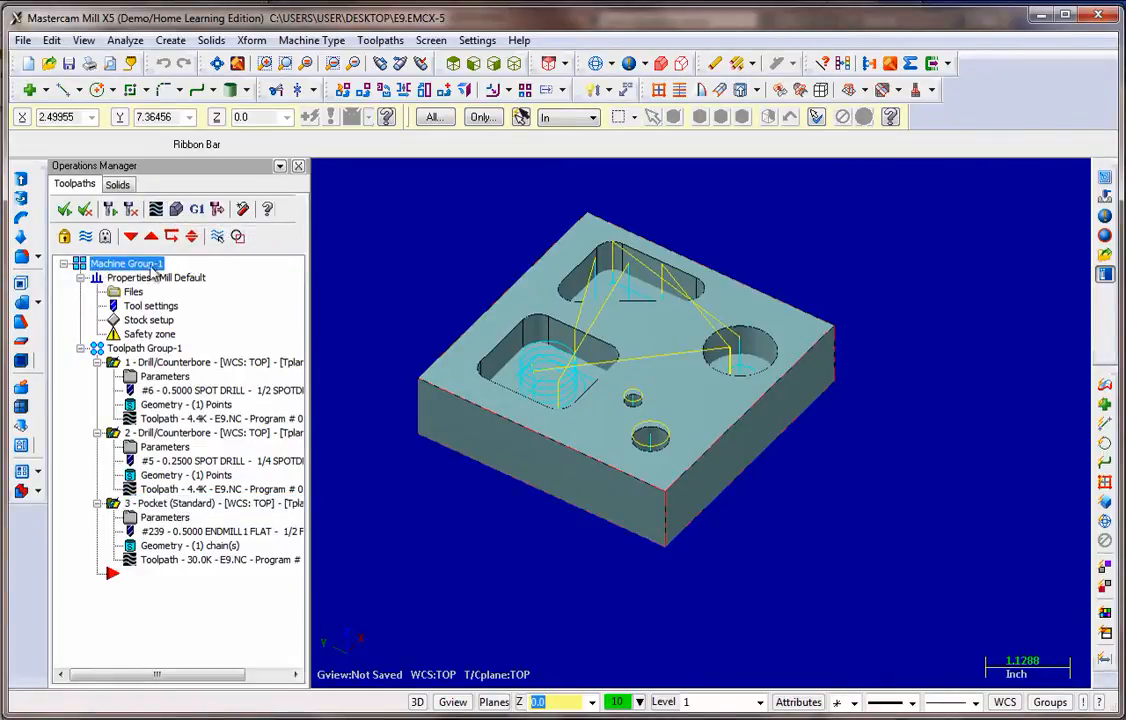
mouse_move(176, 210)
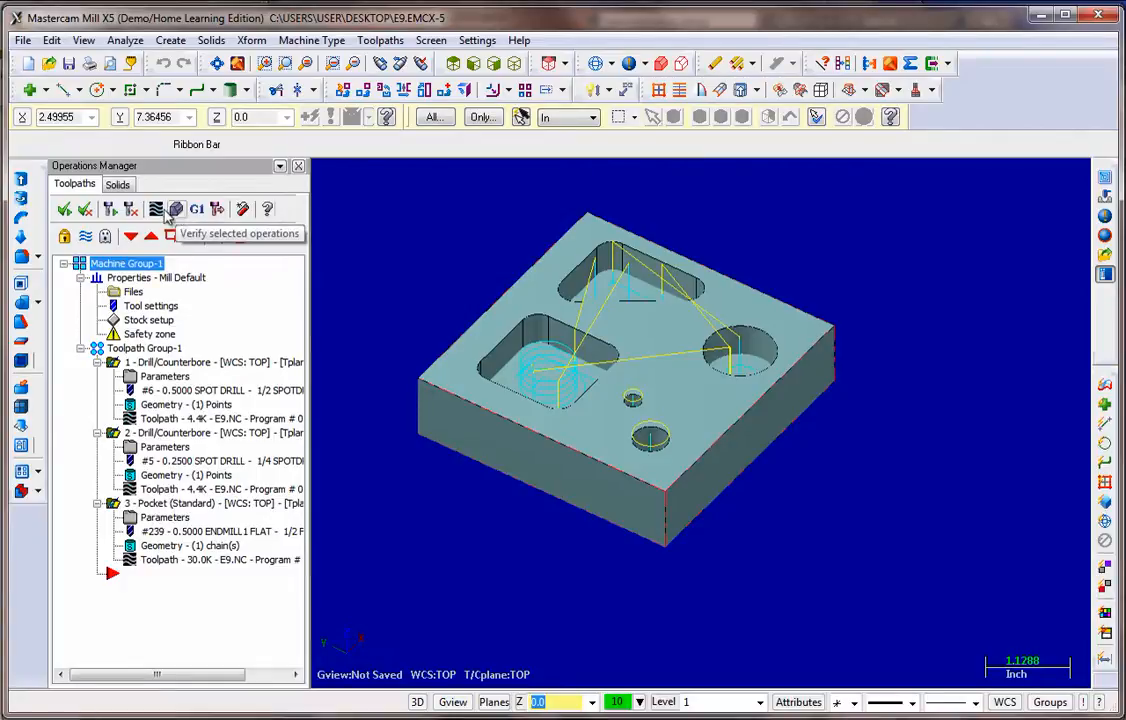
mouse_move(176, 210)
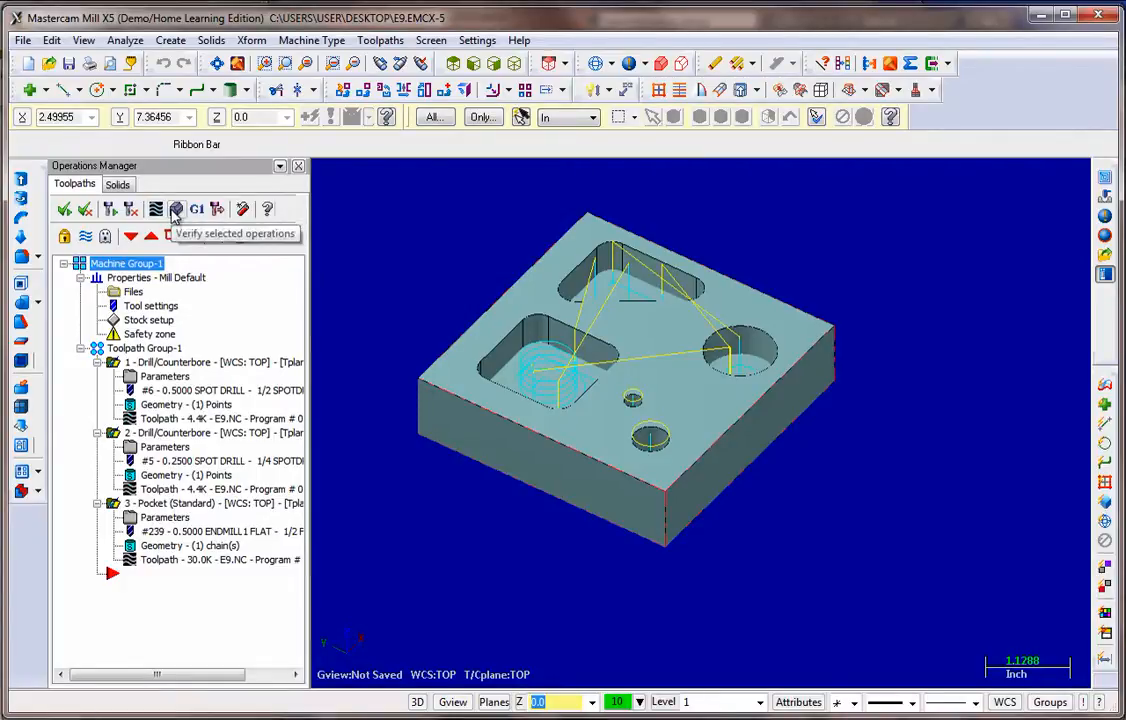
left_click(176, 210)
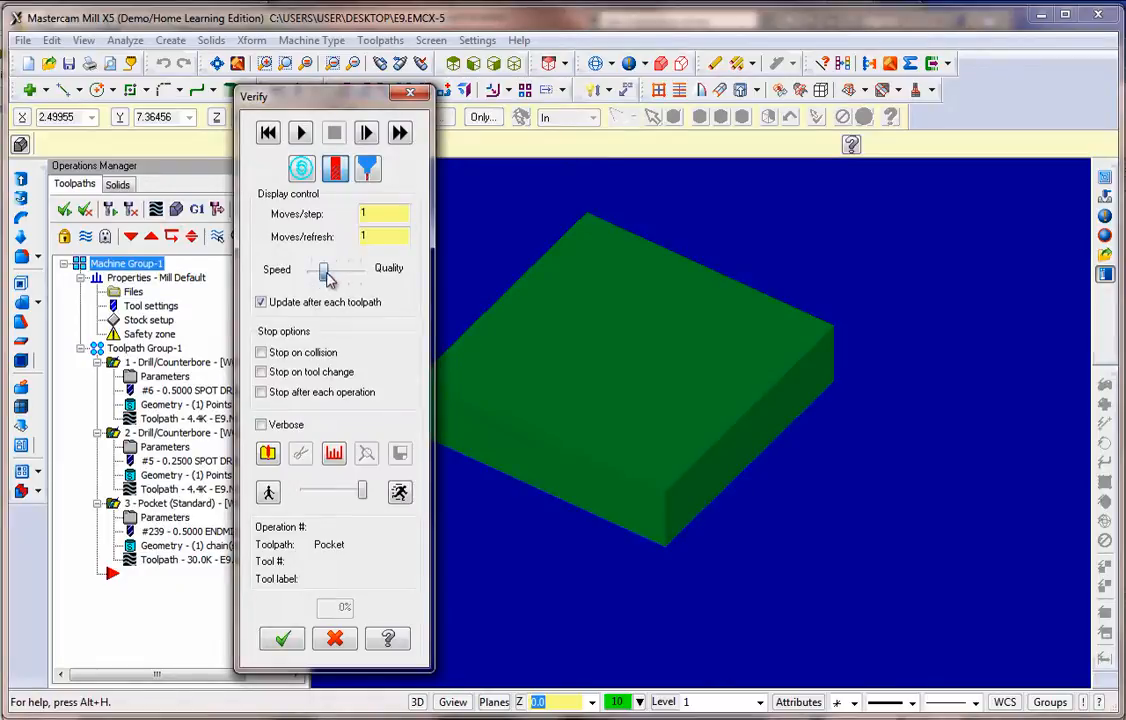
Step: Drag the Verify Speed/Quality slider fully to the Quality end
left_click_drag(324, 274, 360, 274)
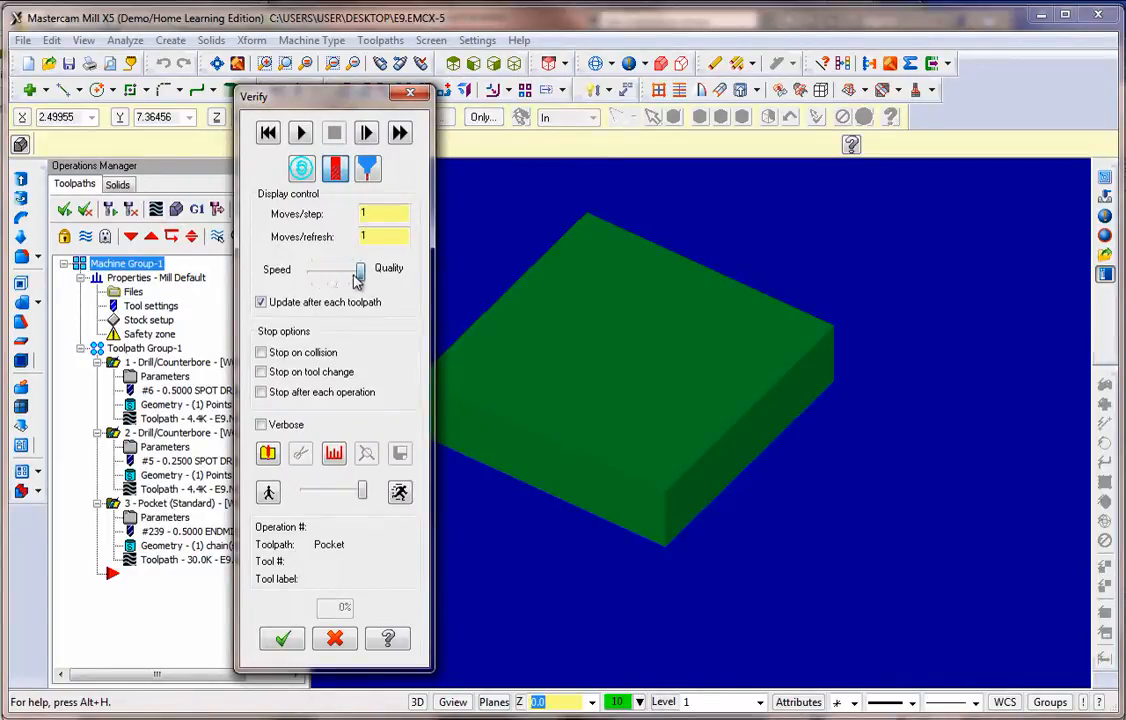
mouse_move(336, 344)
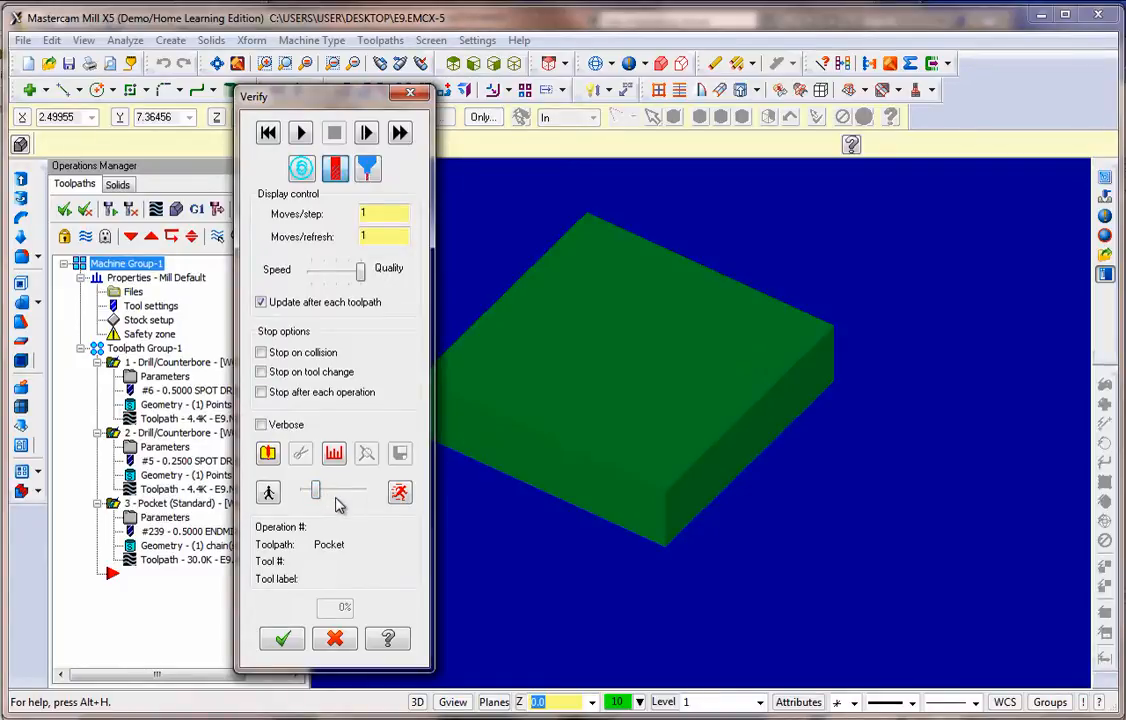
mouse_move(368, 168)
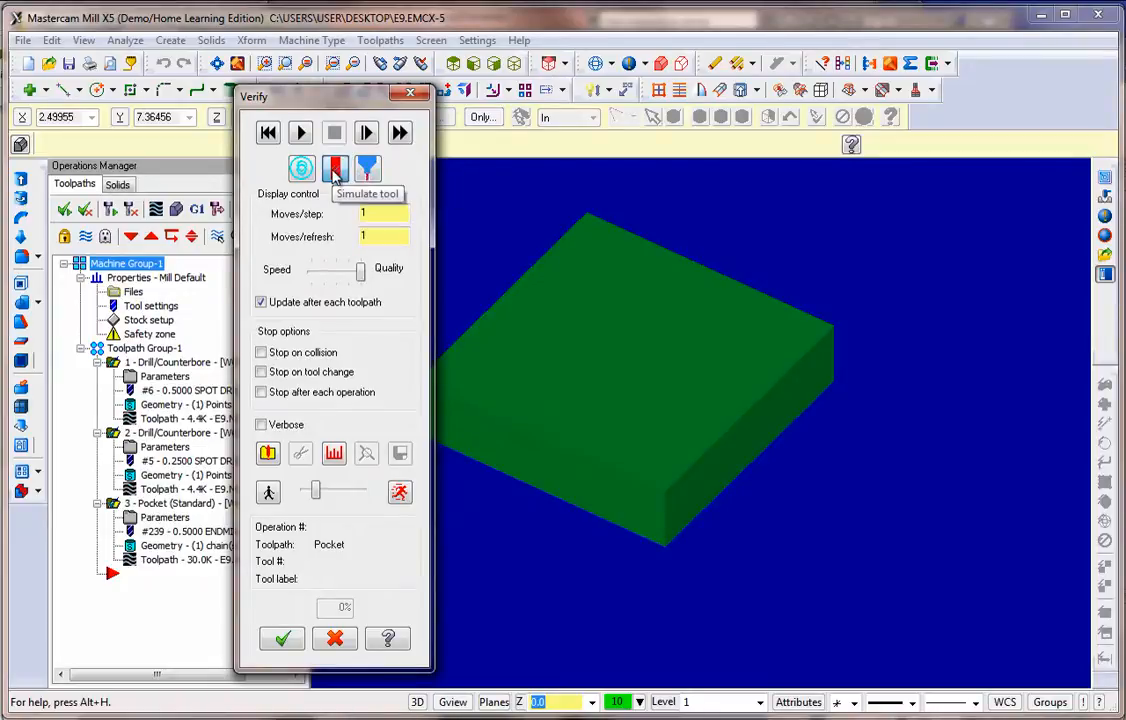
mouse_move(300, 132)
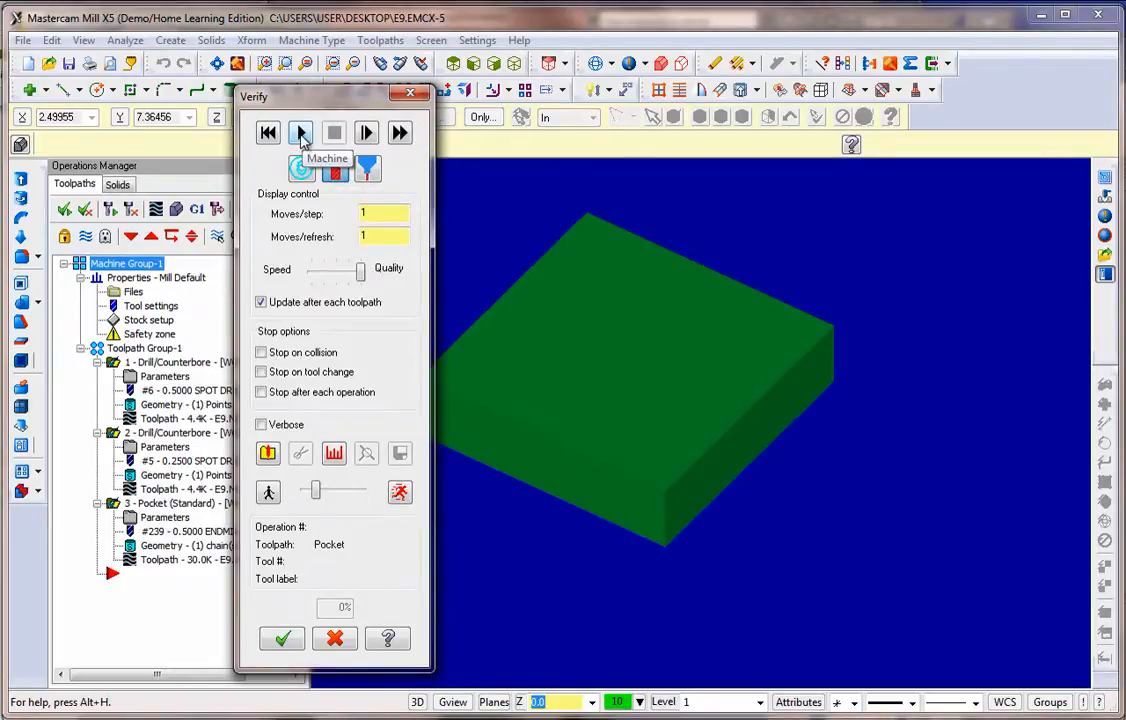
Step: Run the simulated machining through both spot drills and the pocket, then close Verify
left_click(300, 132)
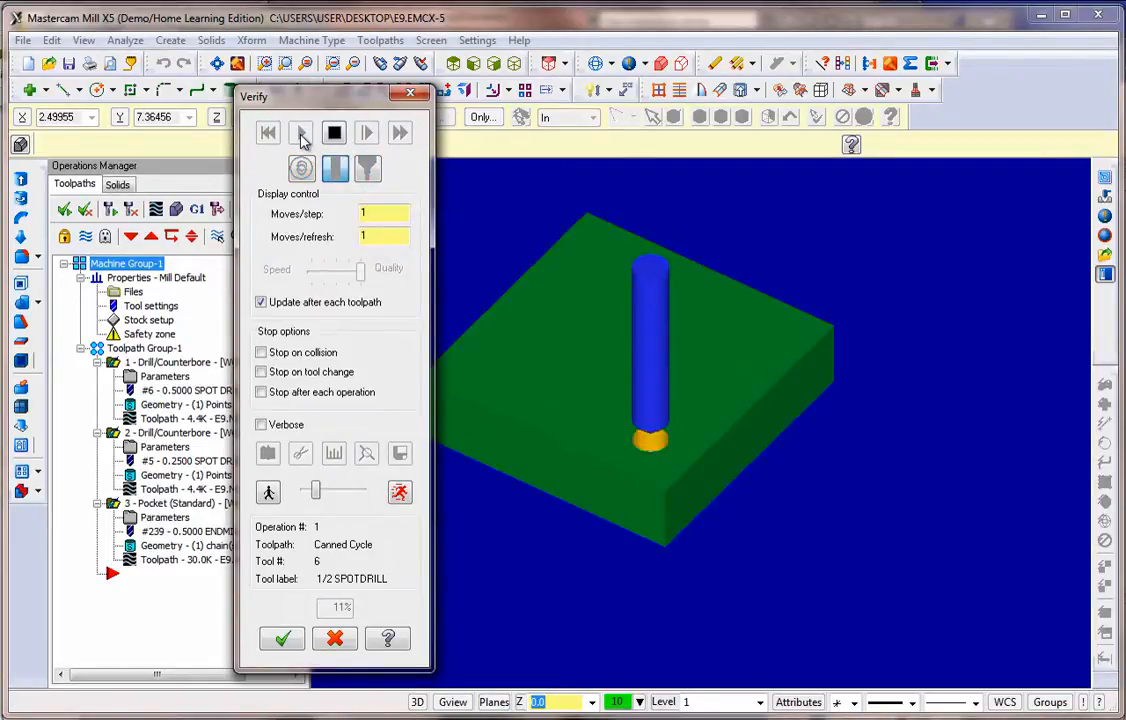
left_click(300, 132)
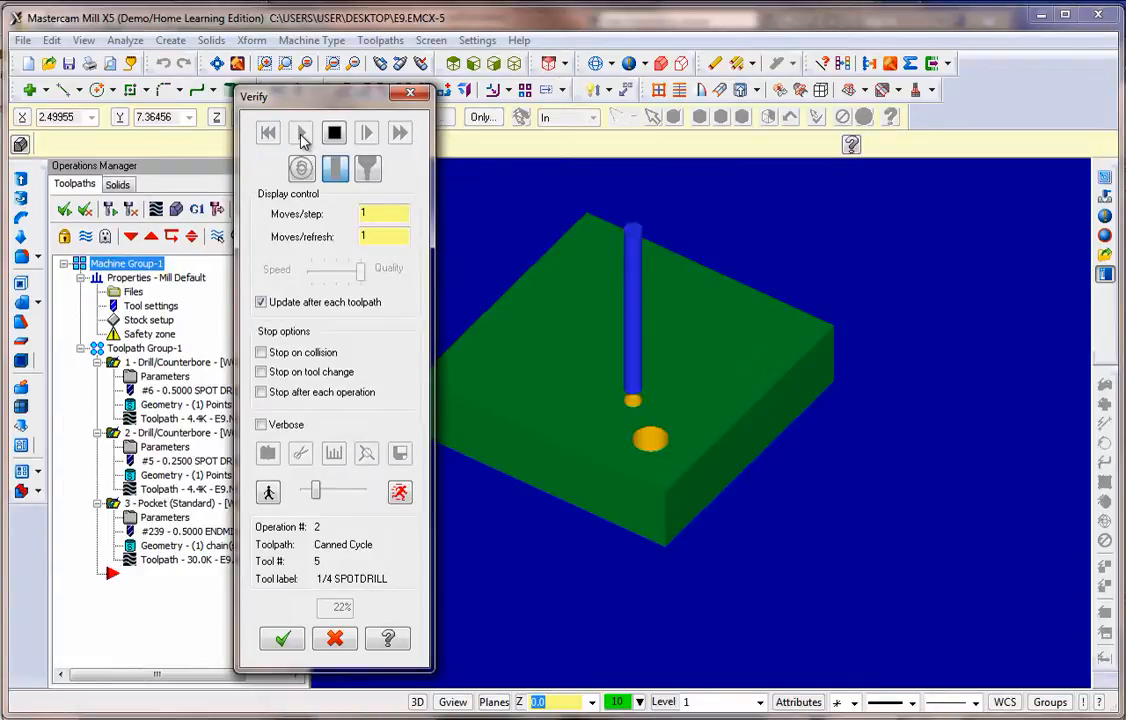
left_click(300, 132)
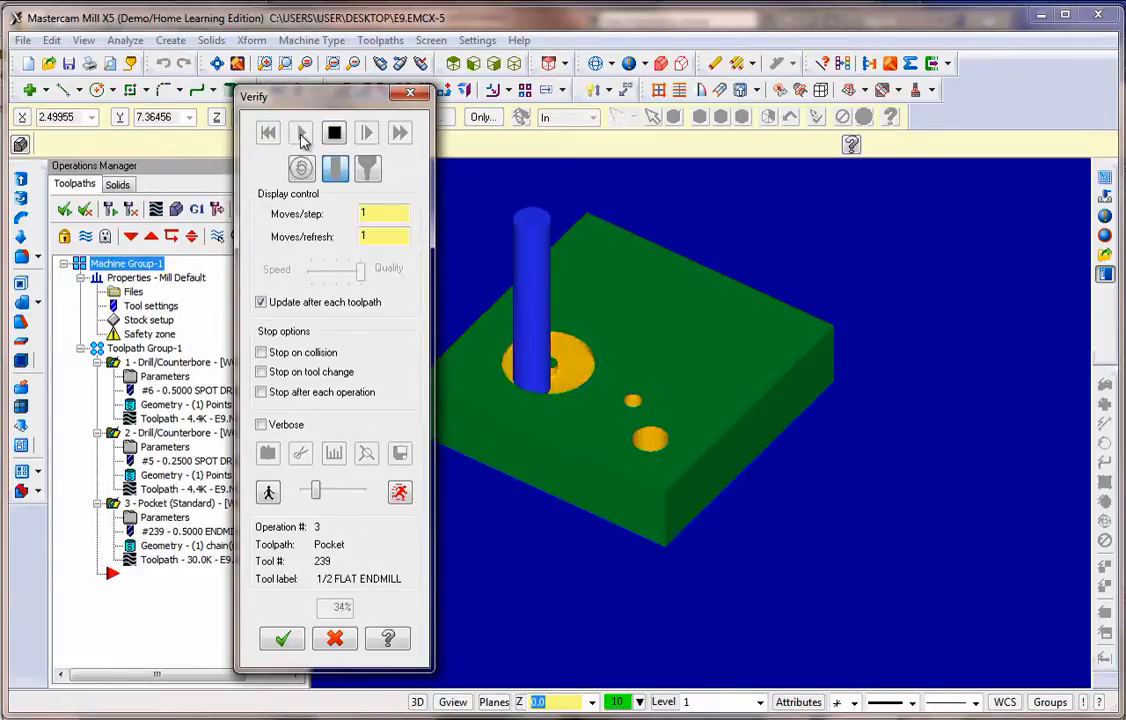
left_click(300, 132)
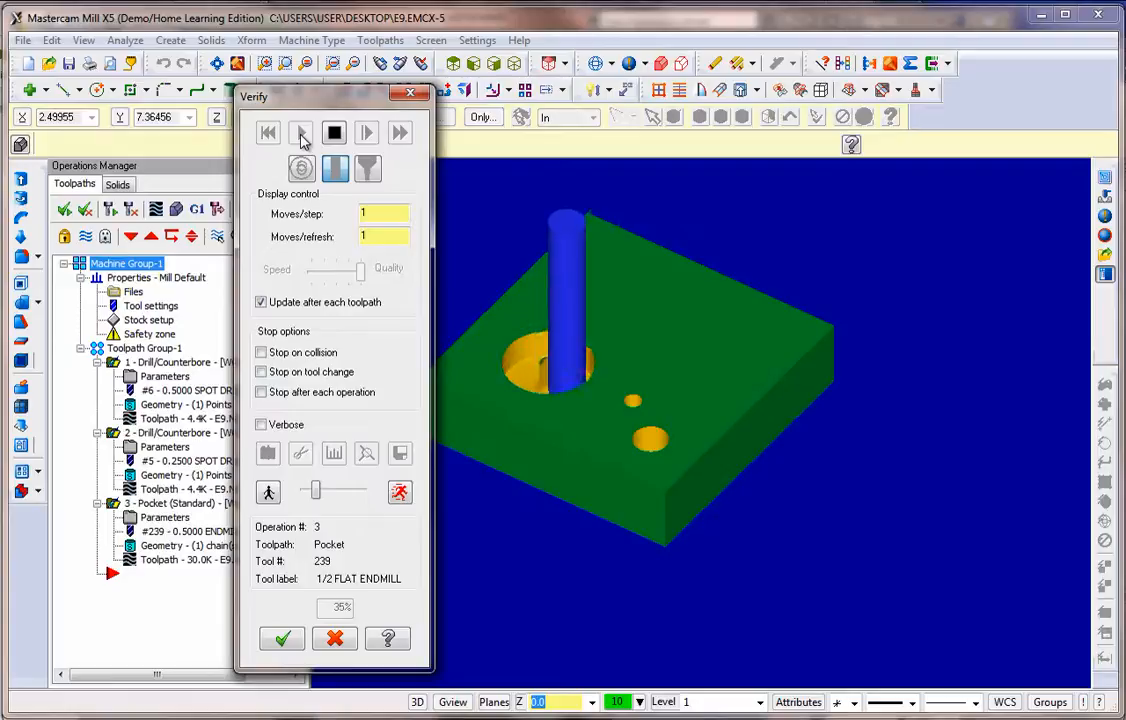
left_click(300, 132)
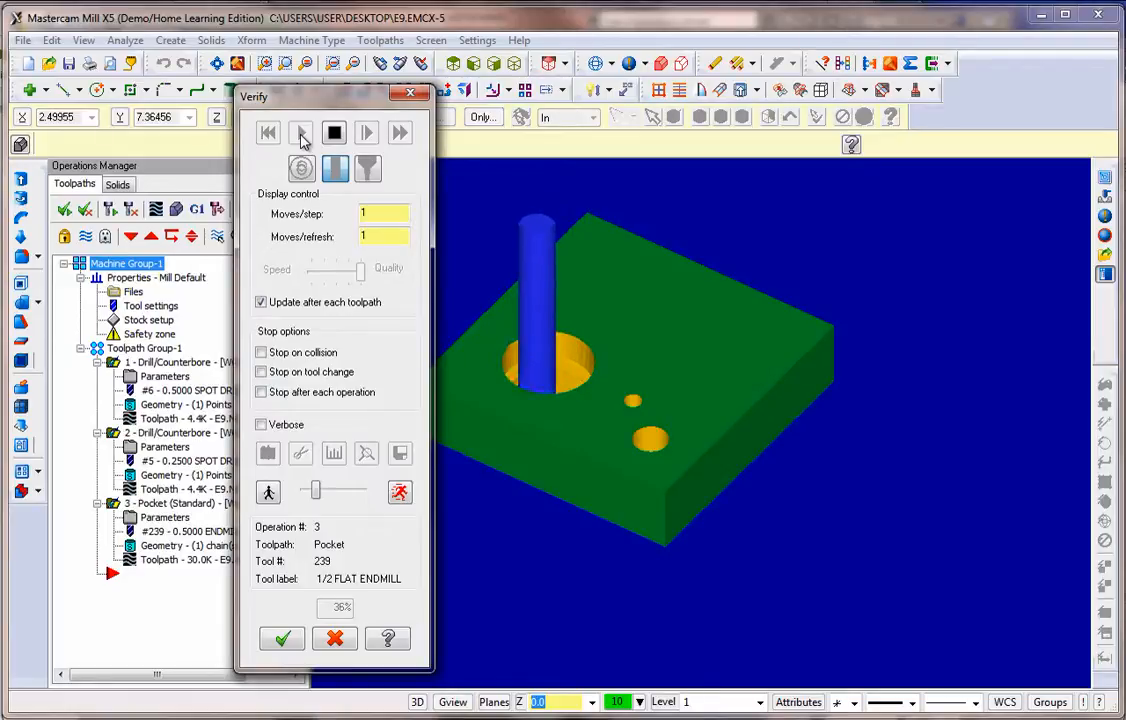
left_click(300, 132)
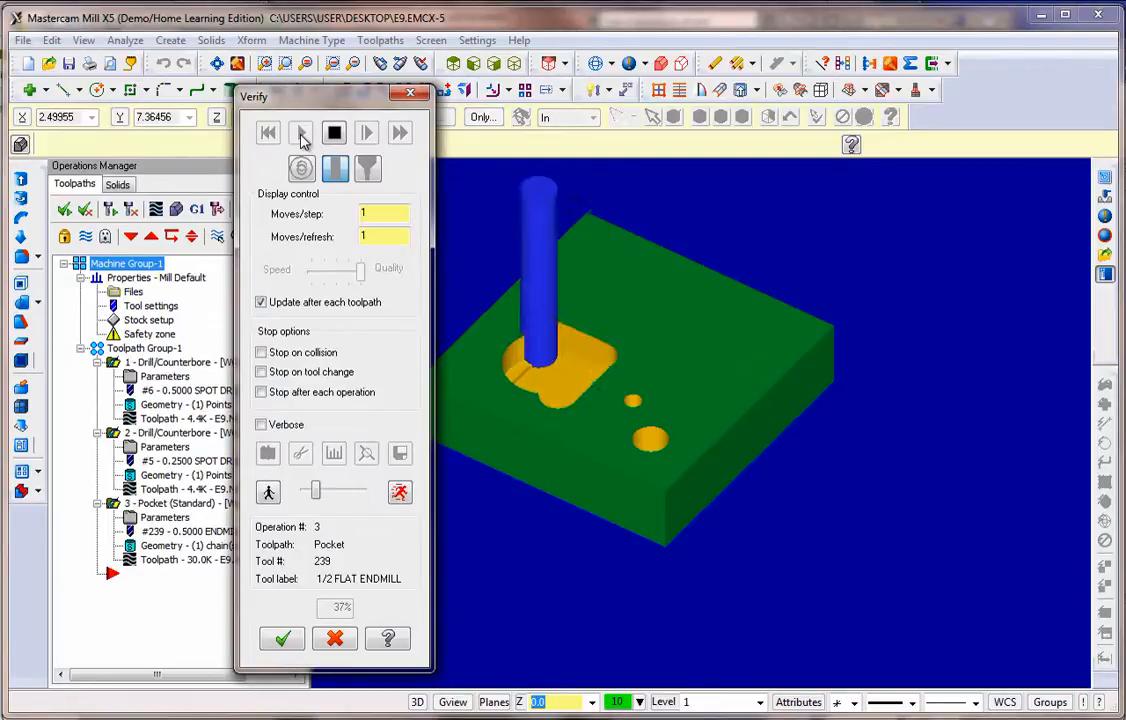
left_click(300, 132)
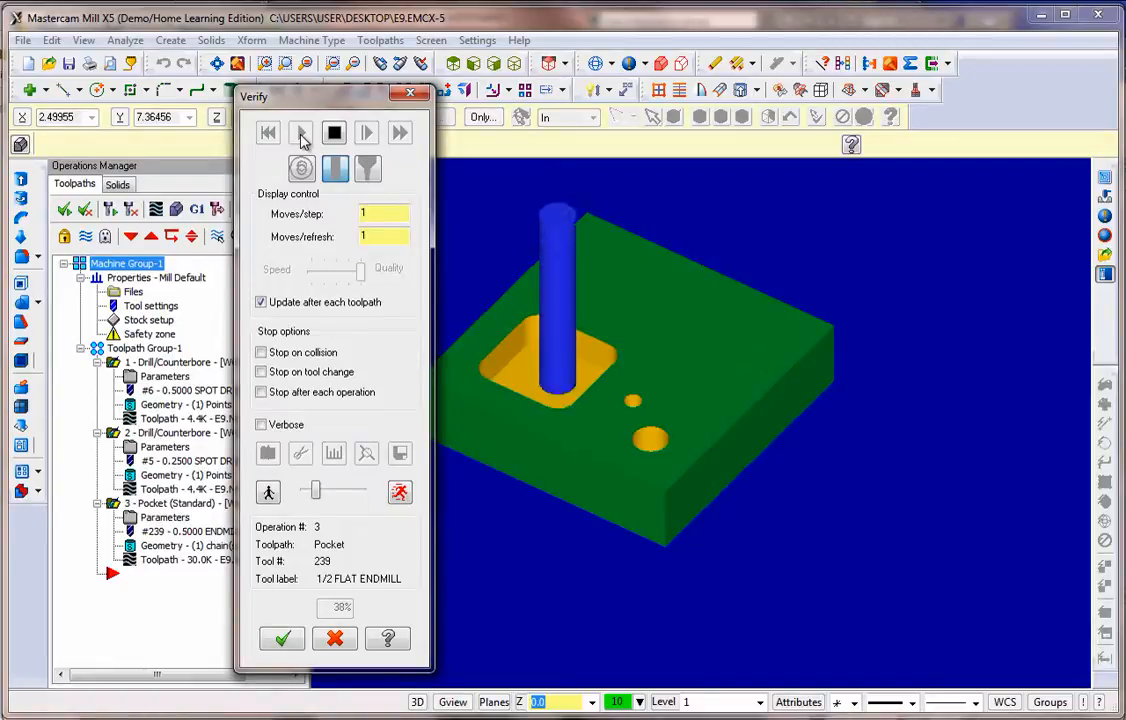
left_click(300, 132)
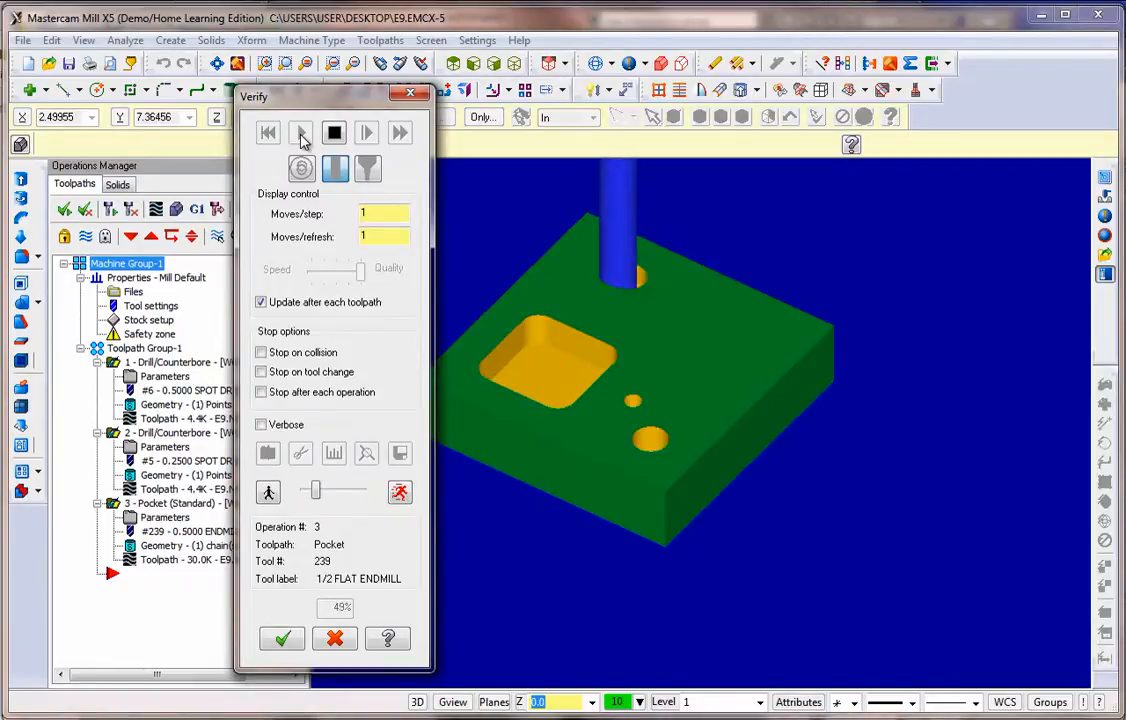
left_click(300, 132)
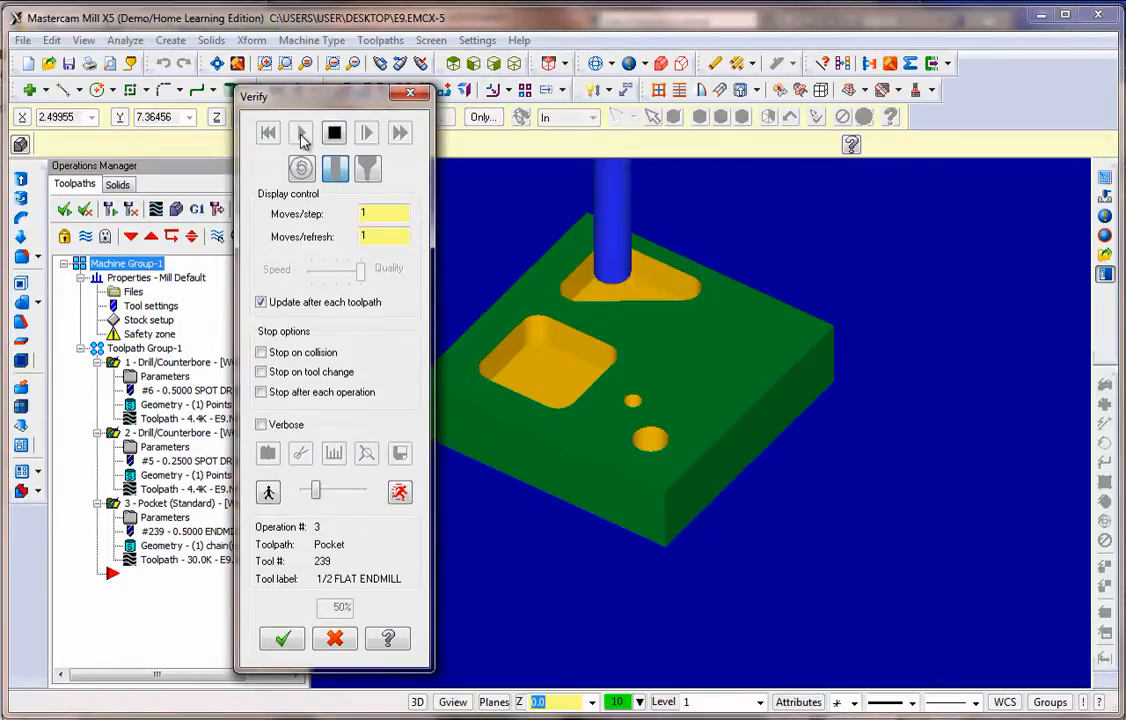
left_click(300, 132)
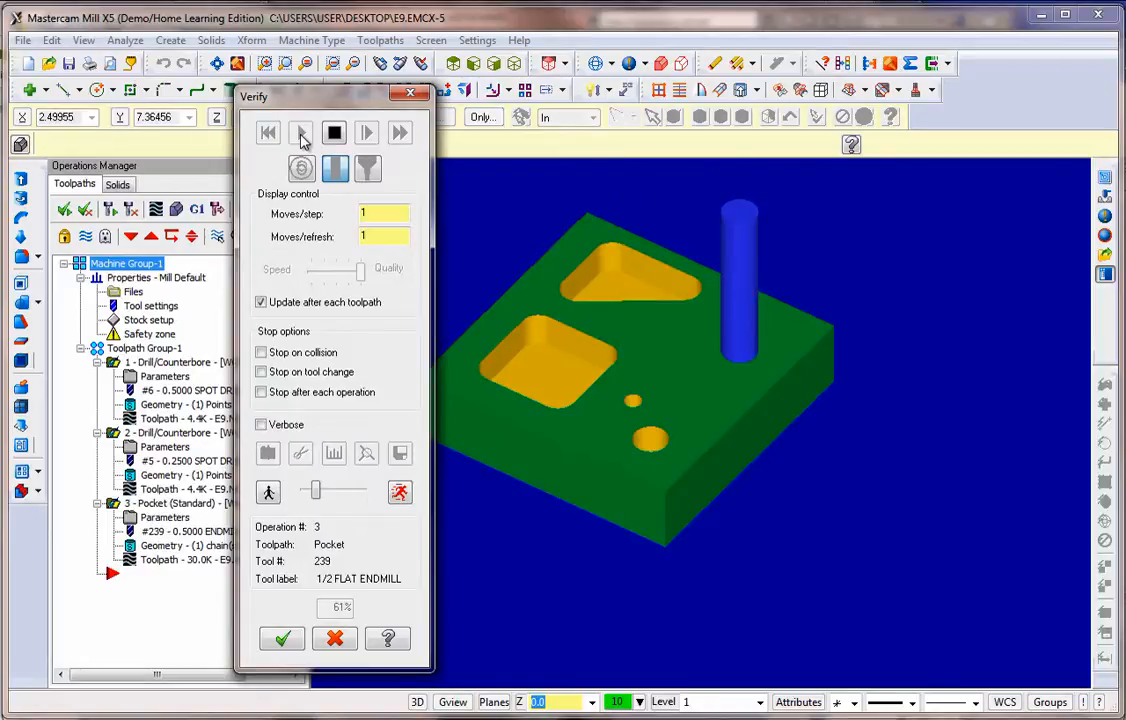
left_click(300, 132)
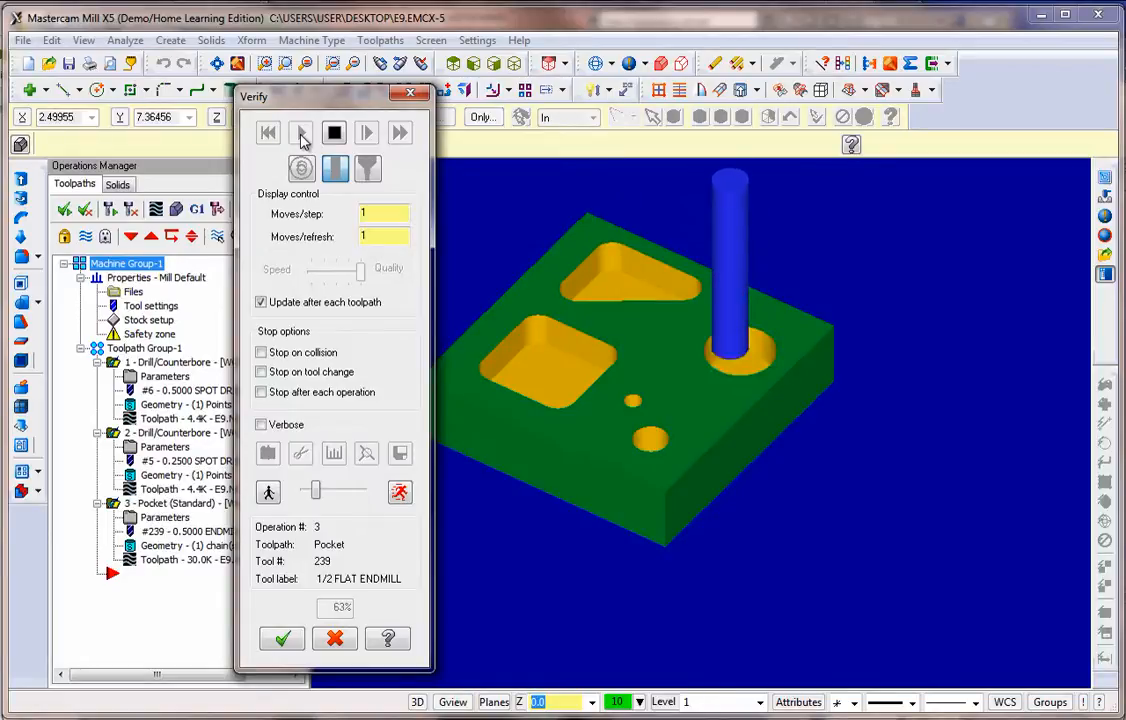
left_click(300, 132)
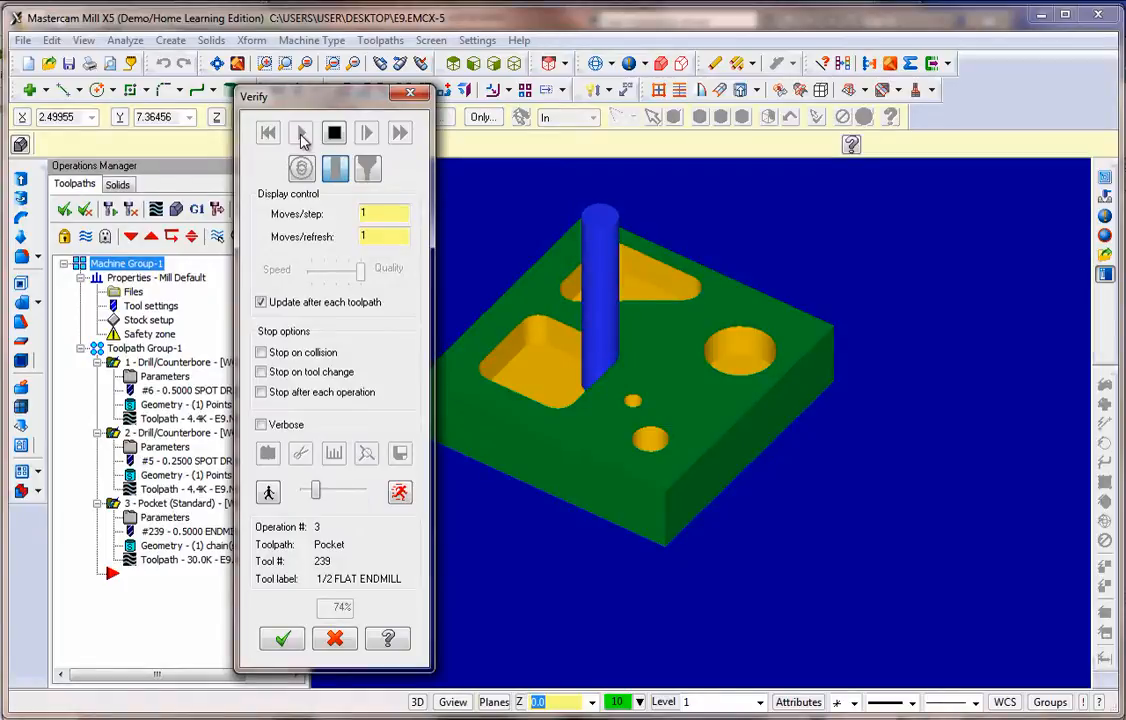
left_click(300, 132)
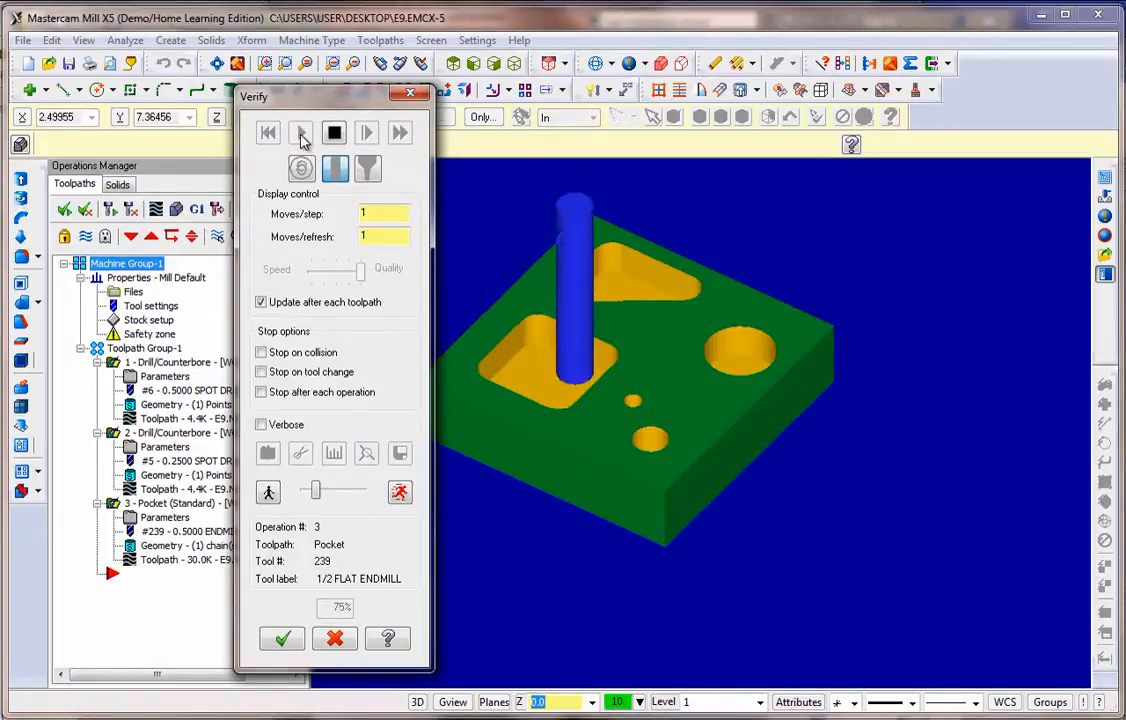
left_click(300, 132)
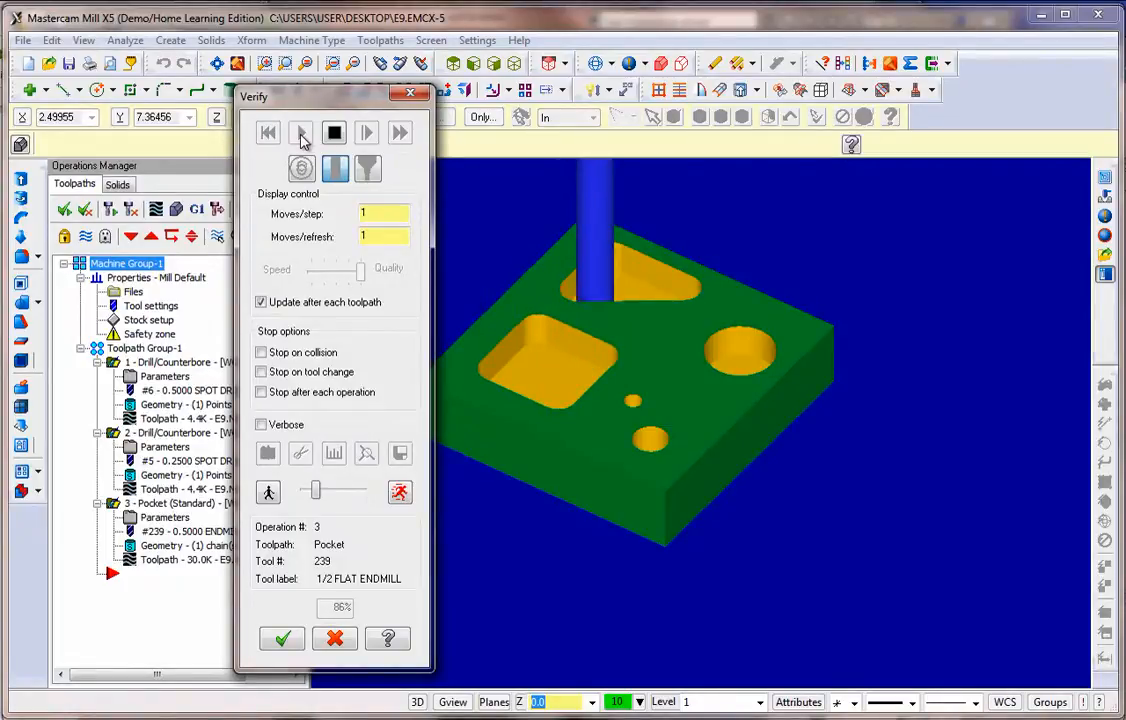
left_click(302, 132)
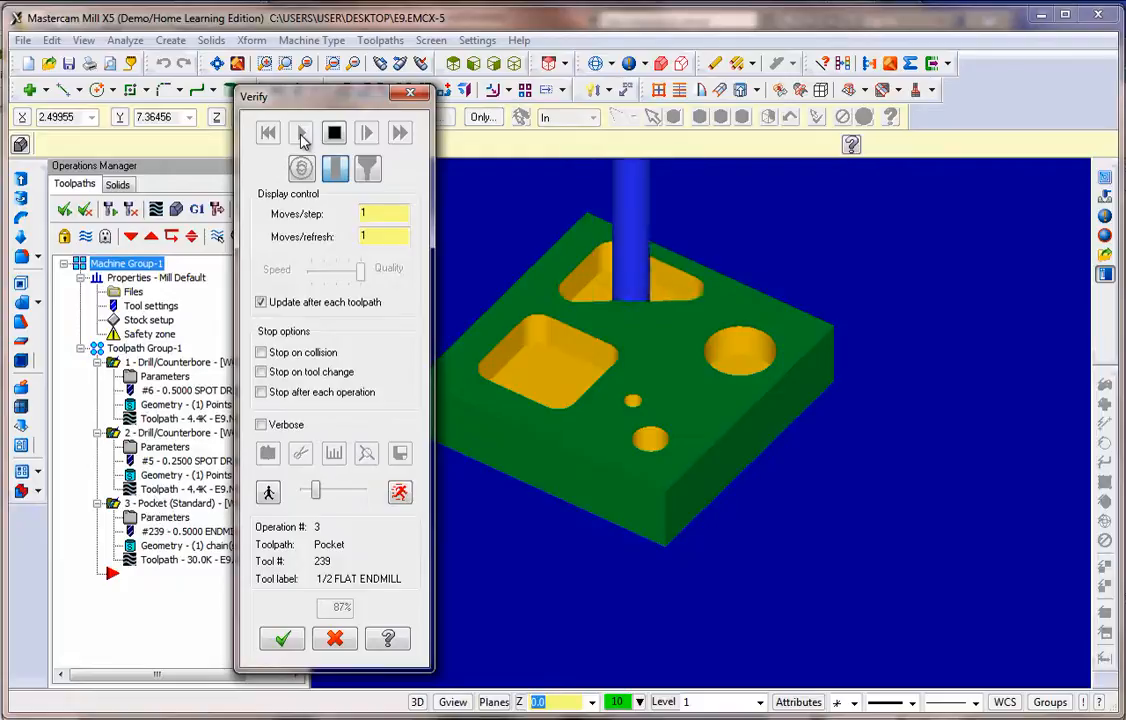
left_click(300, 132)
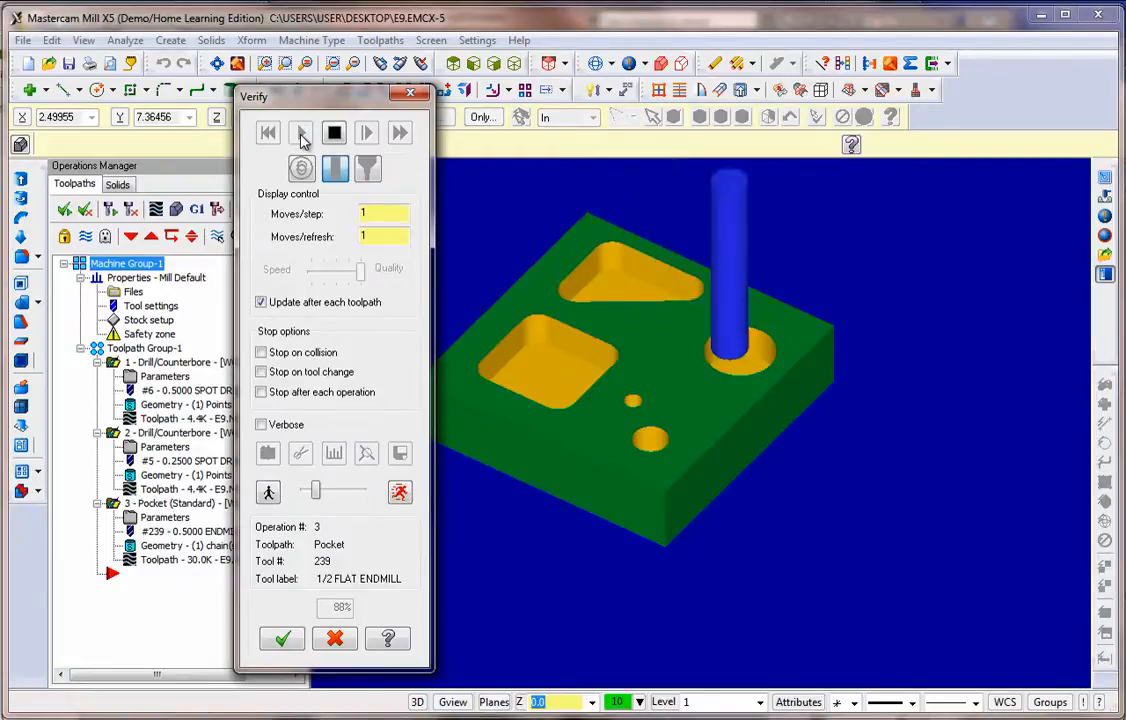
left_click(300, 132)
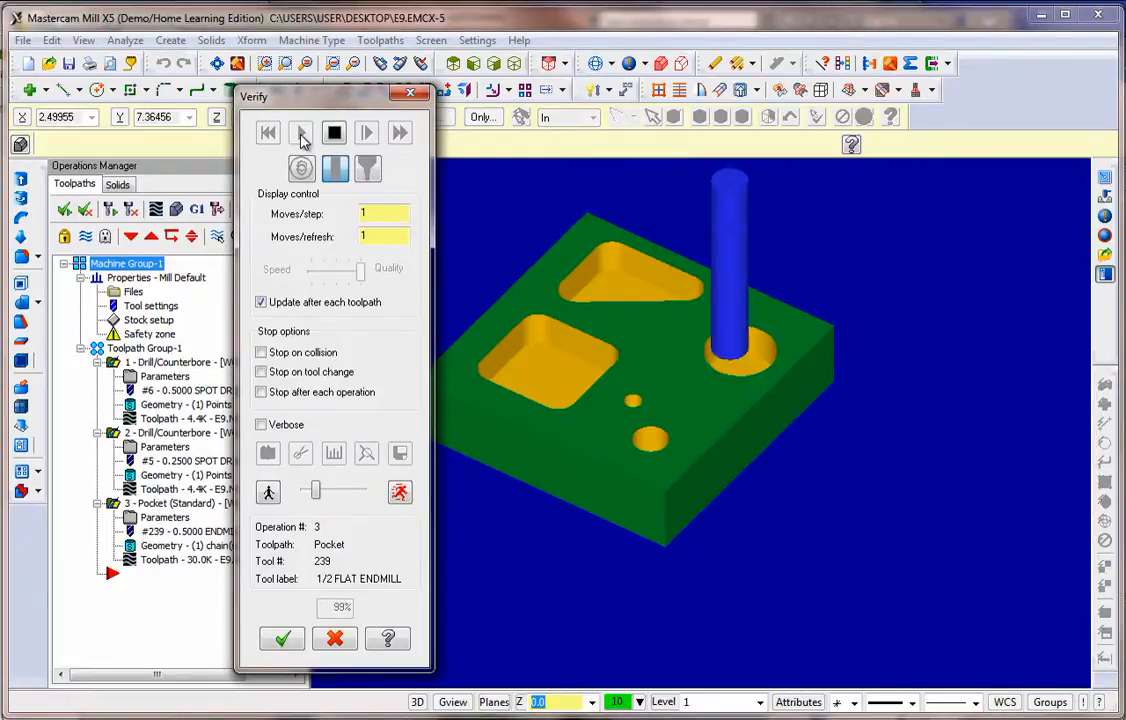
left_click(300, 132)
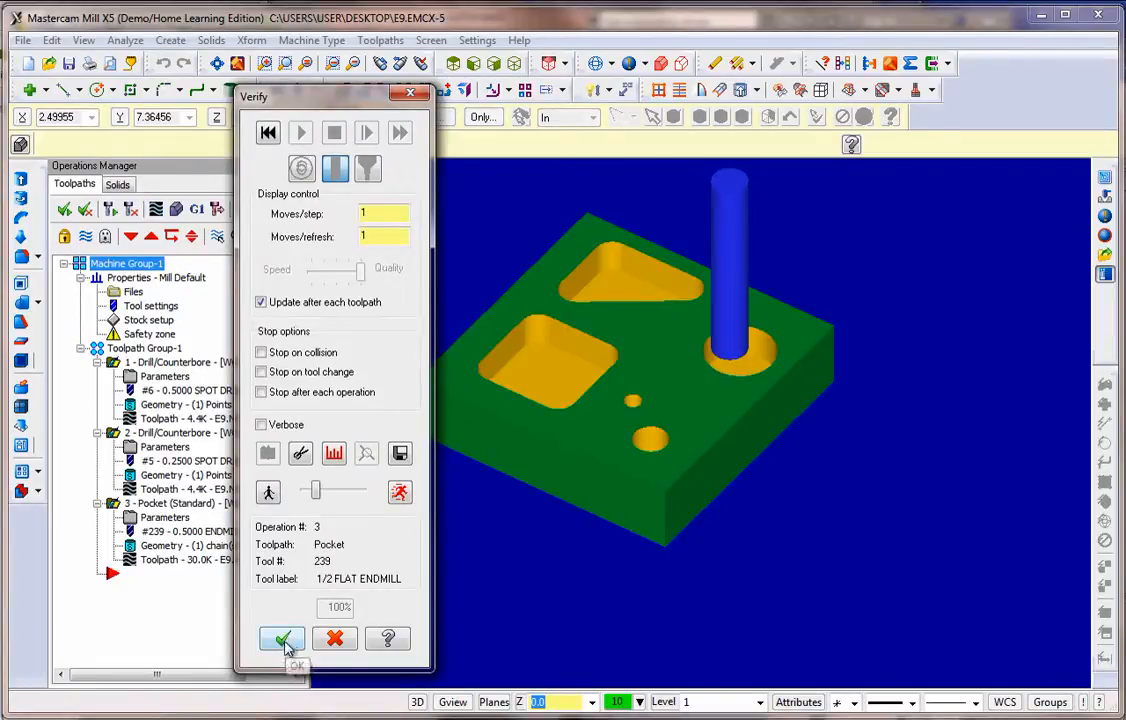
left_click(282, 640)
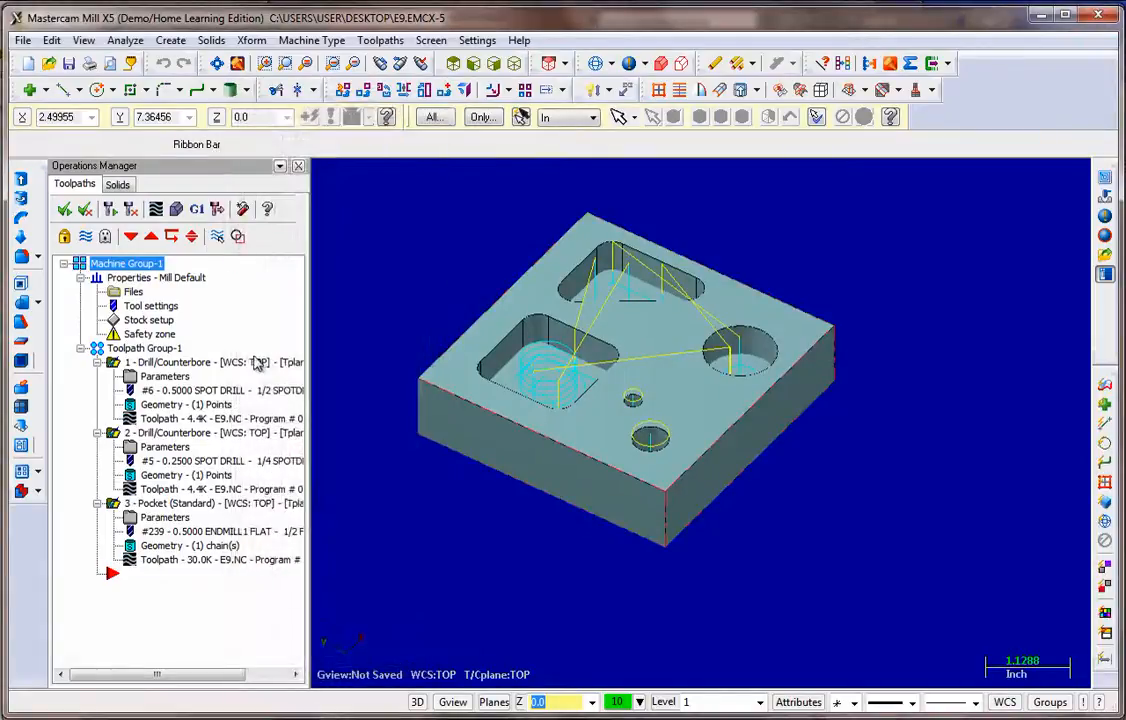
mouse_move(196, 210)
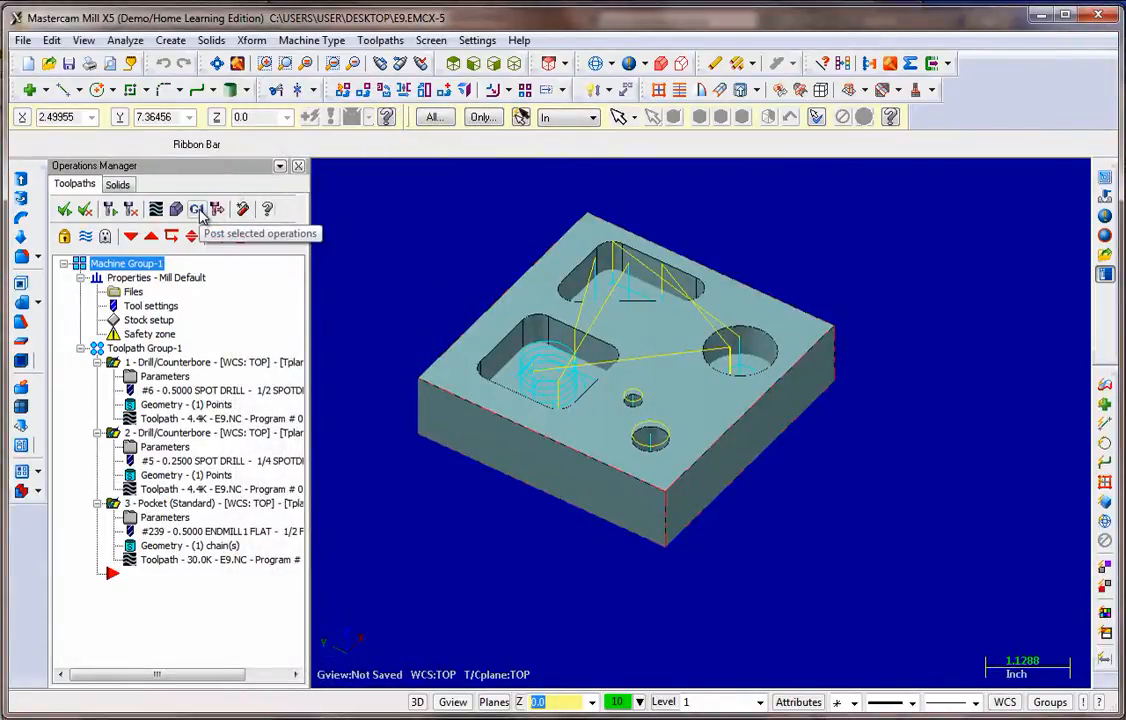